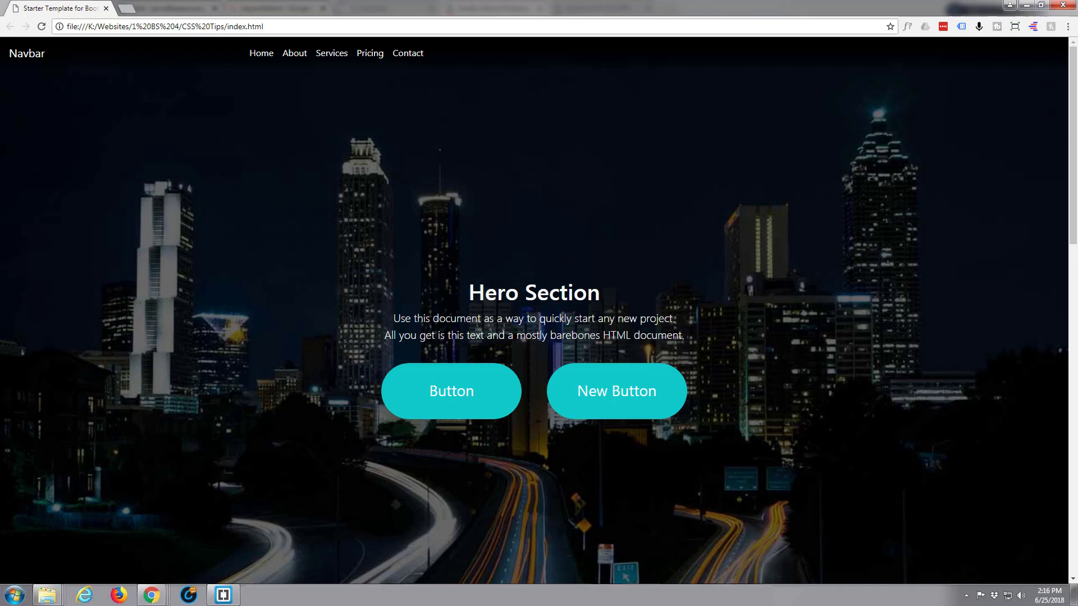
# - Scroll through the document to locate the navbar's dark background styles
pyautogui.click(241, 207)
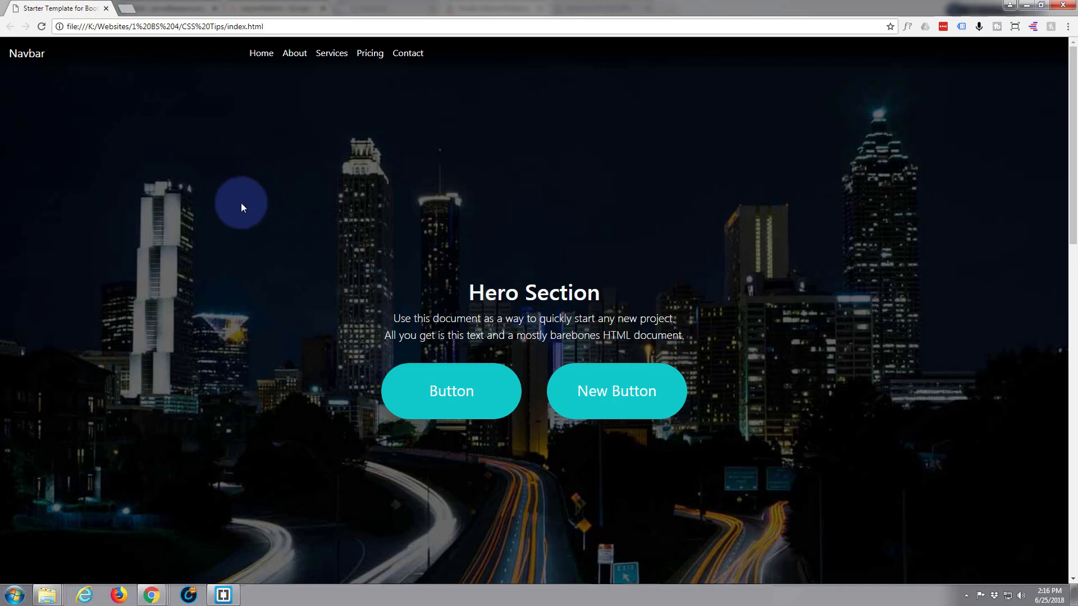
pyautogui.moveTo(252, 142)
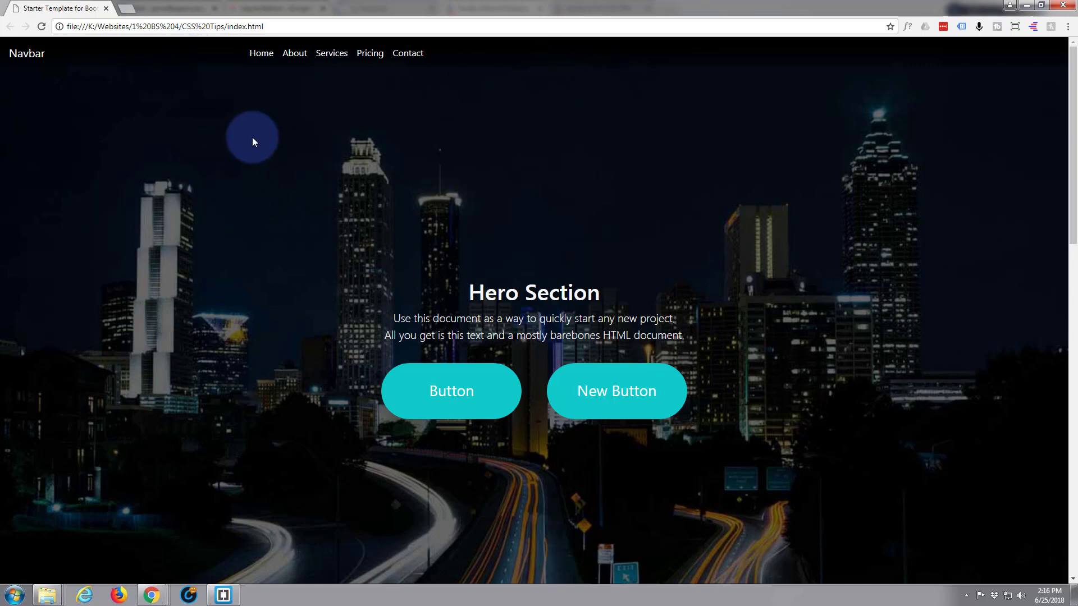
pyautogui.scroll(-3)
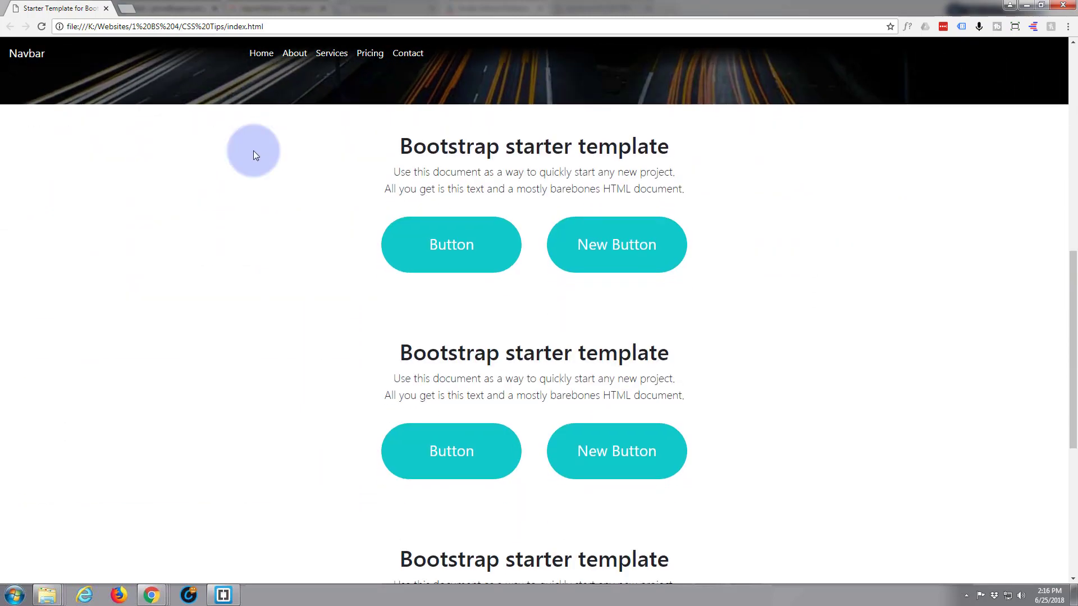
pyautogui.scroll(-3)
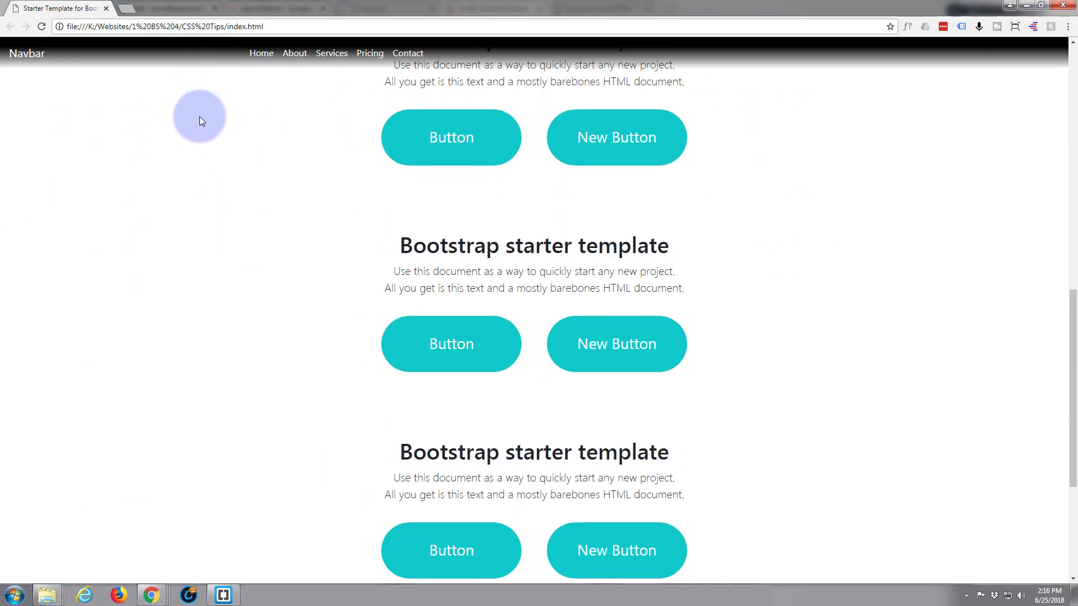
pyautogui.scroll(3)
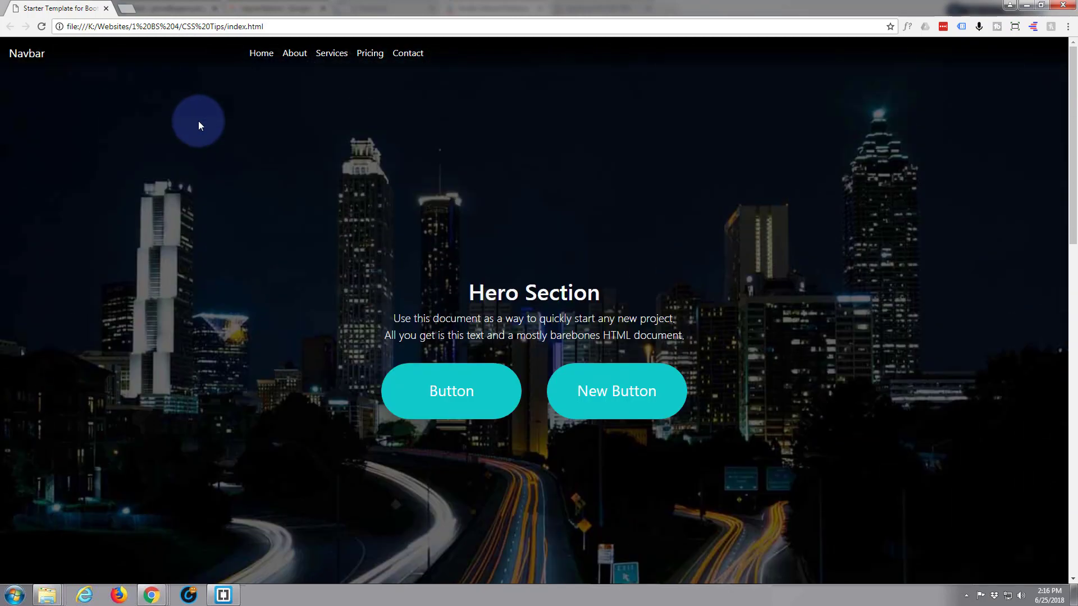
pyautogui.scroll(-3)
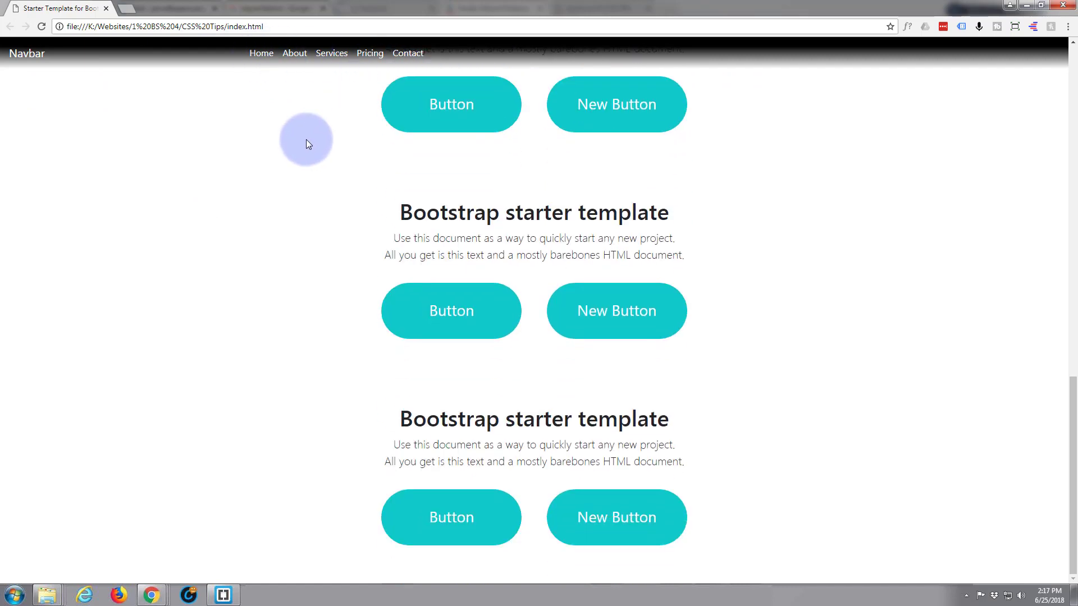
pyautogui.scroll(-3)
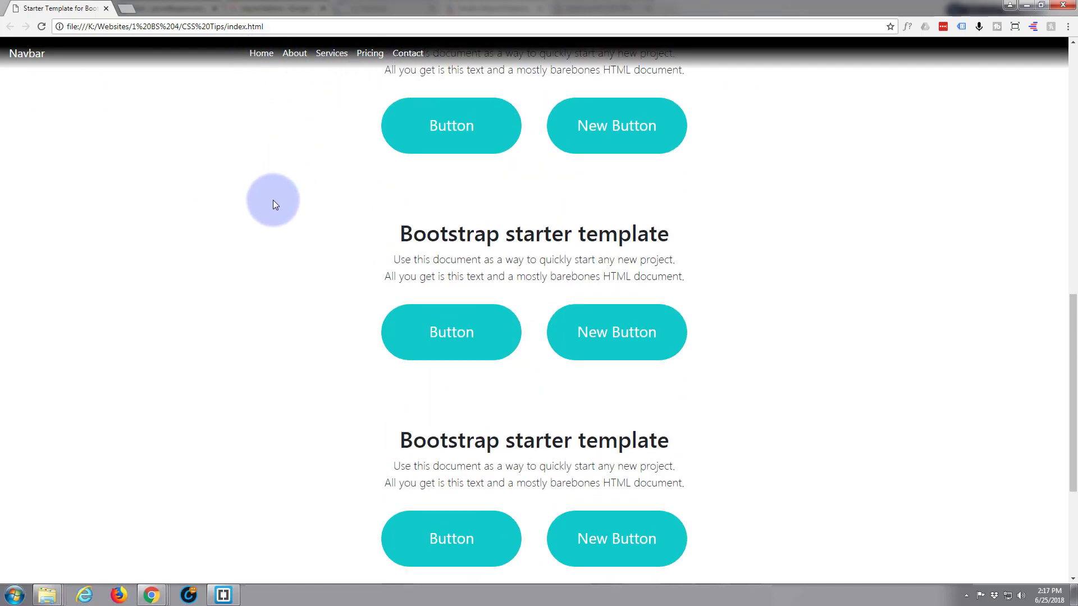
pyautogui.scroll(3)
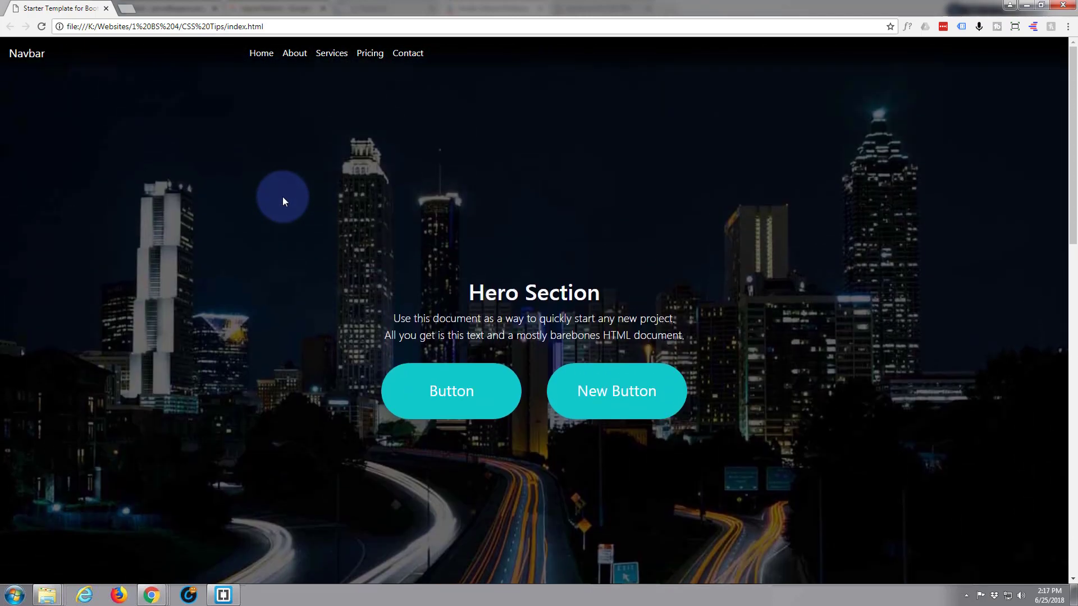
pyautogui.moveTo(296, 170)
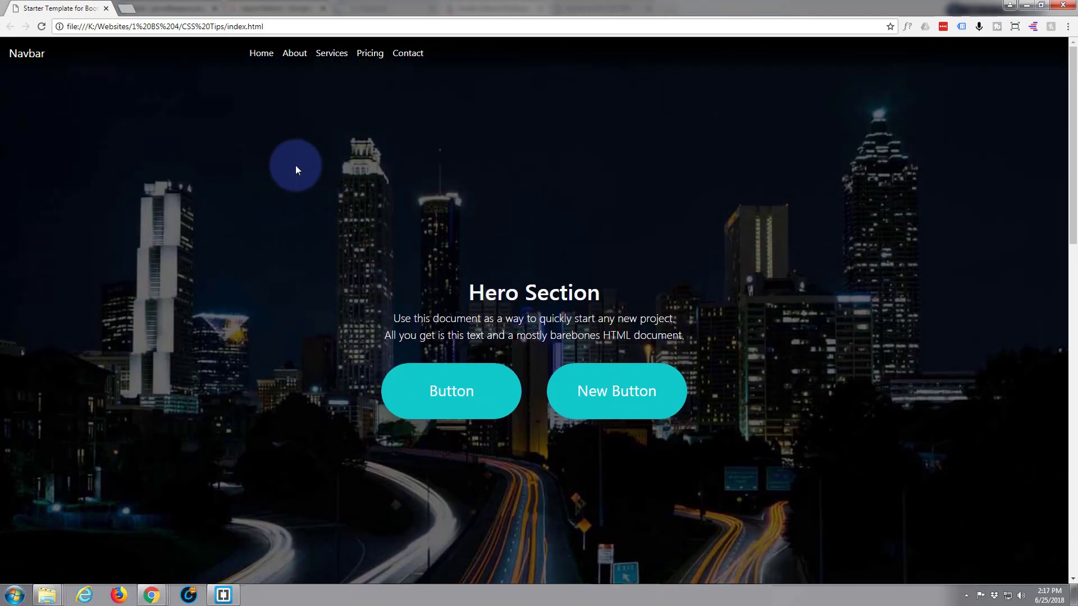
pyautogui.moveTo(279, 130)
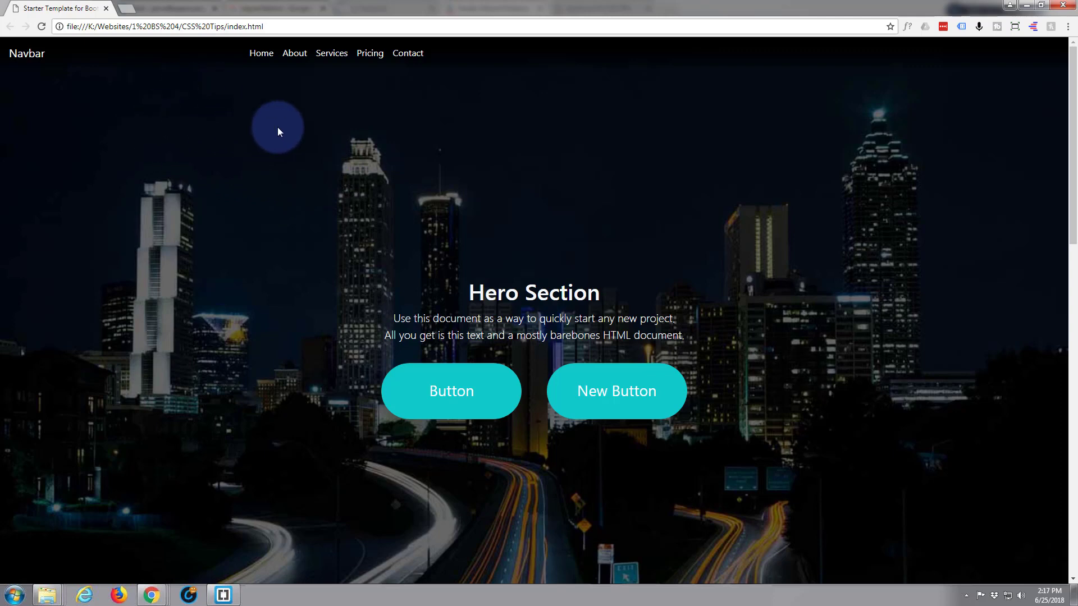
pyautogui.moveTo(236, 49)
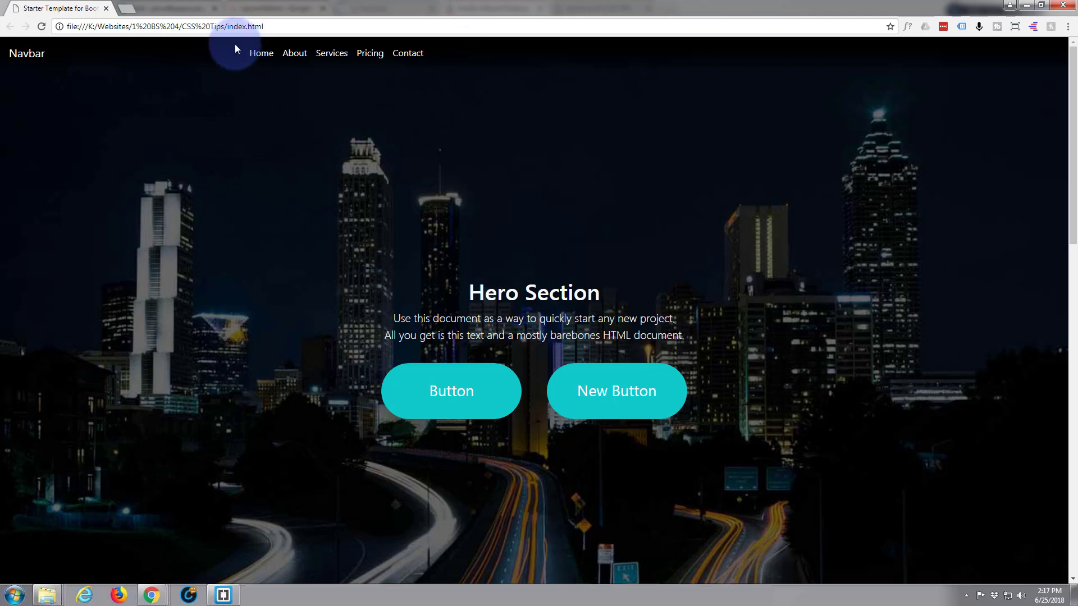
pyautogui.scroll(-3)
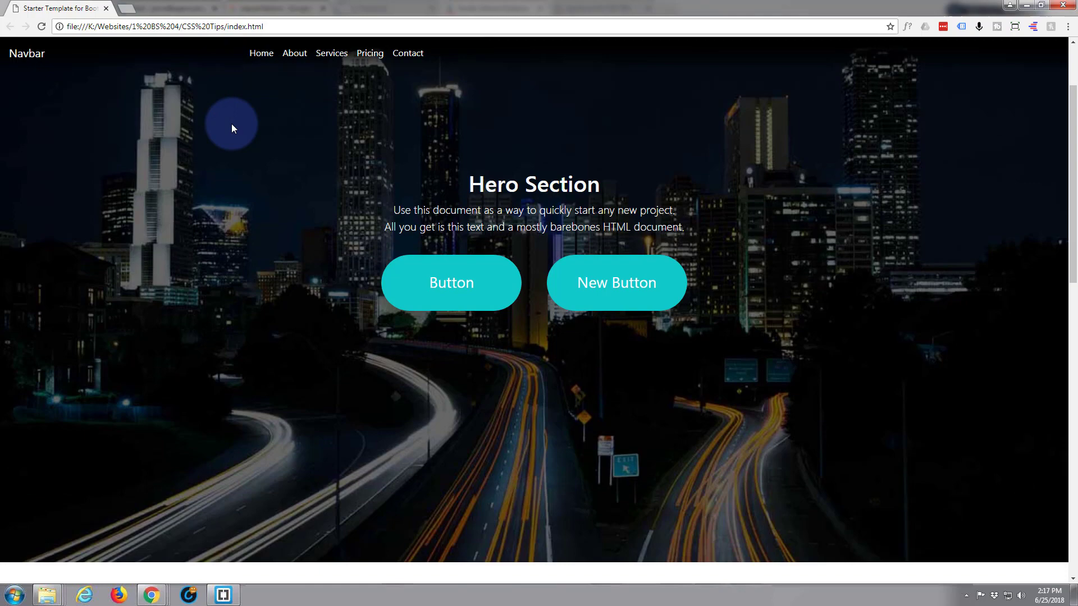
pyautogui.scroll(-3)
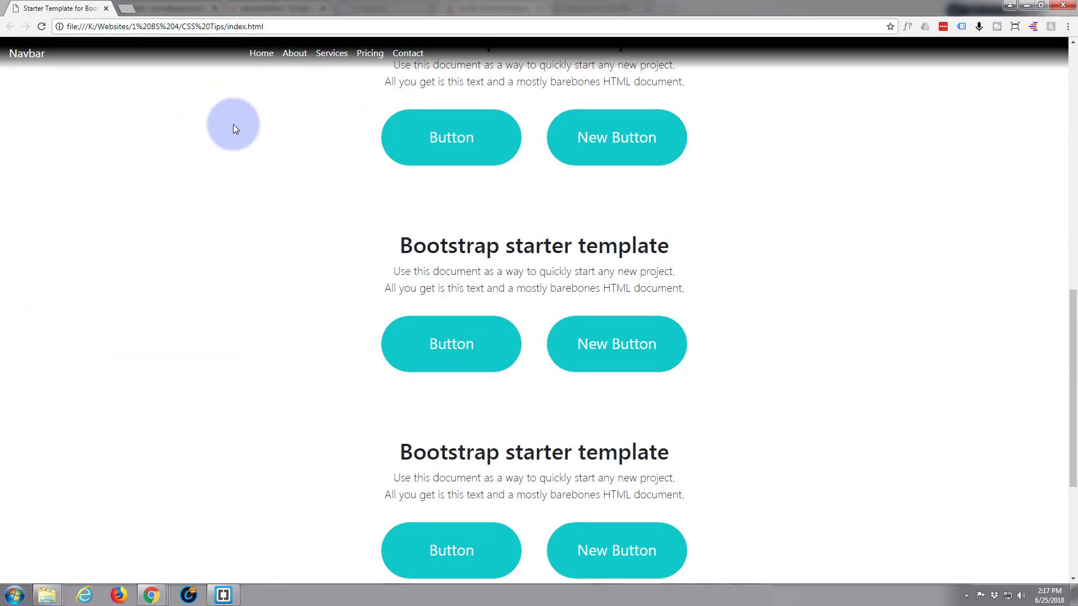
pyautogui.scroll(3)
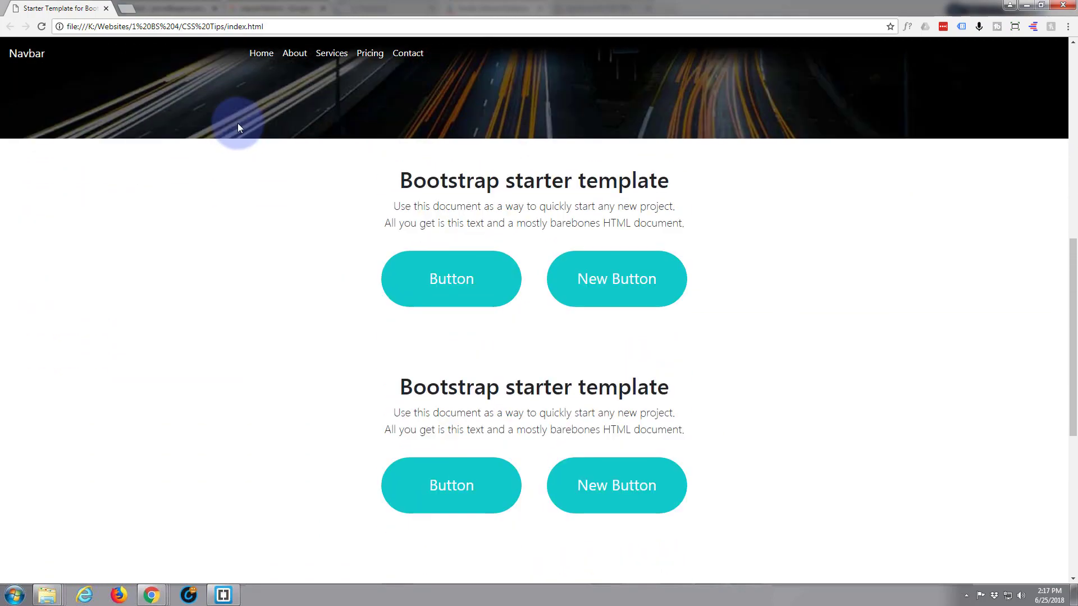
pyautogui.scroll(-3)
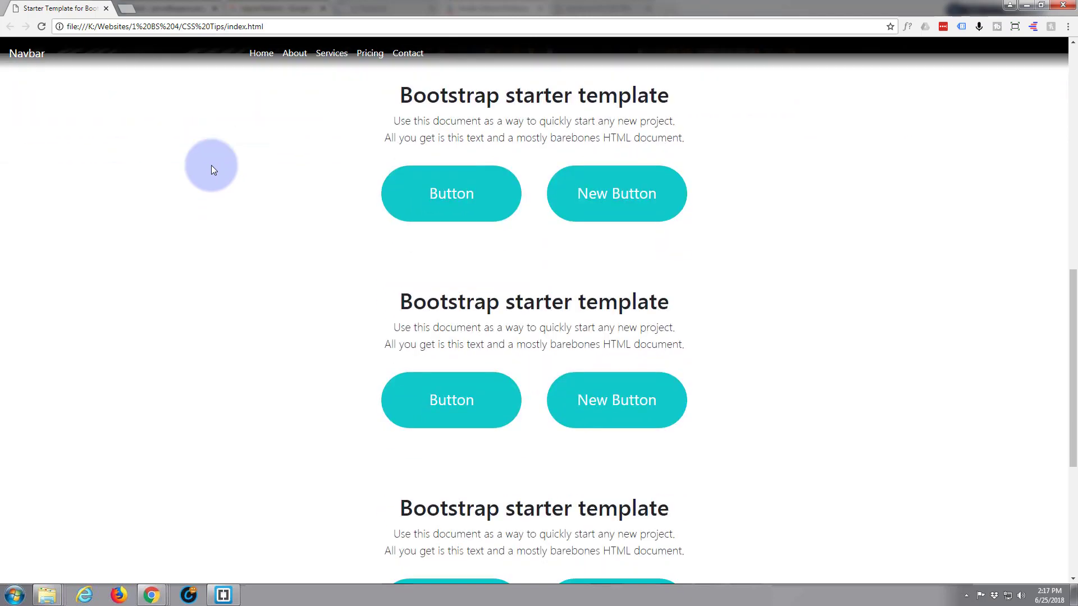
pyautogui.scroll(-3)
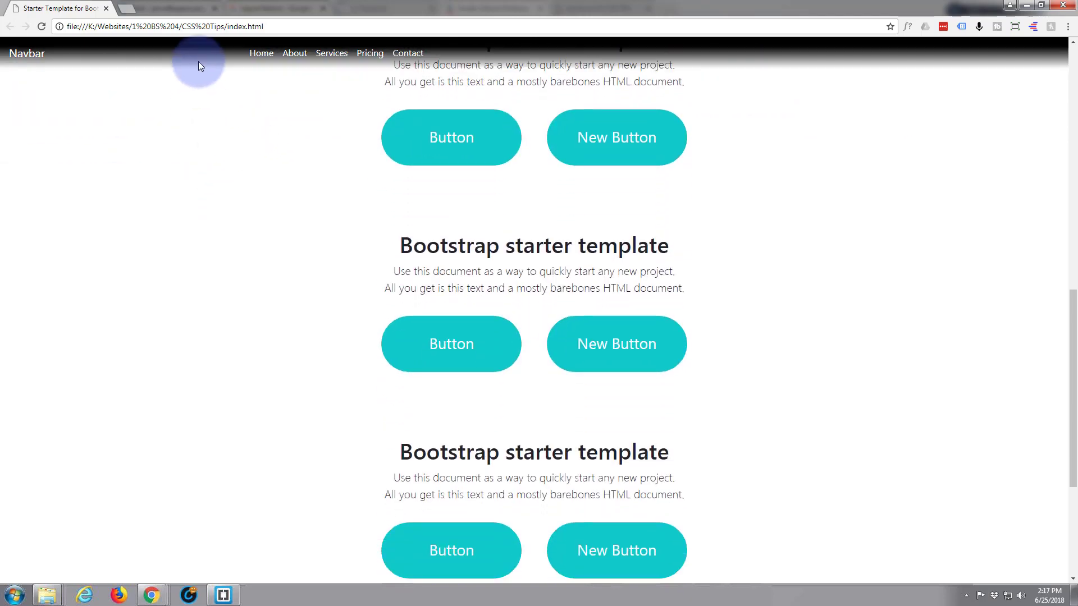
pyautogui.moveTo(385, 117)
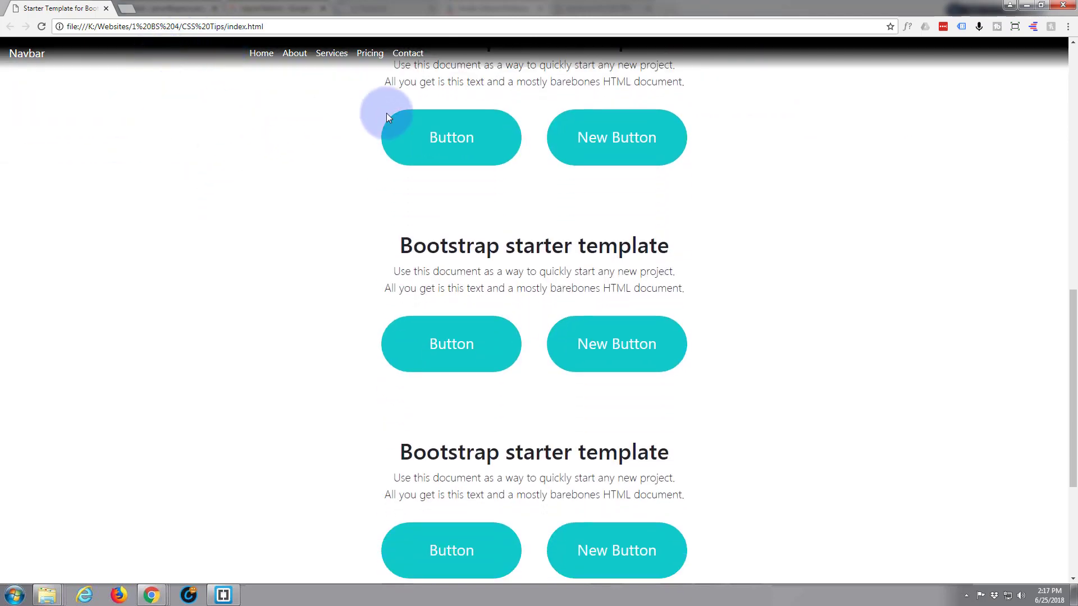
pyautogui.scroll(3)
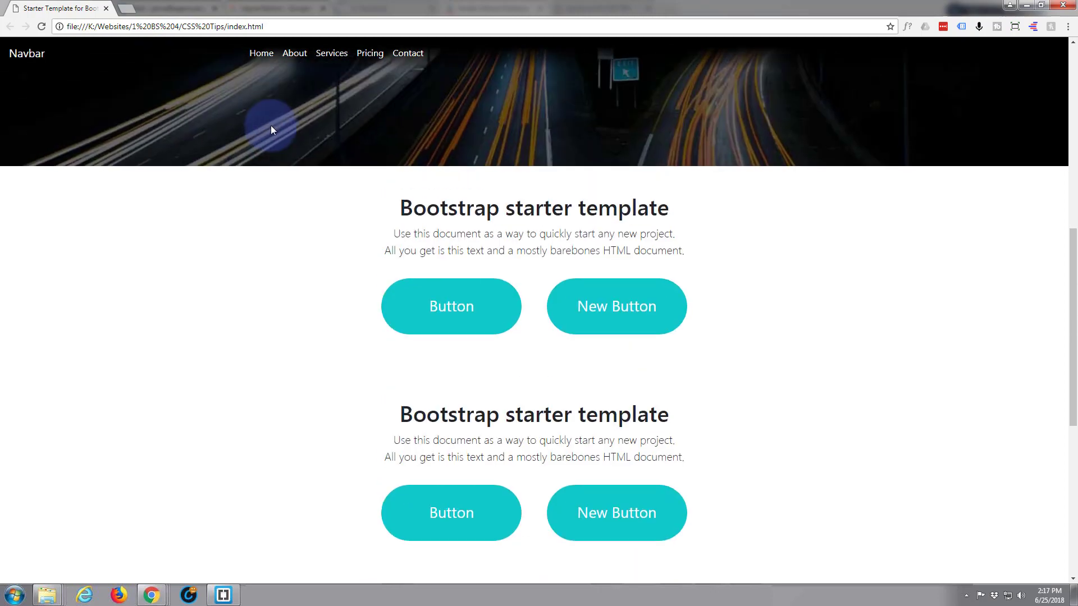
pyautogui.scroll(-3)
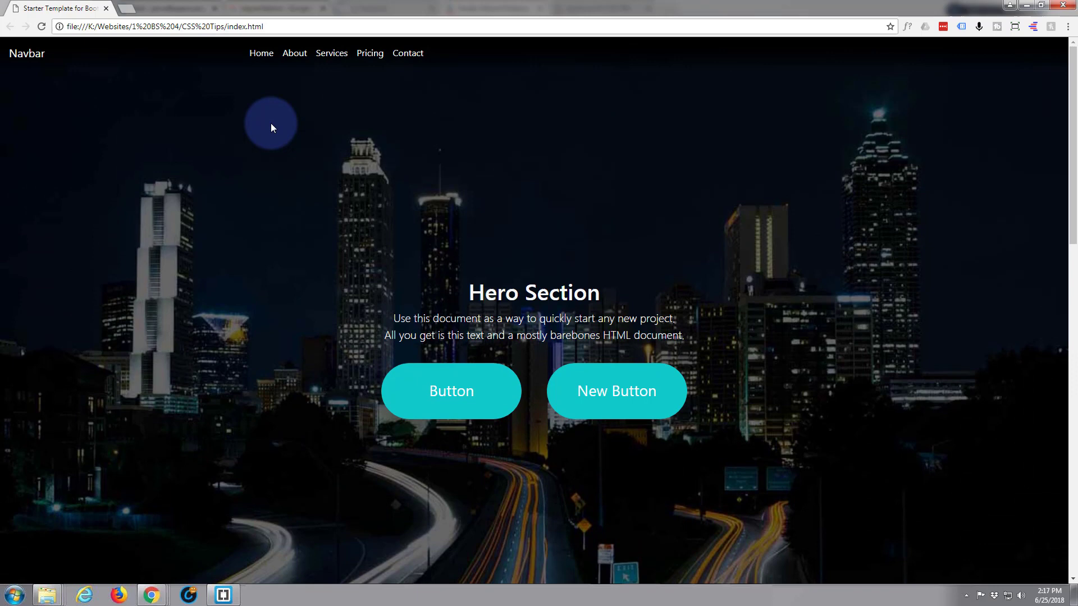
pyautogui.moveTo(358, 117)
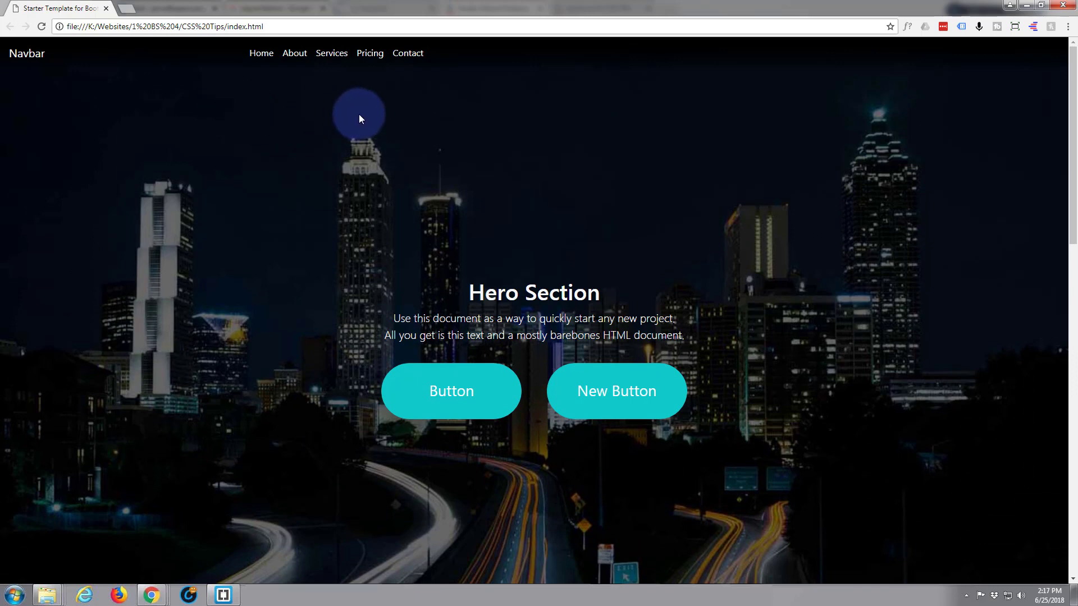
pyautogui.moveTo(191, 110)
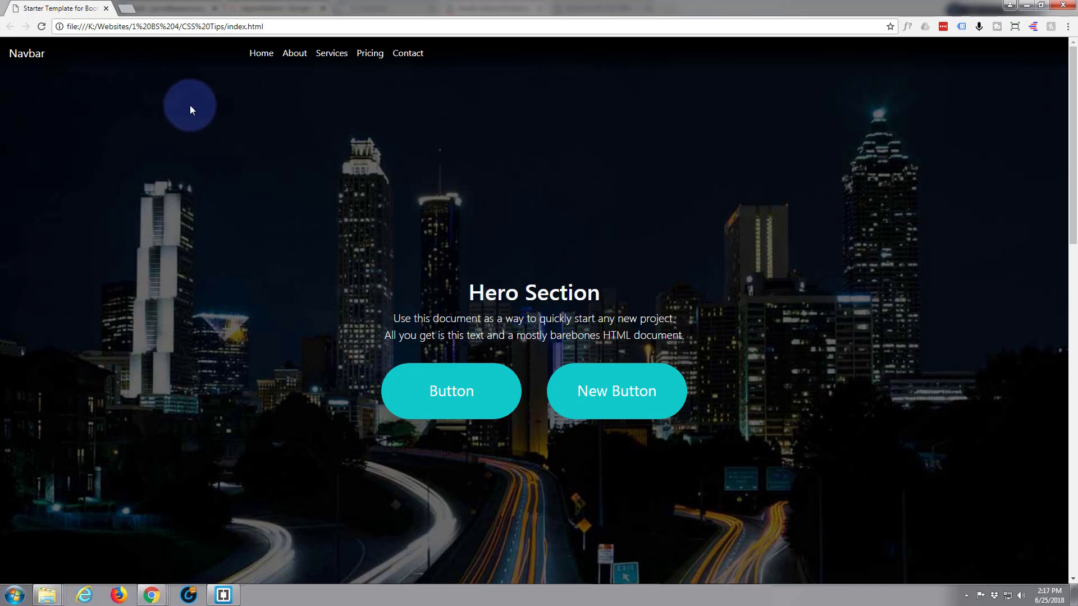
pyautogui.moveTo(243, 86)
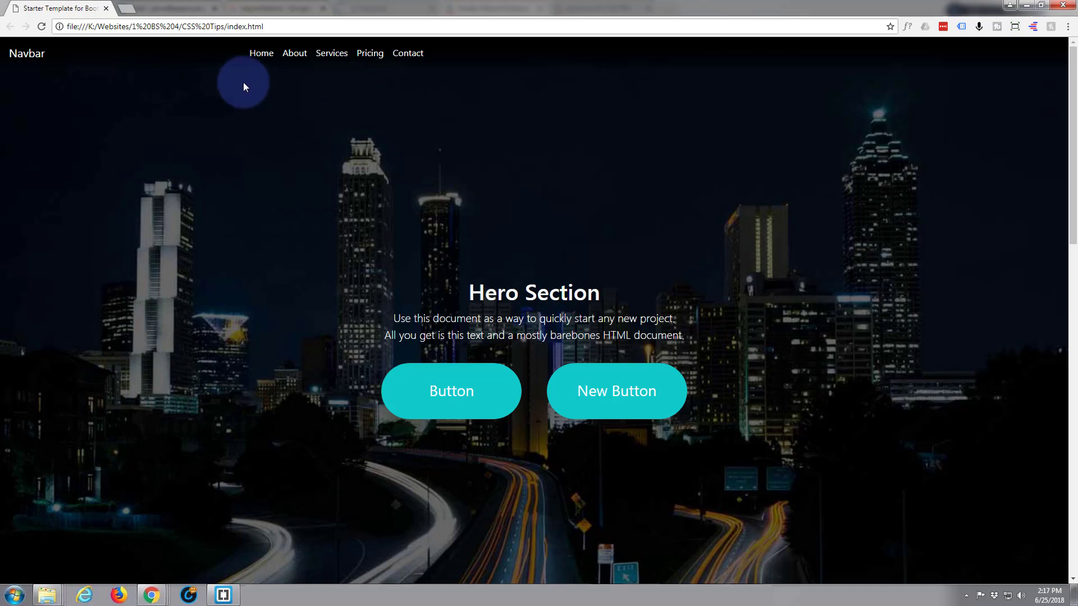
pyautogui.moveTo(294, 103)
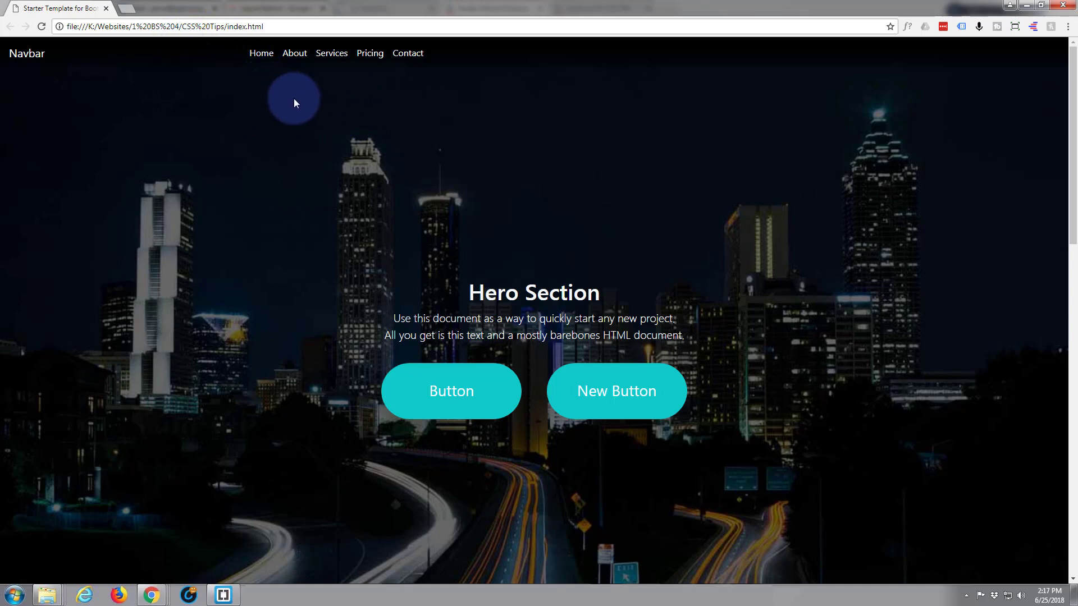
pyautogui.moveTo(142, 67)
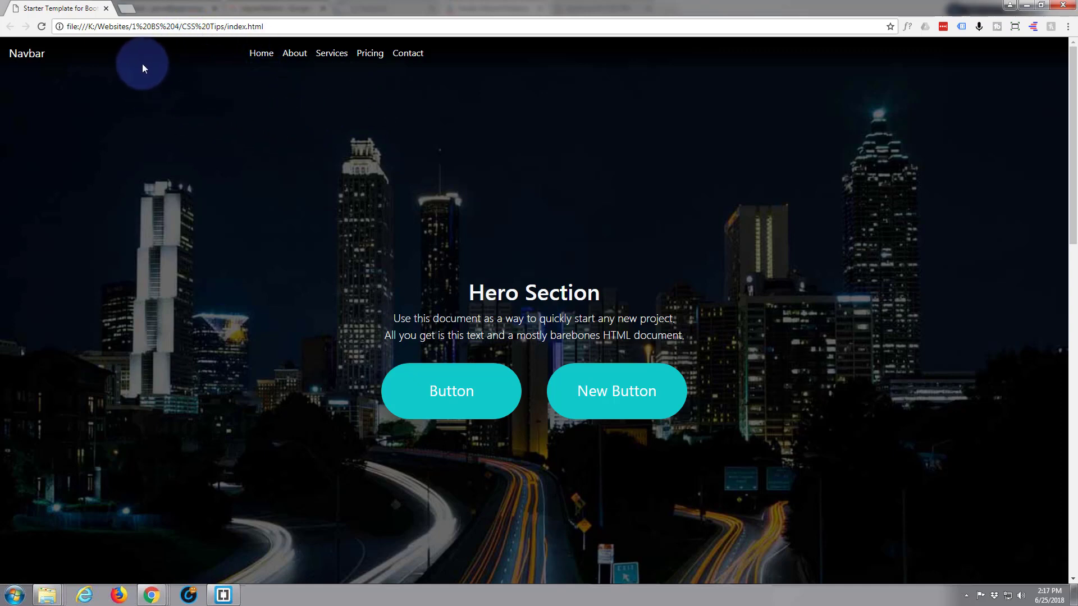
pyautogui.moveTo(135, 96)
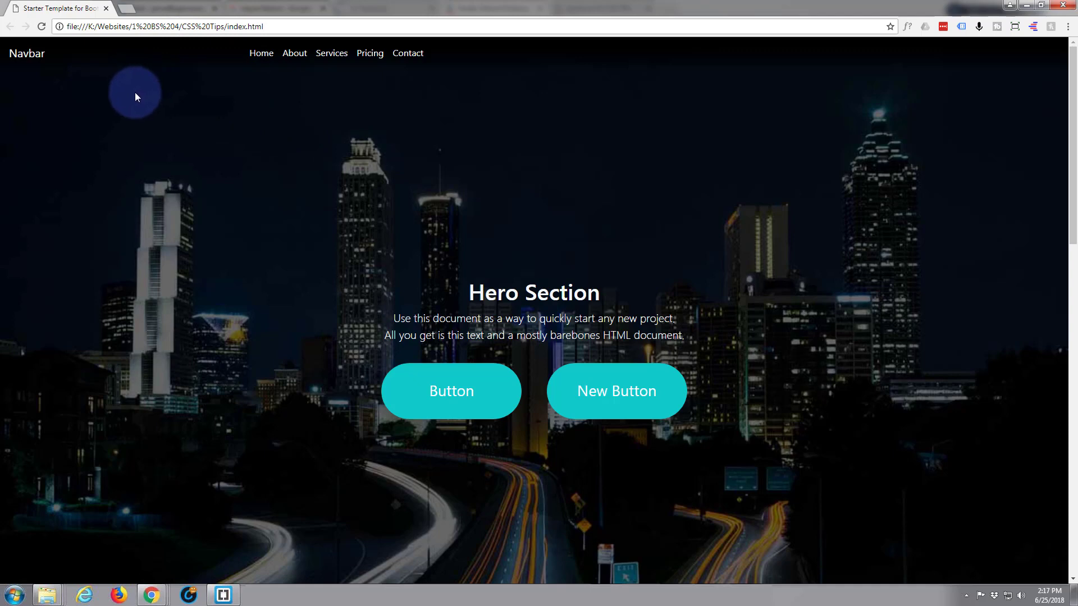
pyautogui.moveTo(178, 75)
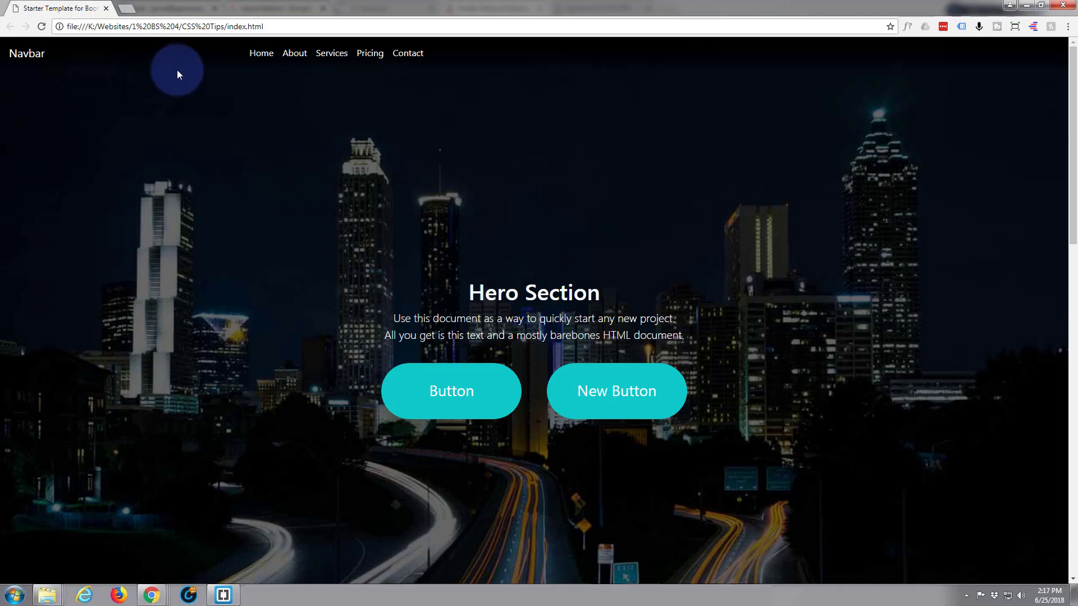
pyautogui.moveTo(332, 53)
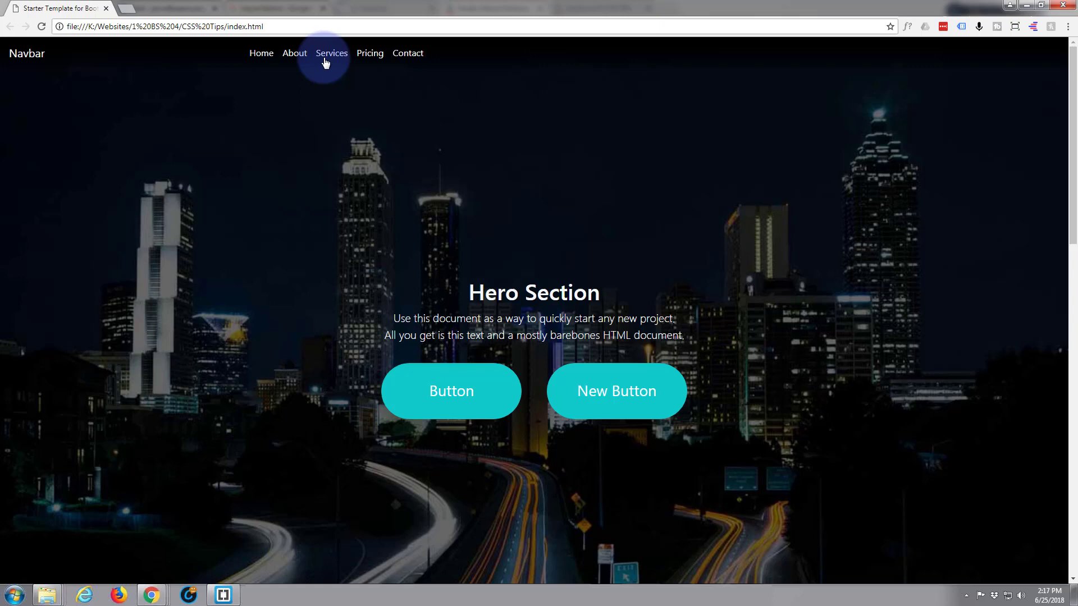
pyautogui.moveTo(369, 53)
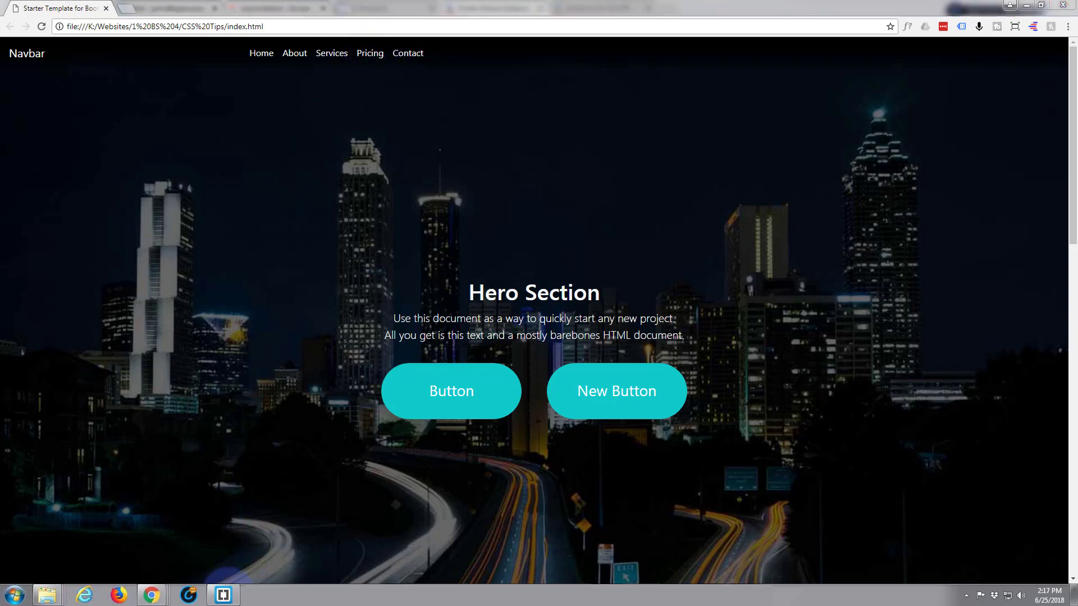
# - Replace the .bg-dark linear-gradient value on line 58 with transparent
pyautogui.click(221, 595)
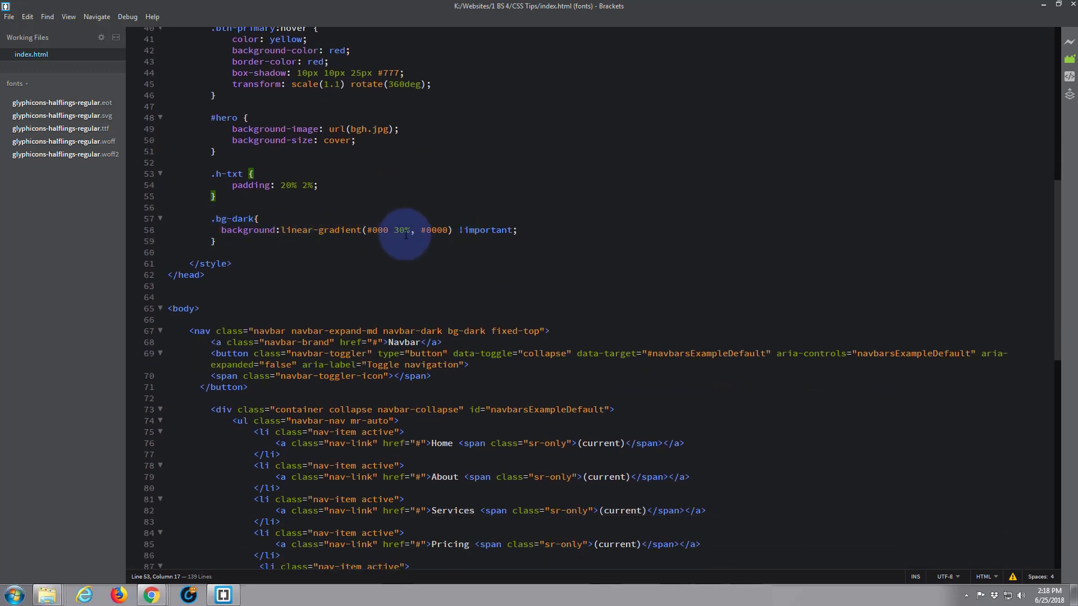
pyautogui.moveTo(303, 236)
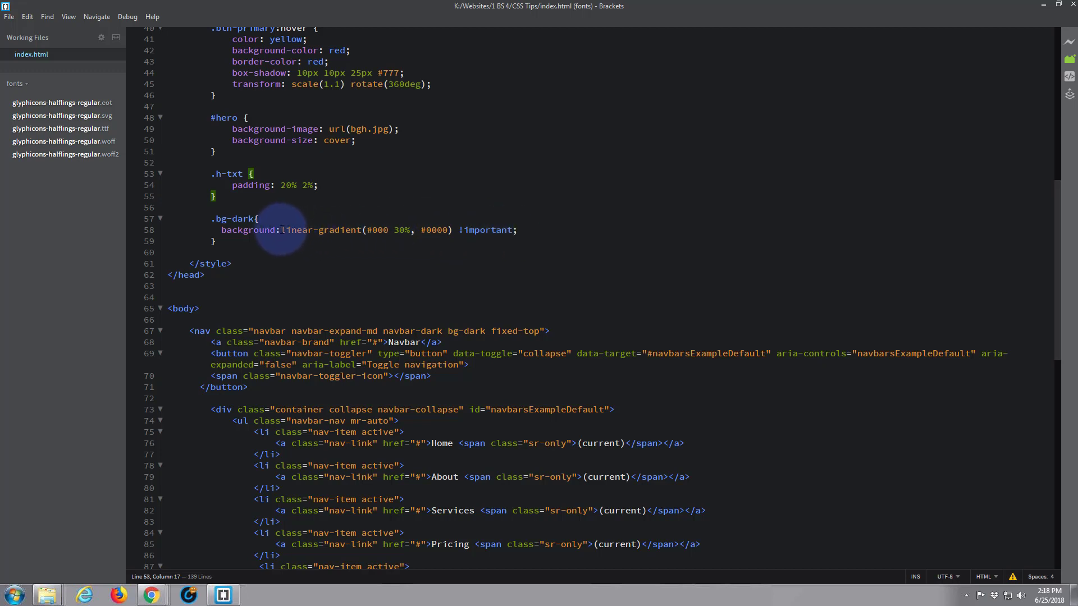
pyautogui.moveTo(281, 230); pyautogui.dragTo(453, 229)
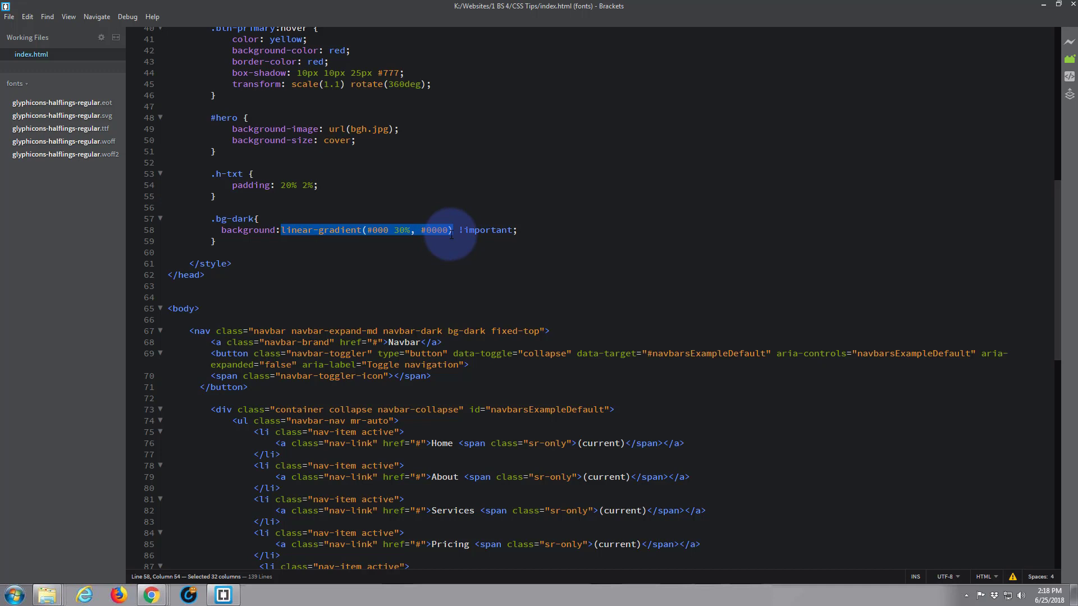
pyautogui.write('t !important;')
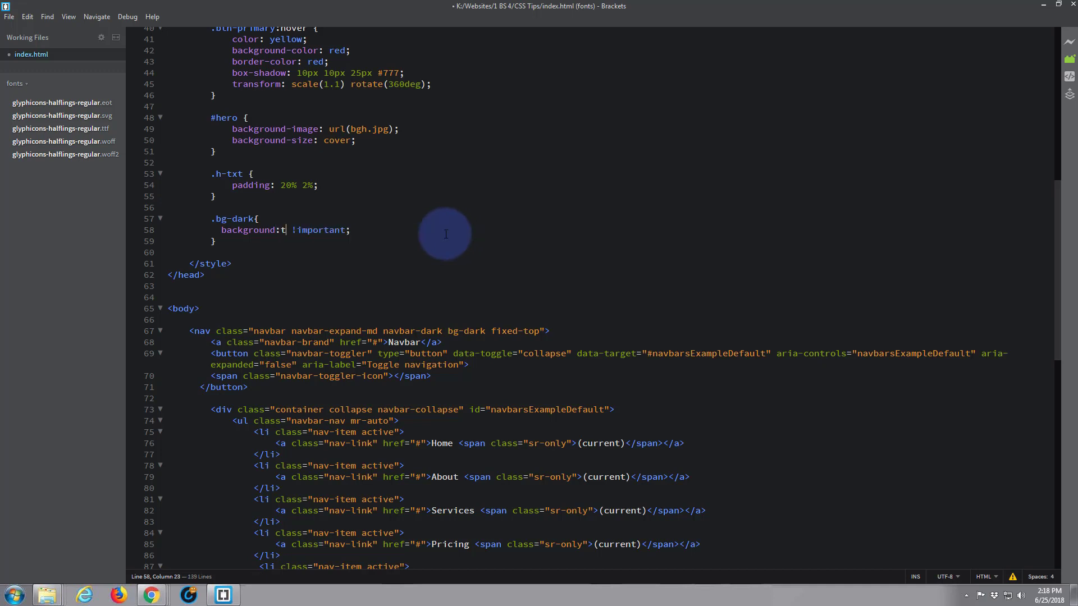
pyautogui.write('ranspar')
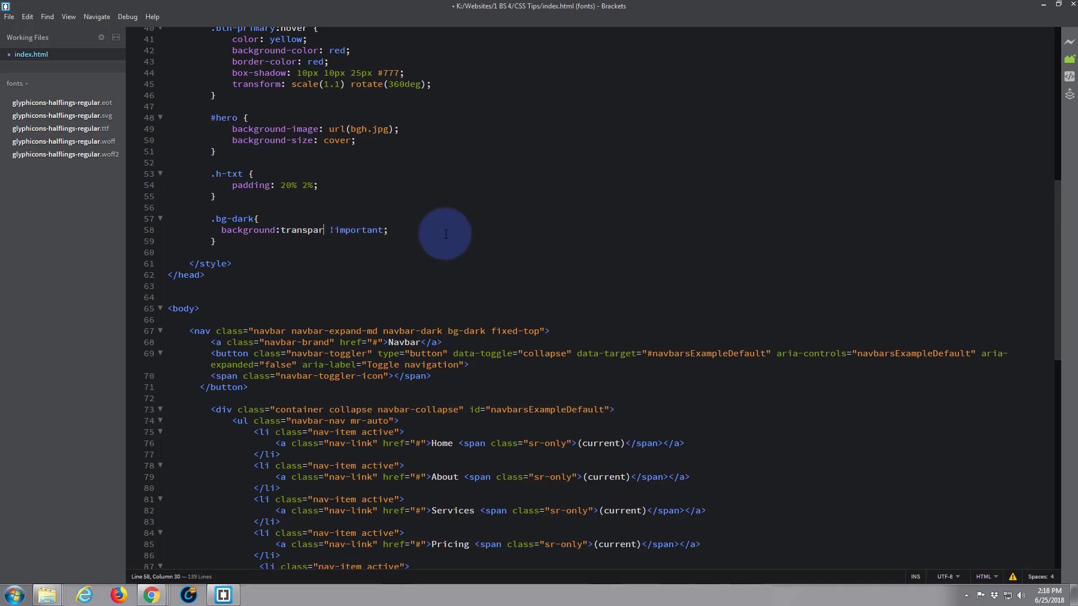
pyautogui.write('ent')
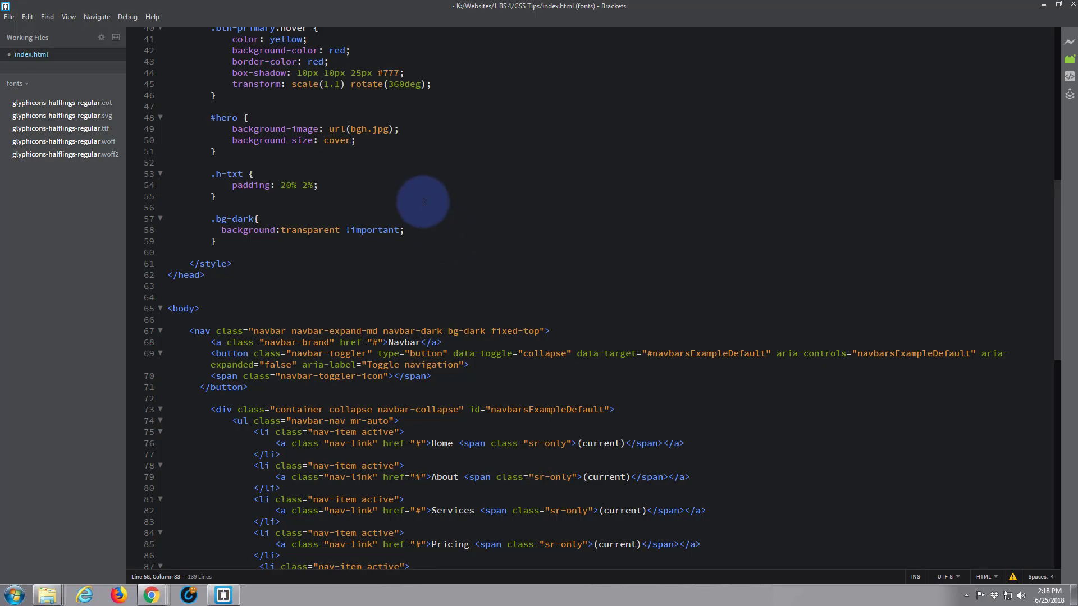
pyautogui.click(215, 196)
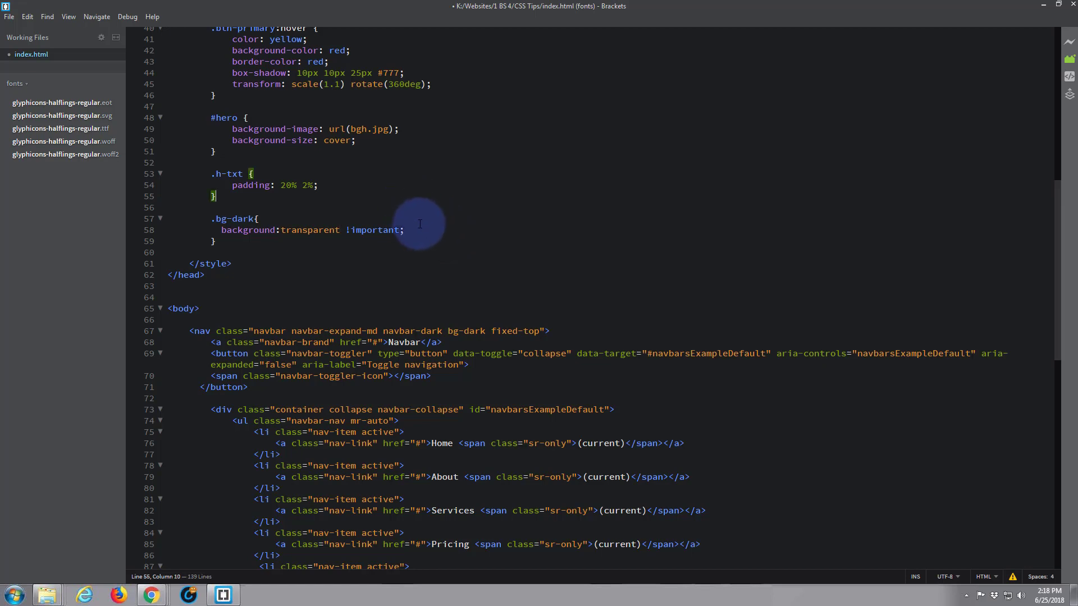
pyautogui.scroll(-3)
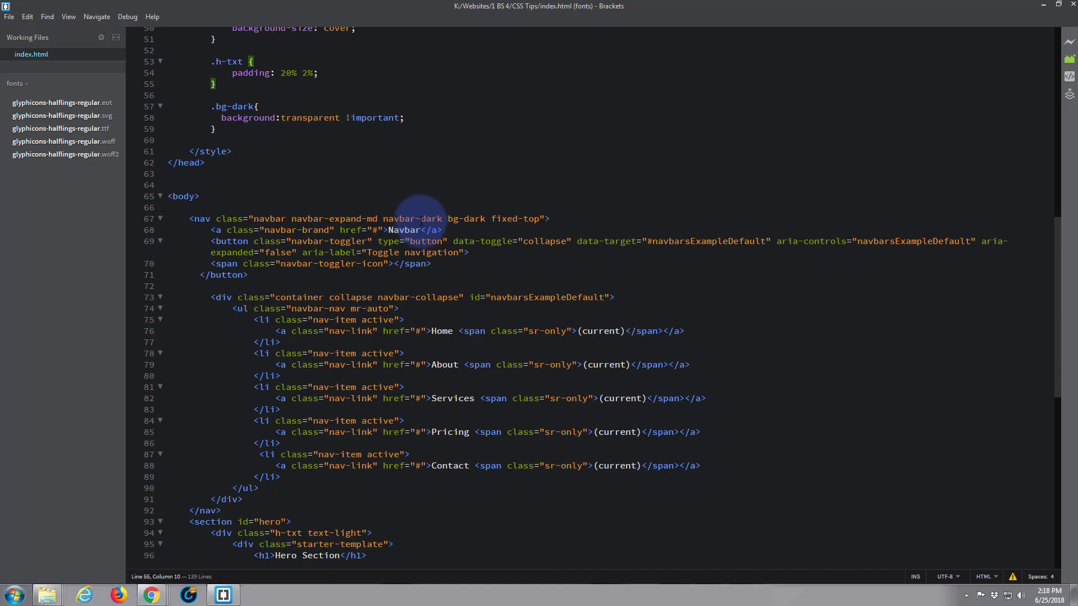
# - Reload the page and scroll down and up to confirm the navbar is transparent
pyautogui.click(151, 594)
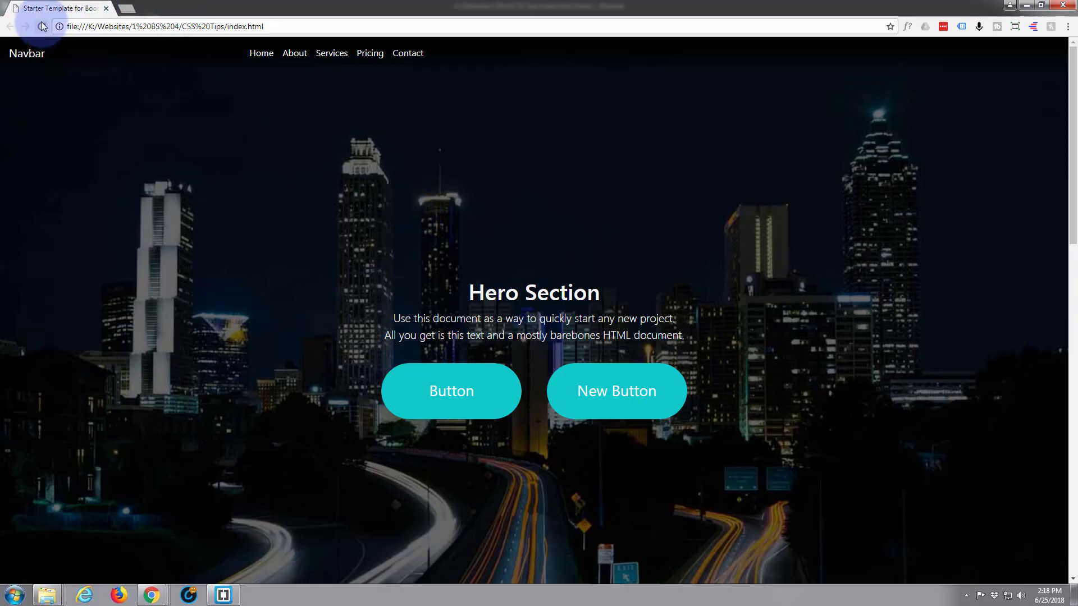
pyautogui.scroll(-3)
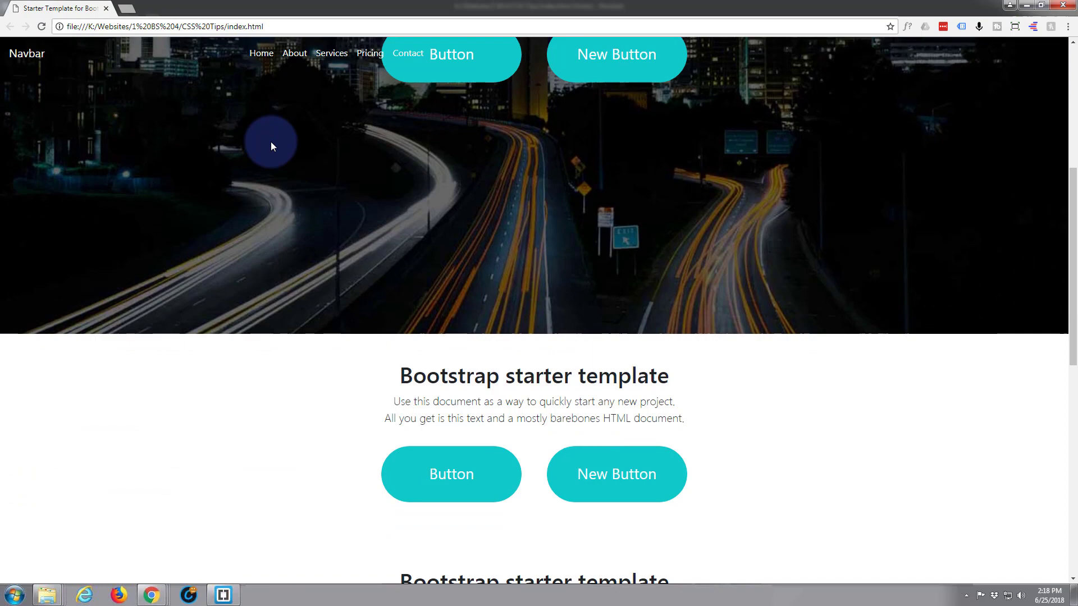
pyautogui.scroll(-3)
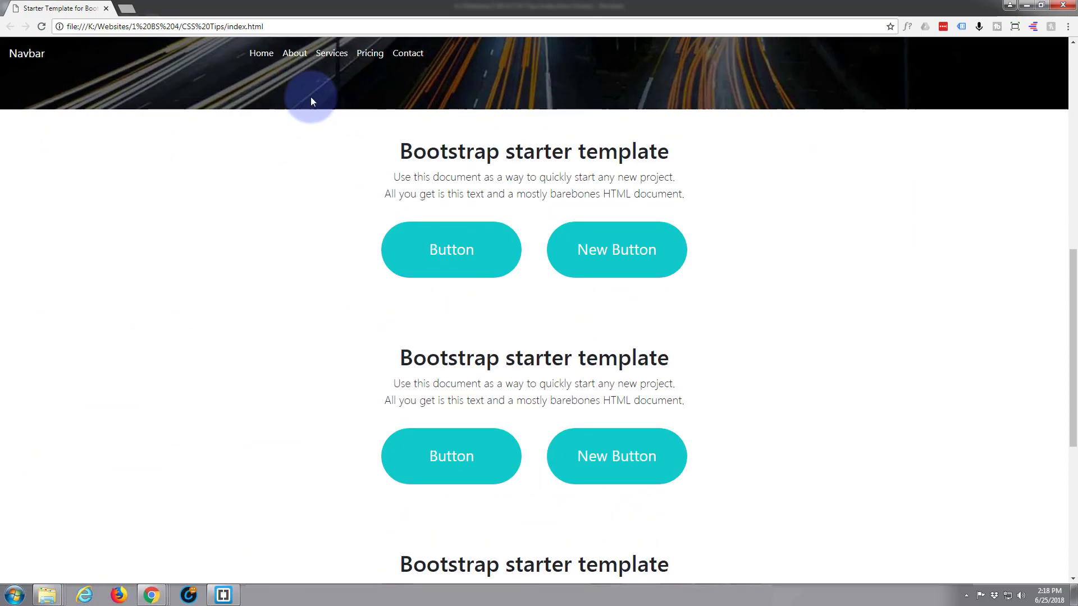
pyautogui.scroll(-3)
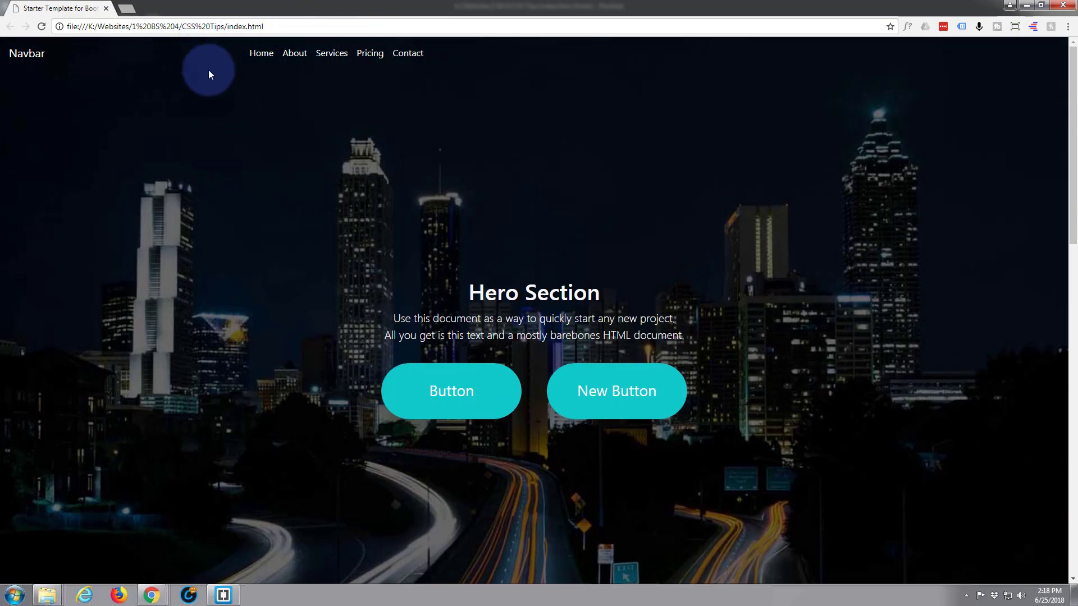
pyautogui.scroll(-3)
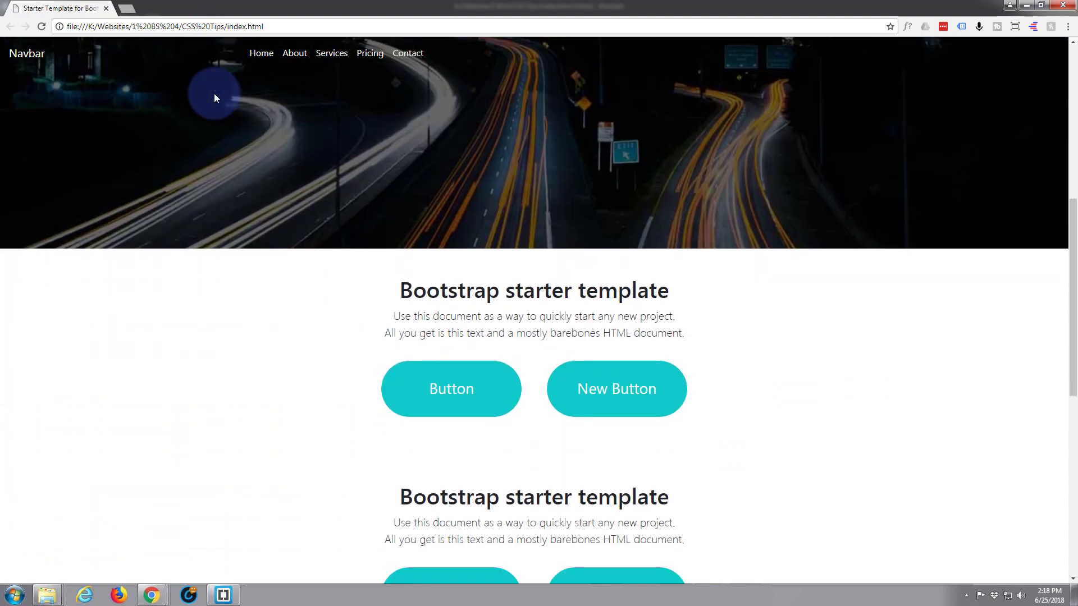
pyautogui.scroll(-3)
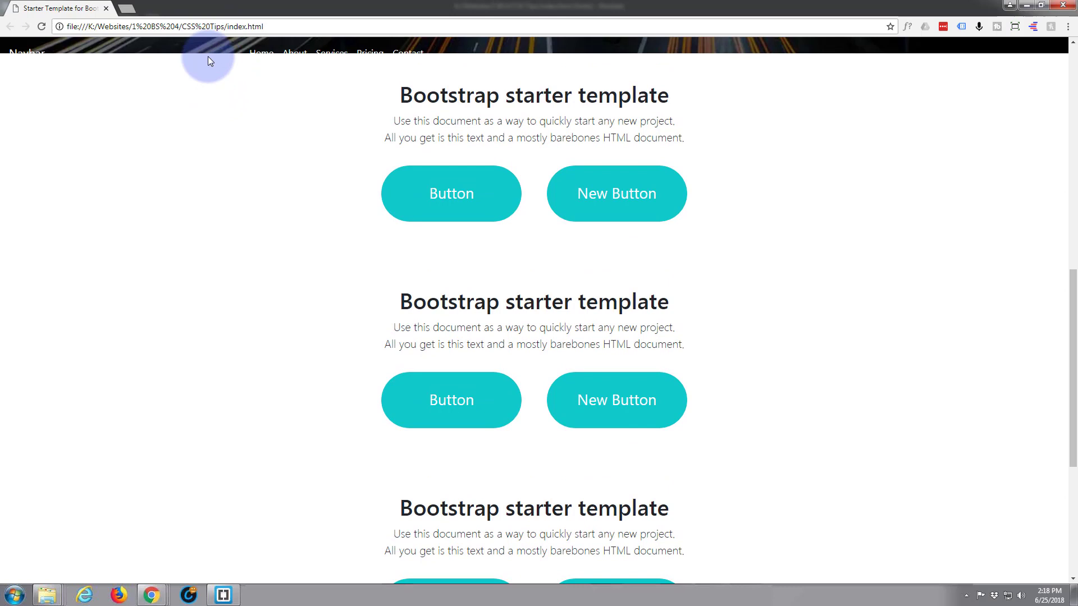
pyautogui.moveTo(389, 172)
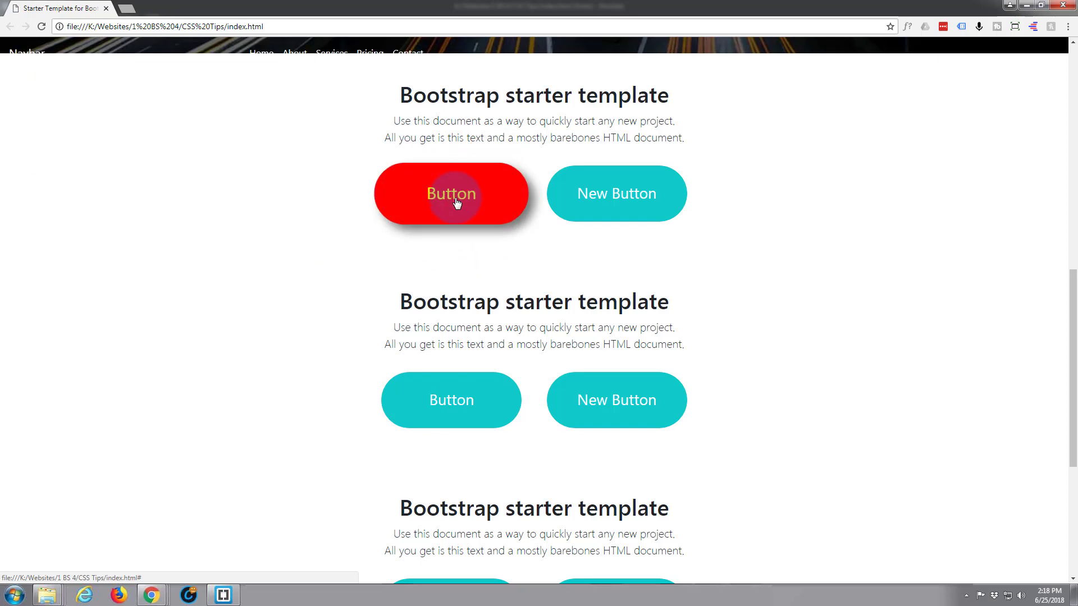
pyautogui.moveTo(251, 203)
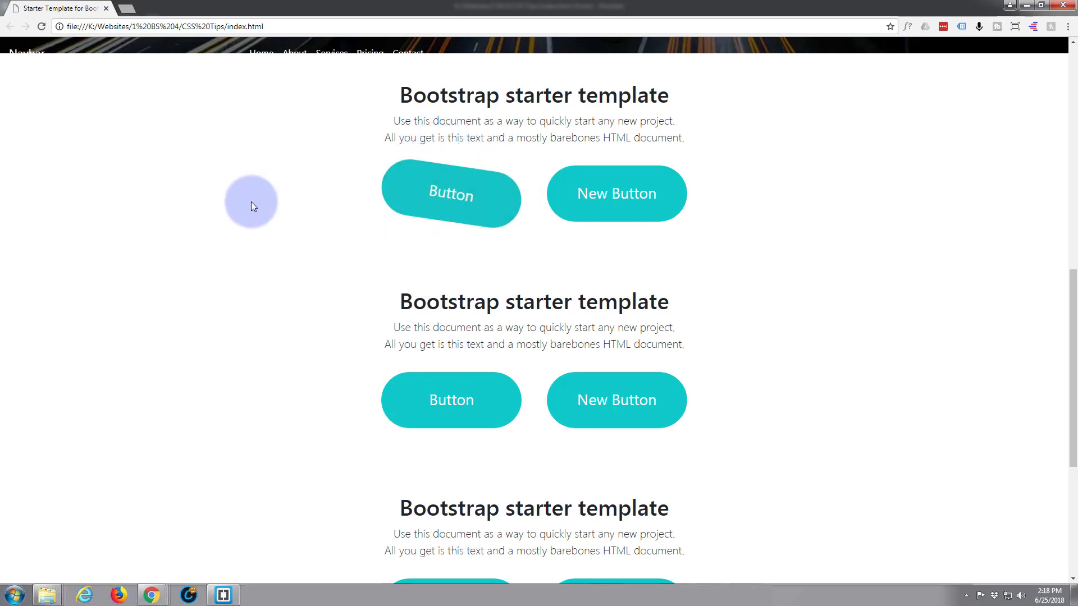
pyautogui.scroll(3)
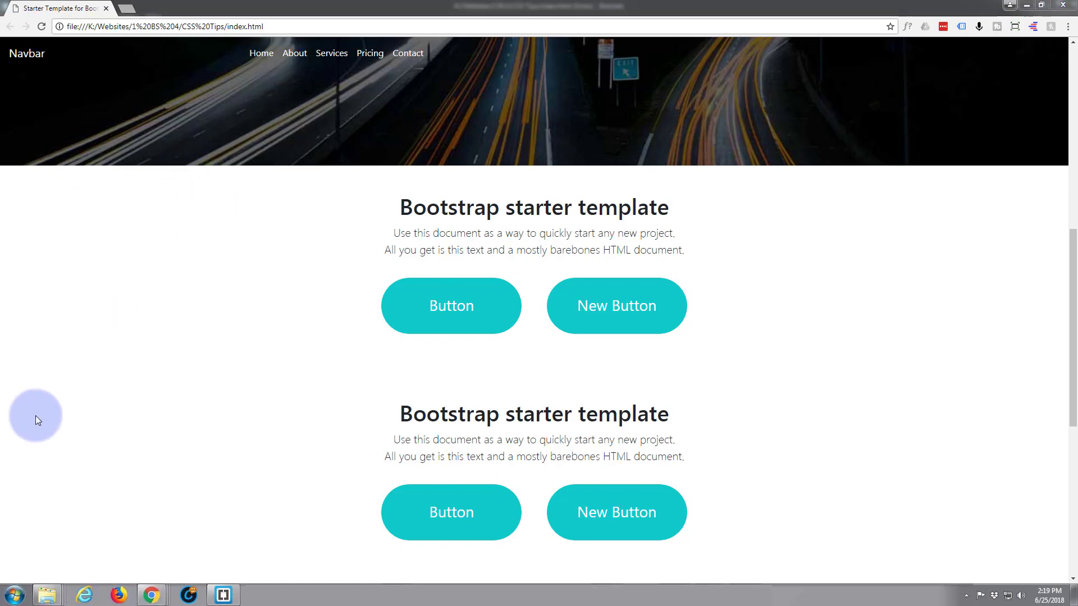
pyautogui.click(222, 595)
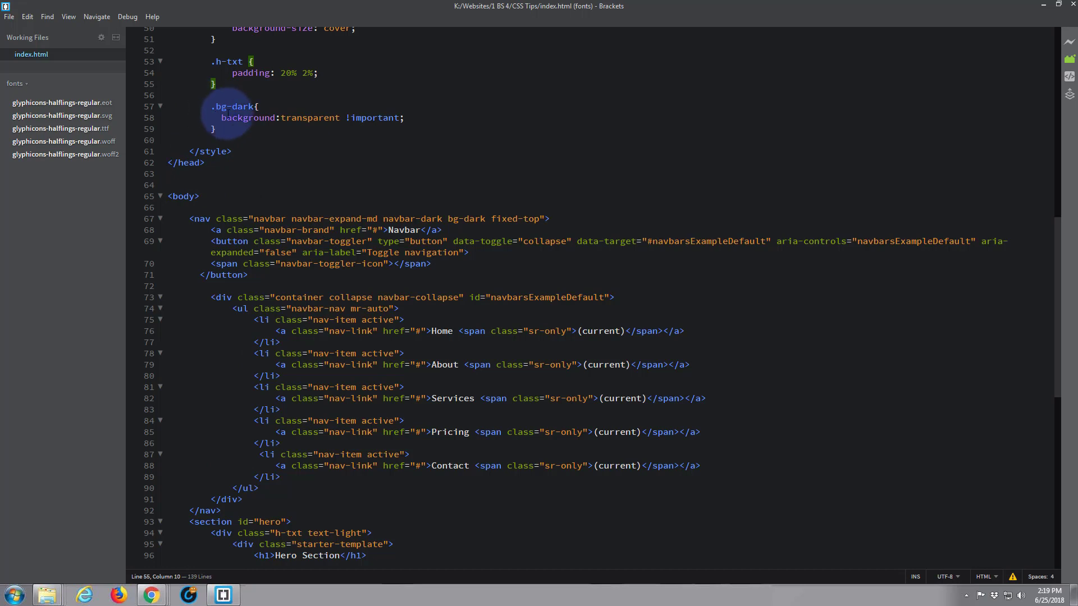
# - Add a .bg-darl.scolled rule below .bg-dark with background:transparent !important;
pyautogui.click(218, 129)
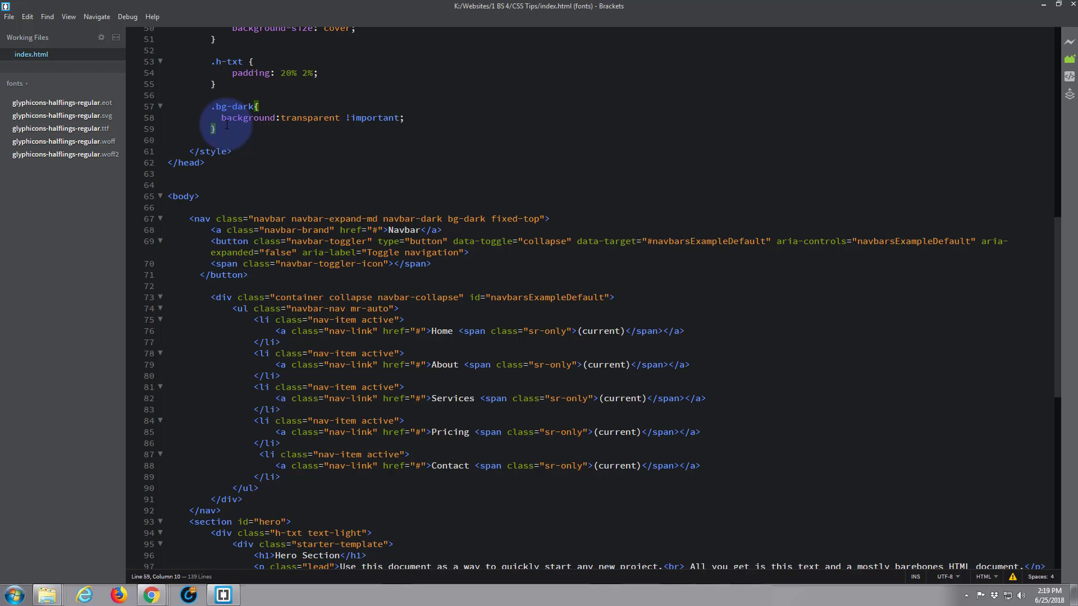
pyautogui.press('enter')
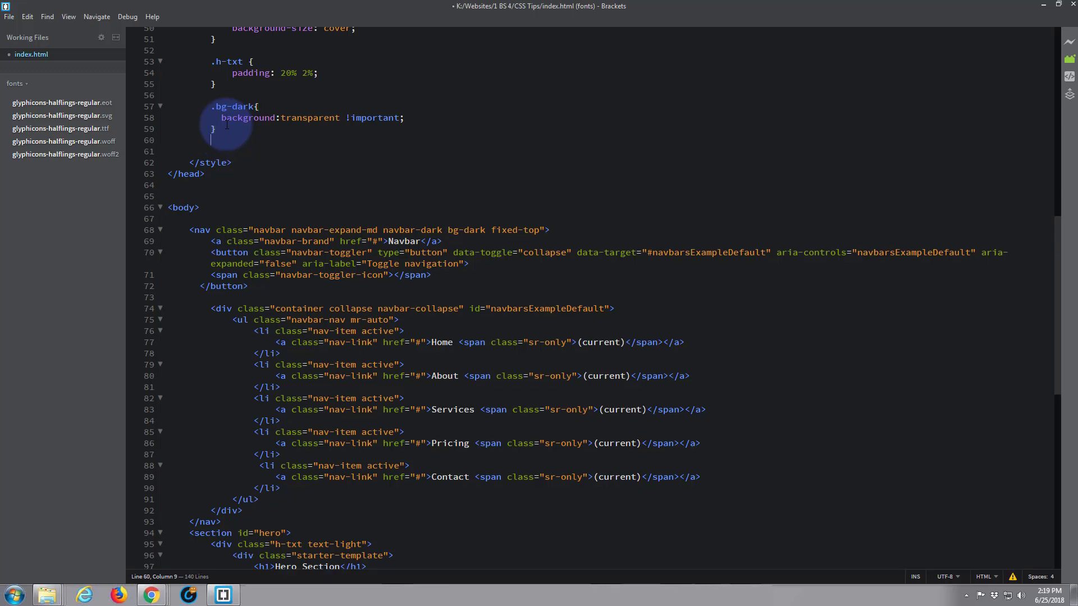
pyautogui.write('.')
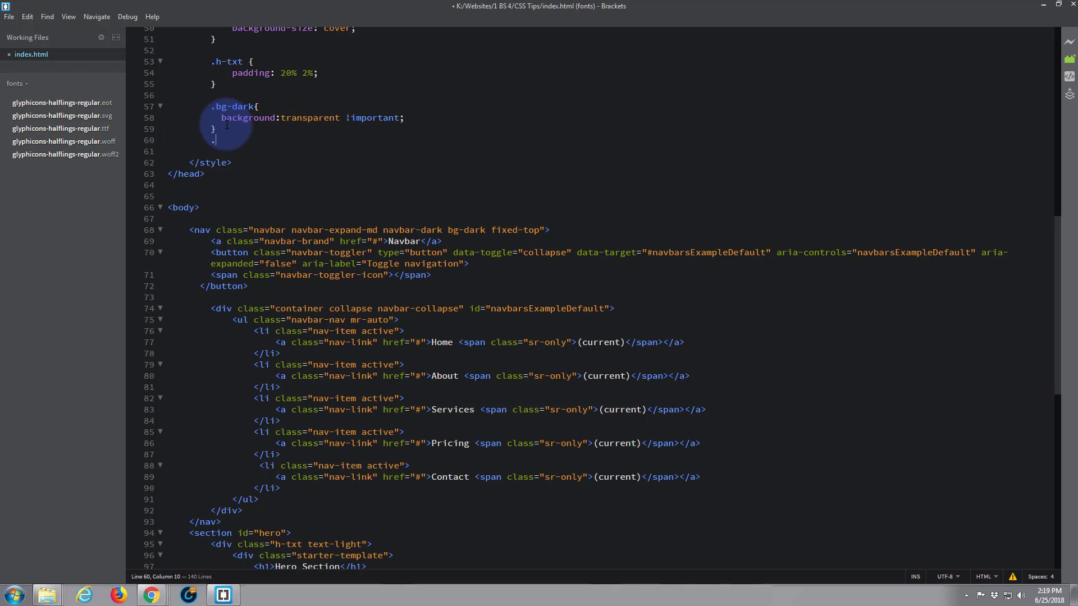
pyautogui.write('bg-darl.')
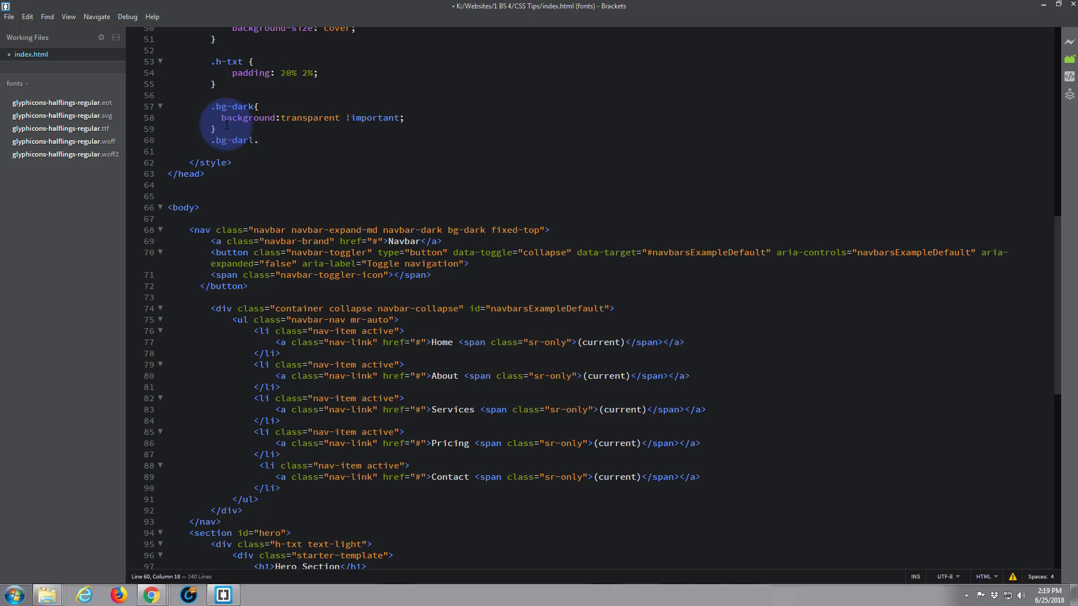
pyautogui.write('sc')
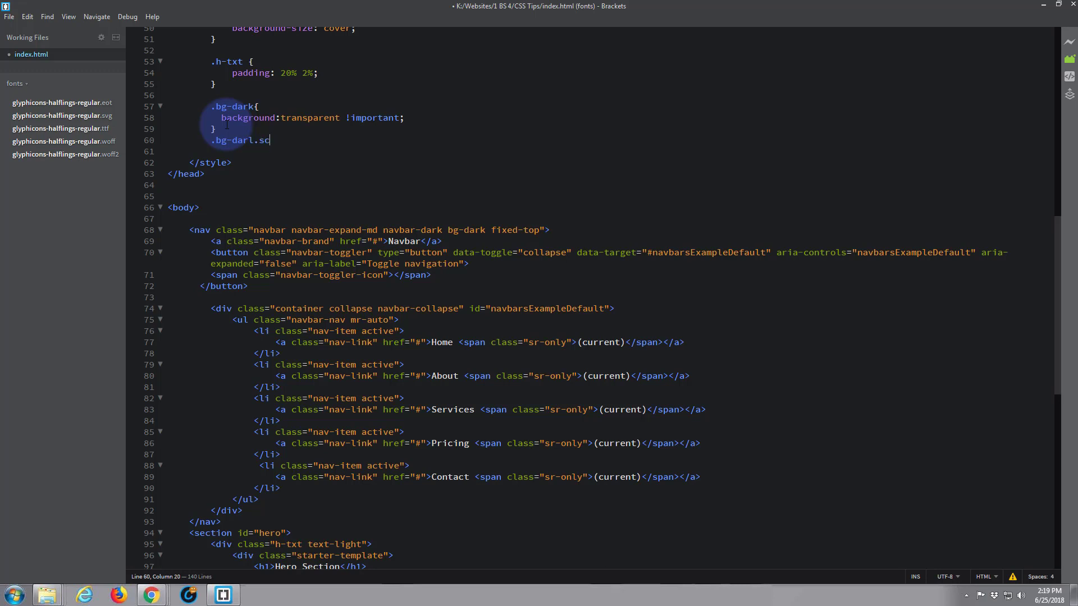
pyautogui.write('oll')
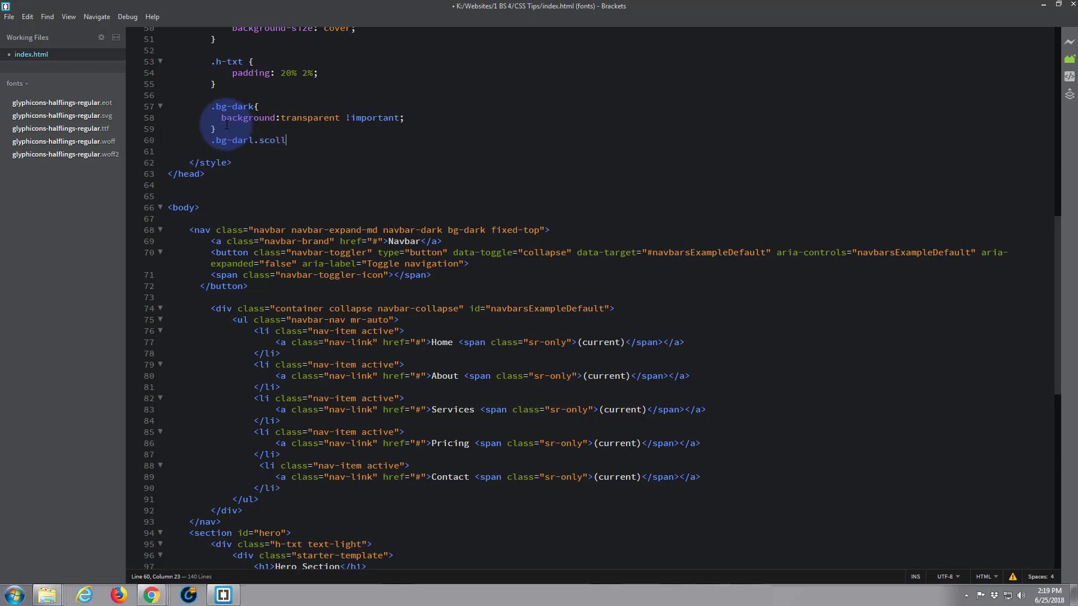
pyautogui.write('ed')
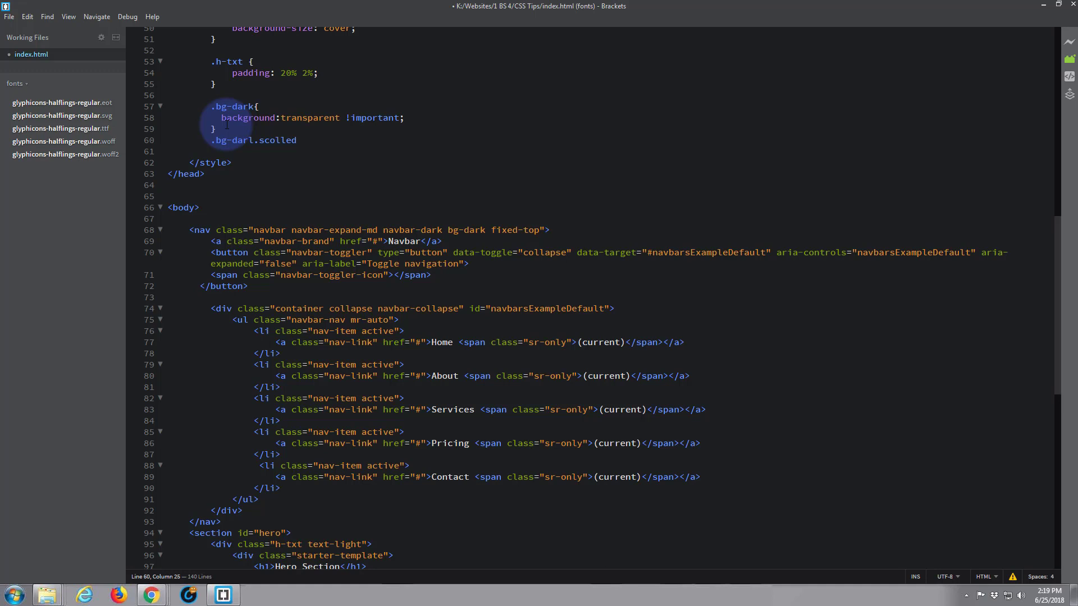
pyautogui.write('{')
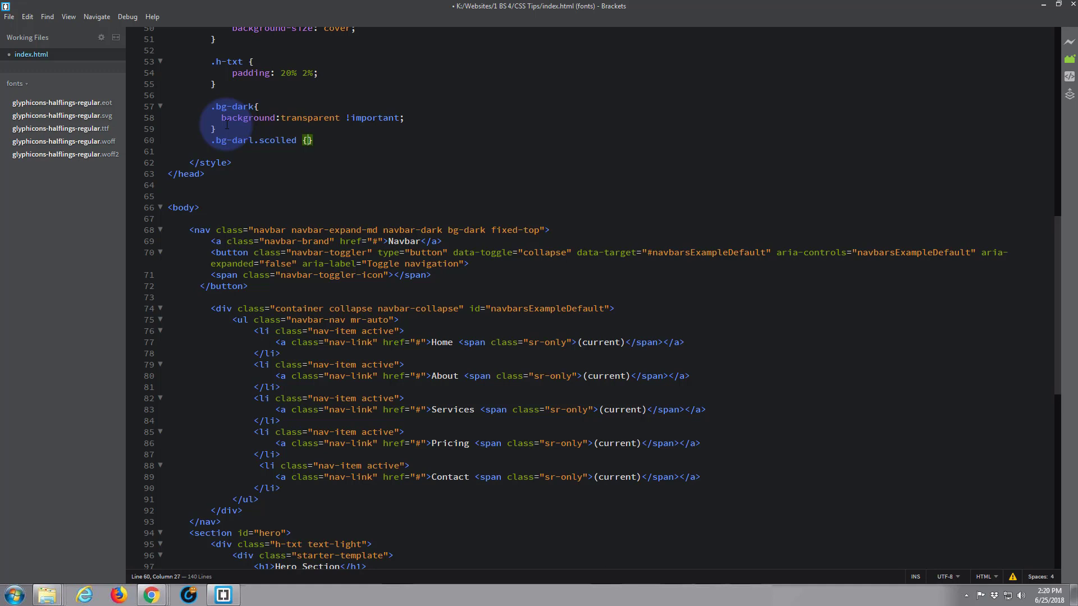
pyautogui.press('enter')
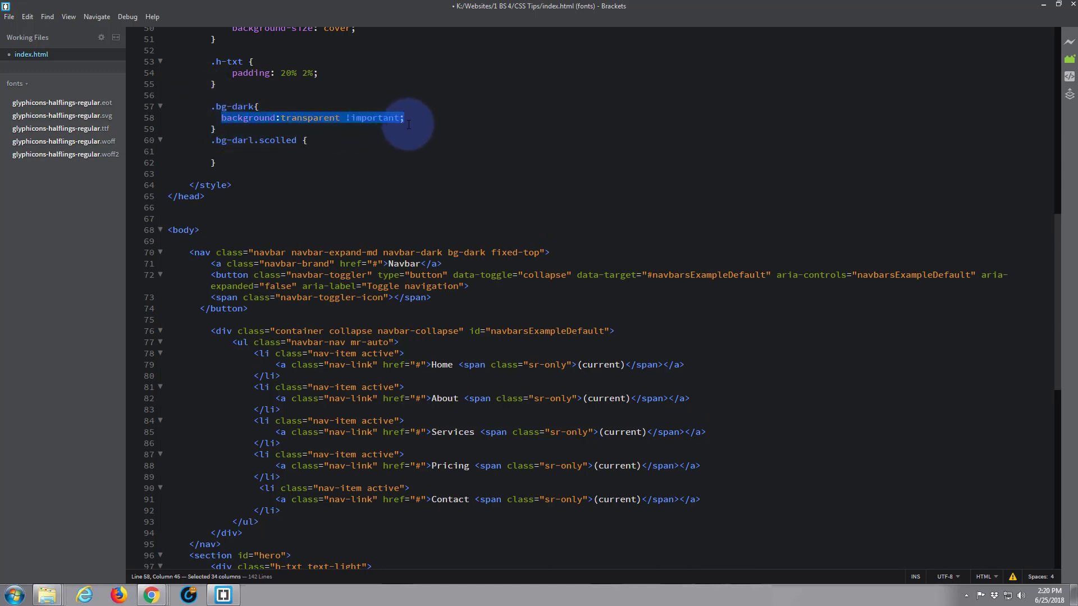
pyautogui.click(231, 151)
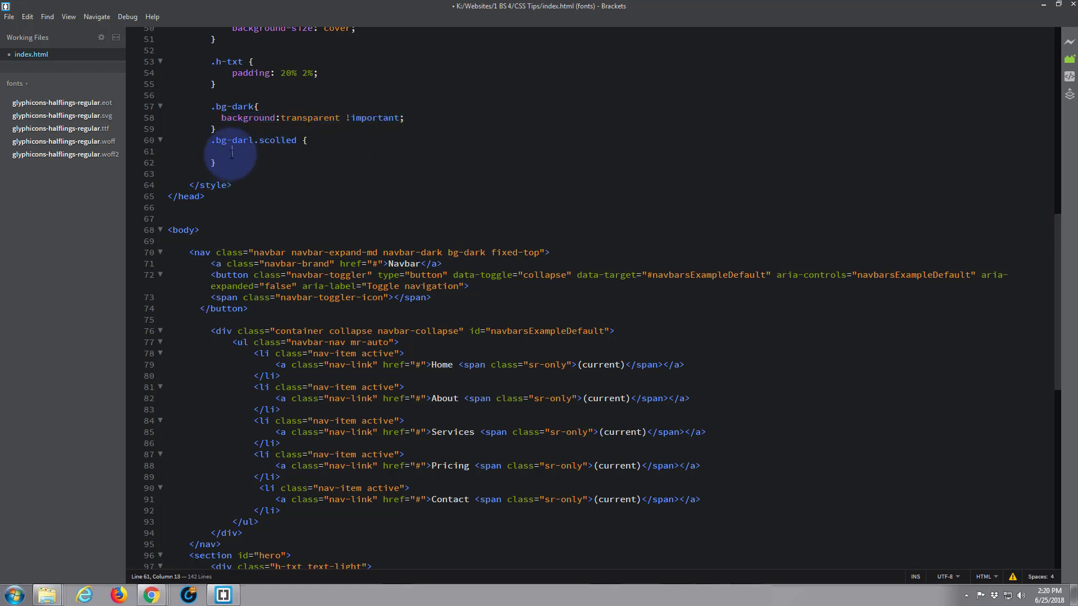
pyautogui.write('background:transparent !important;')
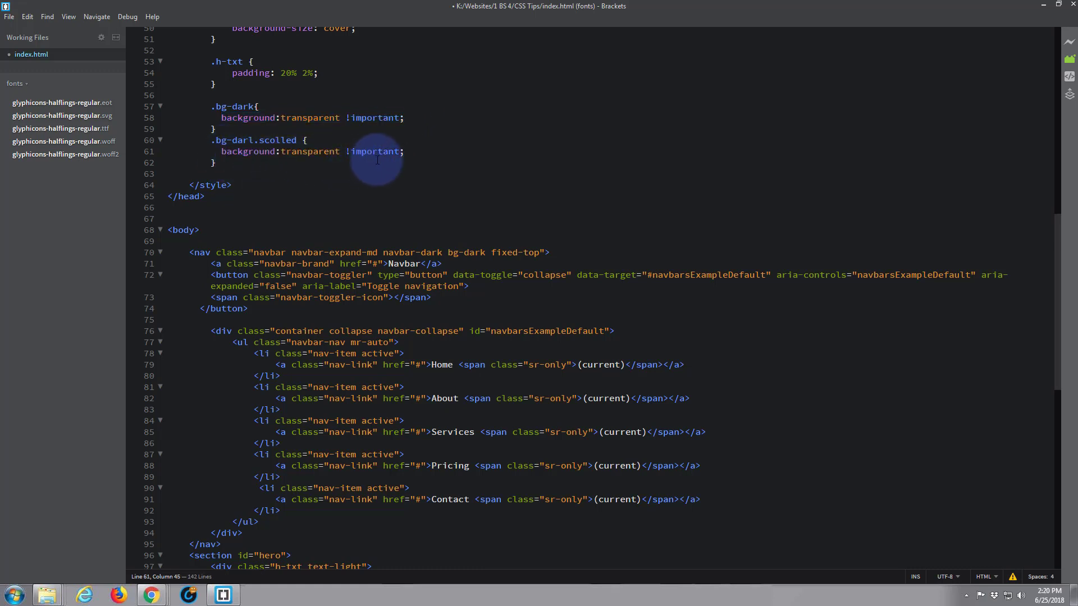
pyautogui.moveTo(385, 220)
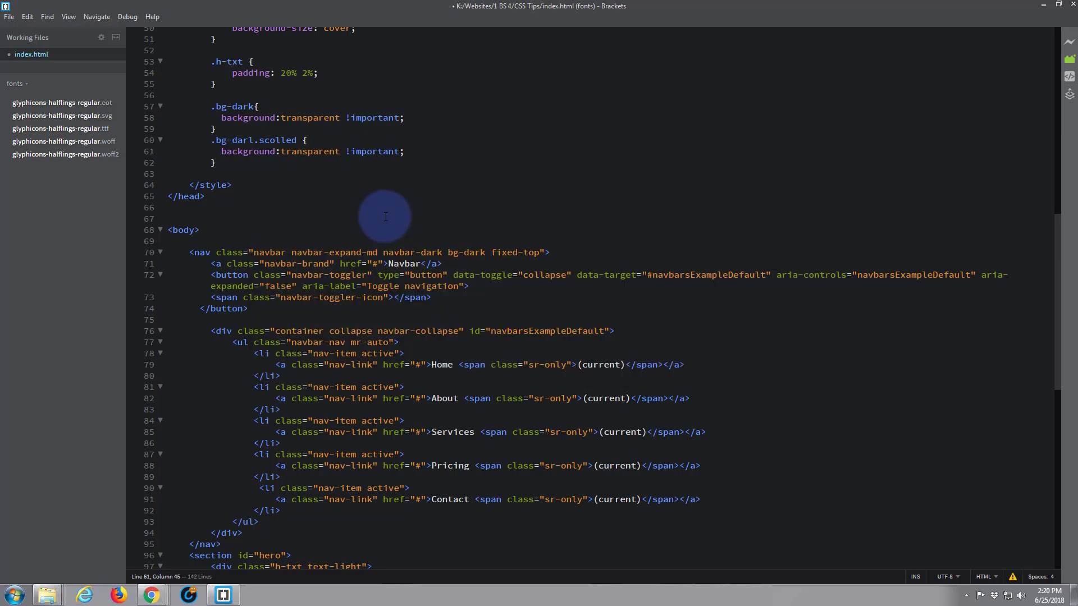
pyautogui.rightClick(404, 318)
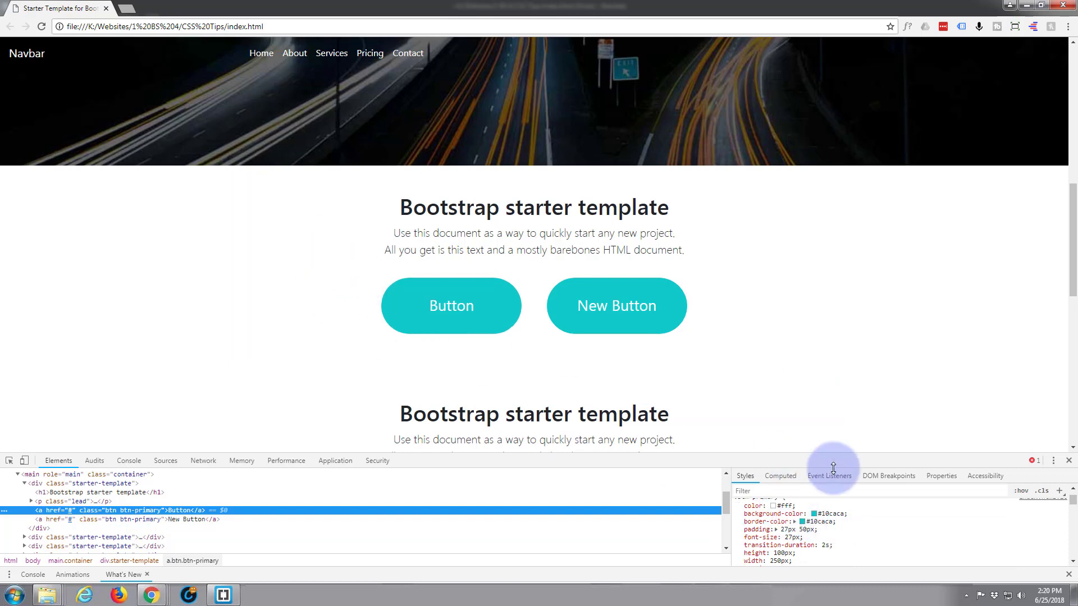
# - Close the Chrome DevTools panel and return to Brackets
pyautogui.click(1069, 460)
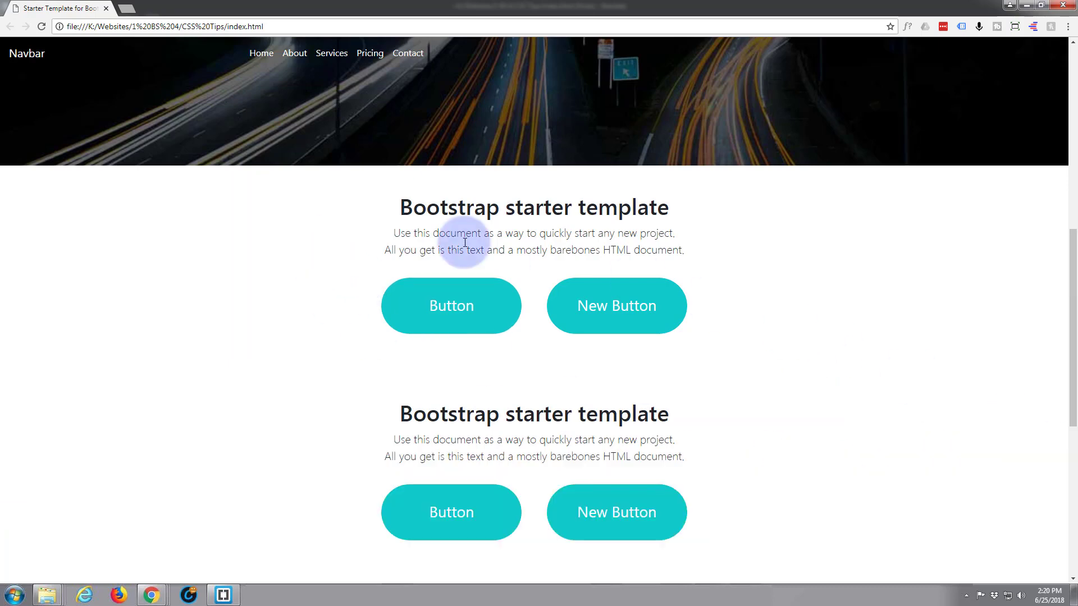
pyautogui.click(223, 594)
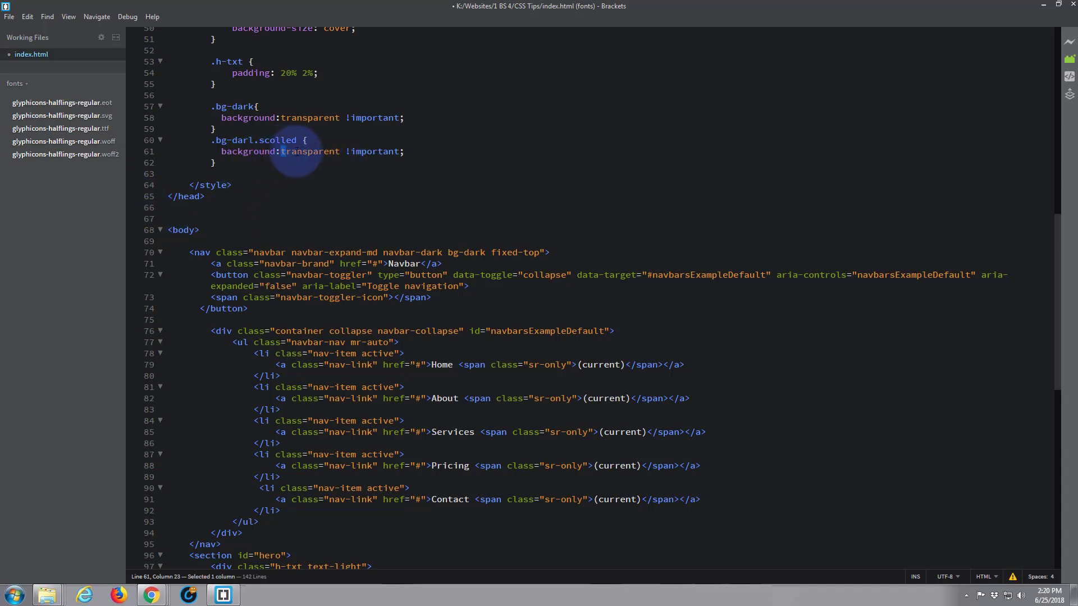
# - Set the scrolled rule's background to #10caca and fix the selector to .bg-dark.scolled
pyautogui.doubleClick(310, 151)
pyautogui.write('#10cac')
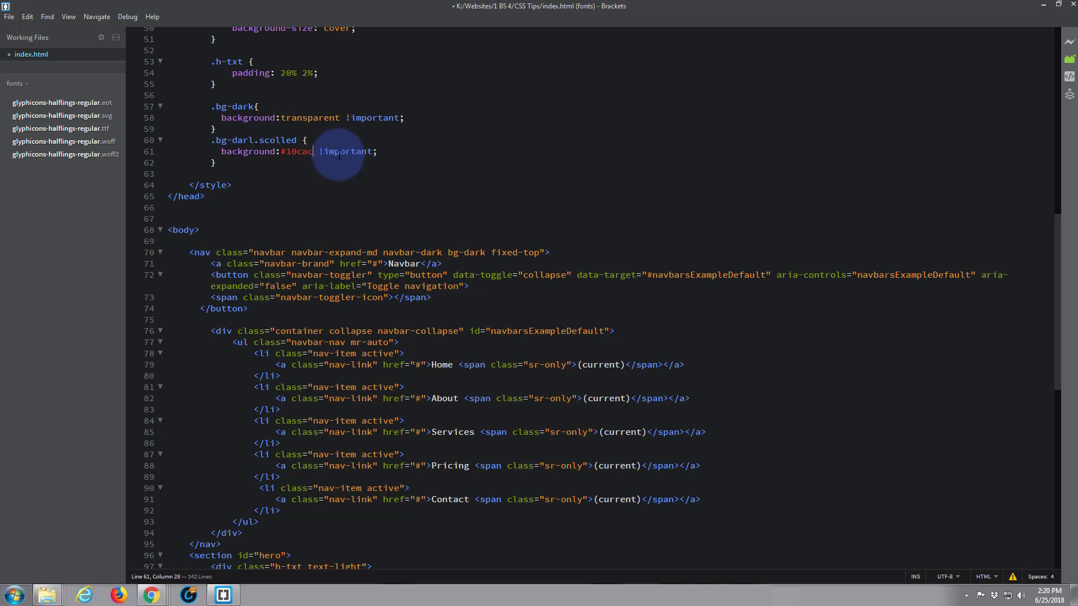
pyautogui.write('a')
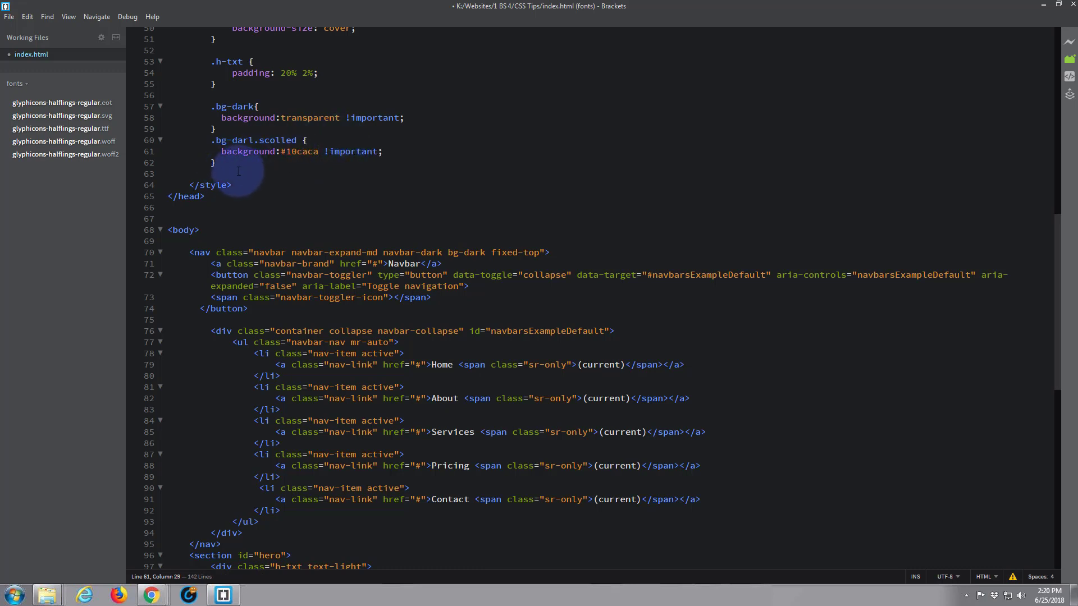
pyautogui.moveTo(315, 116)
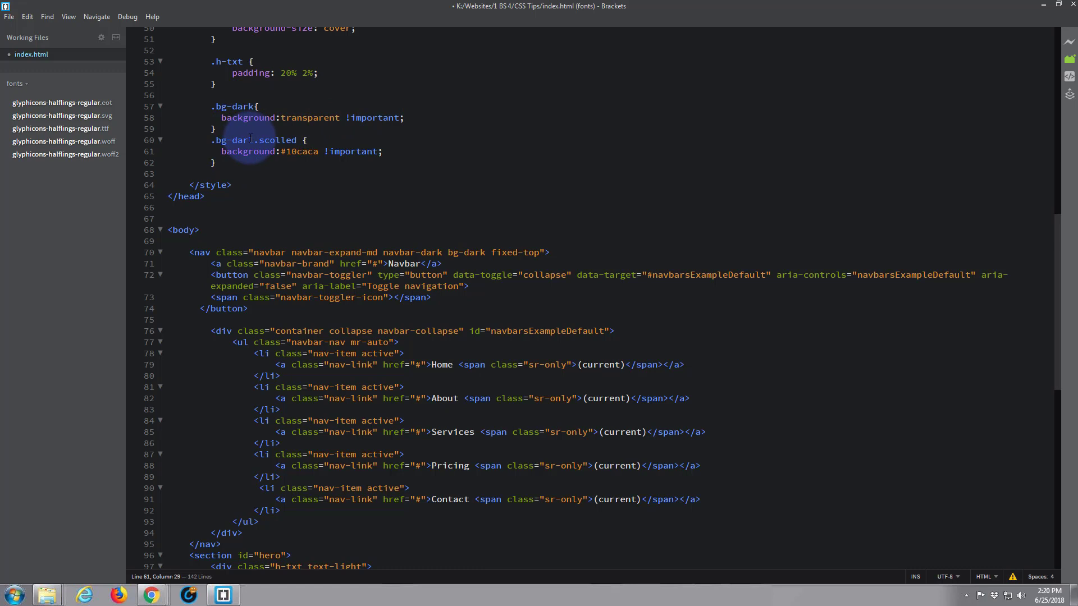
pyautogui.click(251, 140)
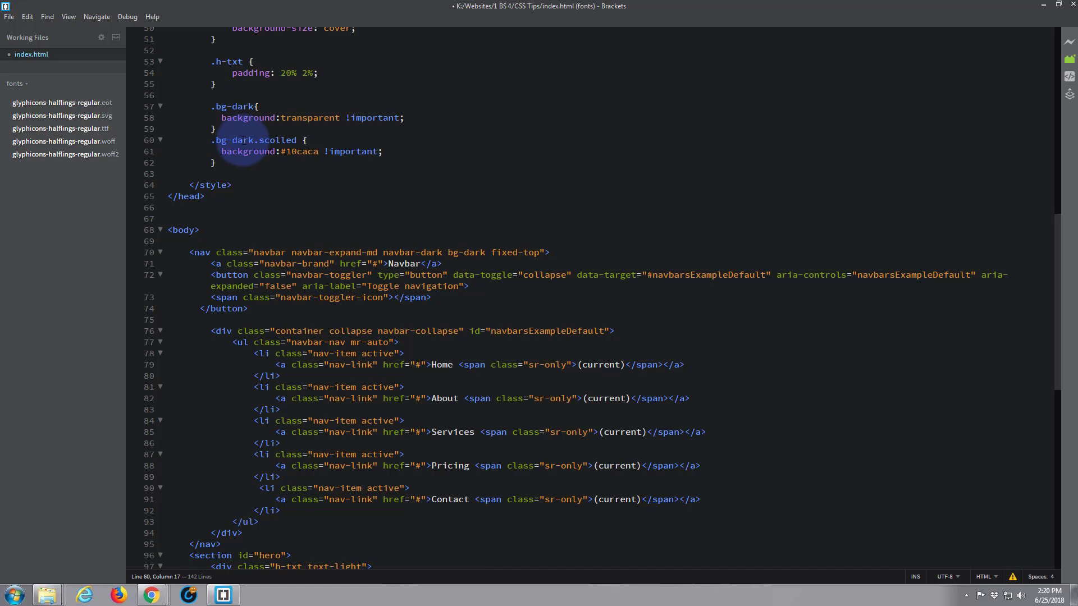
pyautogui.click(383, 151)
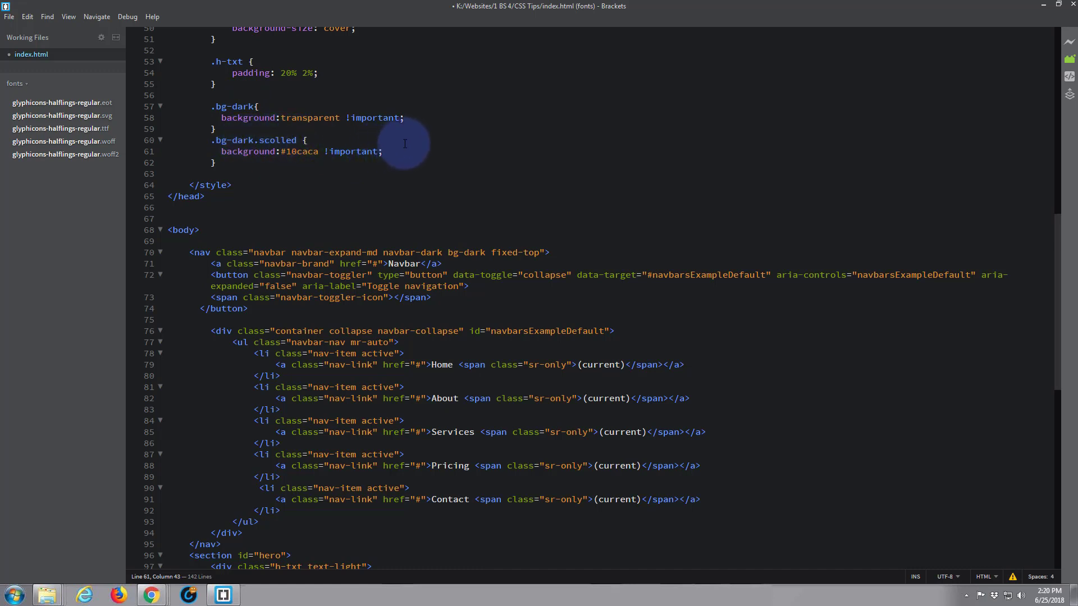
pyautogui.click(391, 151)
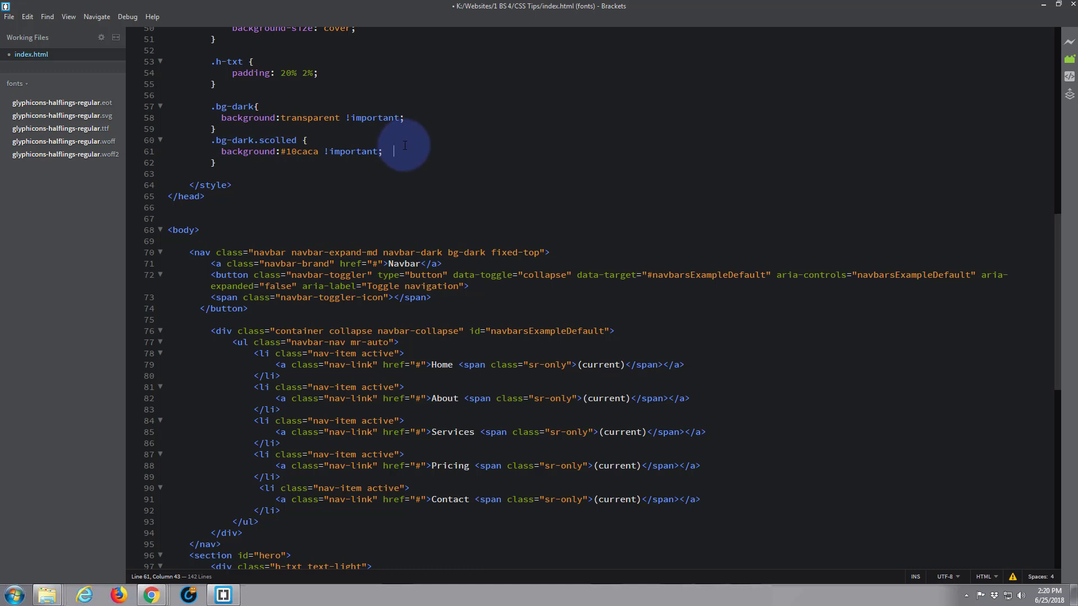
pyautogui.click(307, 140)
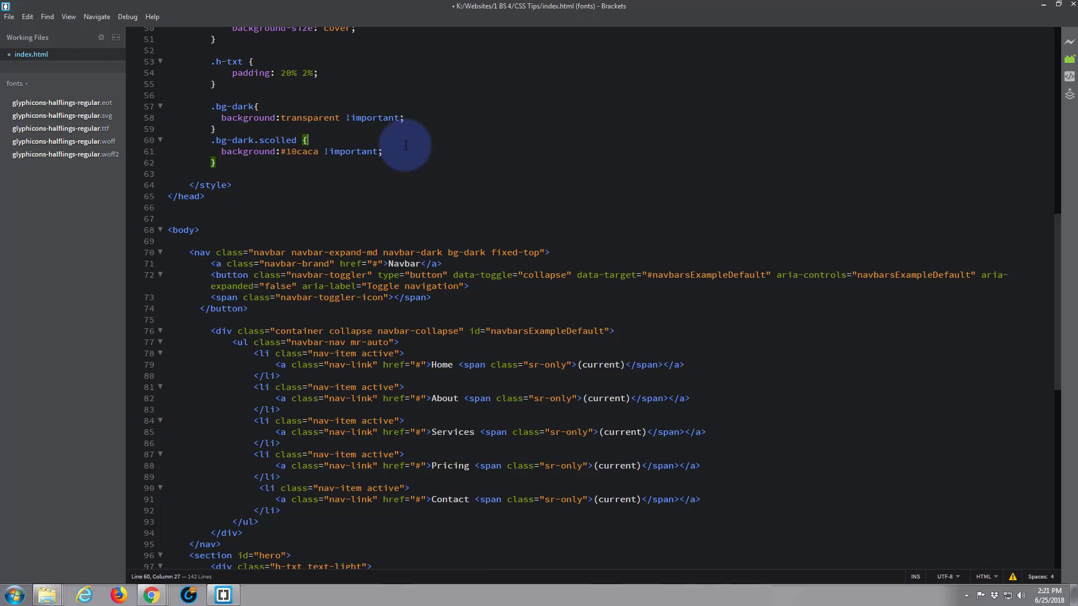
pyautogui.moveTo(405, 149)
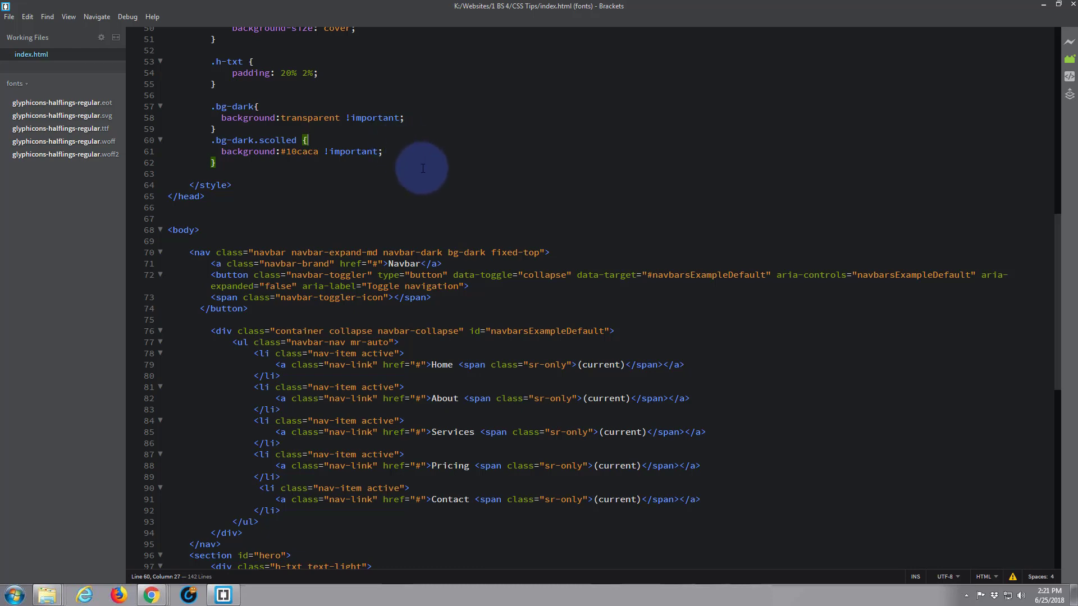
# - Insert a <!-- Change Color On Scroll --> comment after the last Bootstrap script tag
pyautogui.scroll(-3)
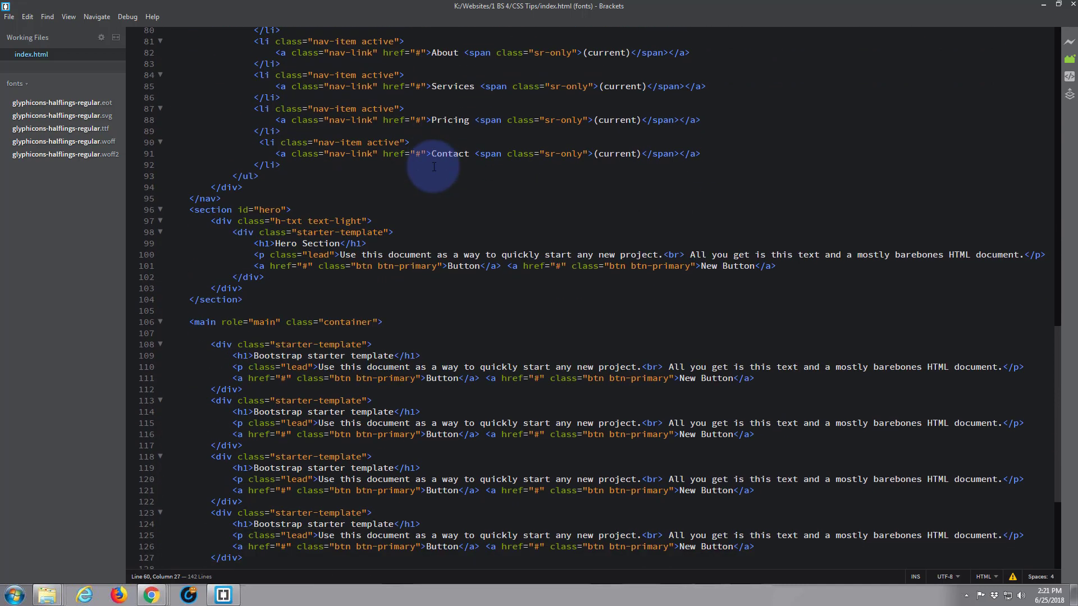
pyautogui.scroll(-3)
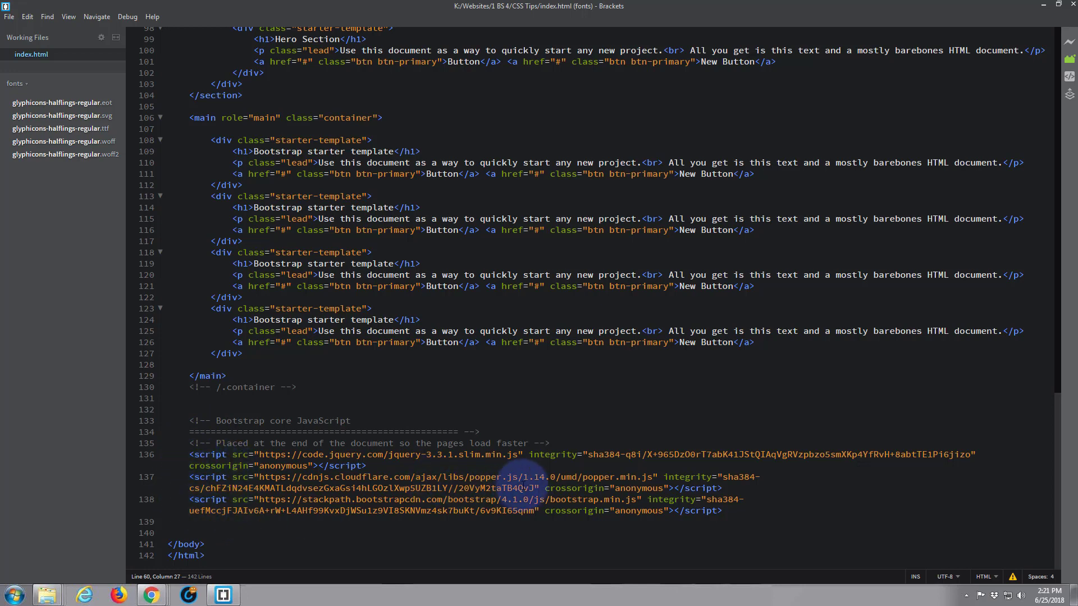
pyautogui.click(723, 511)
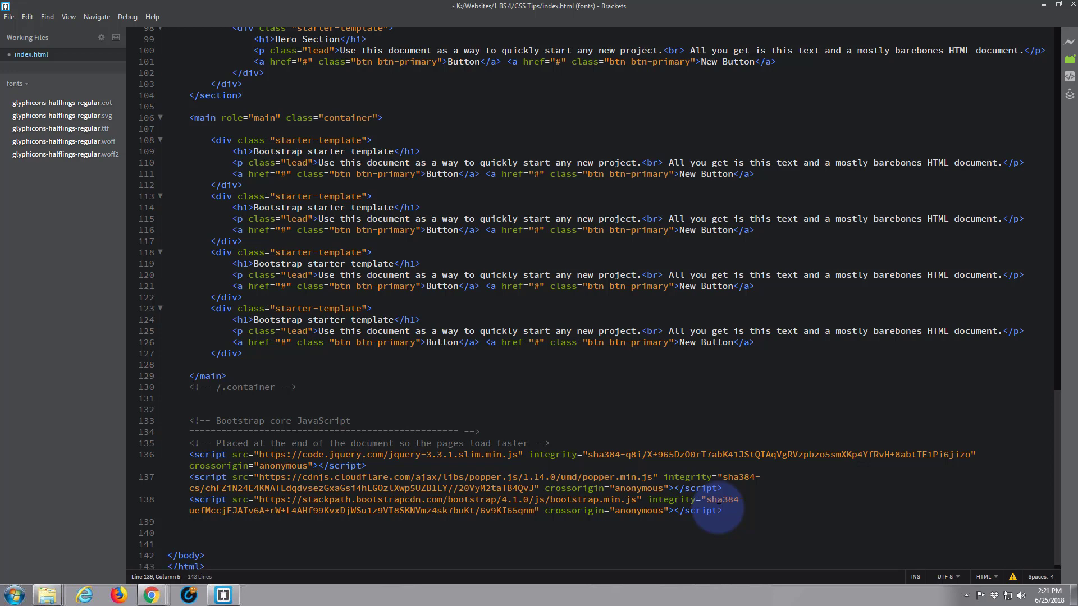
pyautogui.write('<!--')
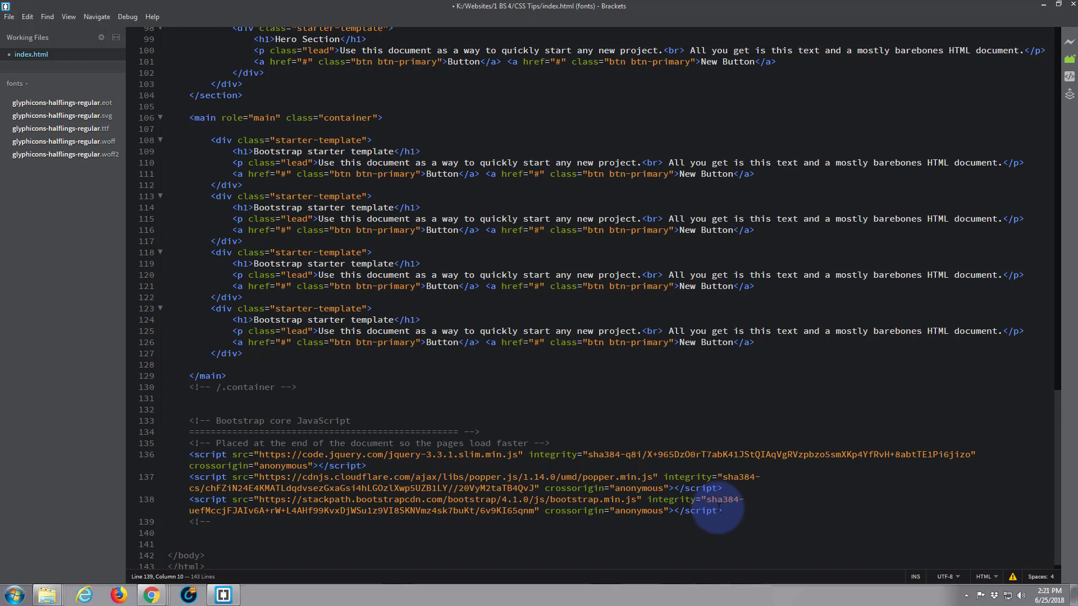
pyautogui.write('Change C')
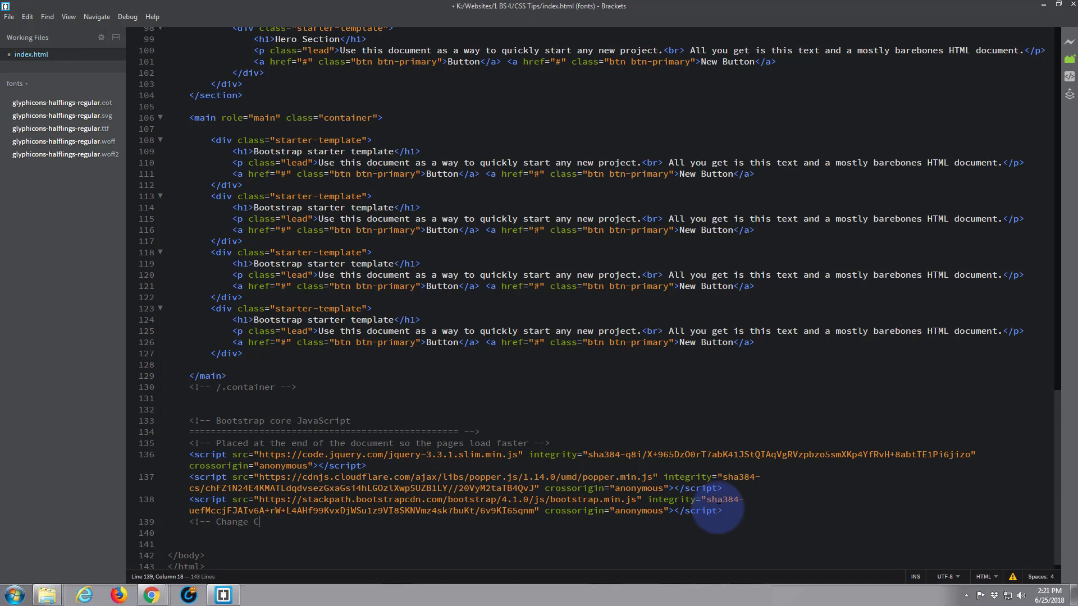
pyautogui.write('olor On Scroll')
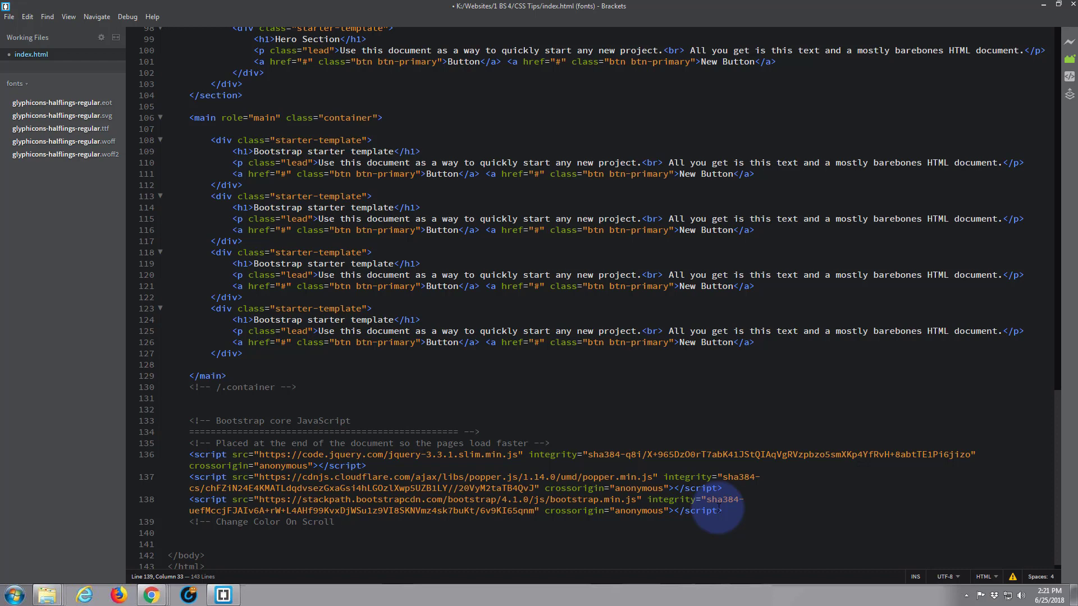
pyautogui.write('-->')
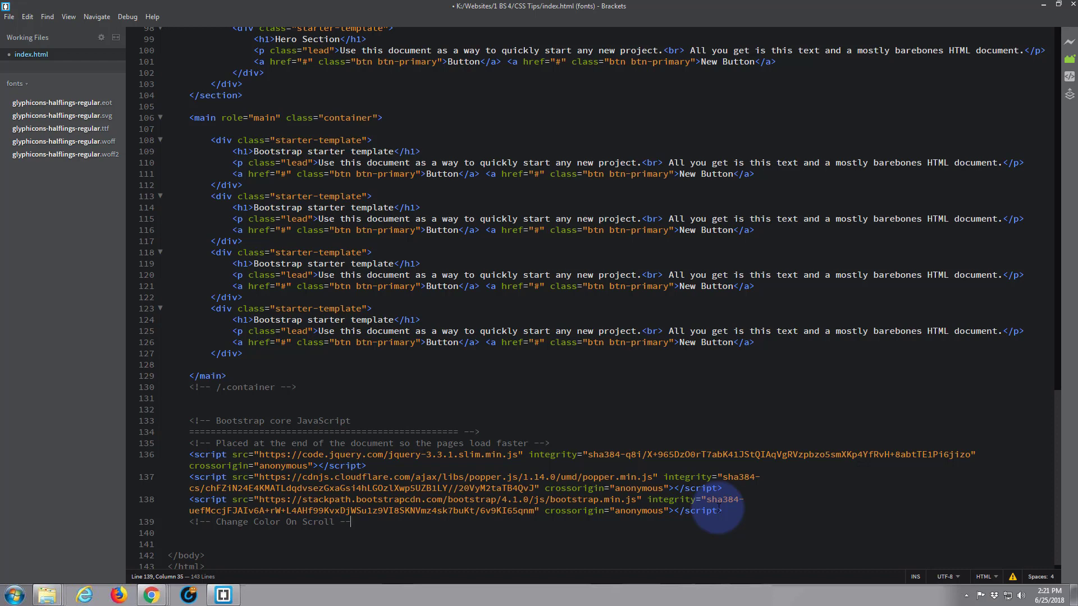
pyautogui.write('>')
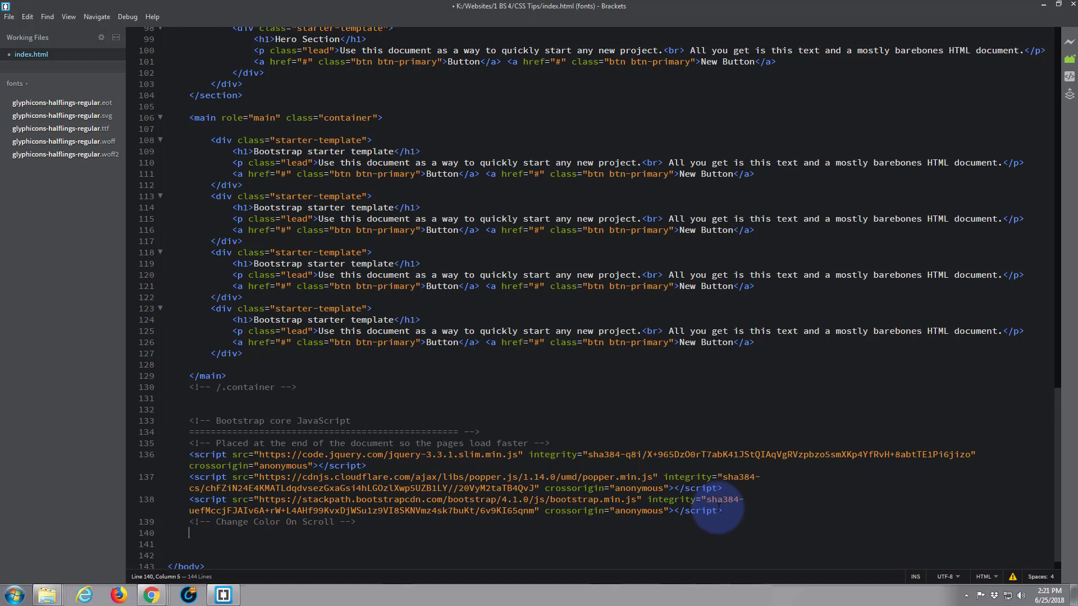
# - Open a <script> block beneath the Change Color On Scroll comment
pyautogui.write('<')
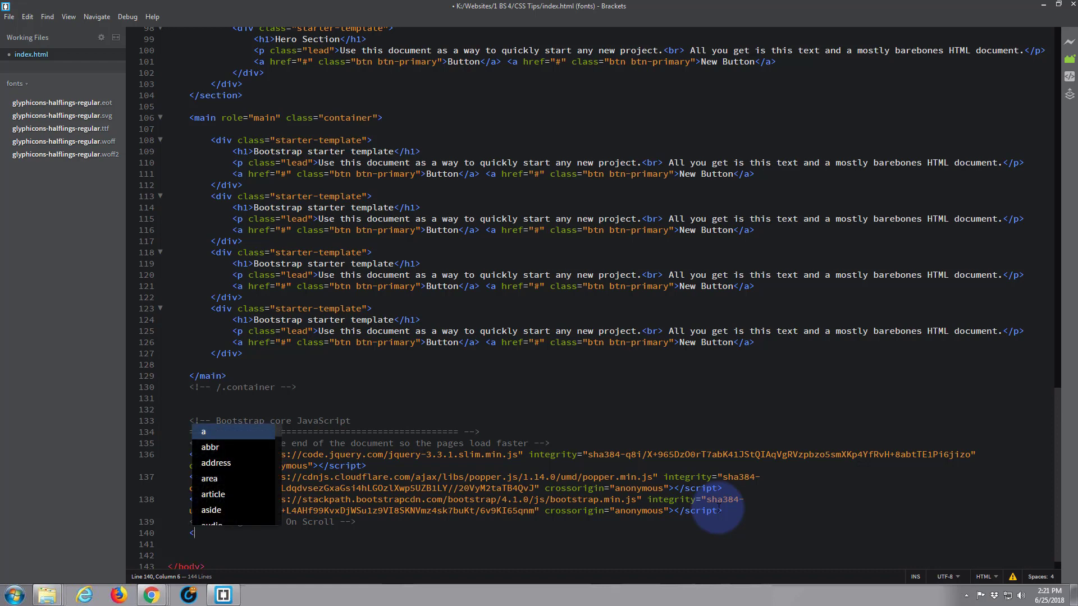
pyautogui.write('script></script>')
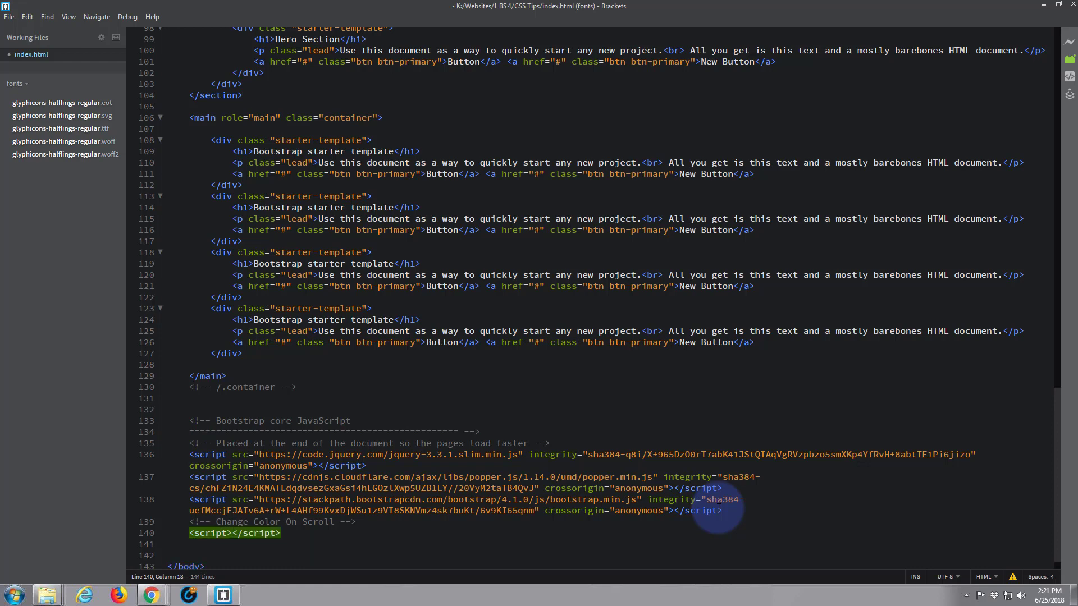
pyautogui.press('enter')
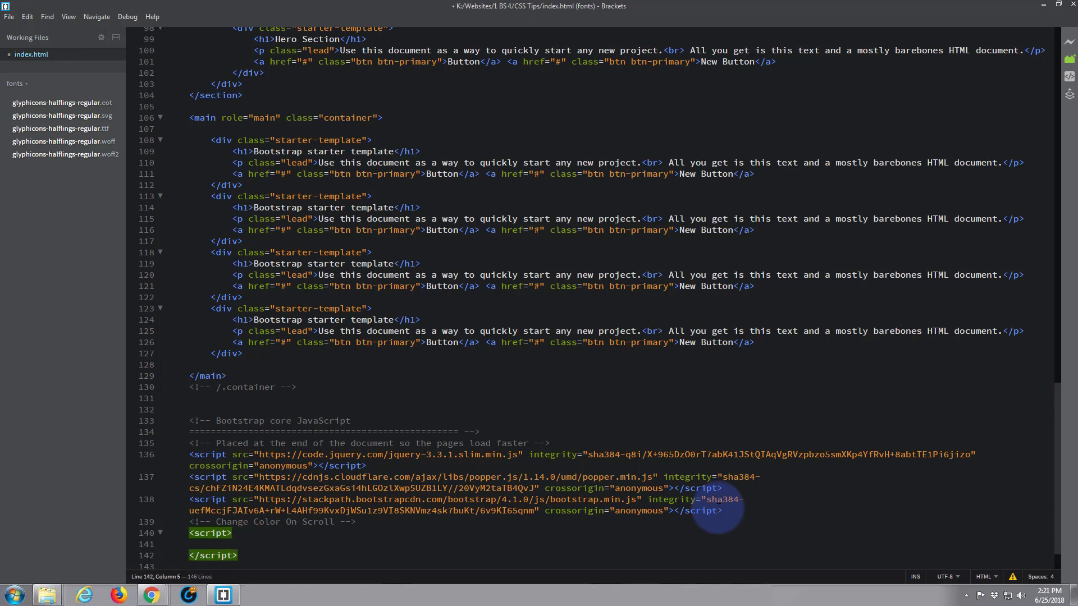
pyautogui.moveTo(588, 418)
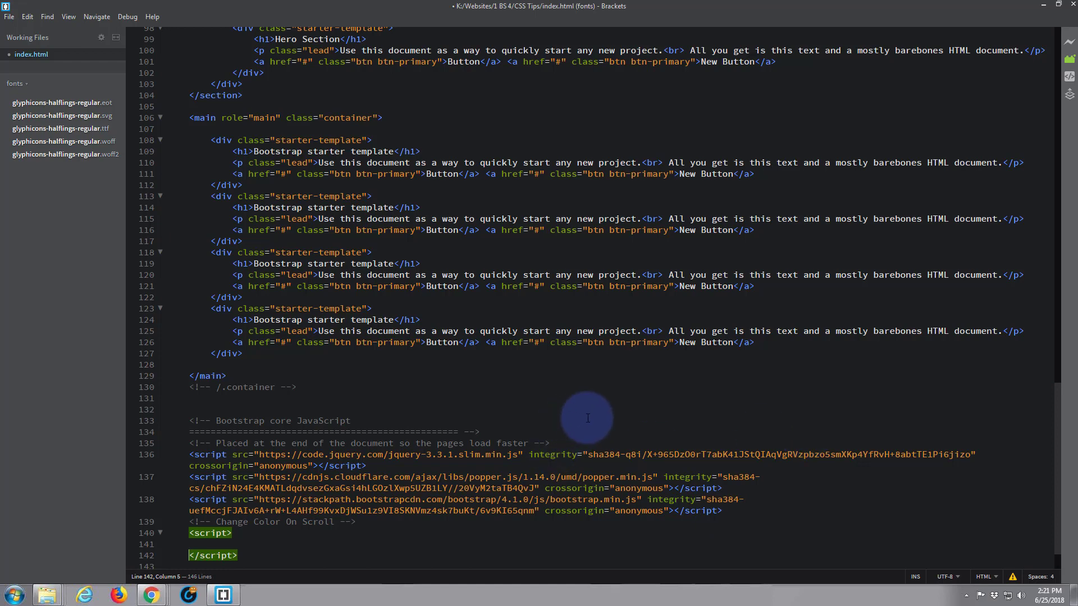
pyautogui.moveTo(545, 419)
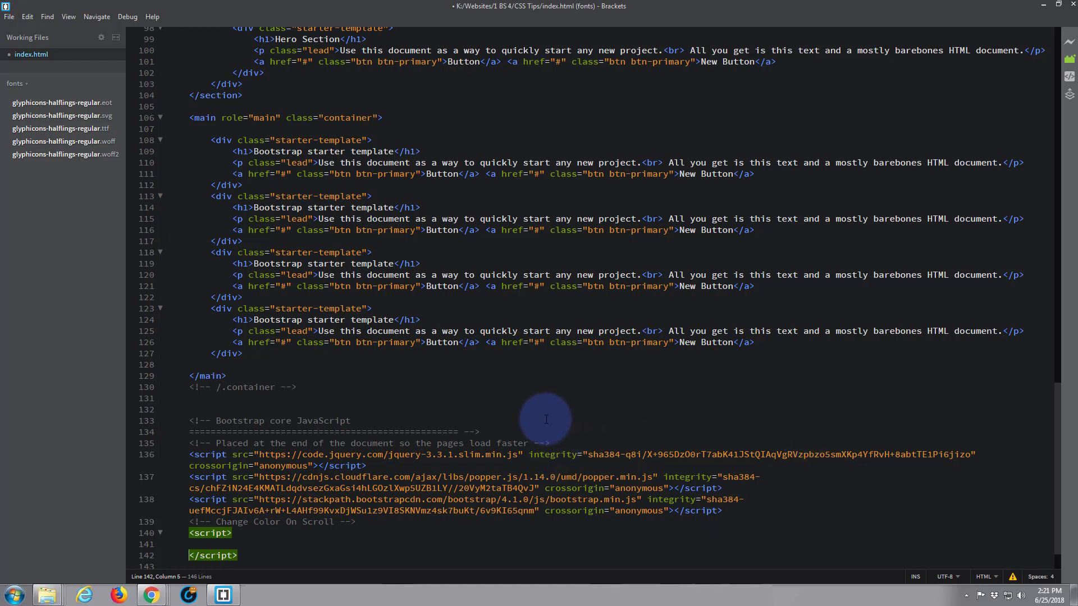
pyautogui.moveTo(500, 307)
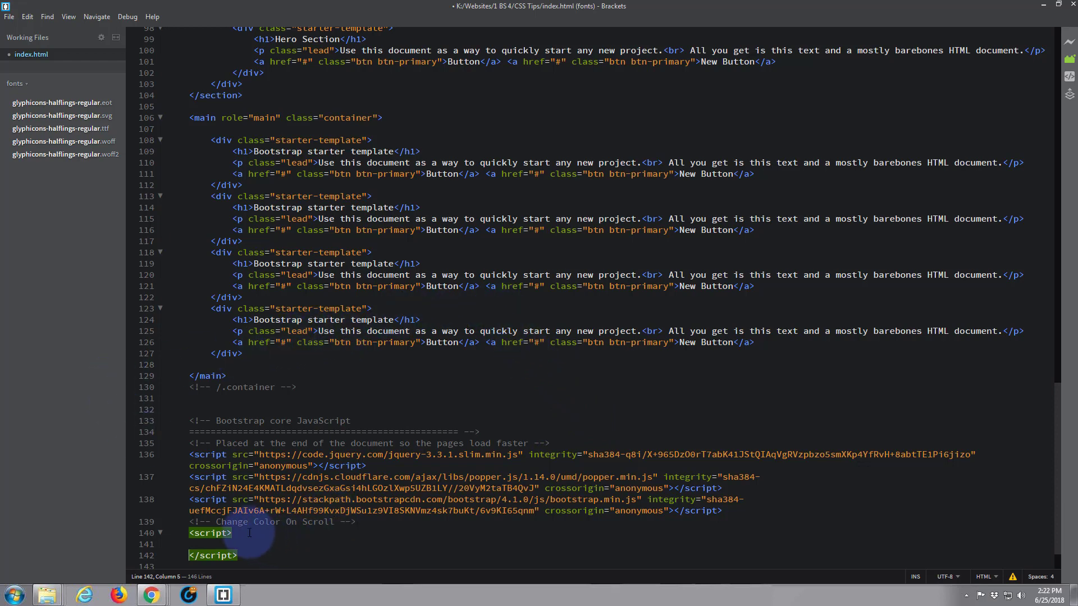
pyautogui.press('enter')
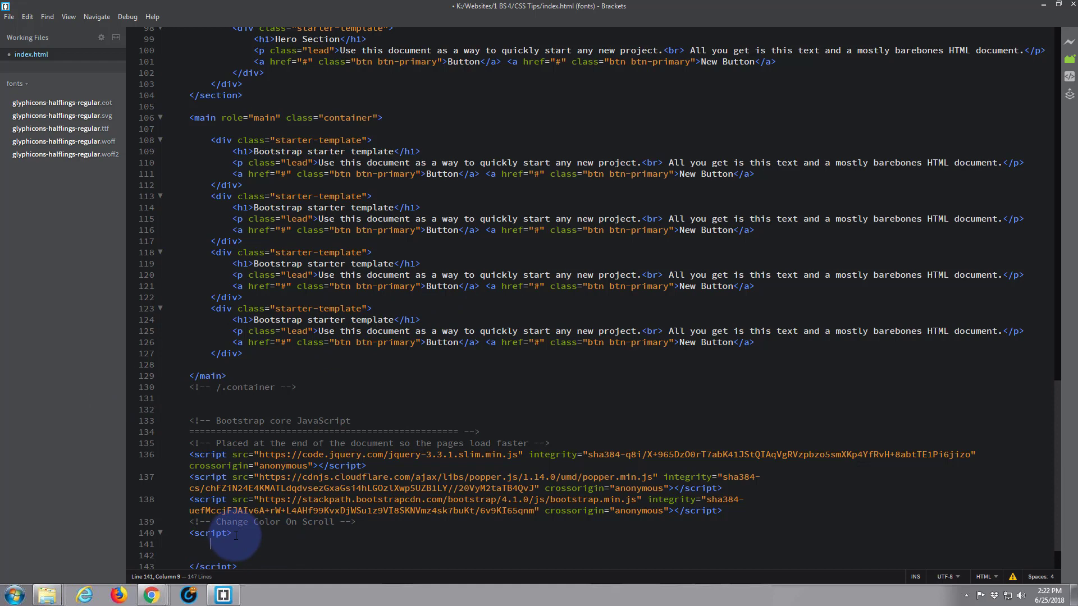
# - Write $(window).scroll(function(){ }) and type $('nav') inside it
pyautogui.write('$')
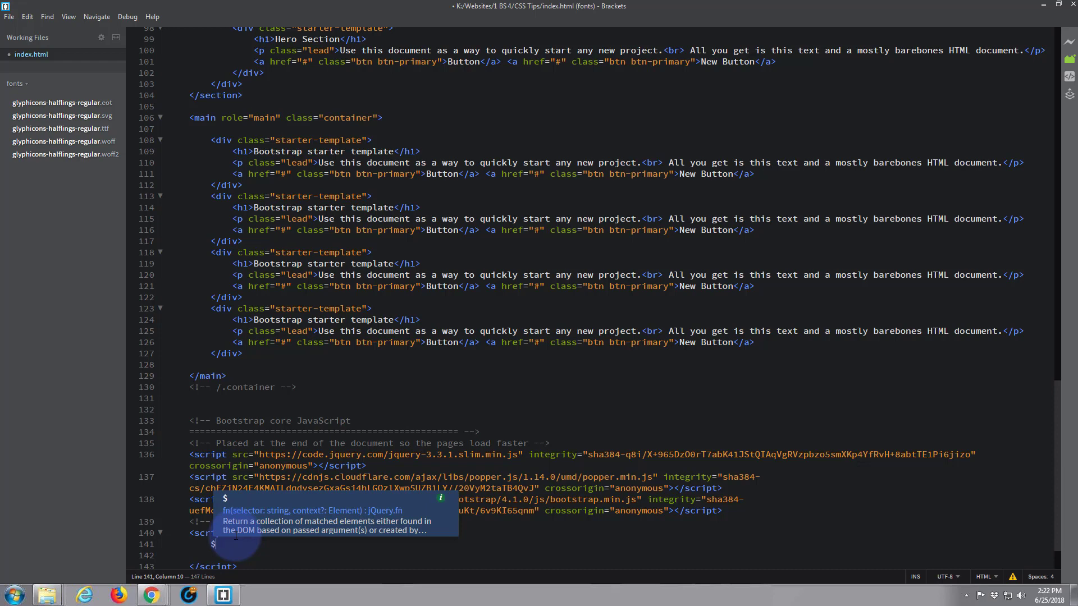
pyautogui.write('()')
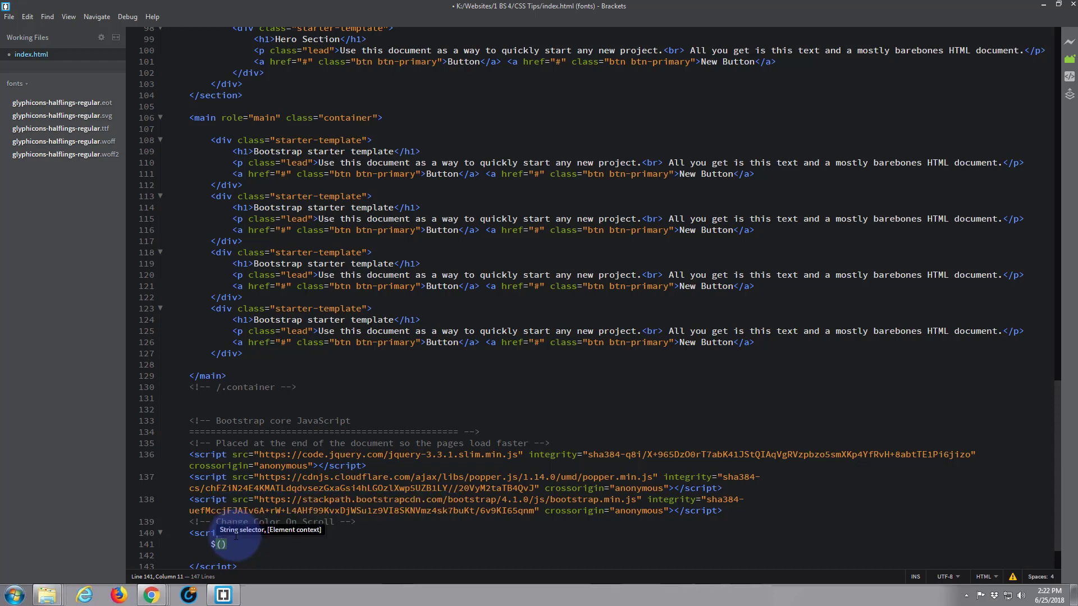
pyautogui.write('window')
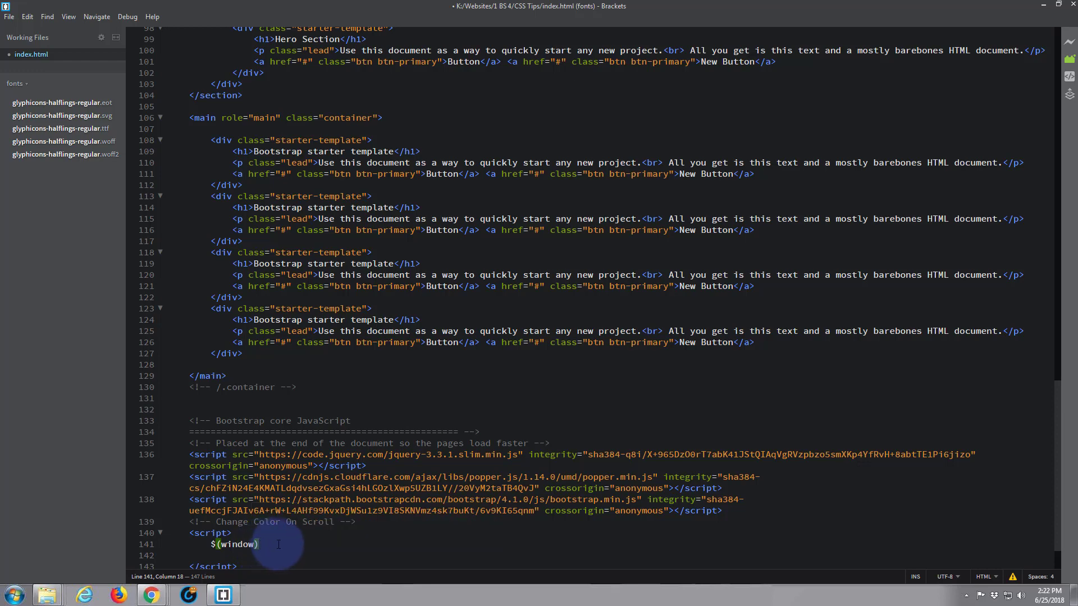
pyautogui.write('.')
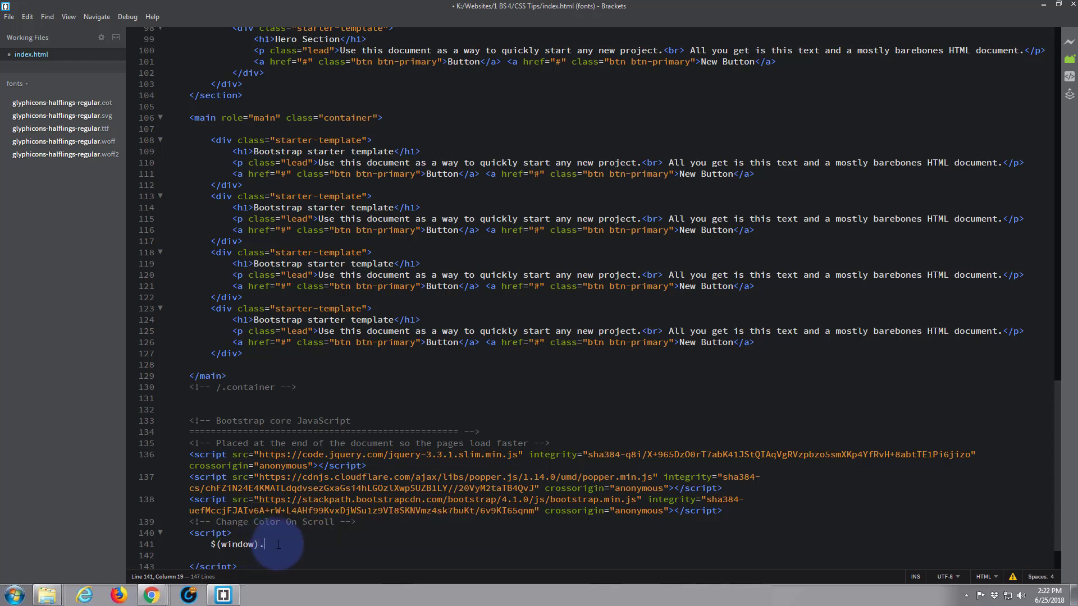
pyautogui.write('scro')
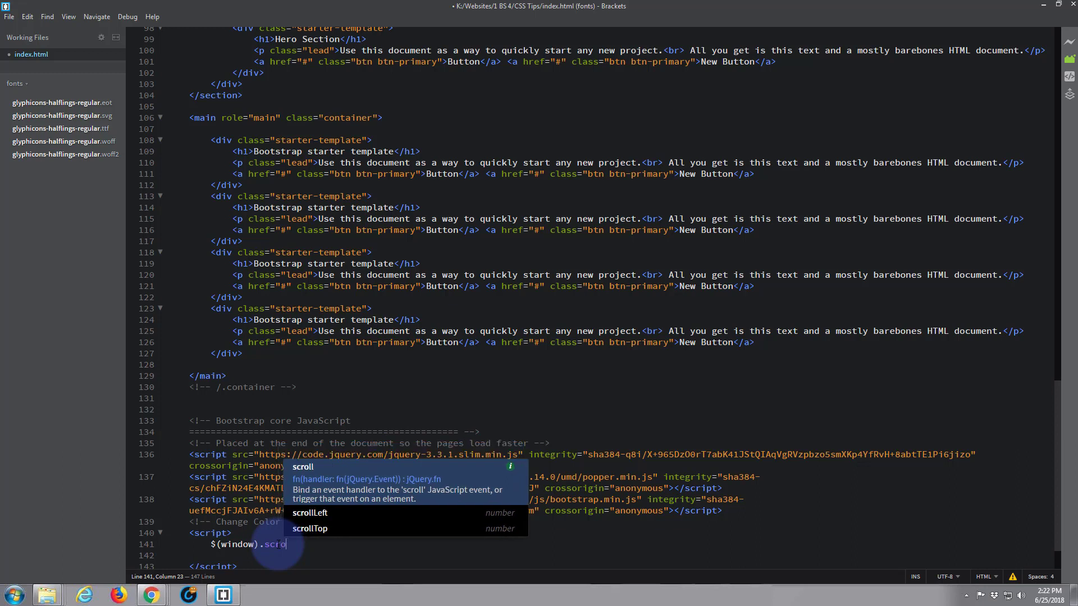
pyautogui.write('ll(')
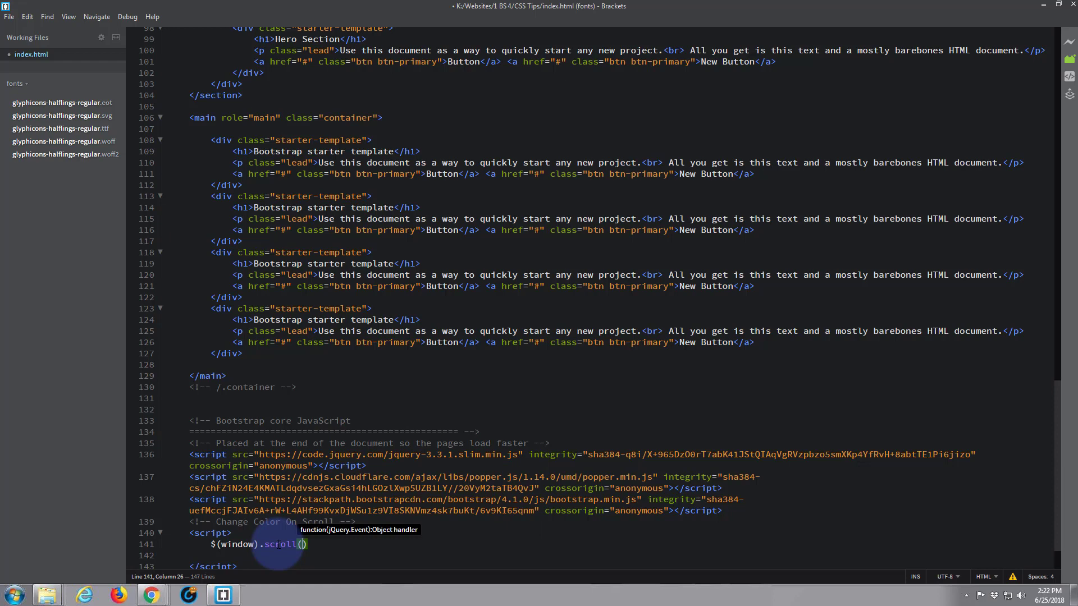
pyautogui.write('function(')
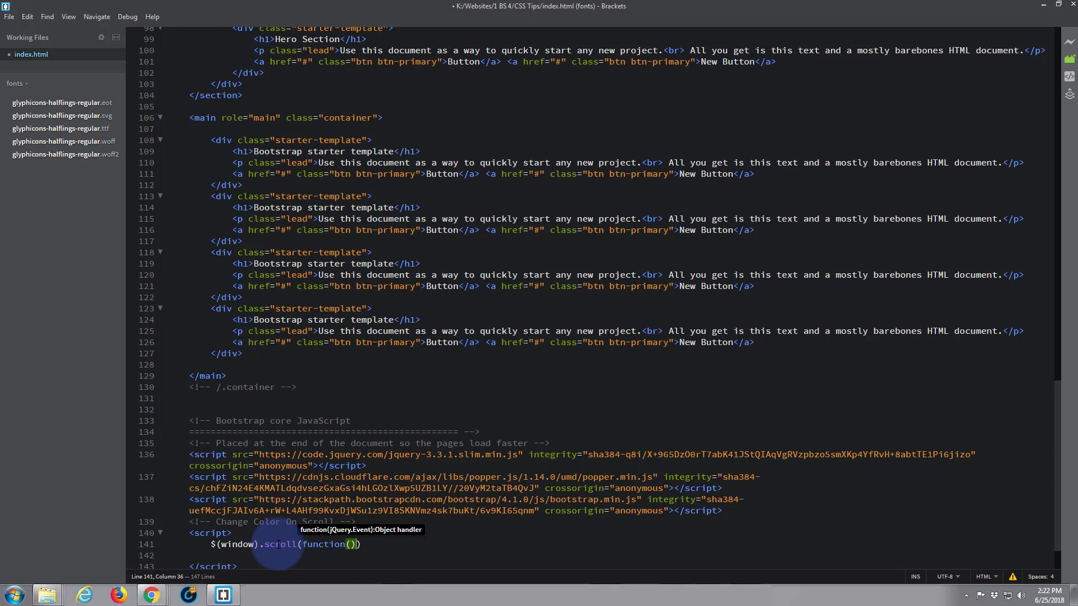
pyautogui.write('{}')
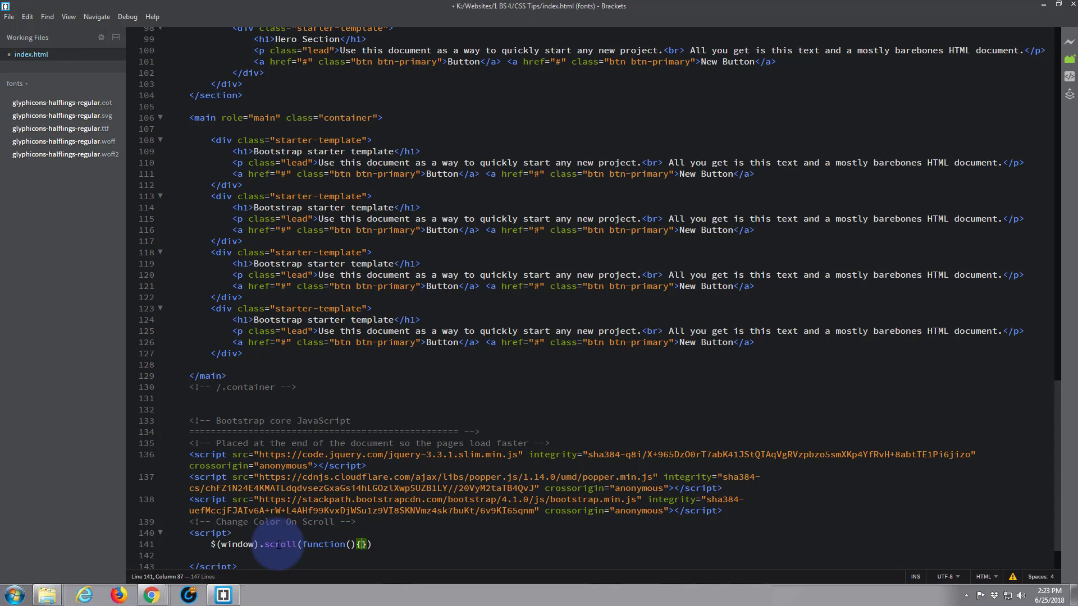
pyautogui.press('enter')
pyautogui.write("$('")
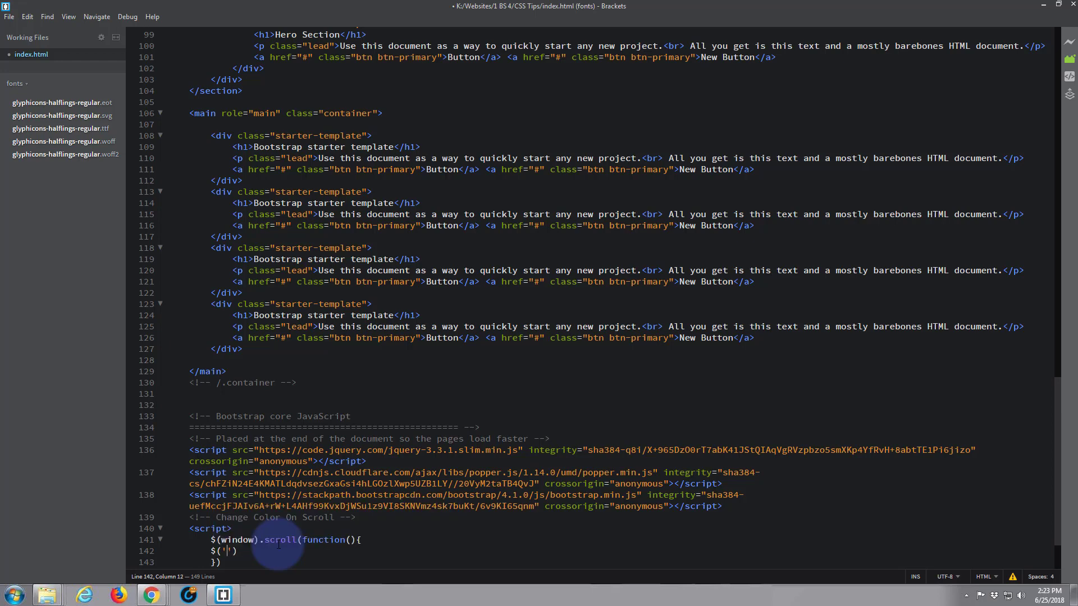
pyautogui.write('nav')
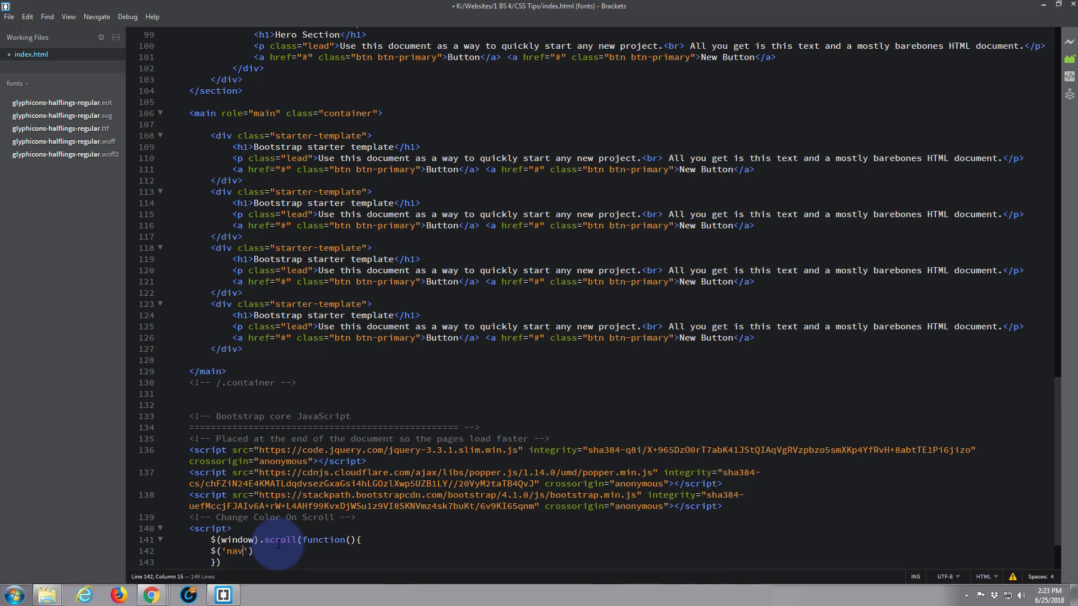
# - Scroll up to review the .bg-dark CSS and nav markup, then back down
pyautogui.scroll(3)
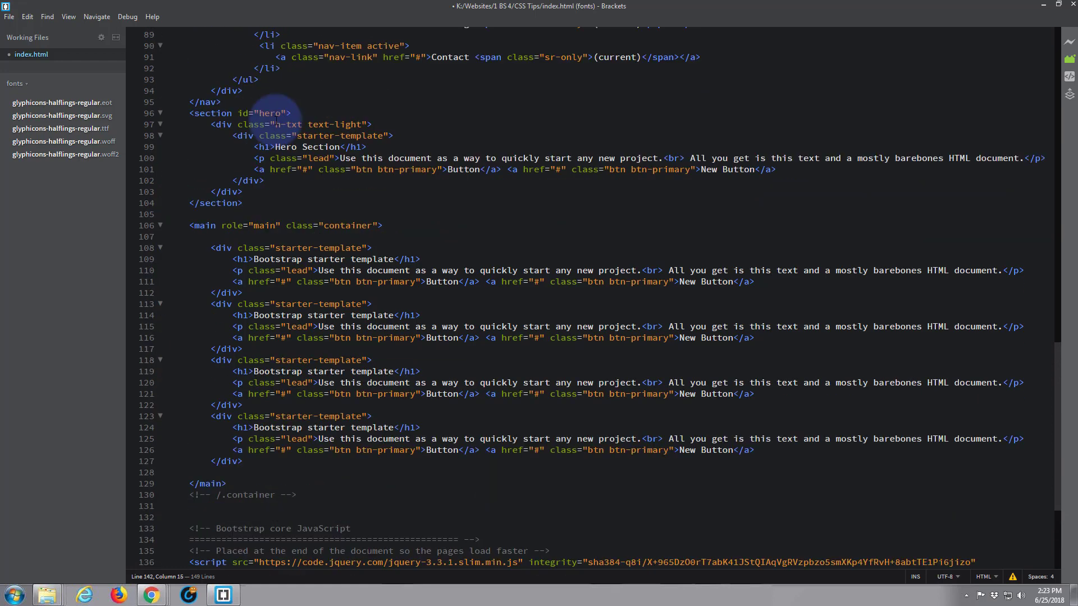
pyautogui.scroll(3)
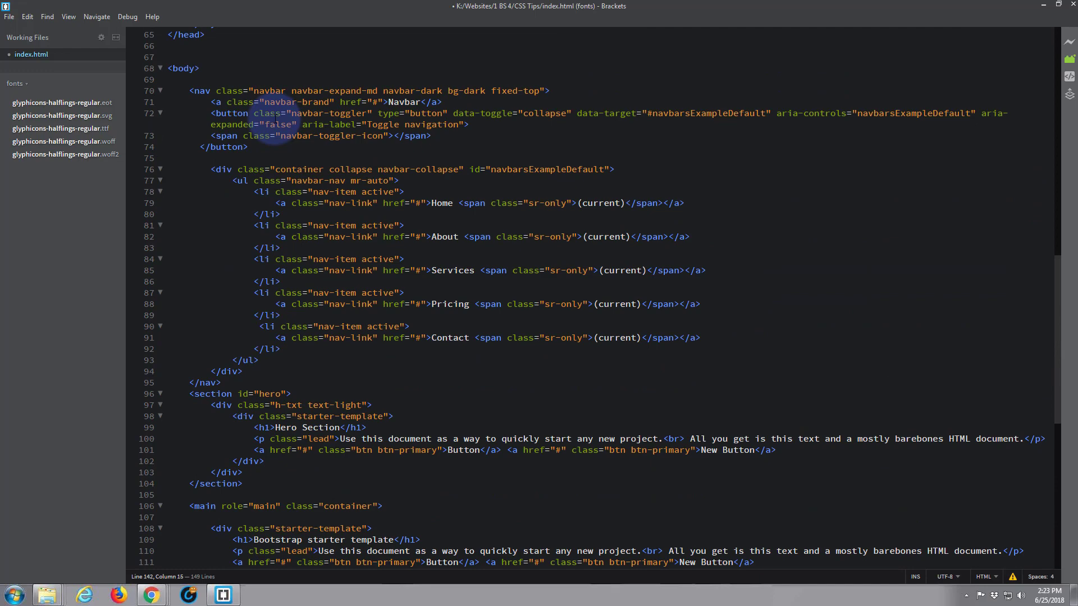
pyautogui.scroll(-3)
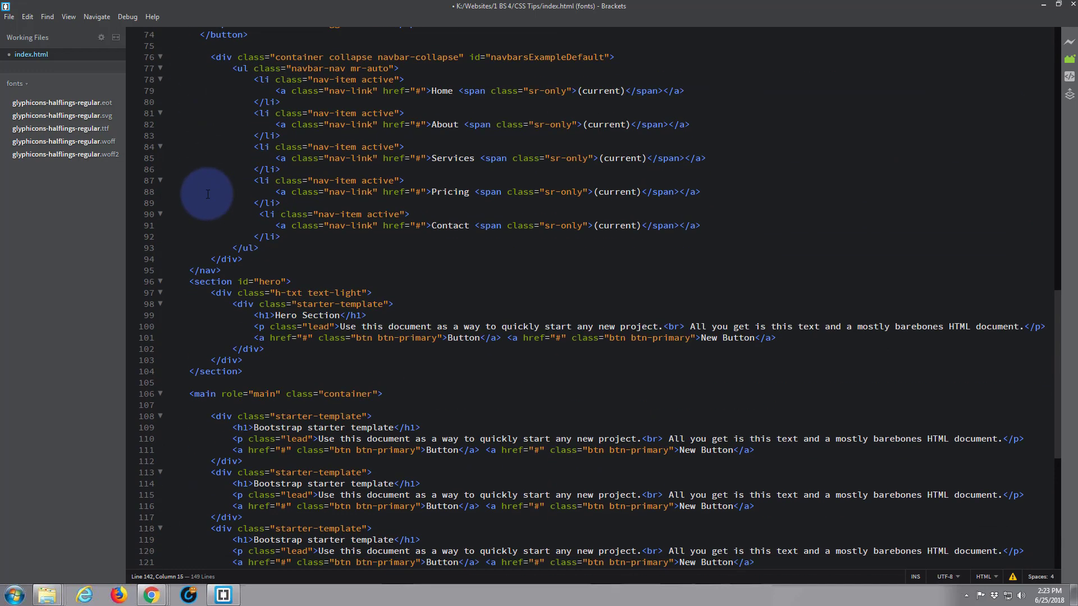
pyautogui.scroll(-3)
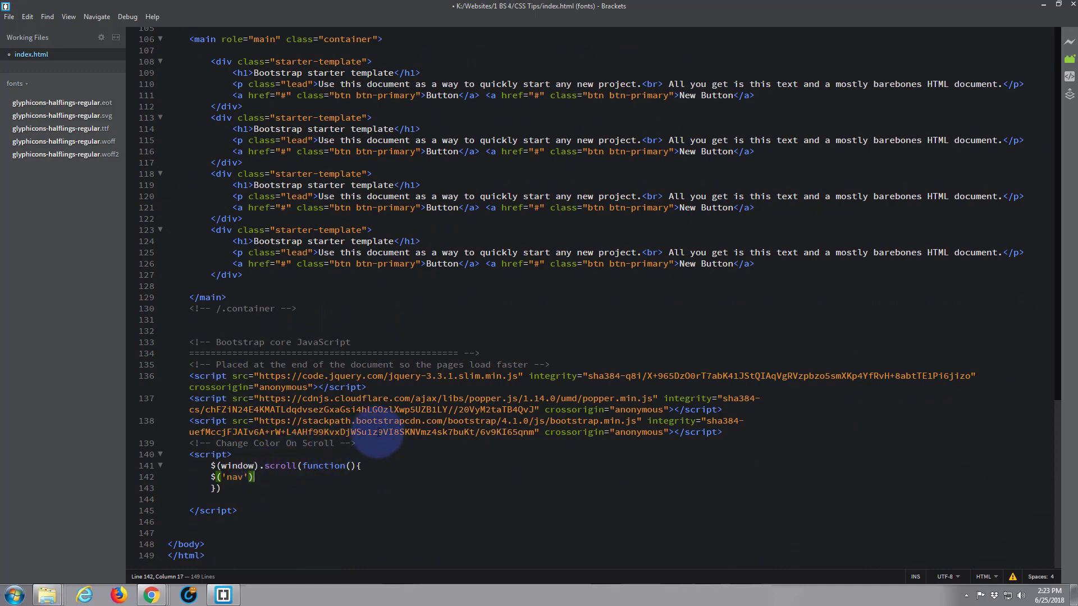
pyautogui.scroll(3)
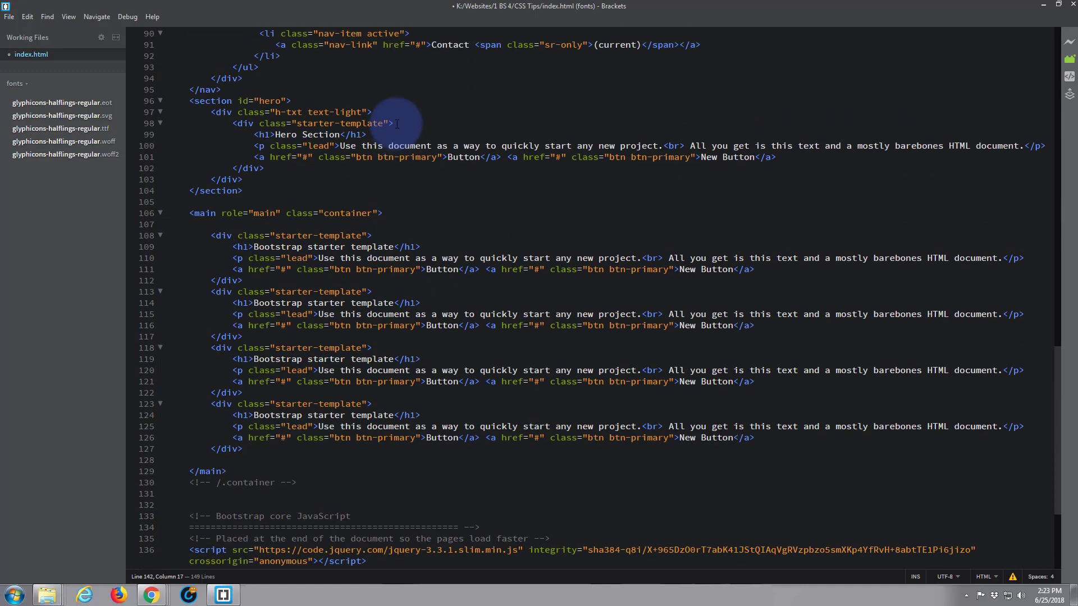
pyautogui.scroll(3)
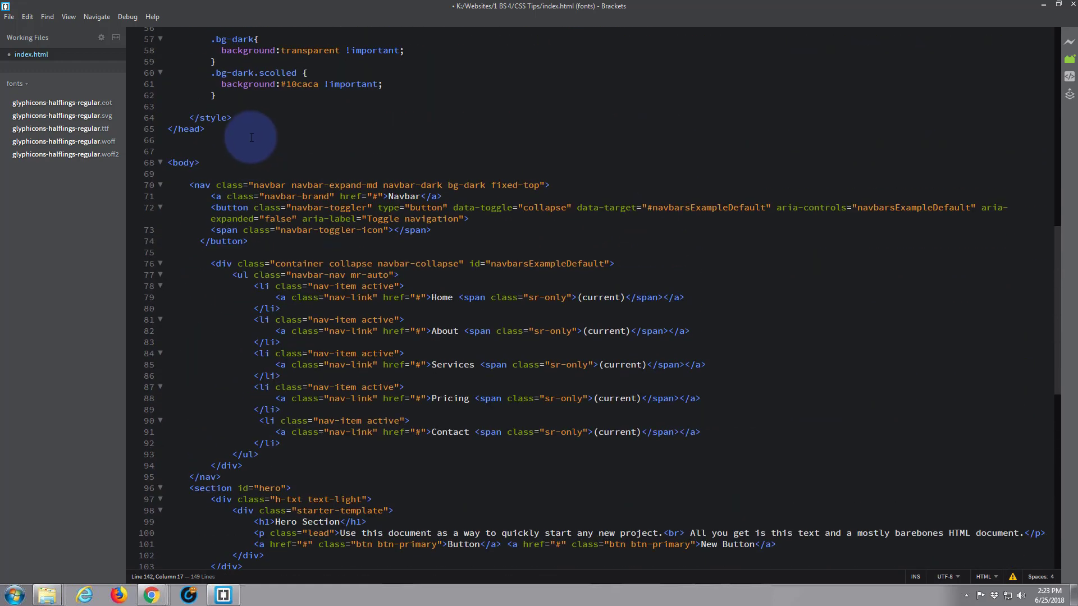
pyautogui.moveTo(251, 72)
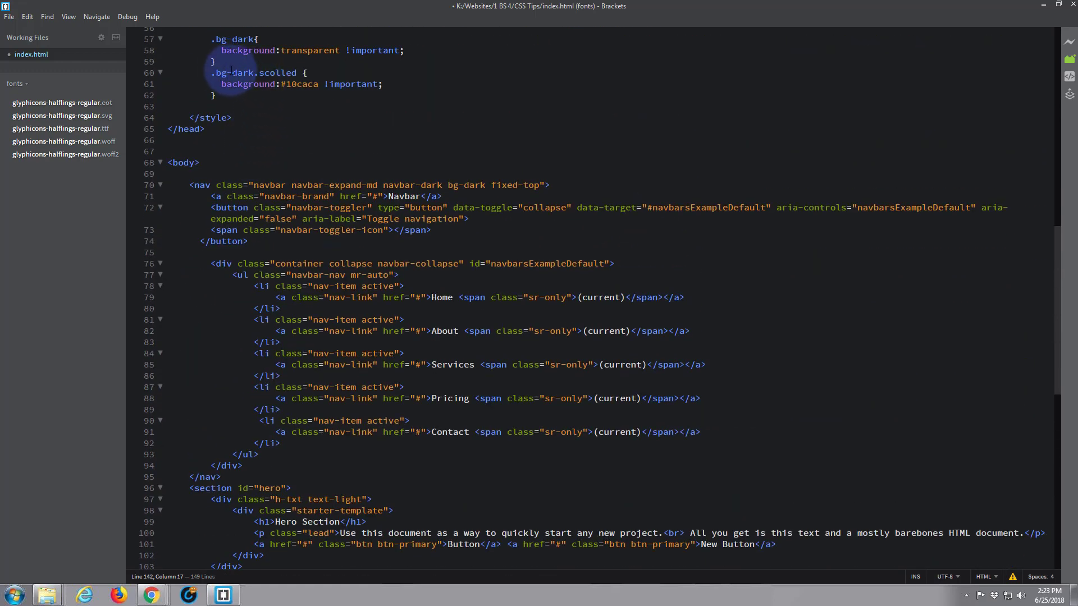
pyautogui.scroll(3)
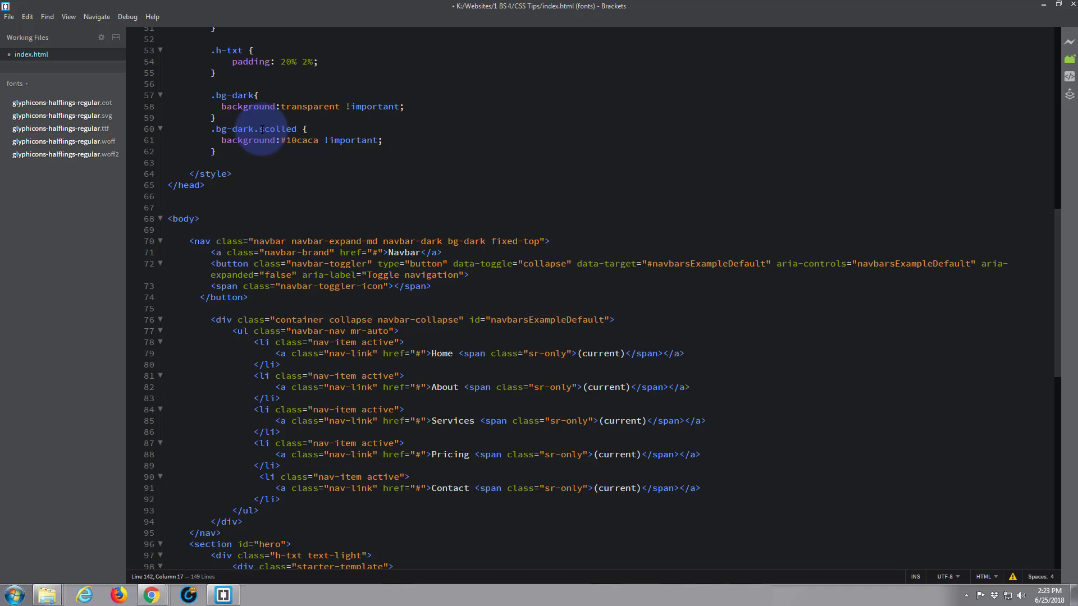
pyautogui.scroll(-3)
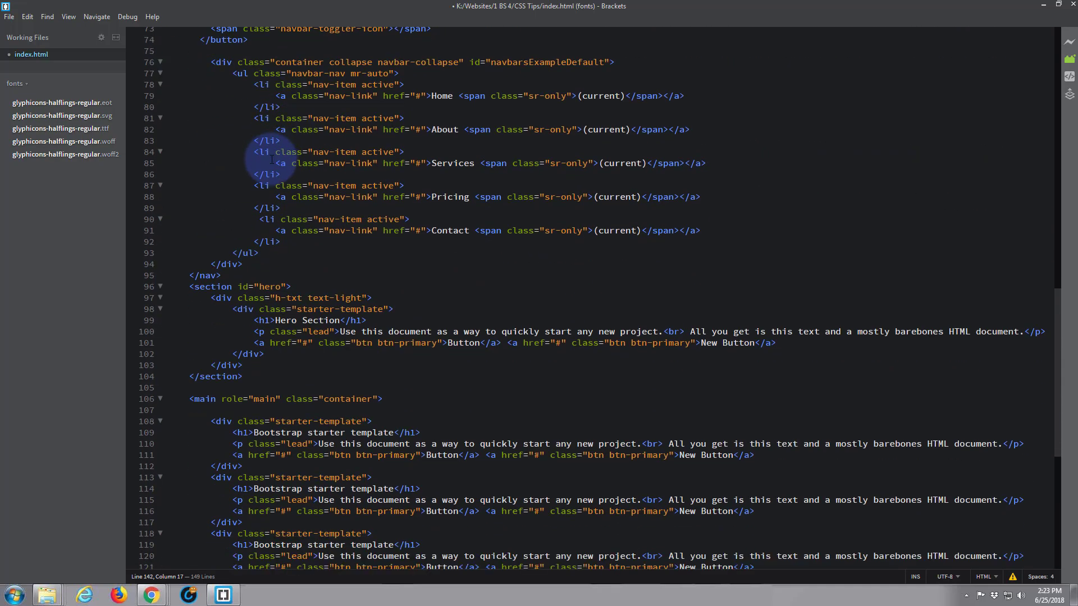
pyautogui.scroll(-3)
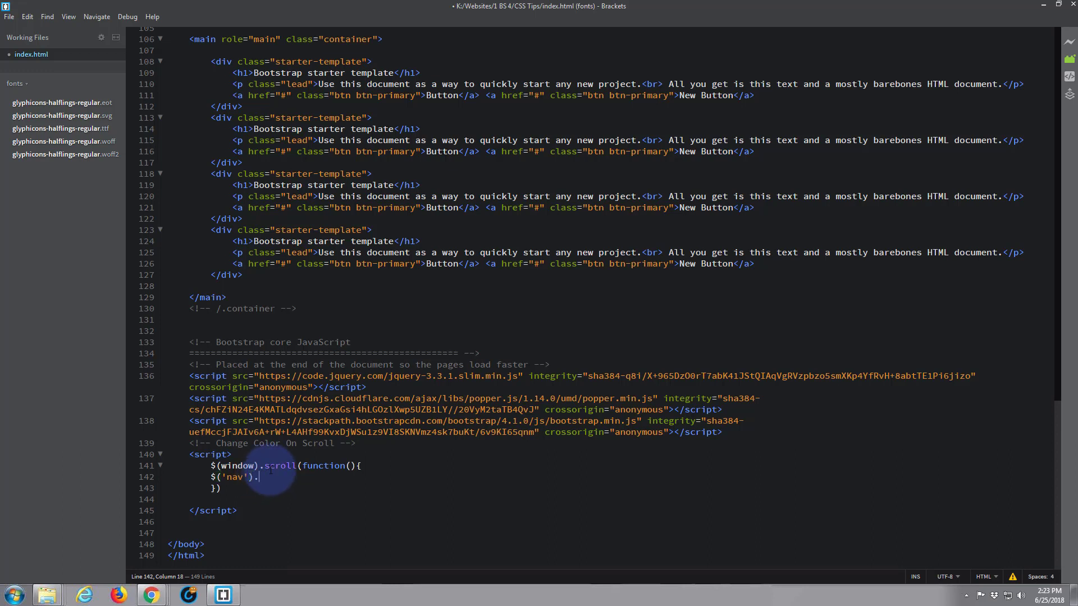
# - Chain toggleClass() onto $('nav') using the code hint
pyautogui.write('toggle')
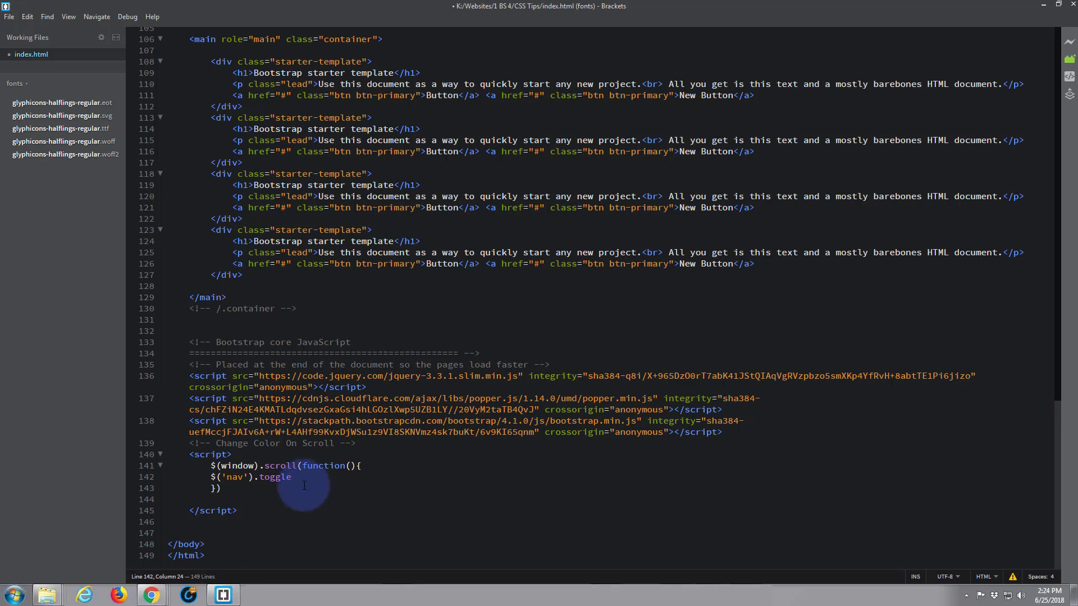
pyautogui.write('Class(')
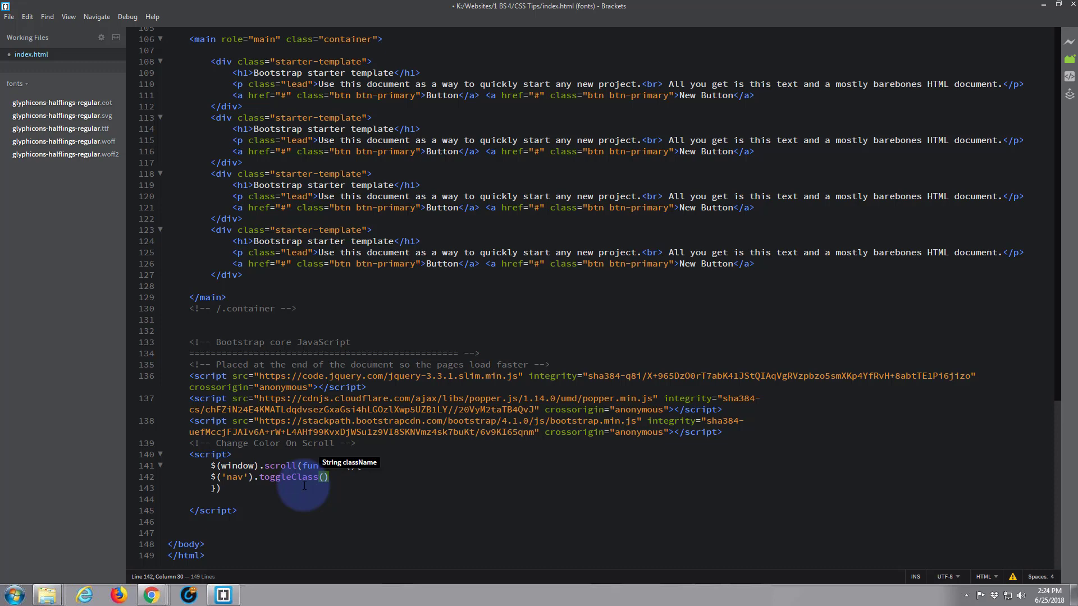
pyautogui.moveTo(360, 272)
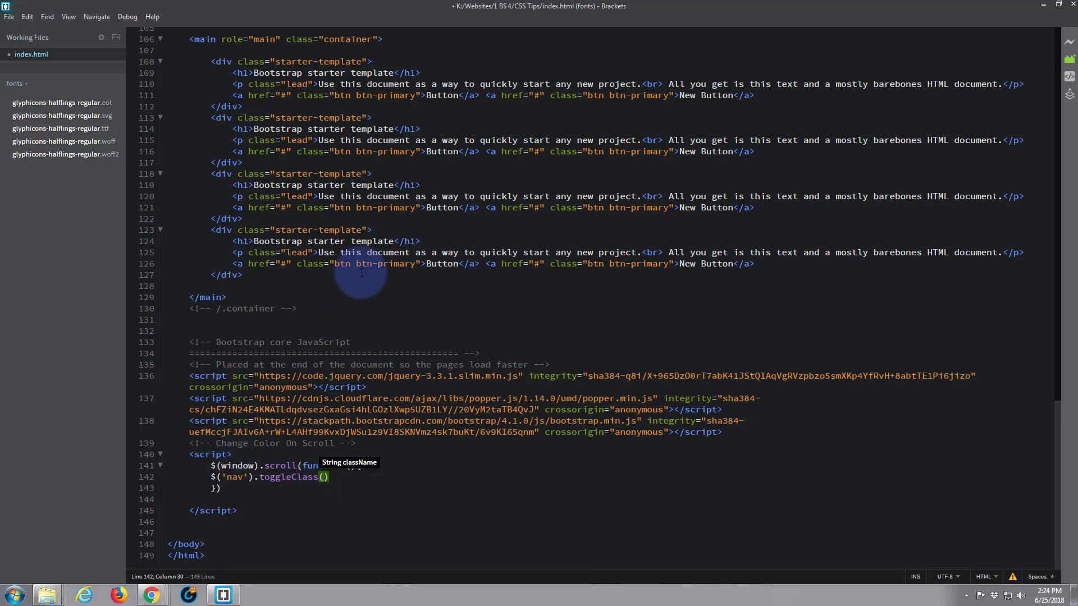
pyautogui.scroll(3)
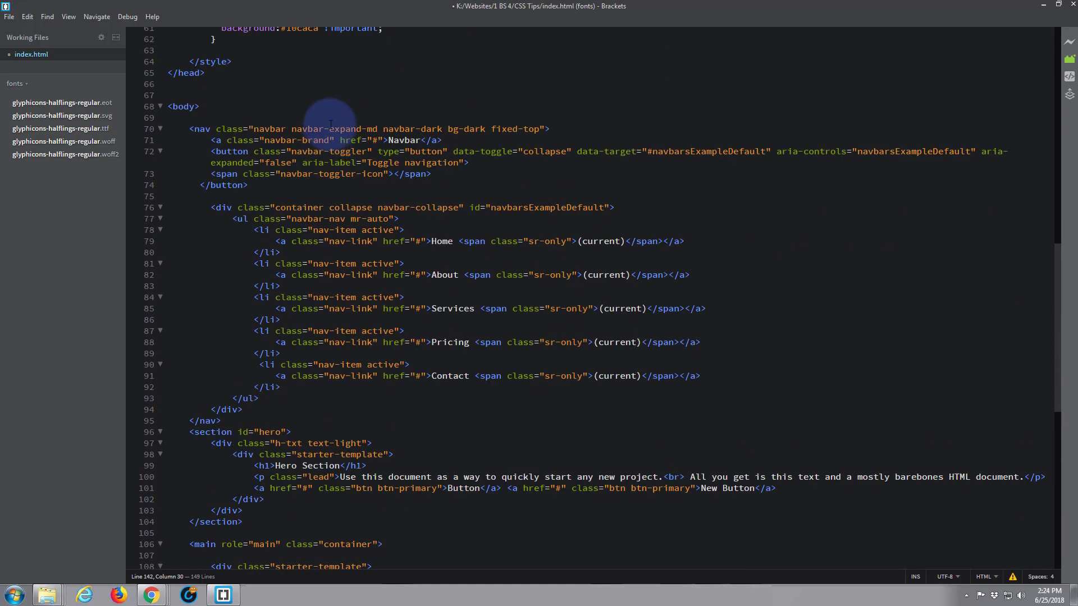
pyautogui.scroll(3)
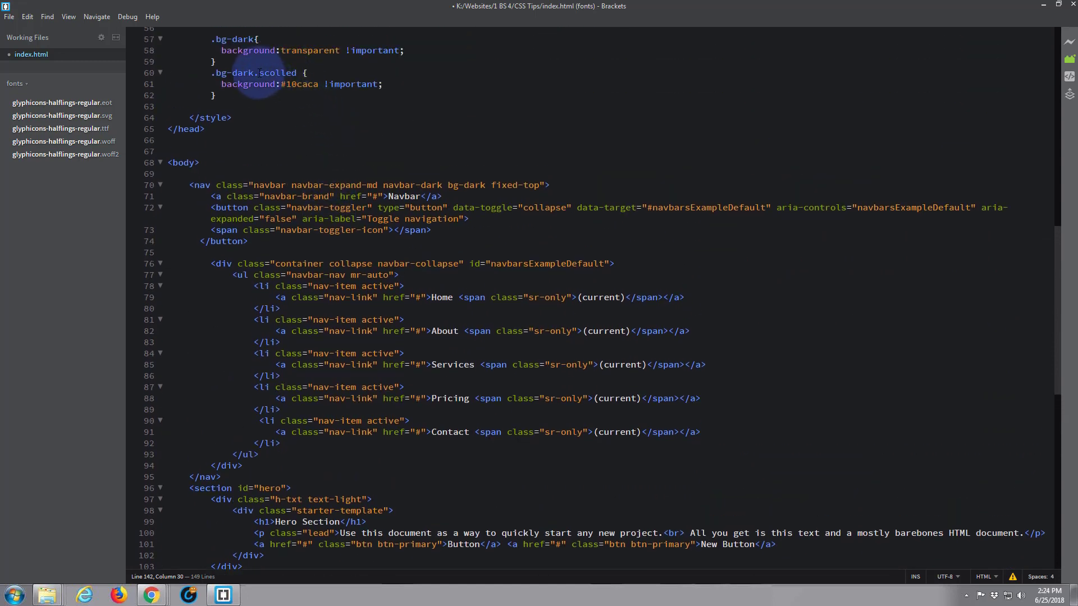
pyautogui.scroll(-3)
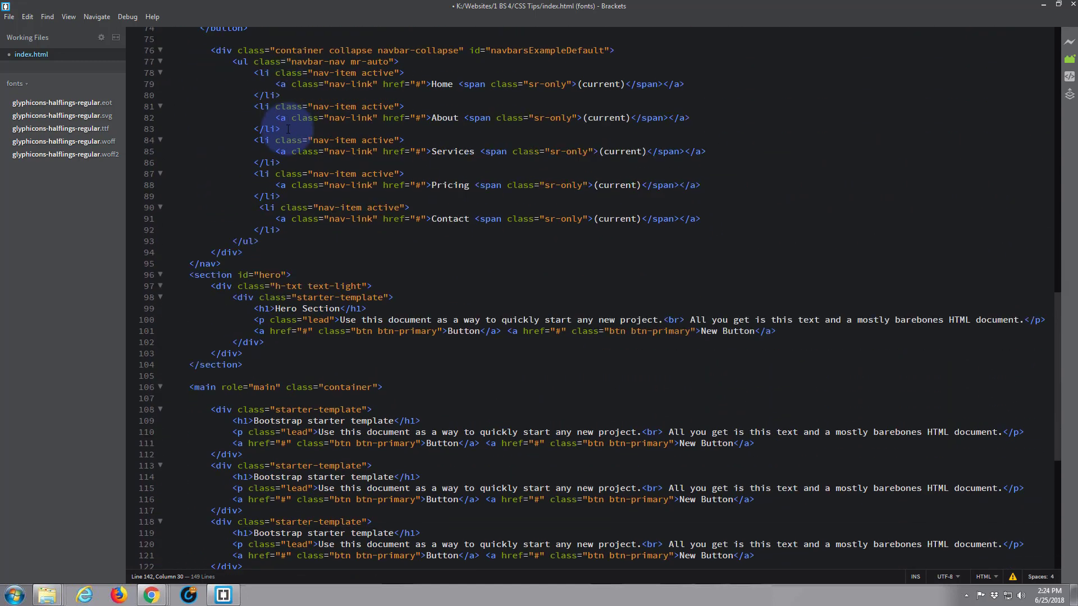
pyautogui.scroll(-3)
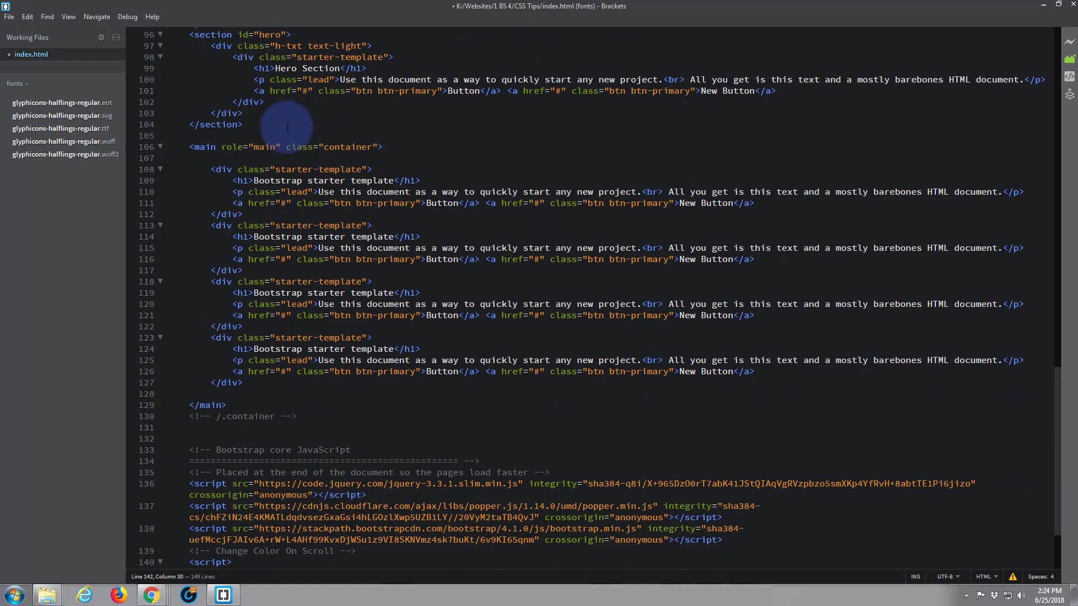
pyautogui.scroll(-3)
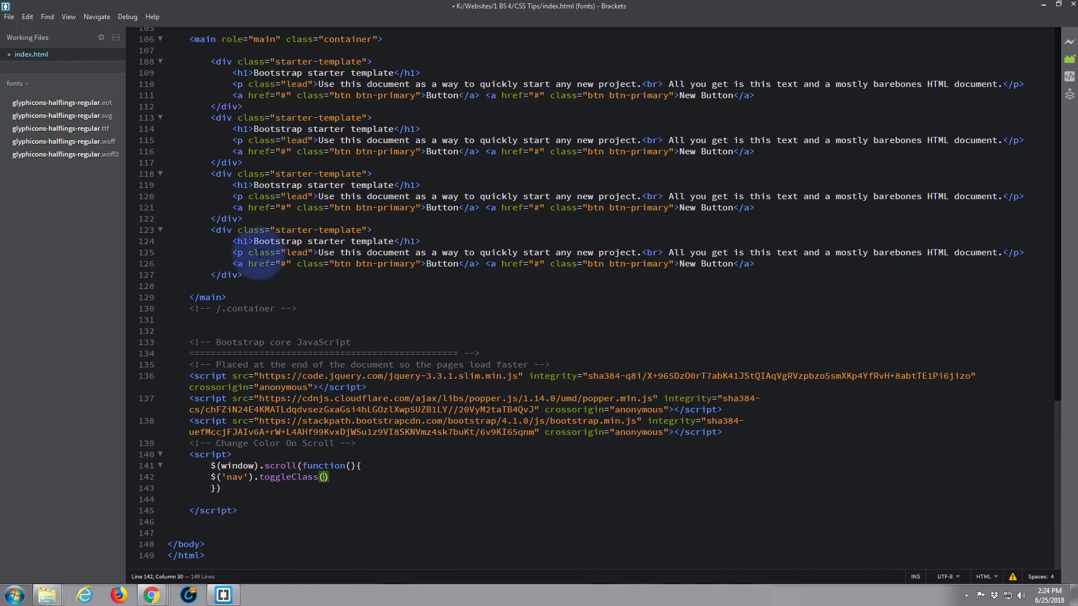
pyautogui.moveTo(347, 444)
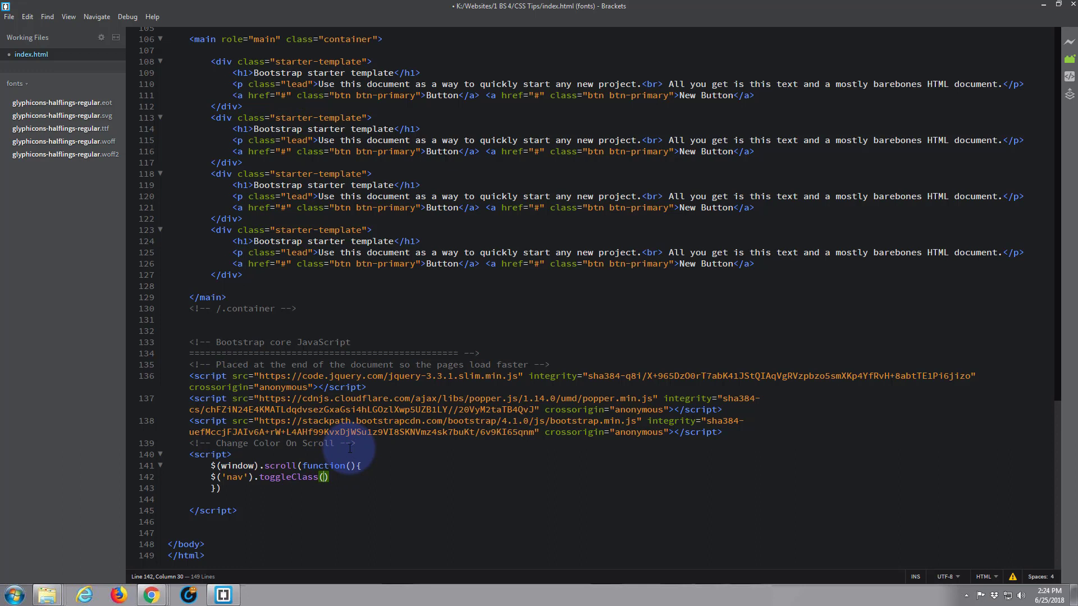
# - Pass 'scrolled' and $(this).scrollTop() as the toggleClass arguments
pyautogui.write("'")
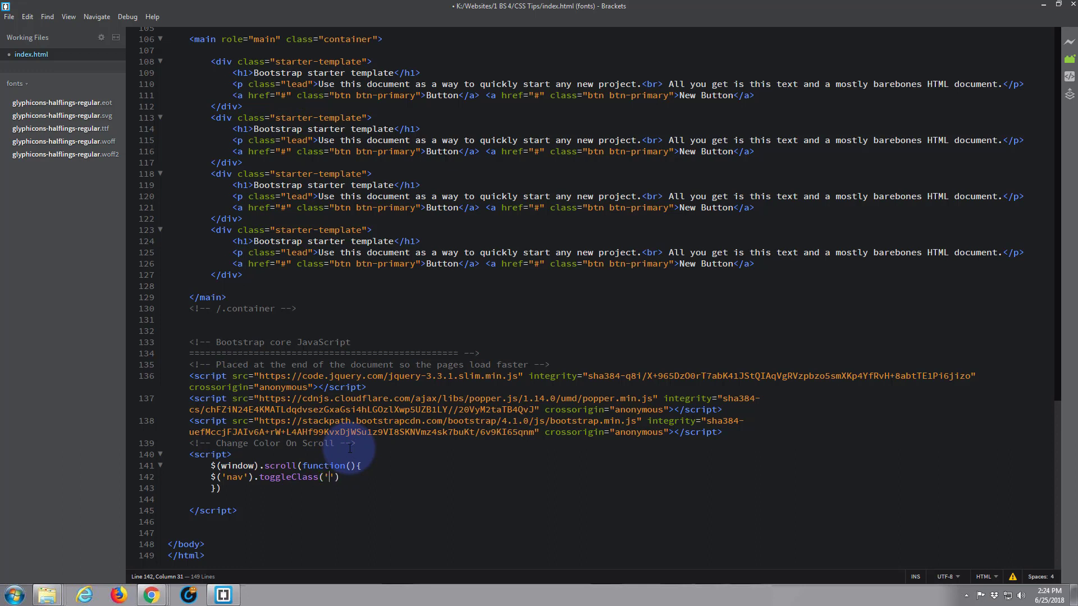
pyautogui.write('scrolled')
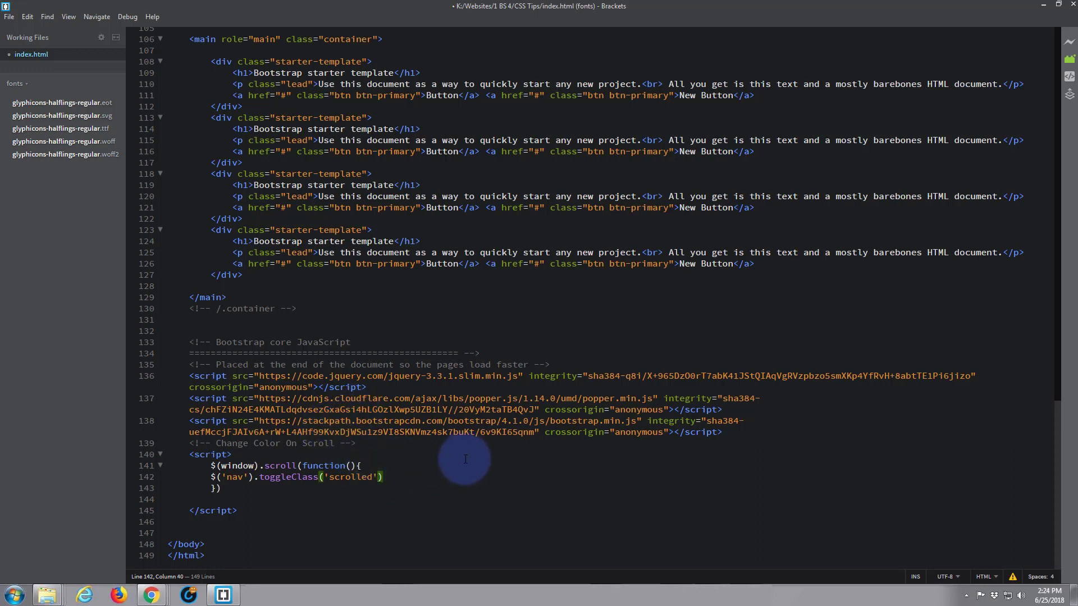
pyautogui.moveTo(458, 452)
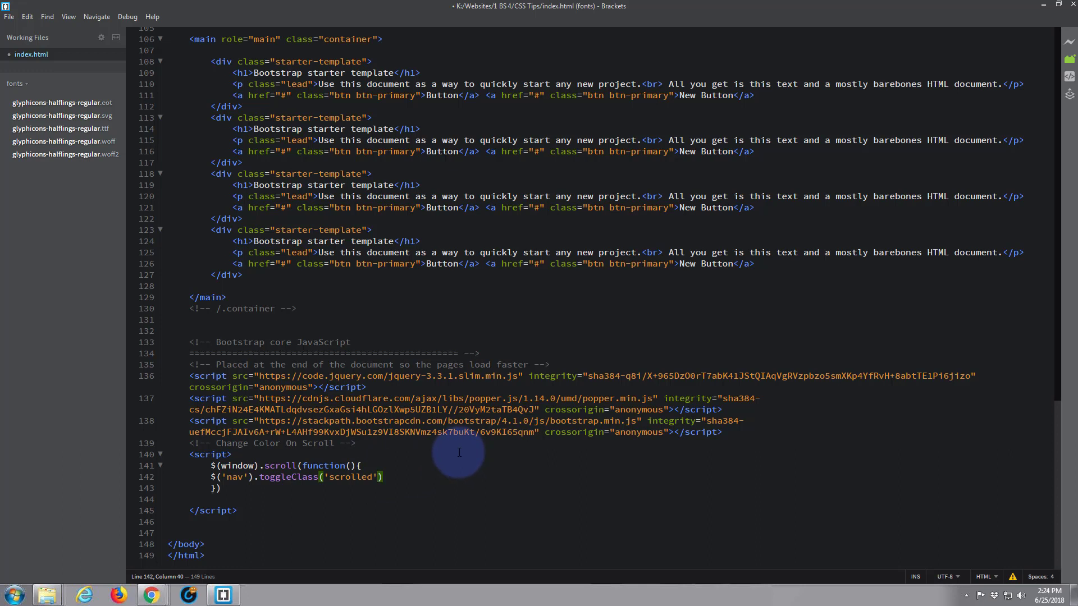
pyautogui.write(',')
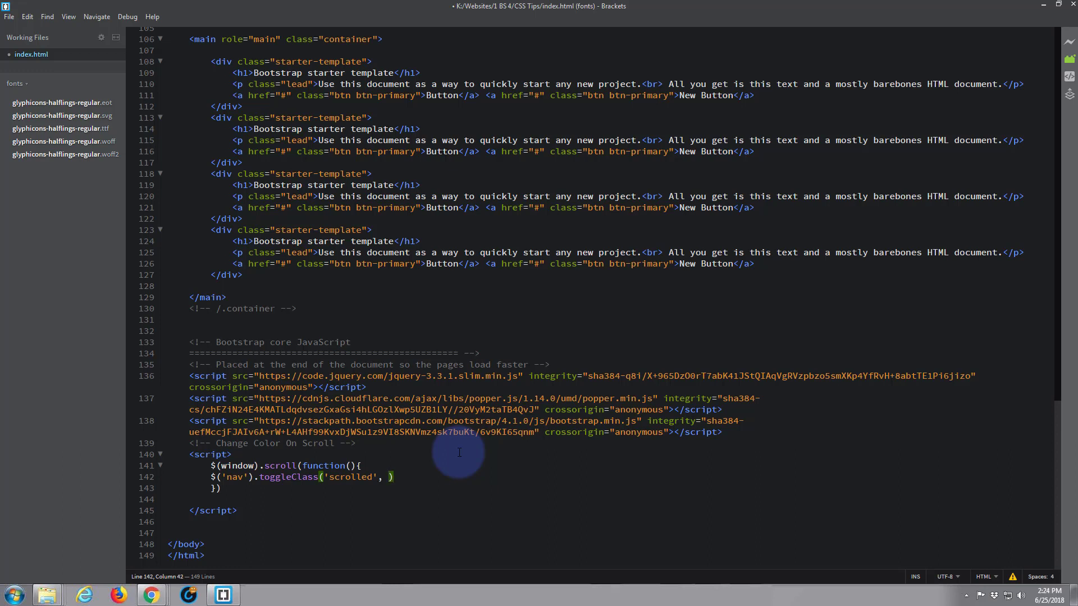
pyautogui.write('$')
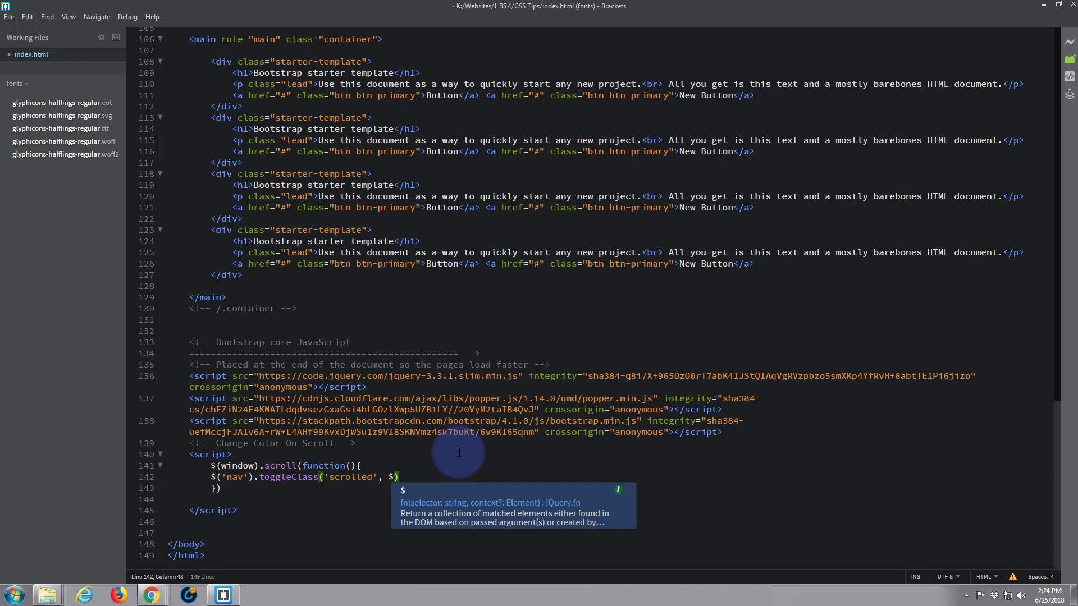
pyautogui.write('(')
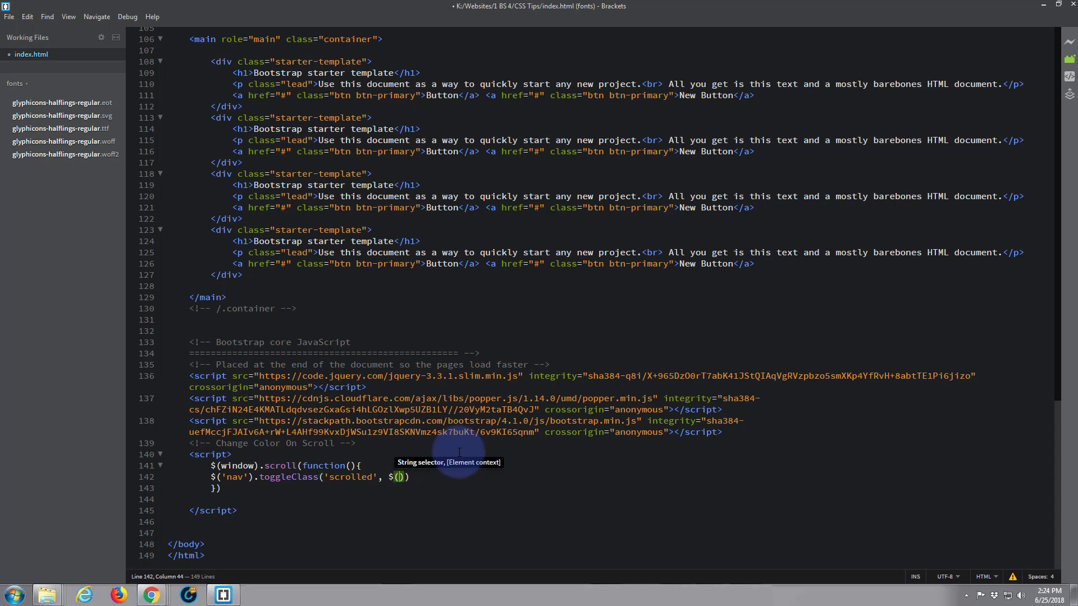
pyautogui.write('this')
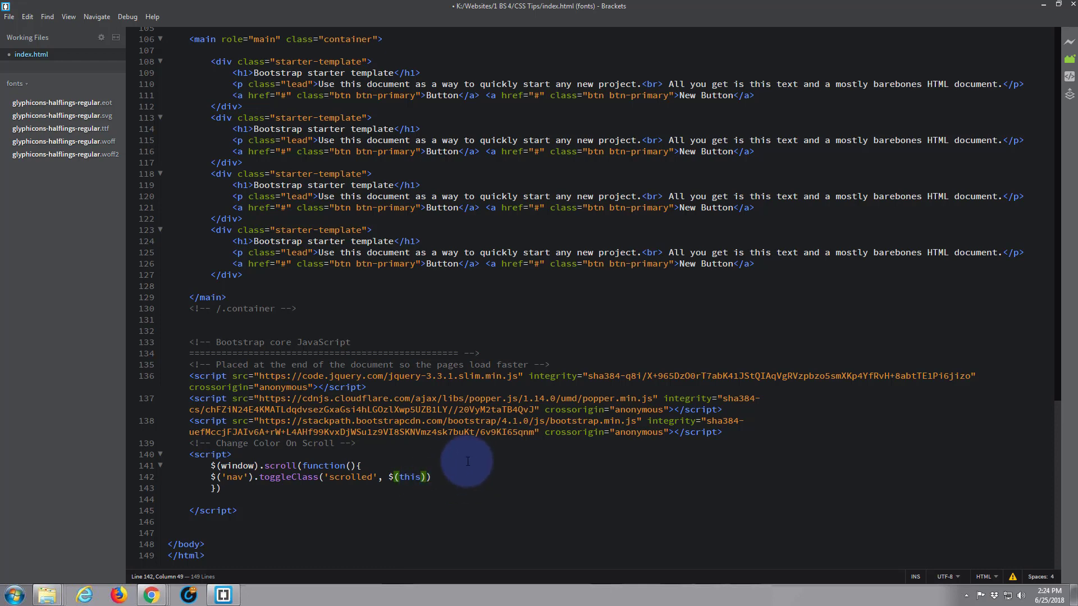
pyautogui.write('.scrollTop(')
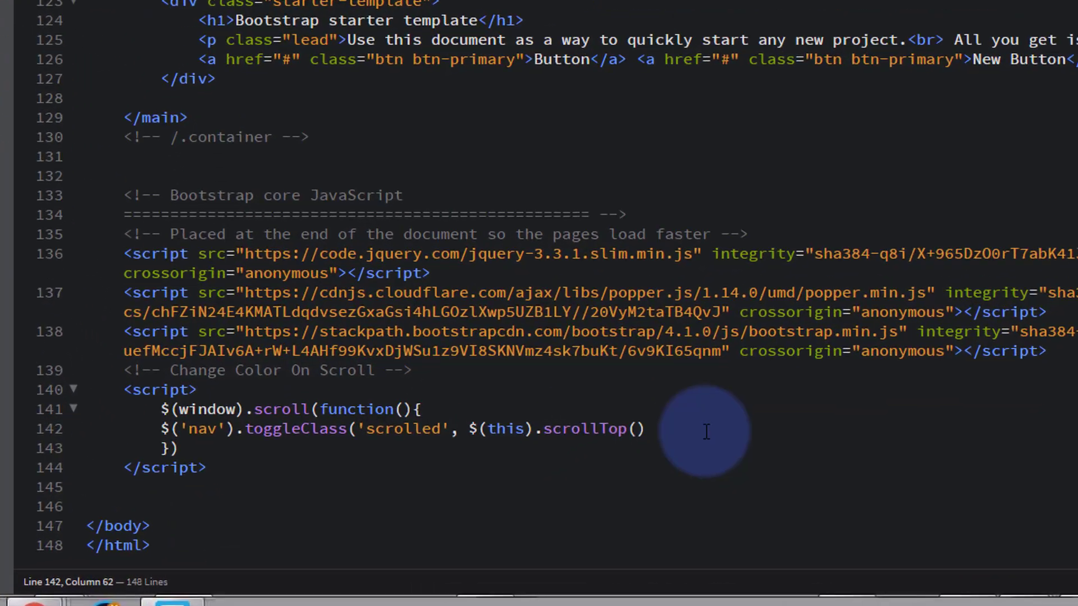
# - Complete the condition as scrollTop() > 800 and close the toggleClass call with ');'
pyautogui.write('>')
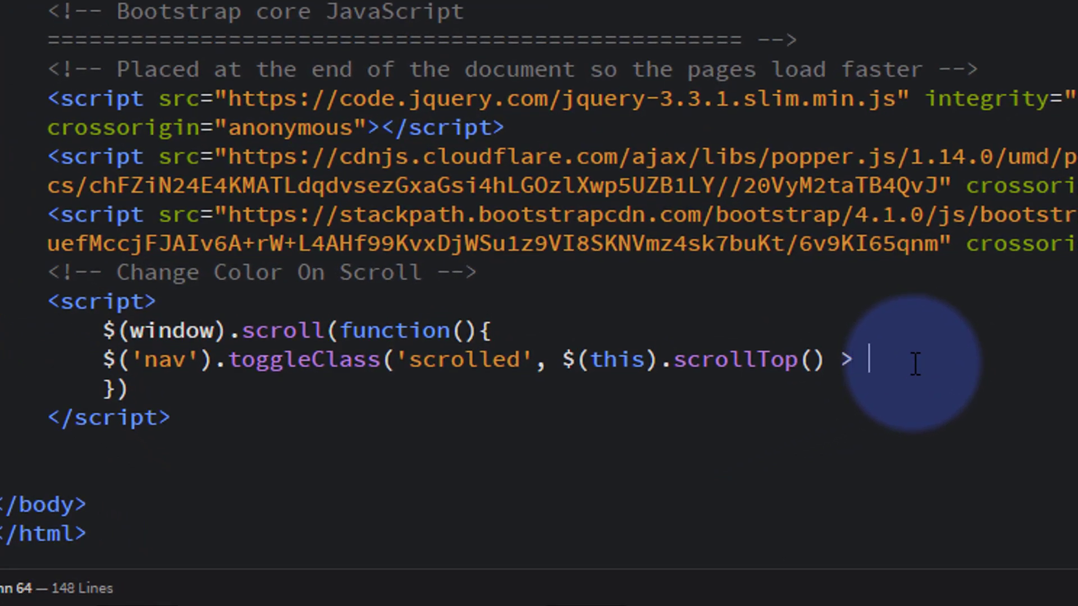
pyautogui.write('8')
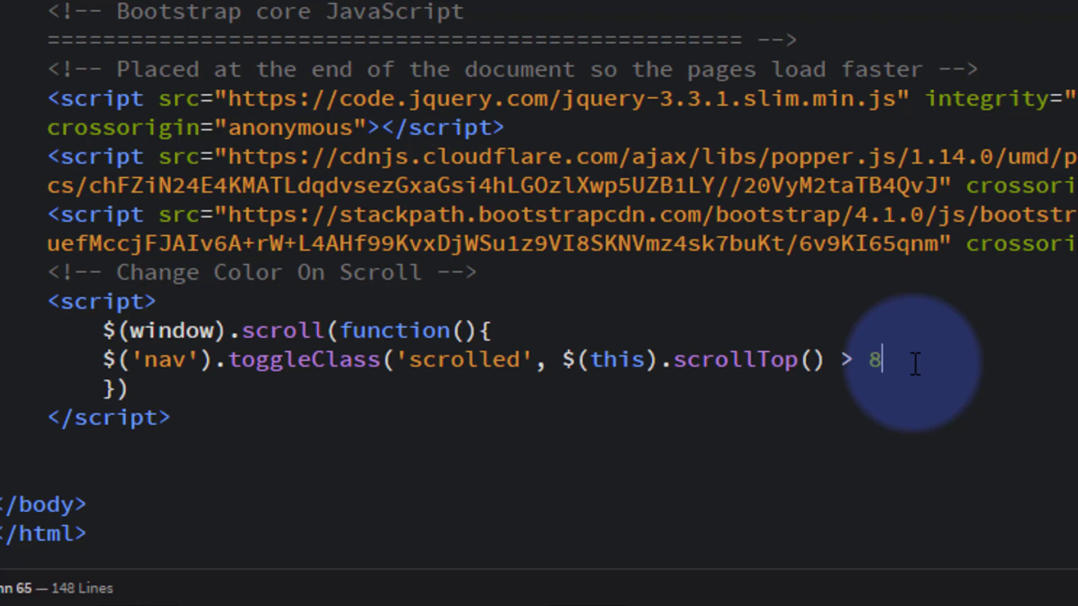
pyautogui.write('00')
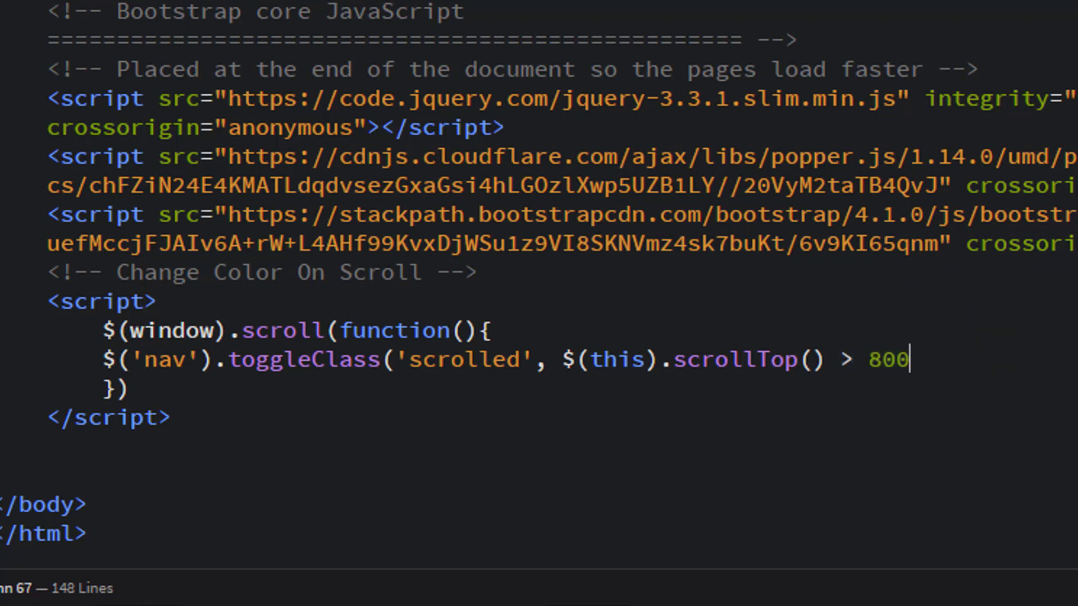
pyautogui.write(')')
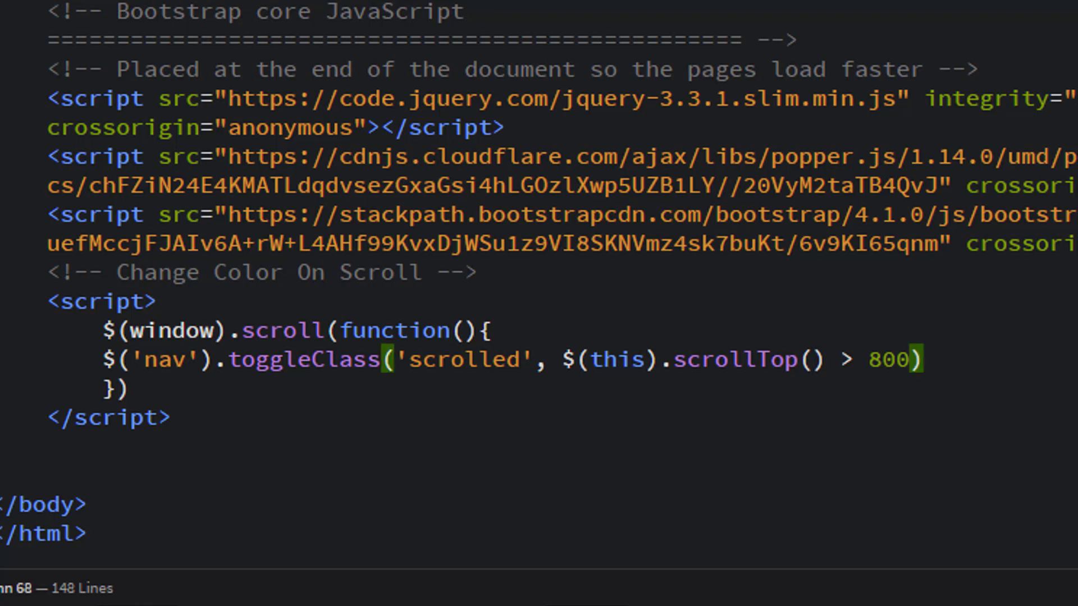
pyautogui.write(';')
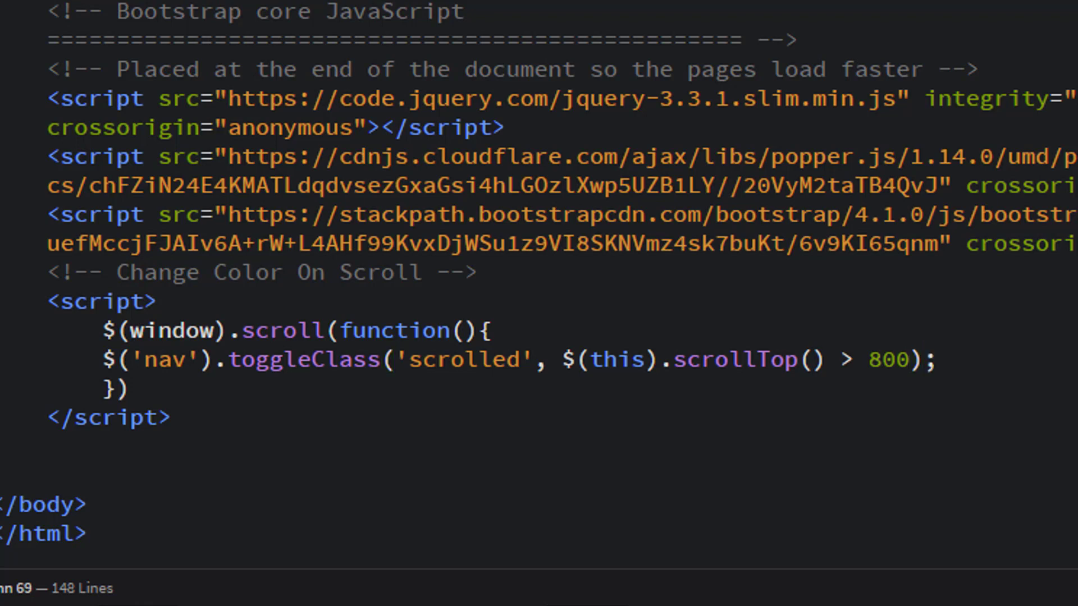
# - Add a semicolon after the handler's closing brackets and scroll back up to the CSS
pyautogui.click(129, 388)
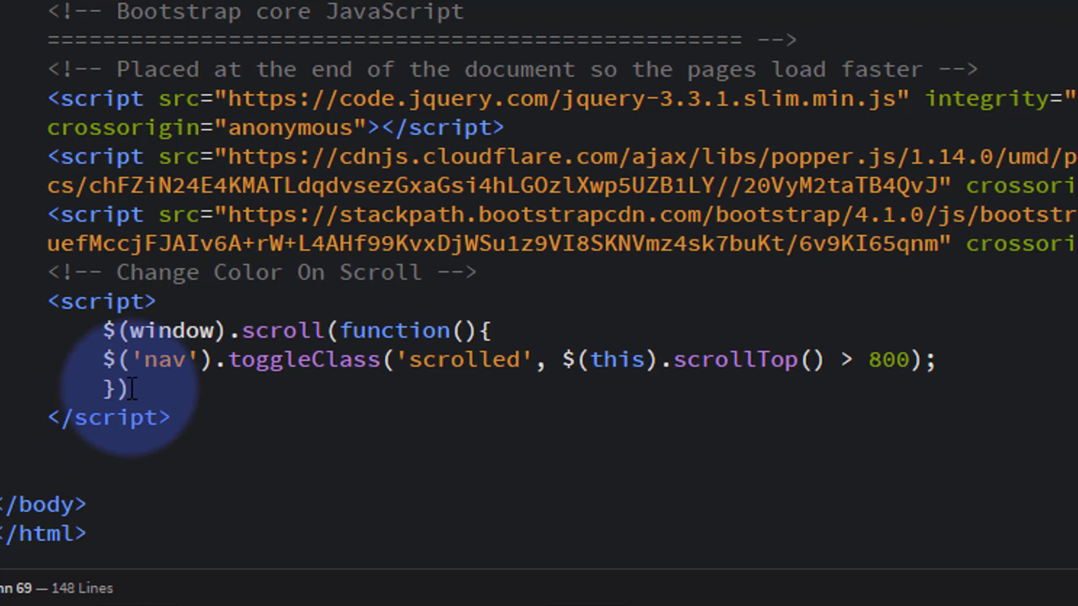
pyautogui.write(';')
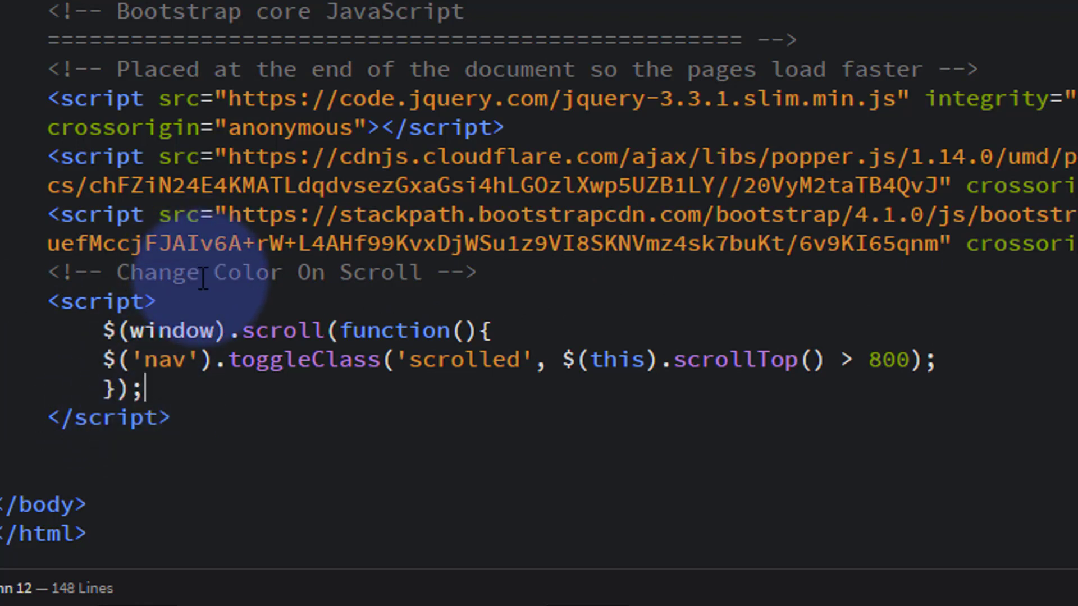
pyautogui.moveTo(777, 378)
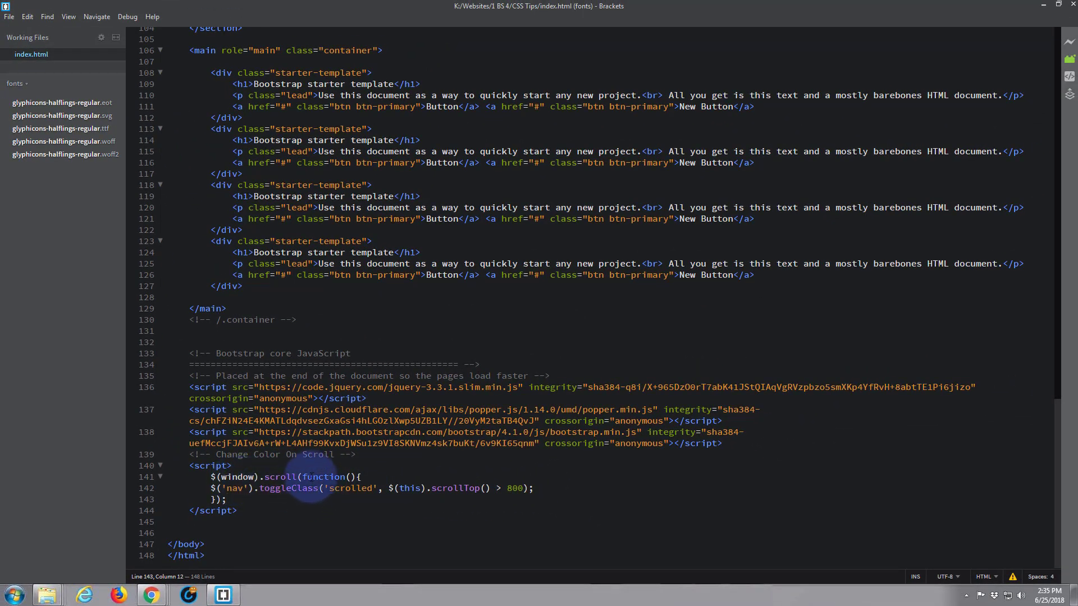
pyautogui.scroll(3)
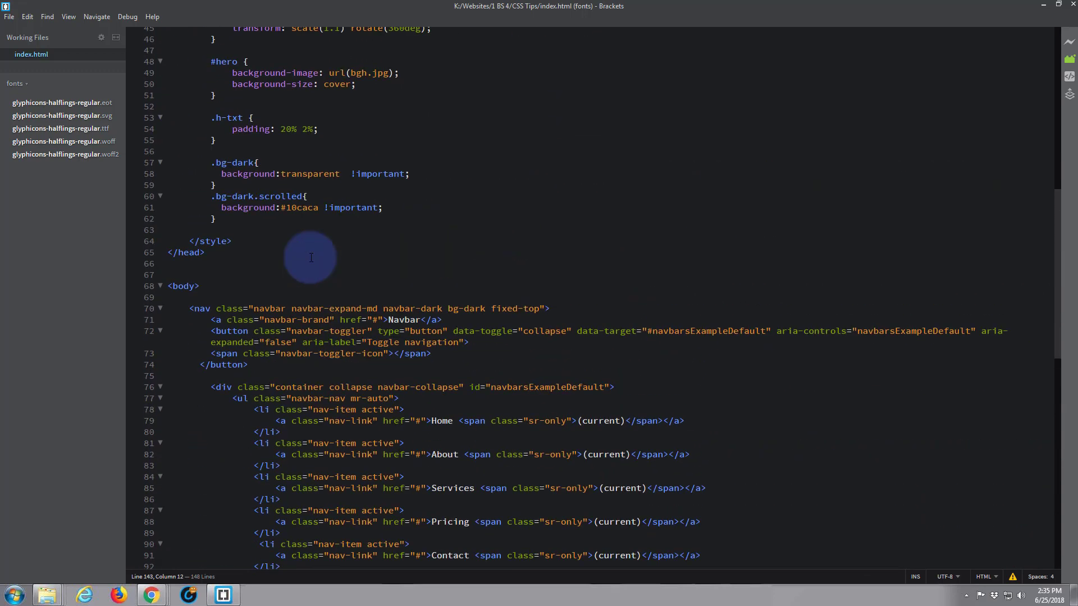
pyautogui.scroll(3)
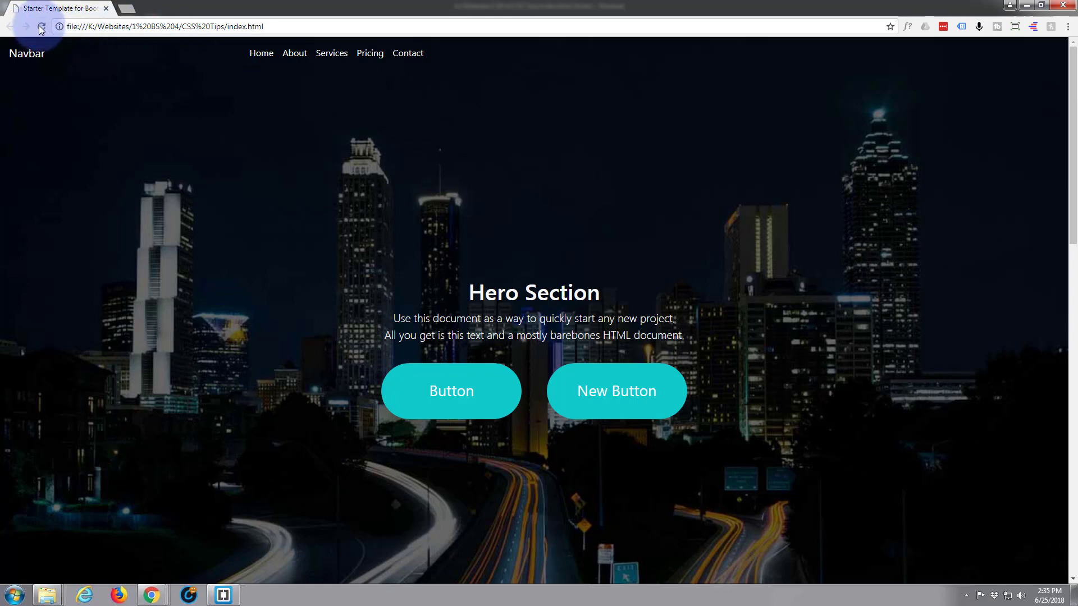
# - Scroll past the hero and back to watch the navbar switch between teal and transparent
pyautogui.scroll(-3)
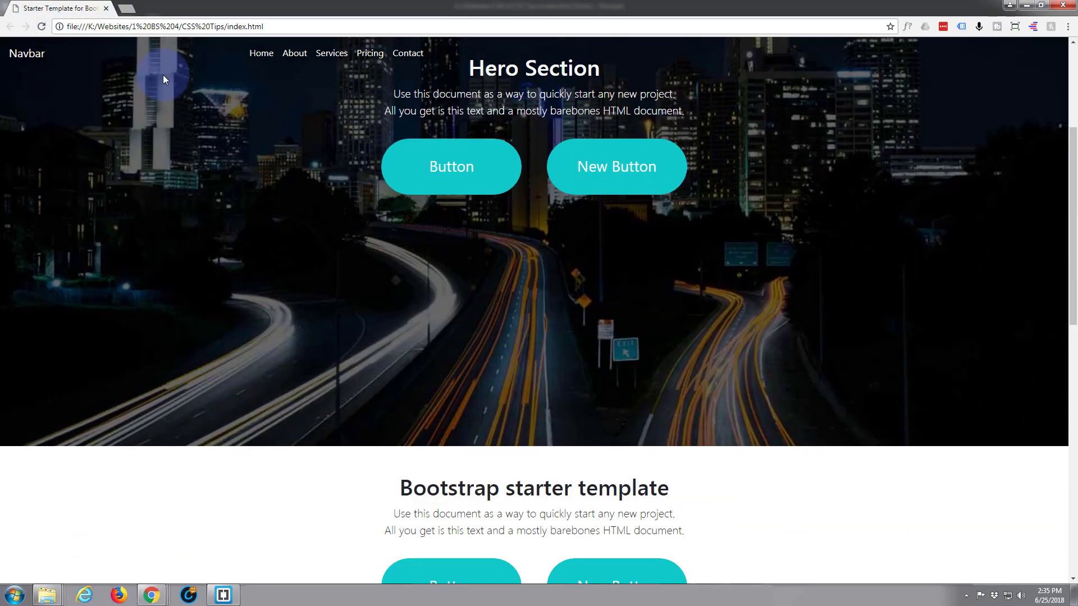
pyautogui.scroll(-3)
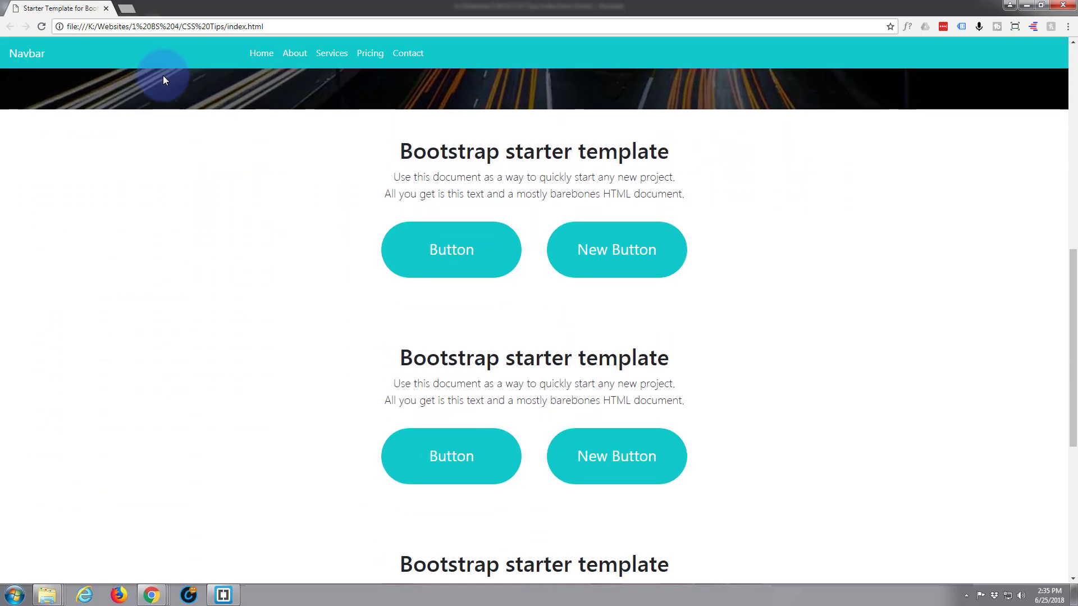
pyautogui.scroll(3)
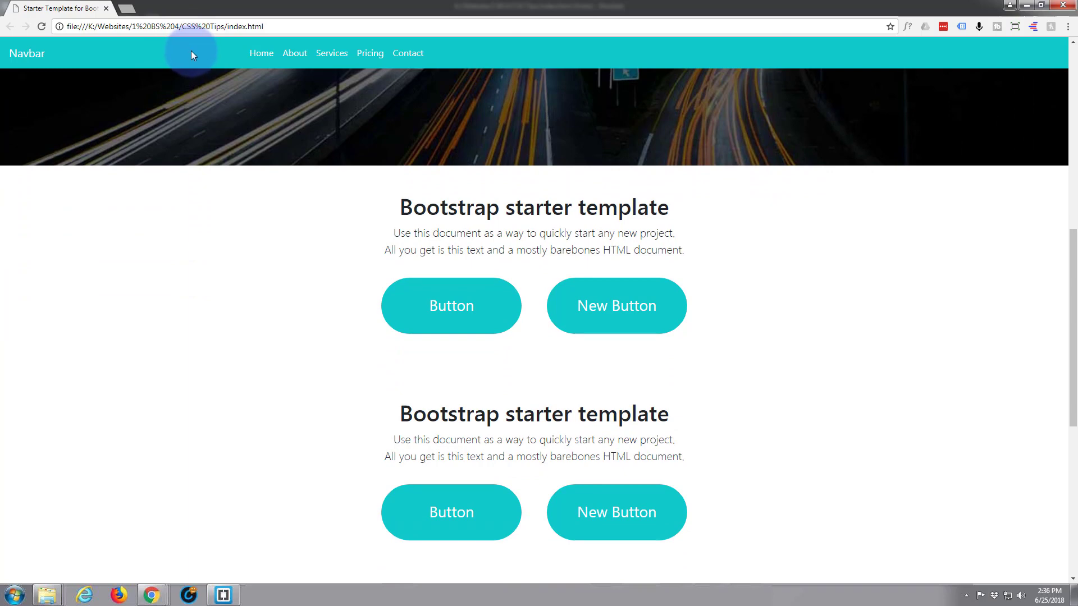
pyautogui.moveTo(208, 45)
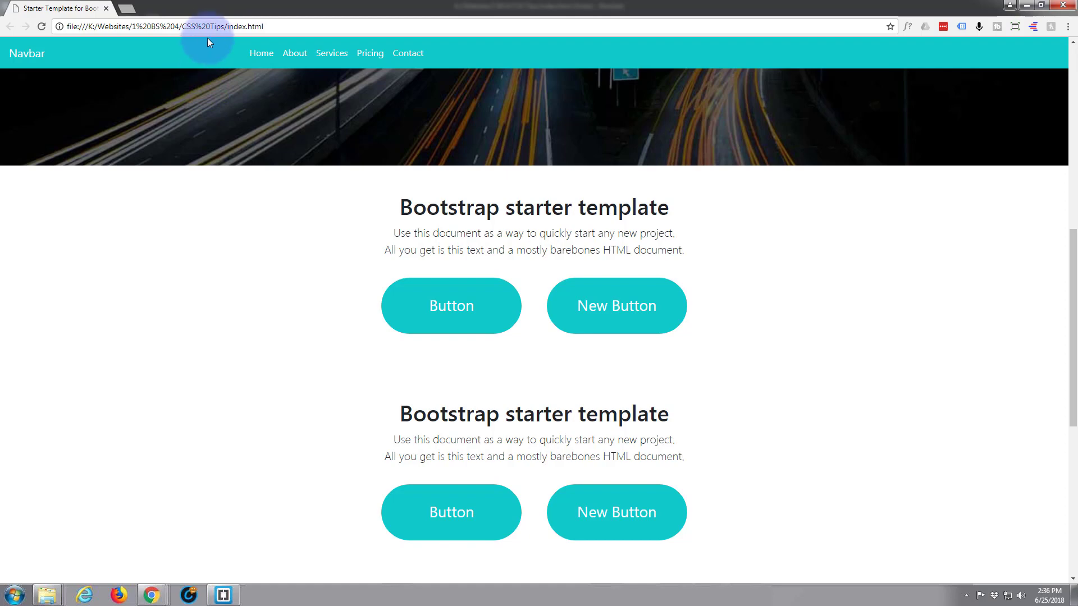
pyautogui.moveTo(202, 137)
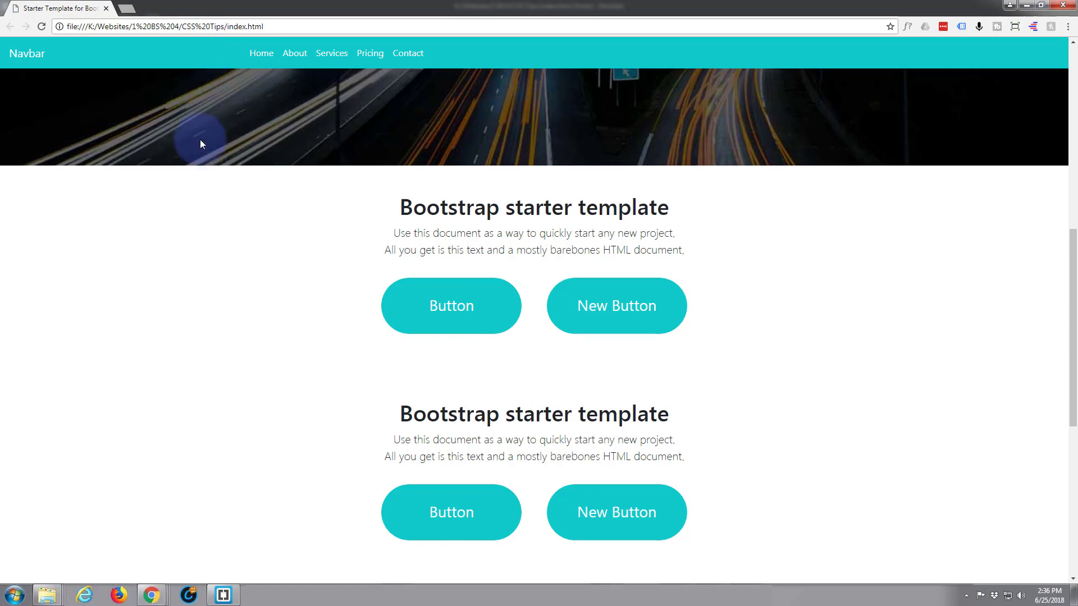
pyautogui.moveTo(179, 63)
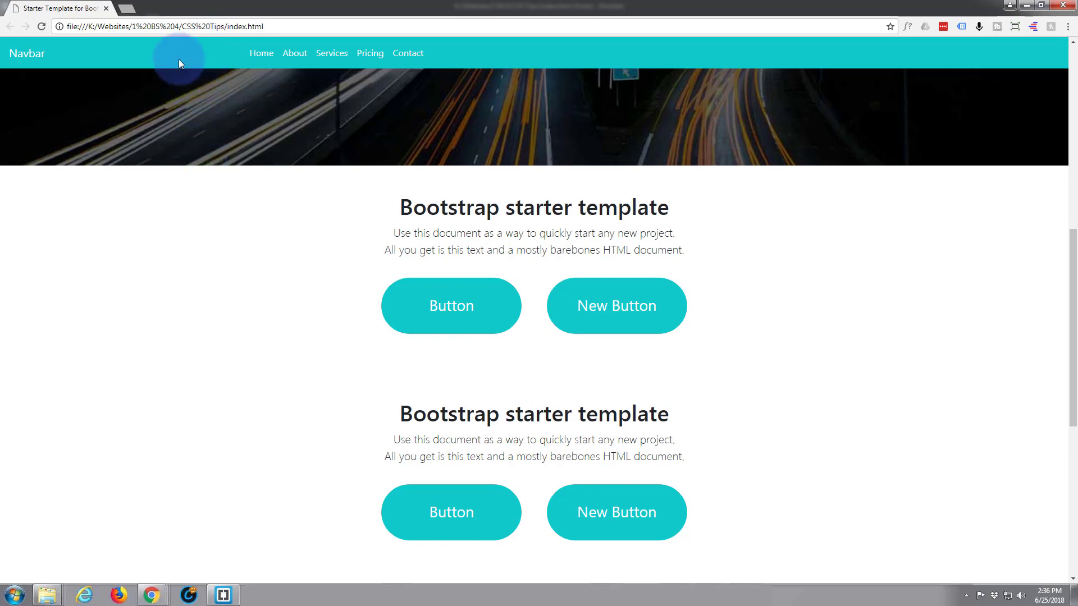
pyautogui.moveTo(144, 107)
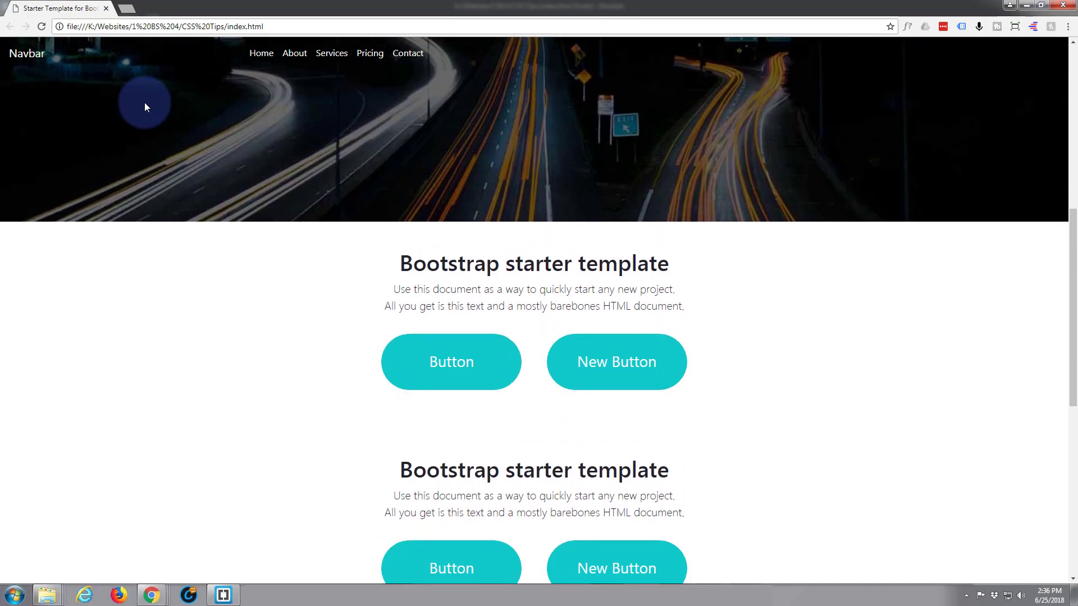
pyautogui.scroll(-3)
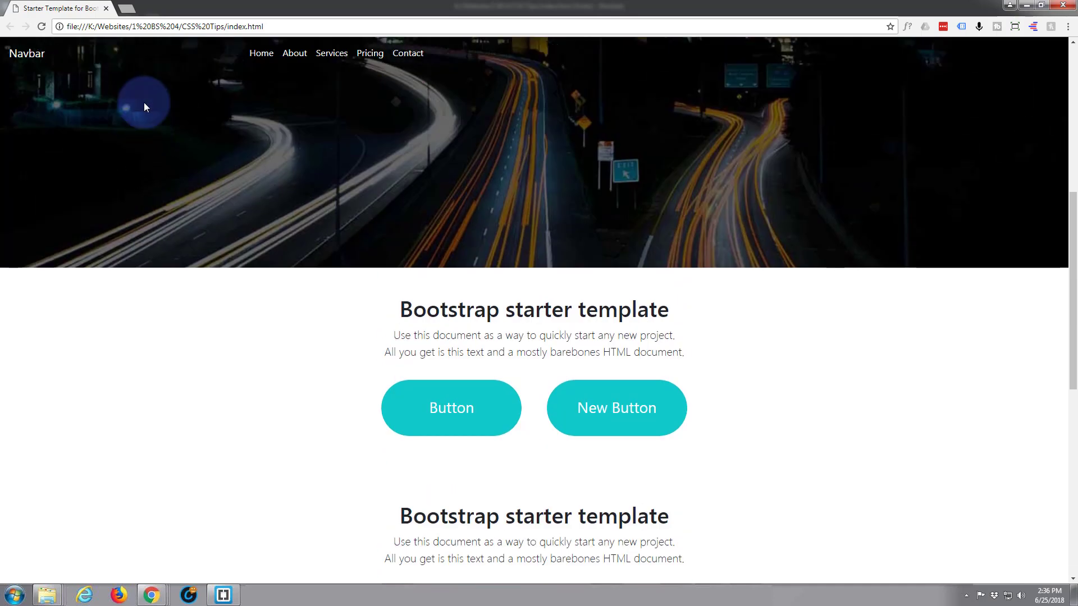
pyautogui.scroll(-3)
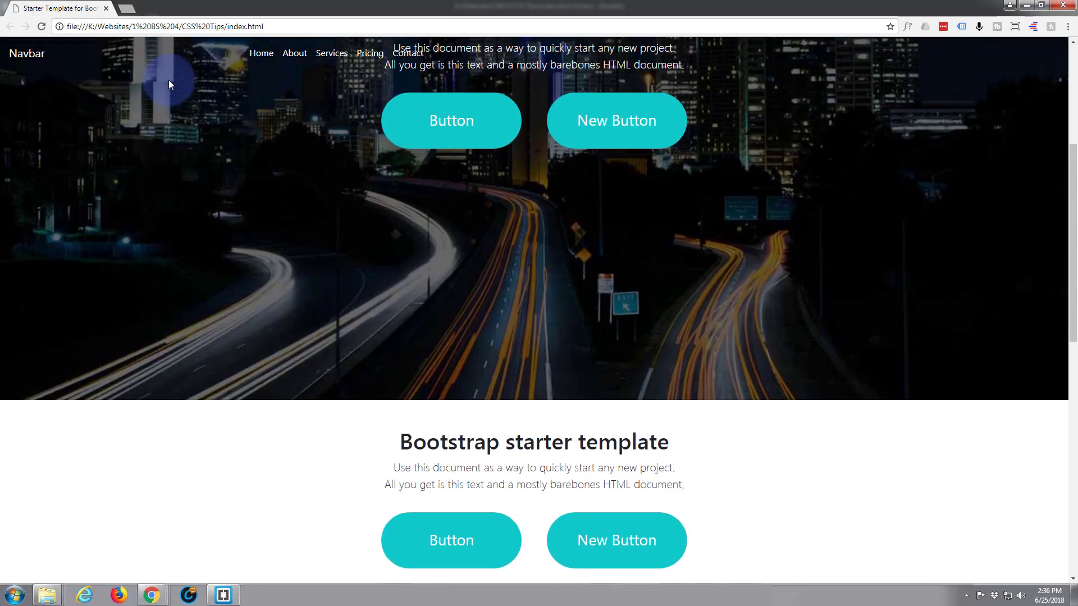
pyautogui.scroll(3)
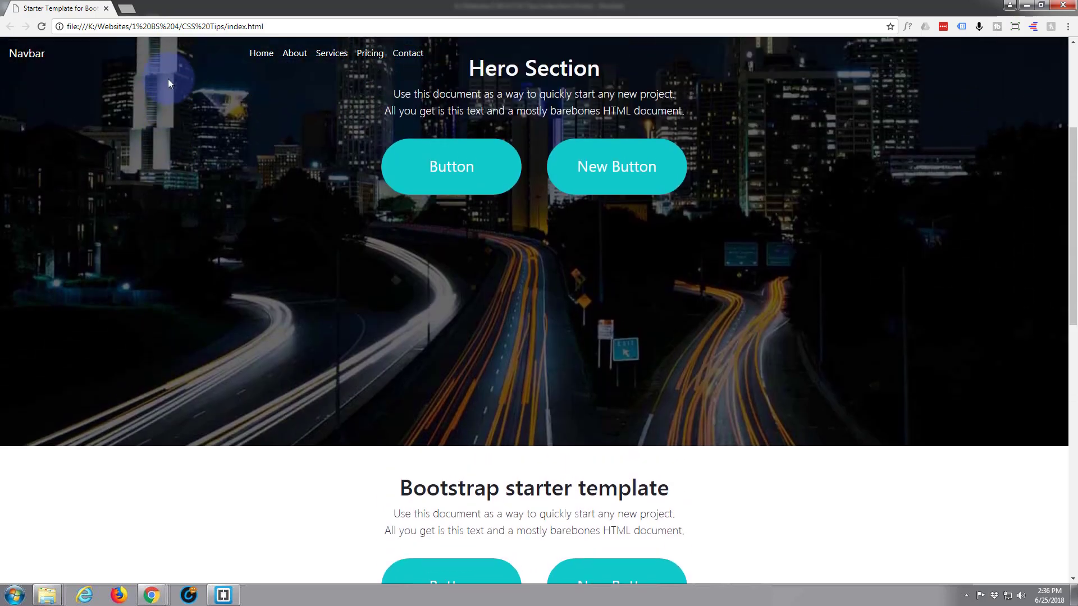
pyautogui.moveTo(275, 52)
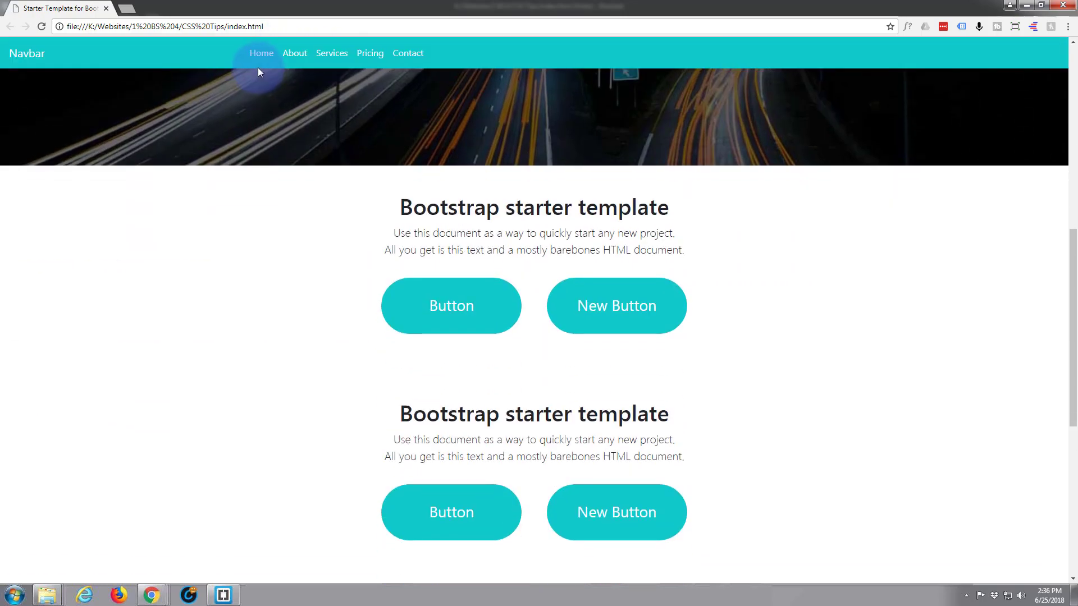
pyautogui.click(221, 595)
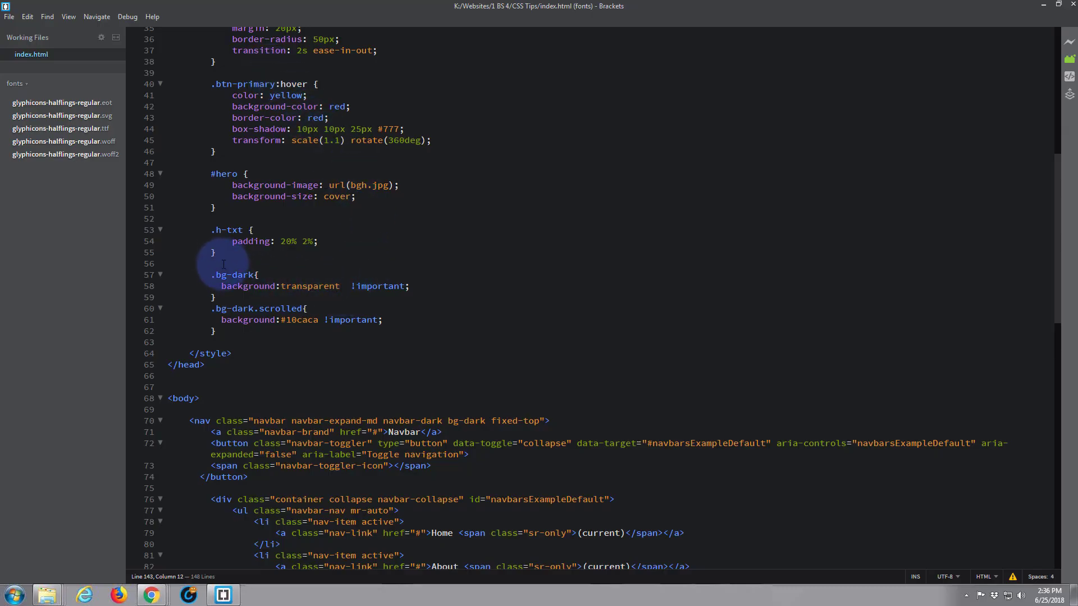
# - Add 'transition: 750ms ease;' on a new line inside the .bg-dark rule
pyautogui.click(258, 274)
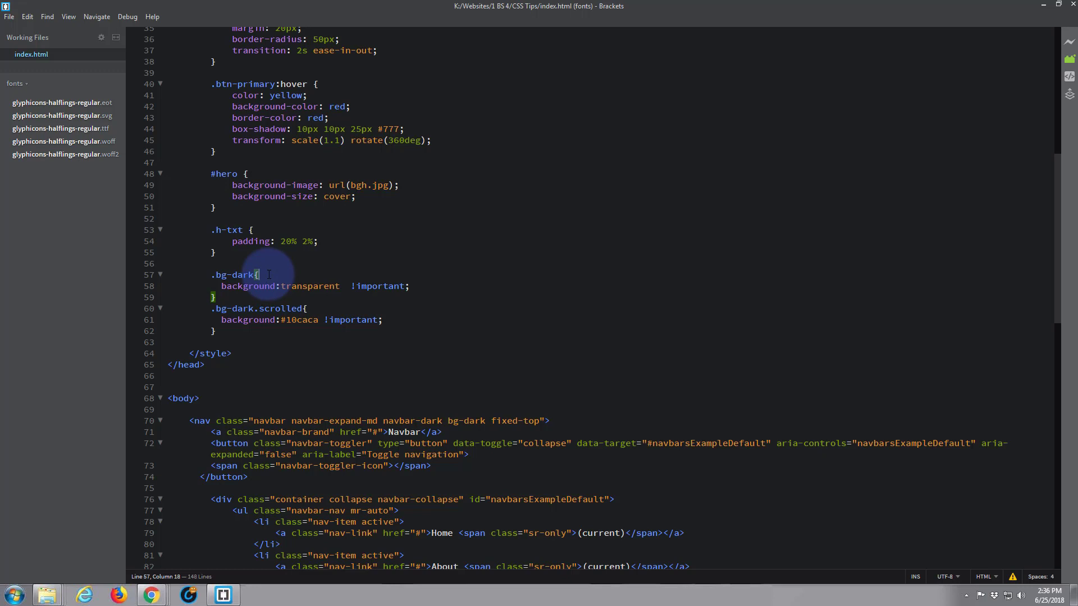
pyautogui.press('enter')
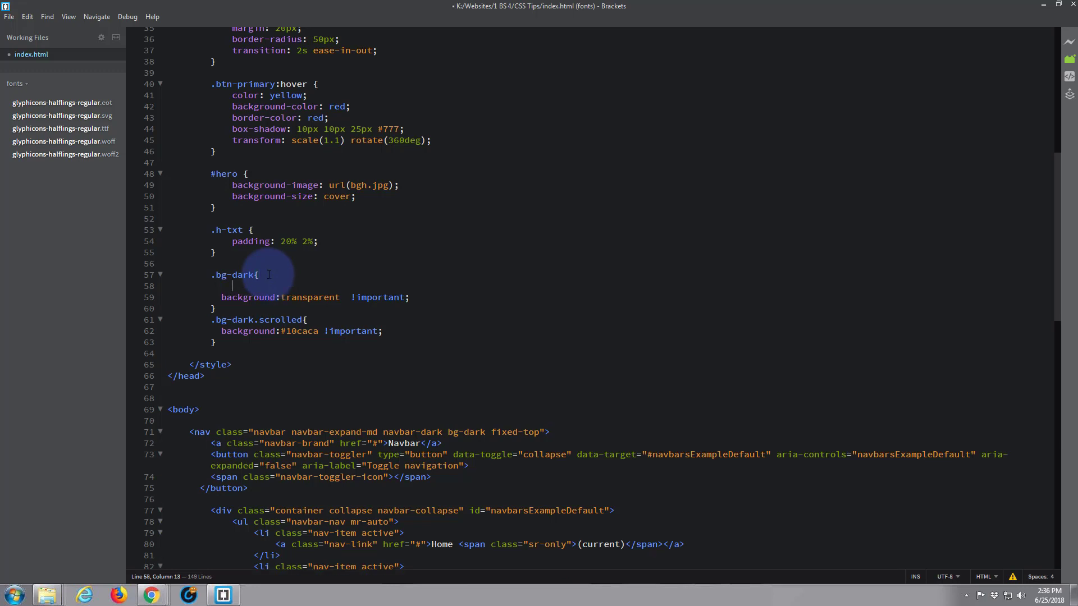
pyautogui.write('transition:')
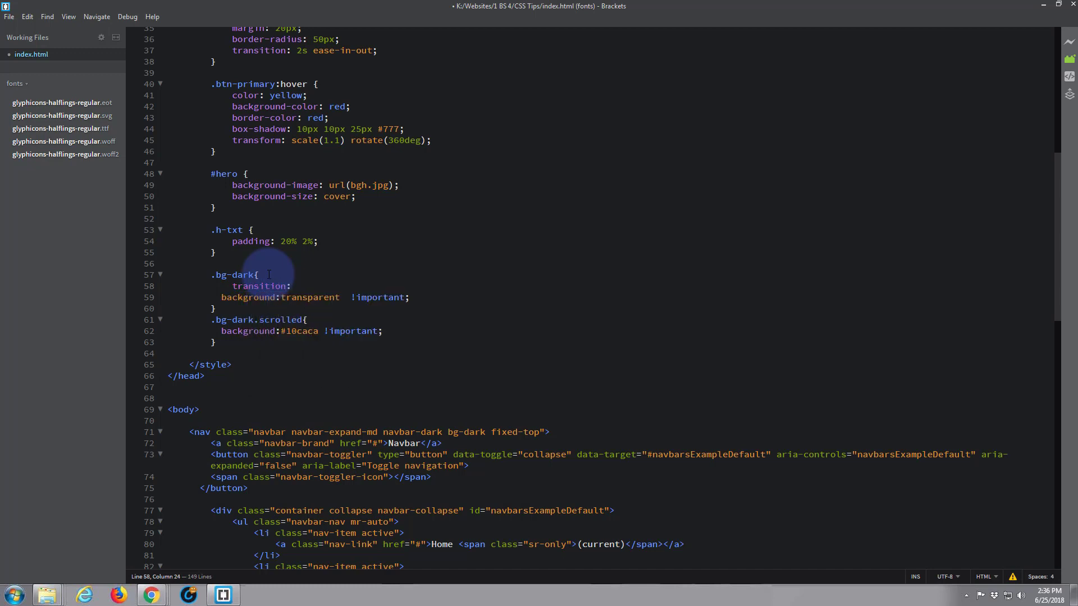
pyautogui.write('7')
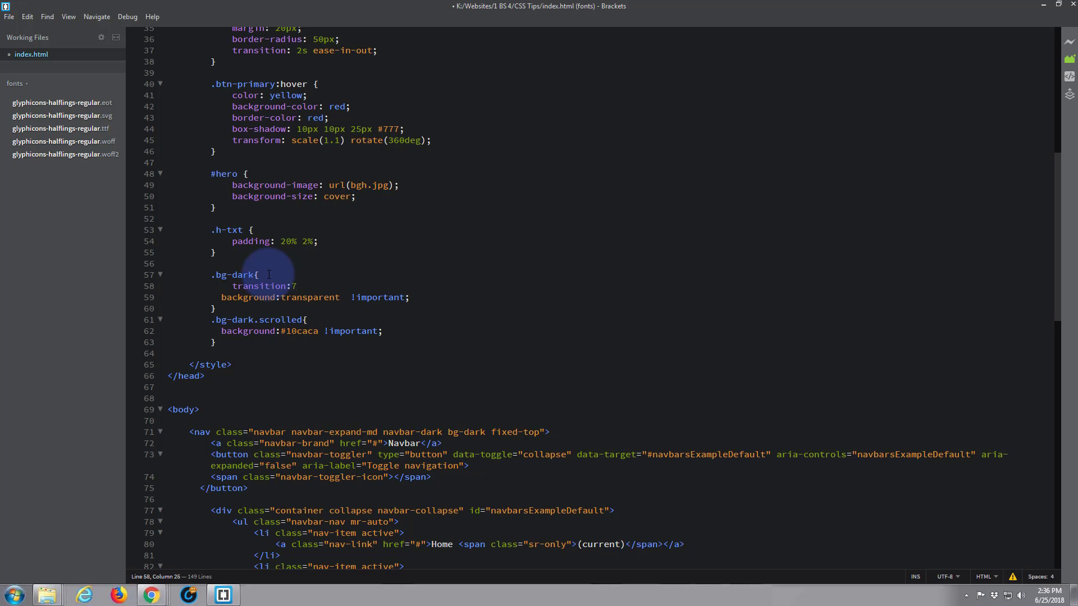
pyautogui.write('50')
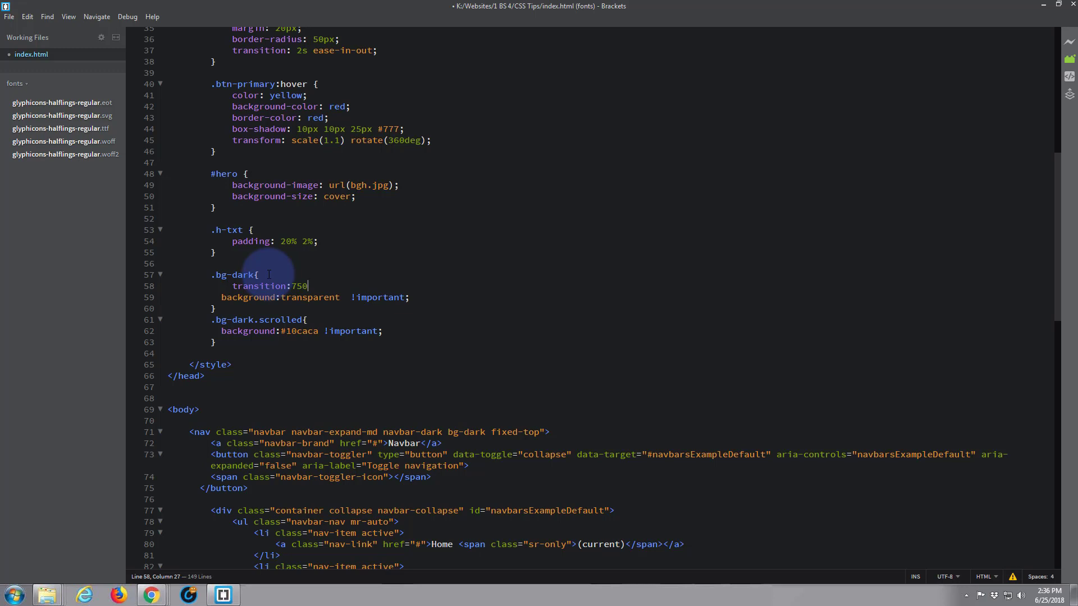
pyautogui.write('ms')
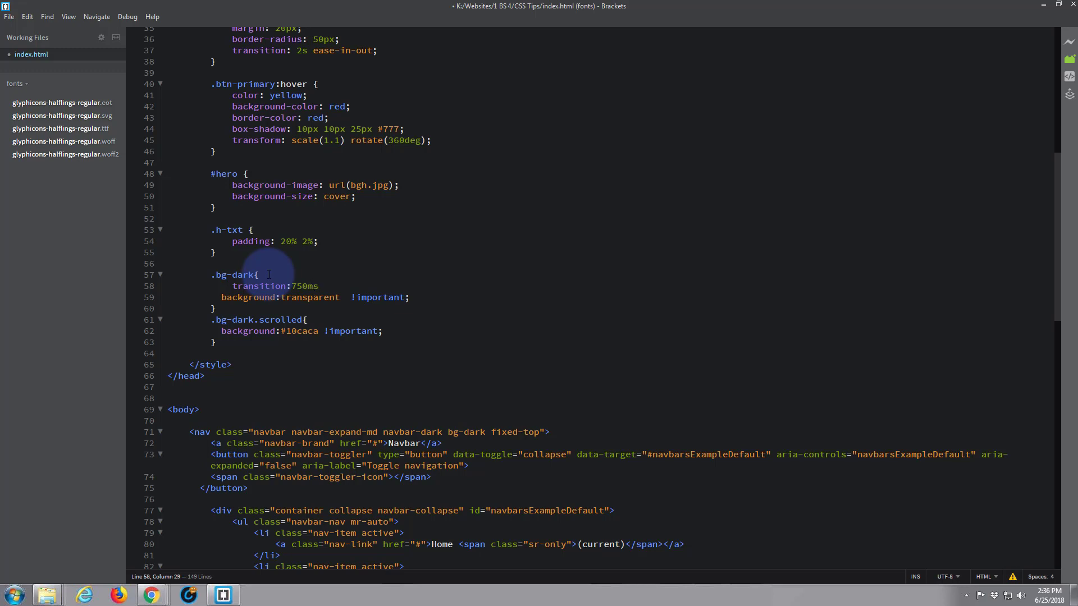
pyautogui.write('e')
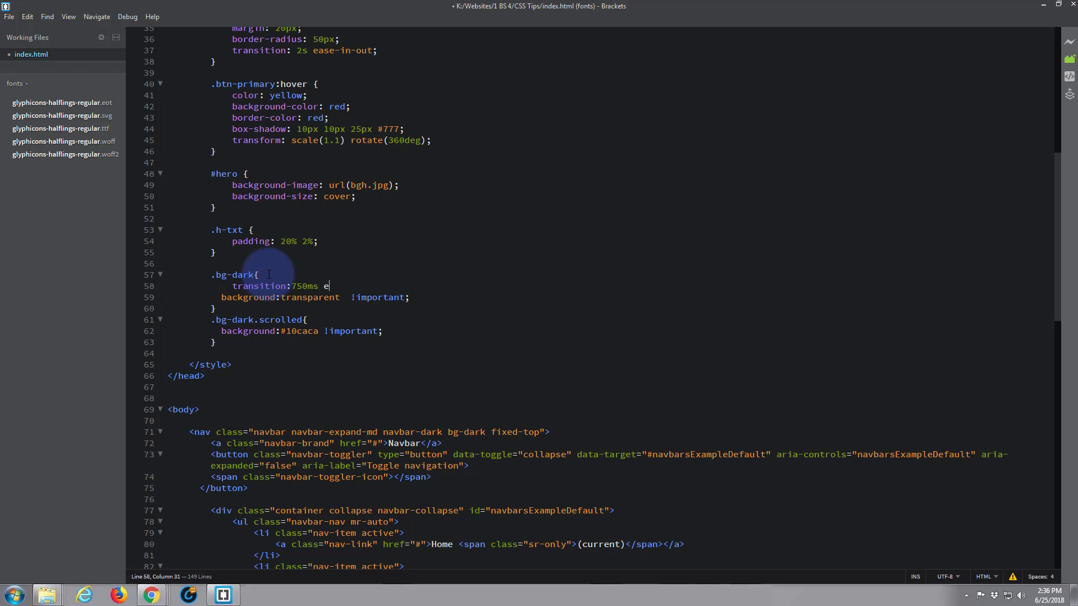
pyautogui.write('ase;')
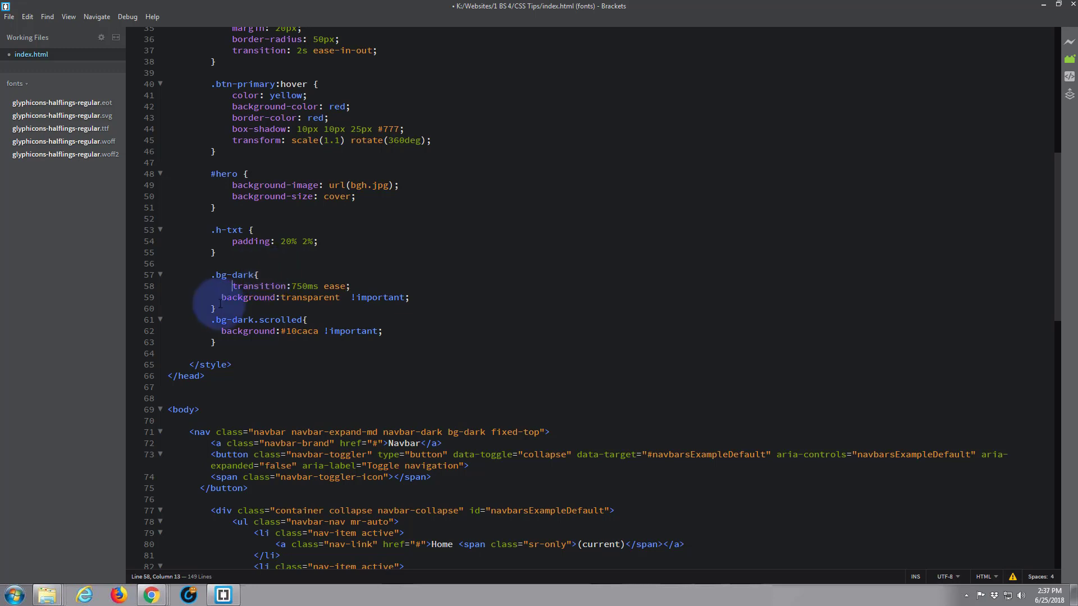
pyautogui.click(221, 331)
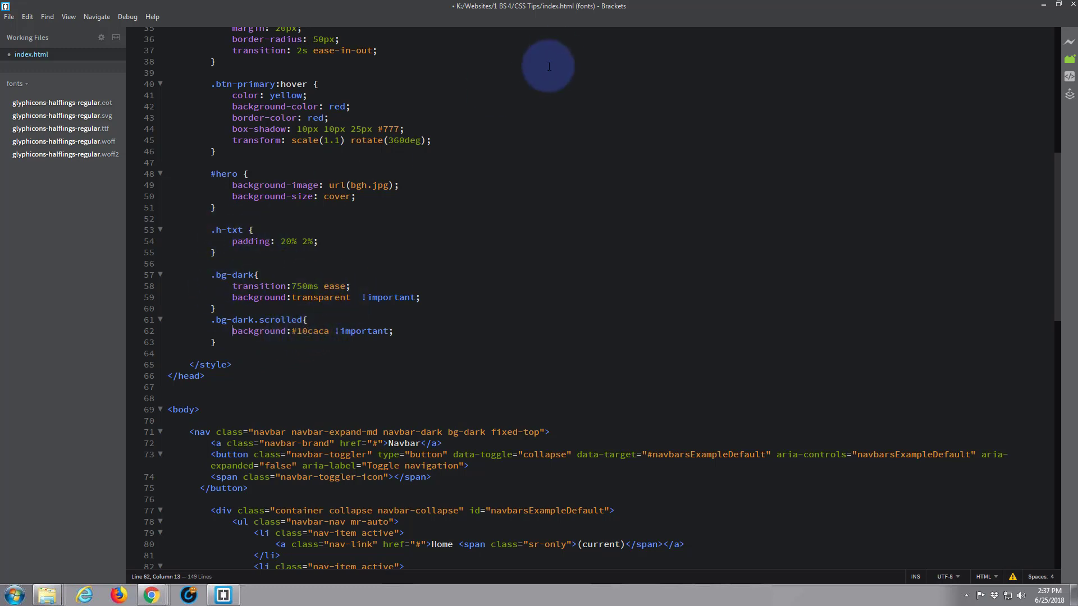
pyautogui.moveTo(475, 96)
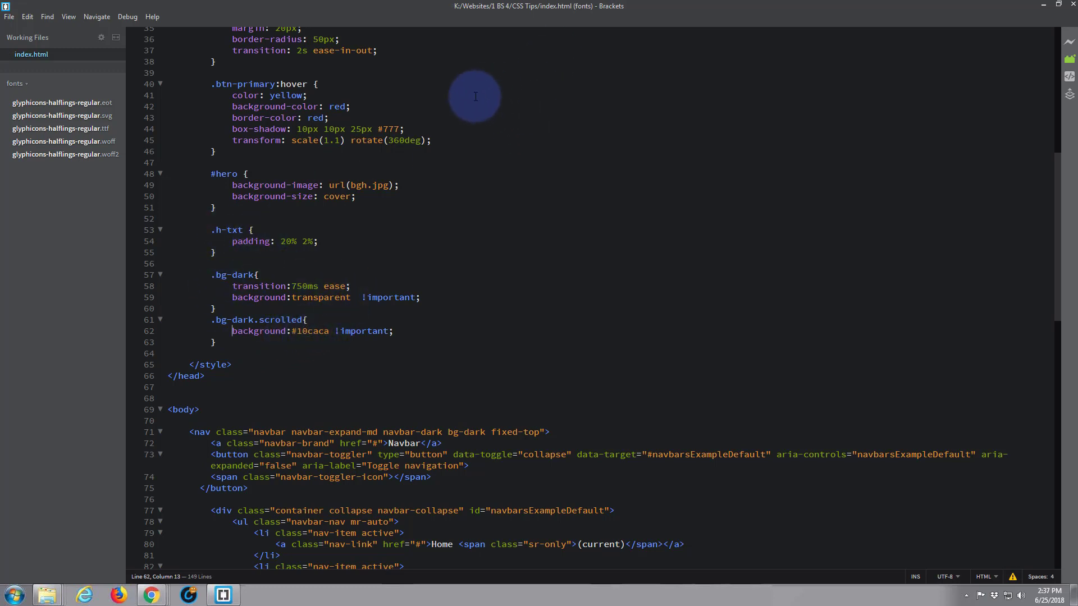
# - Change the scrollTop() comparison value in the bottom script from 800 to 1100
pyautogui.scroll(-3)
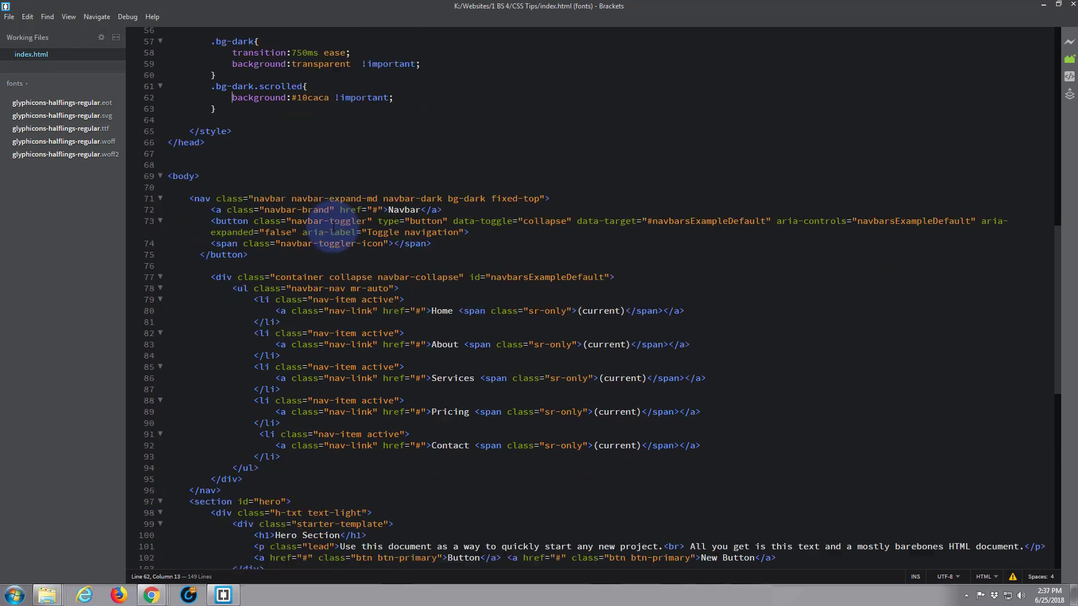
pyautogui.scroll(-3)
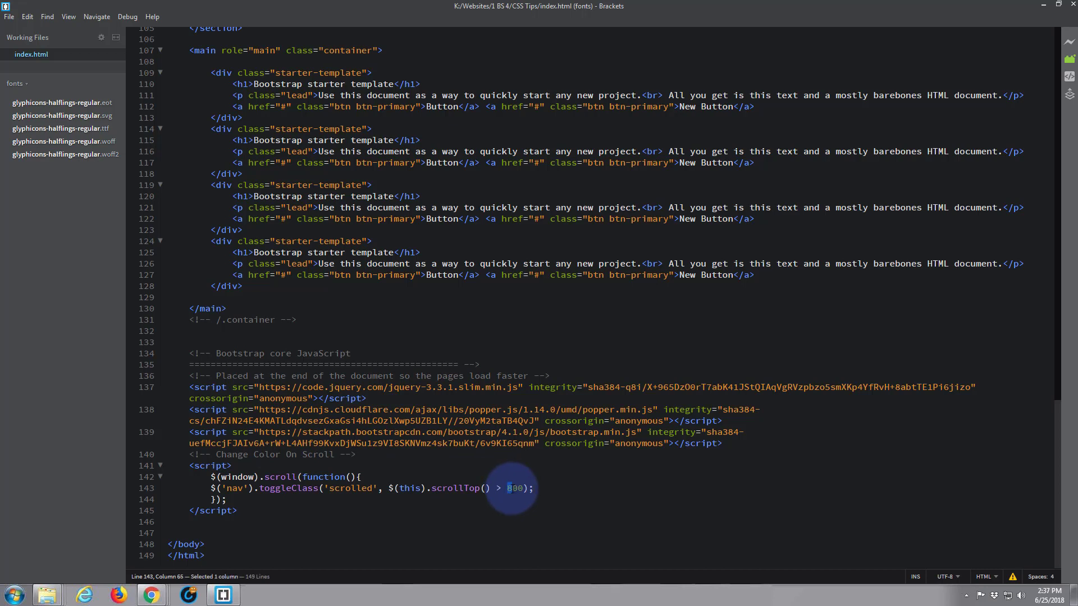
pyautogui.write('1100')
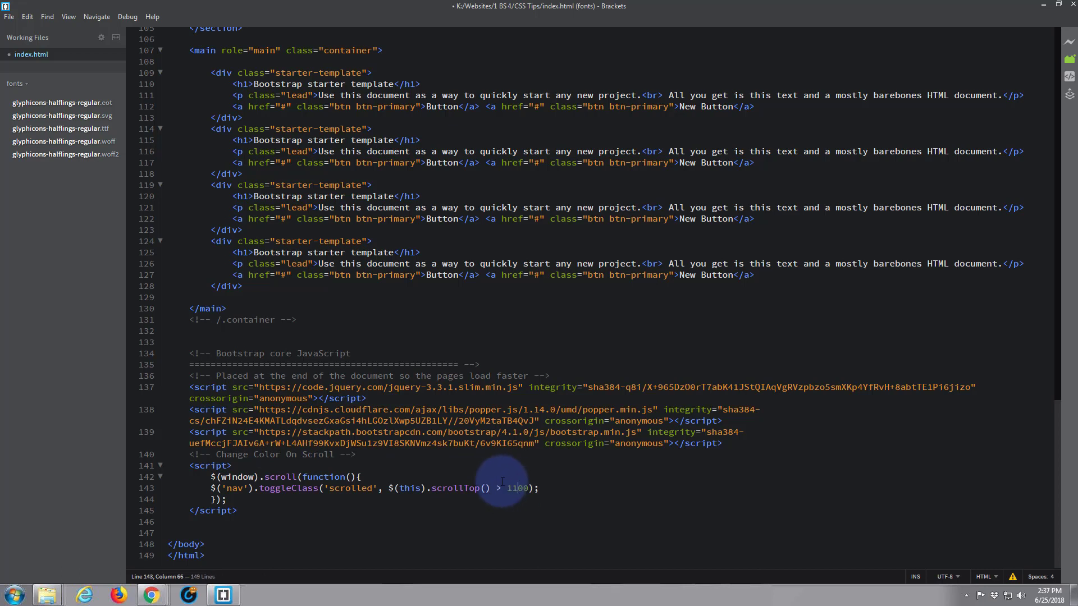
pyautogui.moveTo(578, 460)
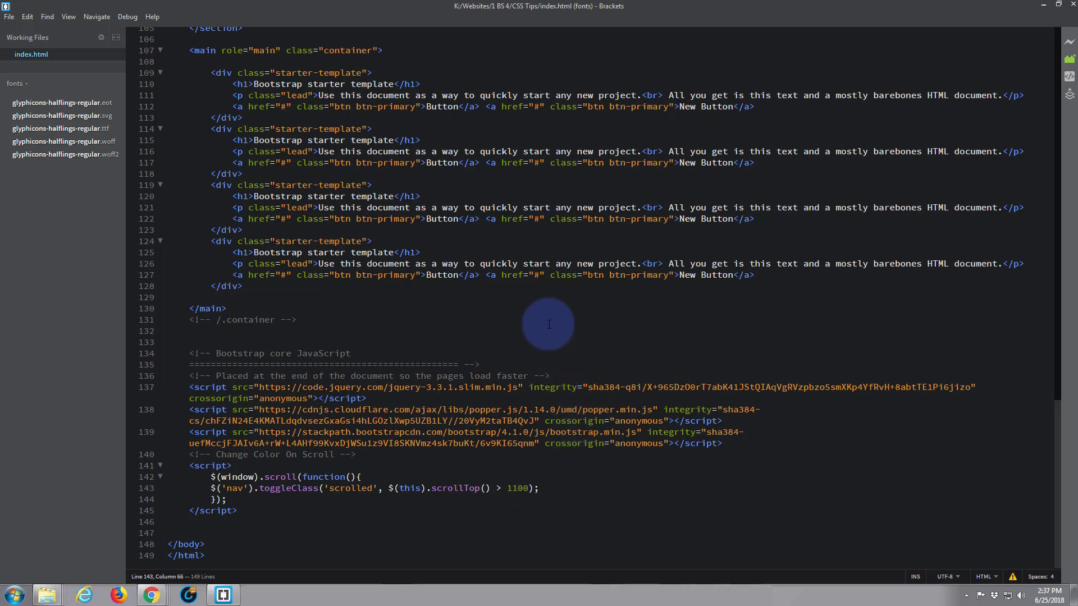
# - Reload the page in Chrome and scroll around the hero to see when the navbar turns teal
pyautogui.click(150, 594)
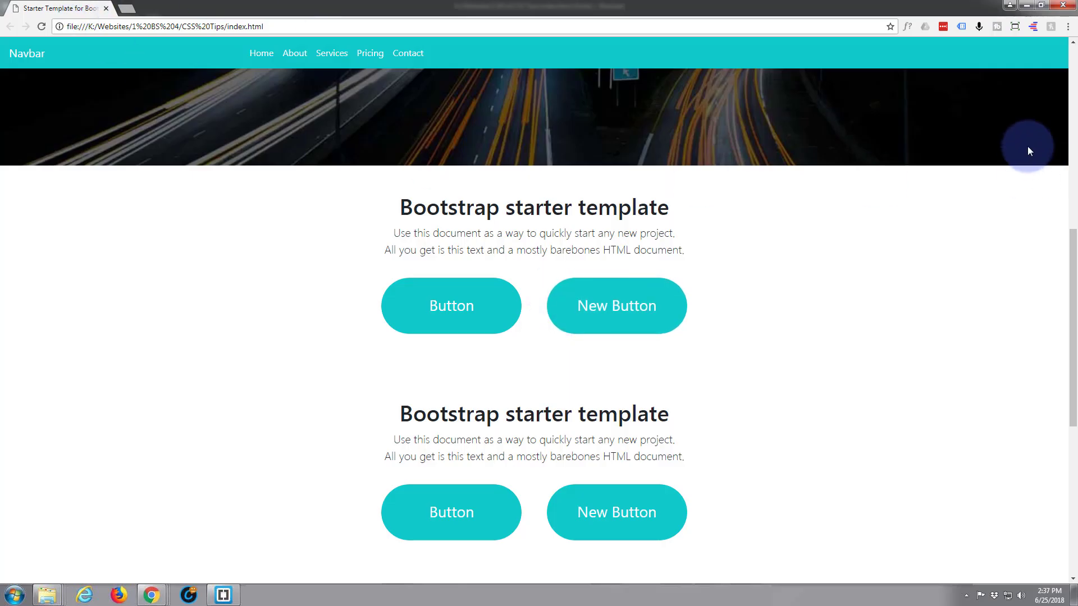
pyautogui.click(41, 26)
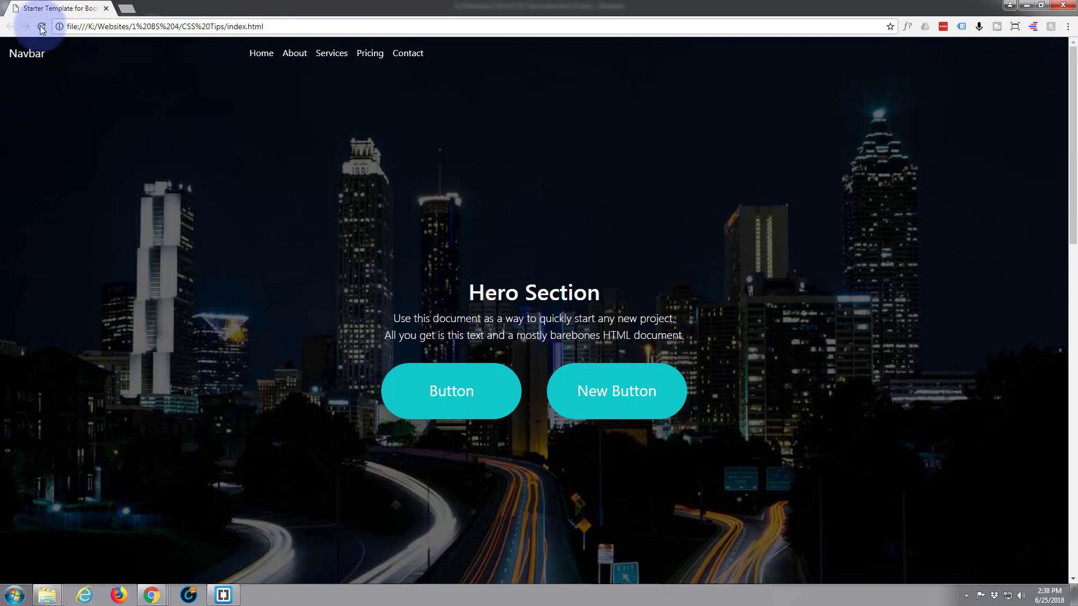
pyautogui.click(40, 26)
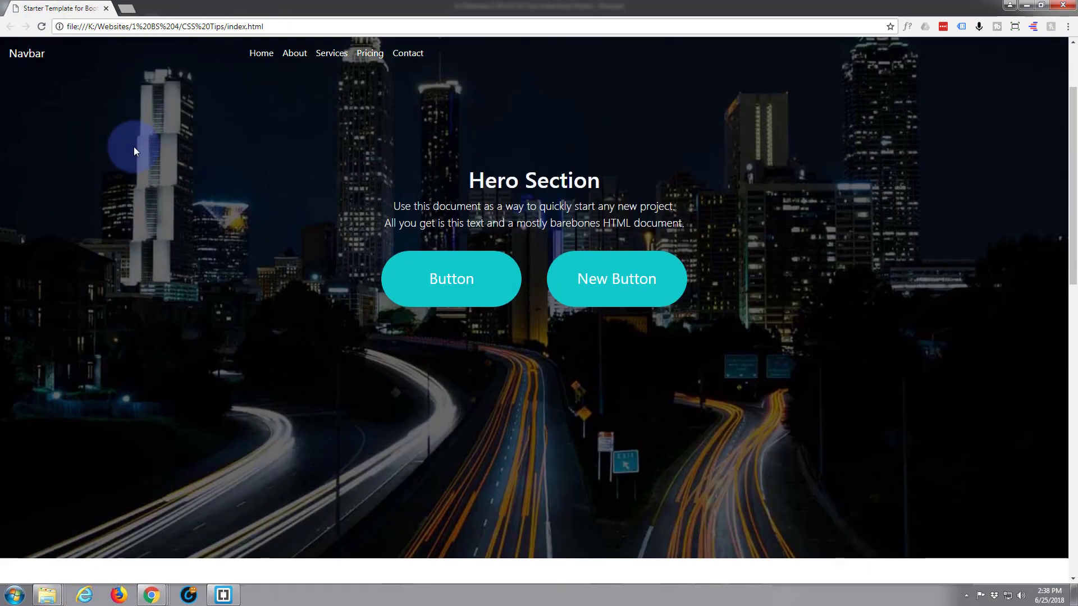
pyautogui.scroll(-3)
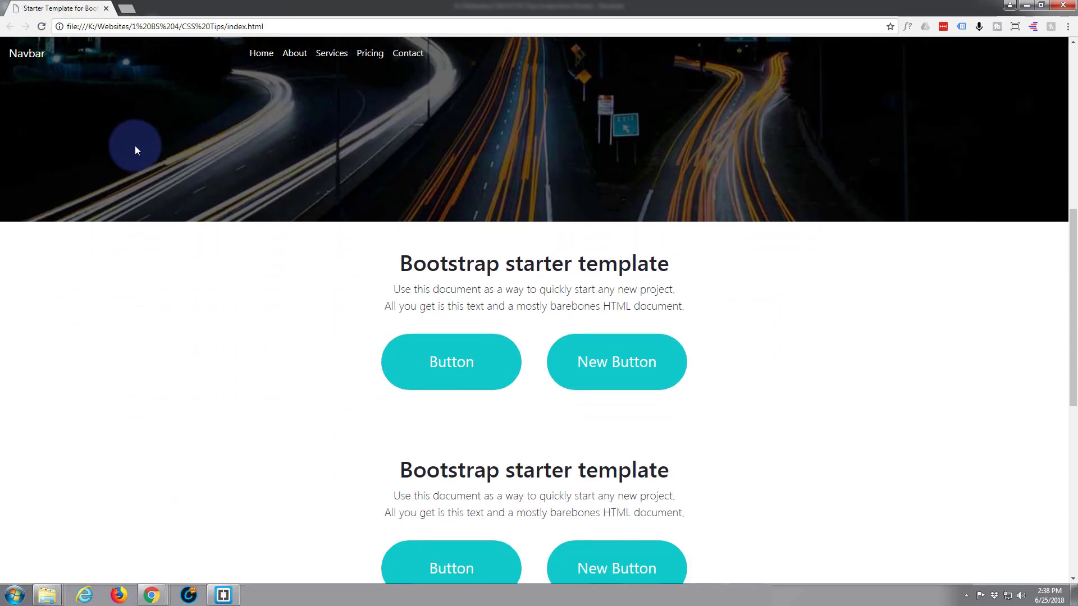
pyautogui.scroll(-3)
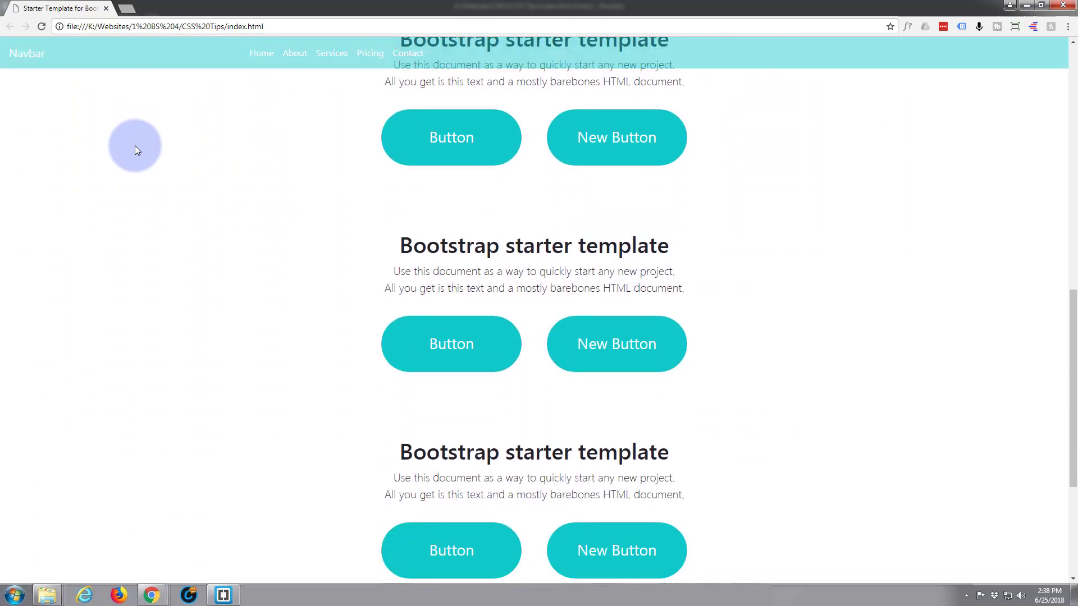
pyautogui.scroll(3)
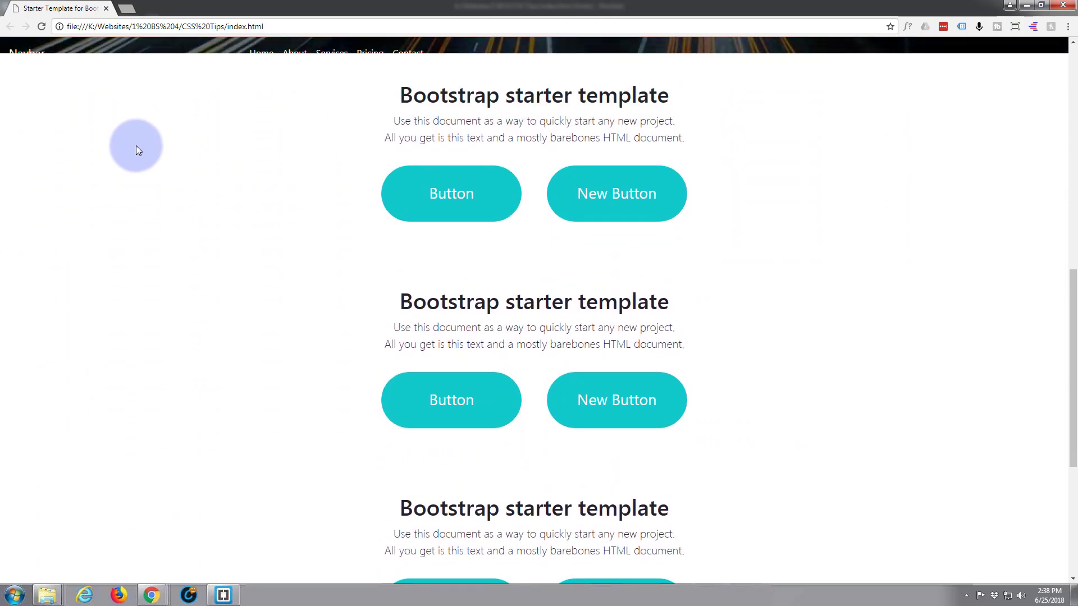
pyautogui.scroll(3)
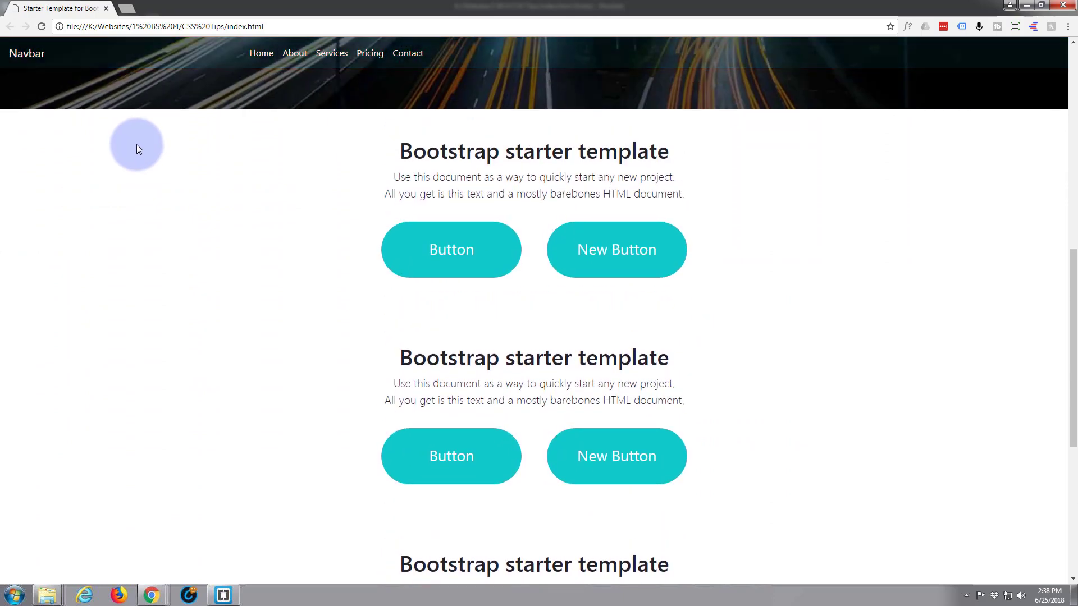
pyautogui.scroll(-3)
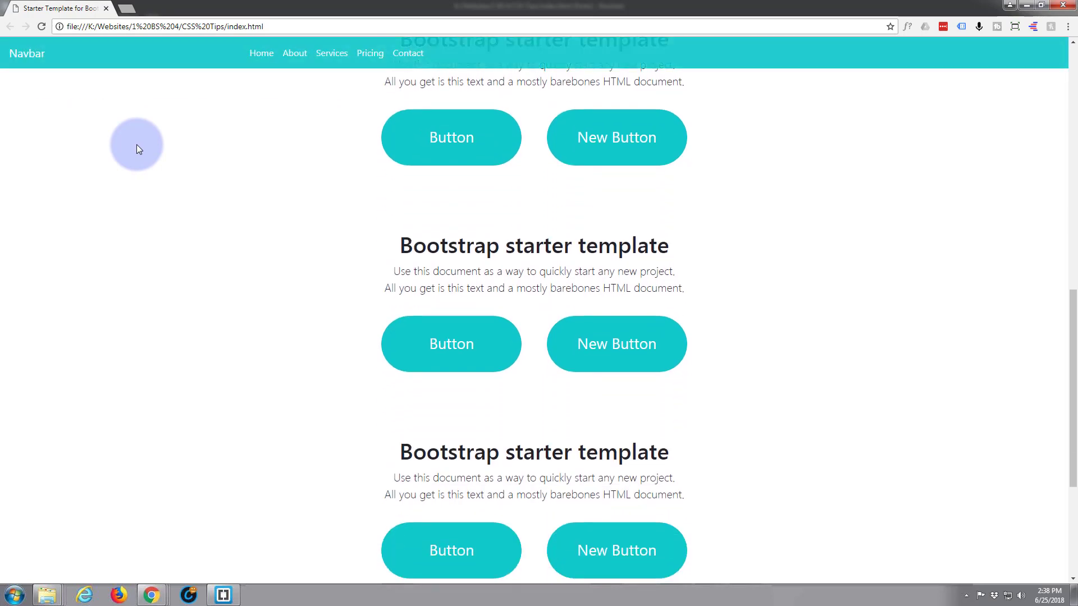
pyautogui.scroll(3)
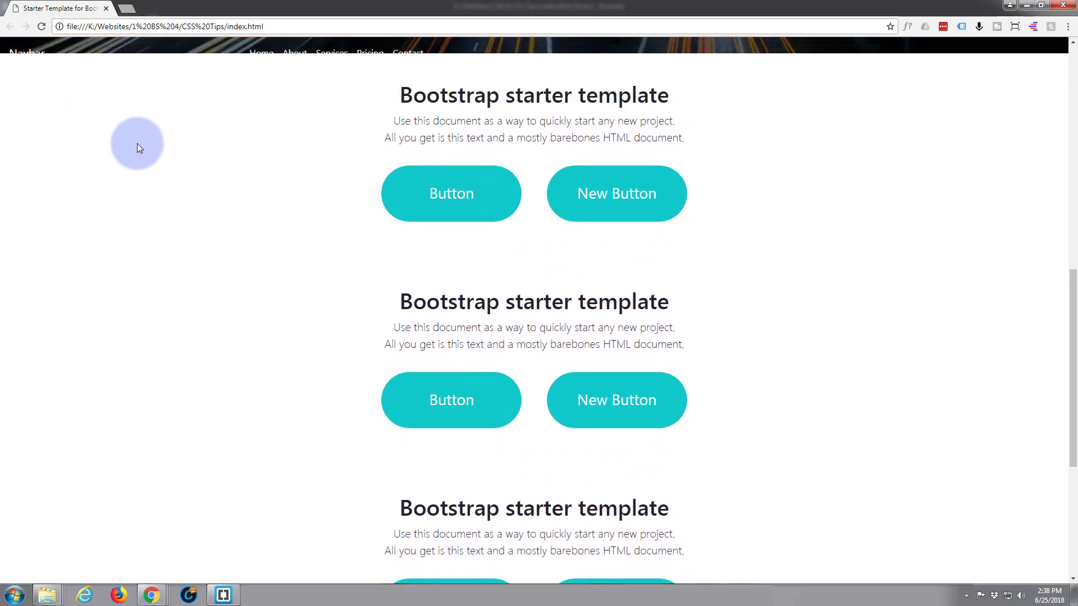
# - Recheck the teal switch point, then change the threshold from 1100 to 1080 in Brackets
pyautogui.scroll(-3)
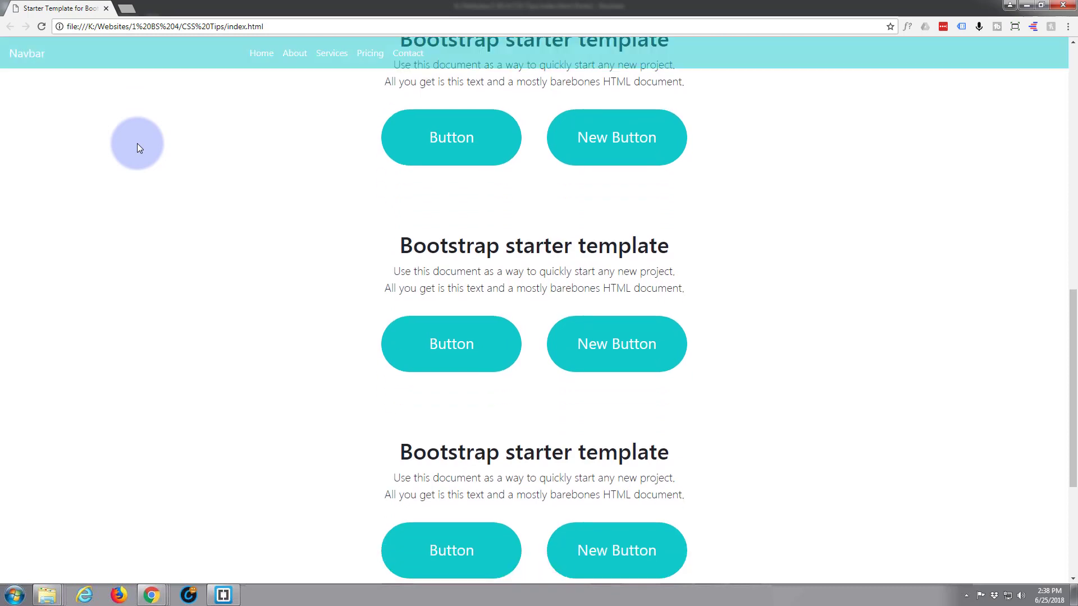
pyautogui.scroll(-3)
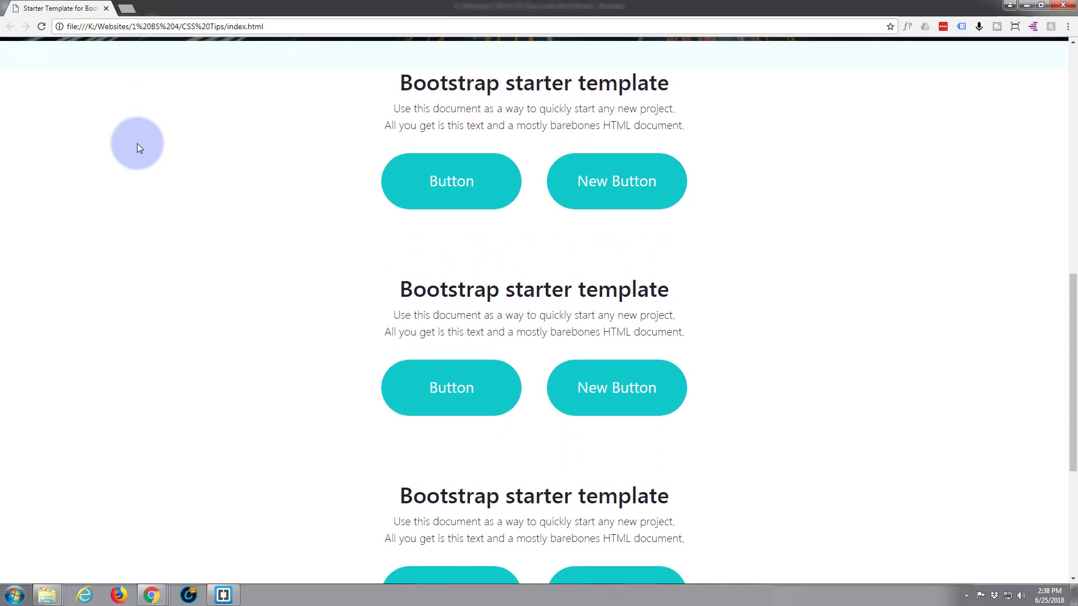
pyautogui.scroll(-3)
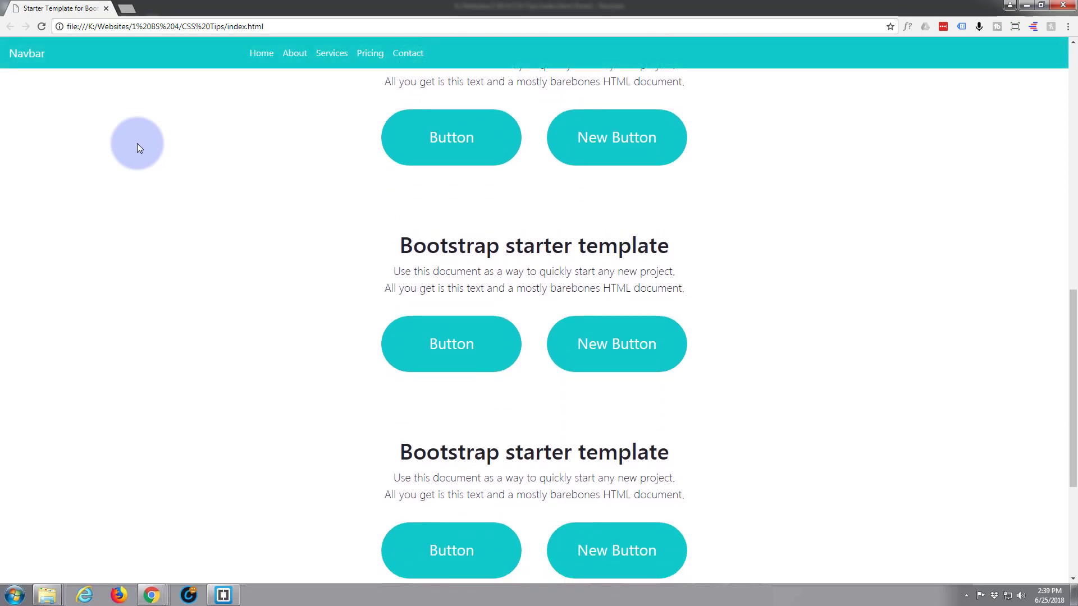
pyautogui.scroll(3)
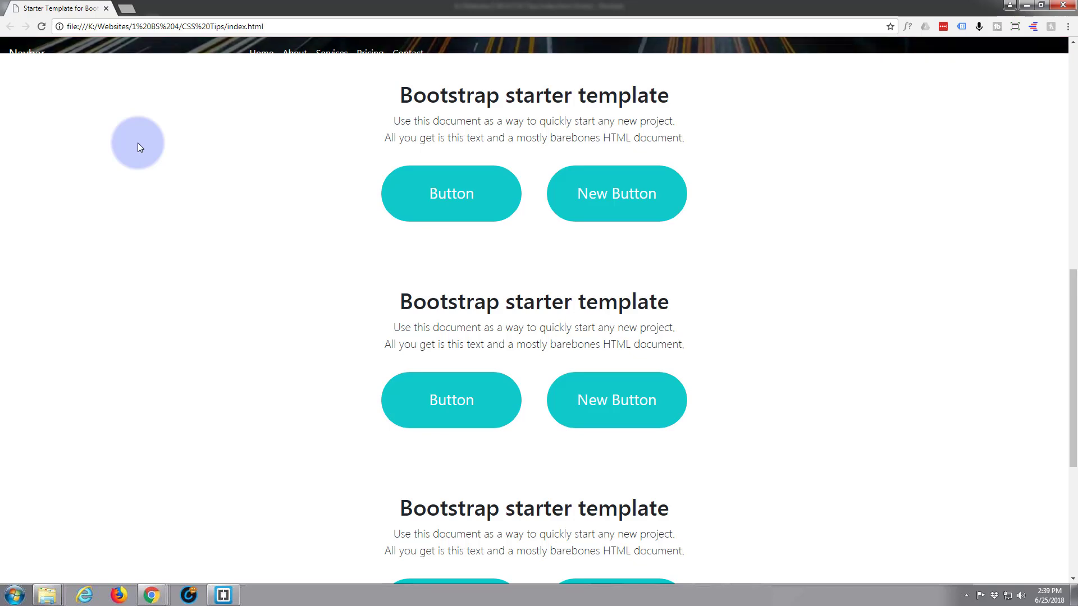
pyautogui.moveTo(236, 103)
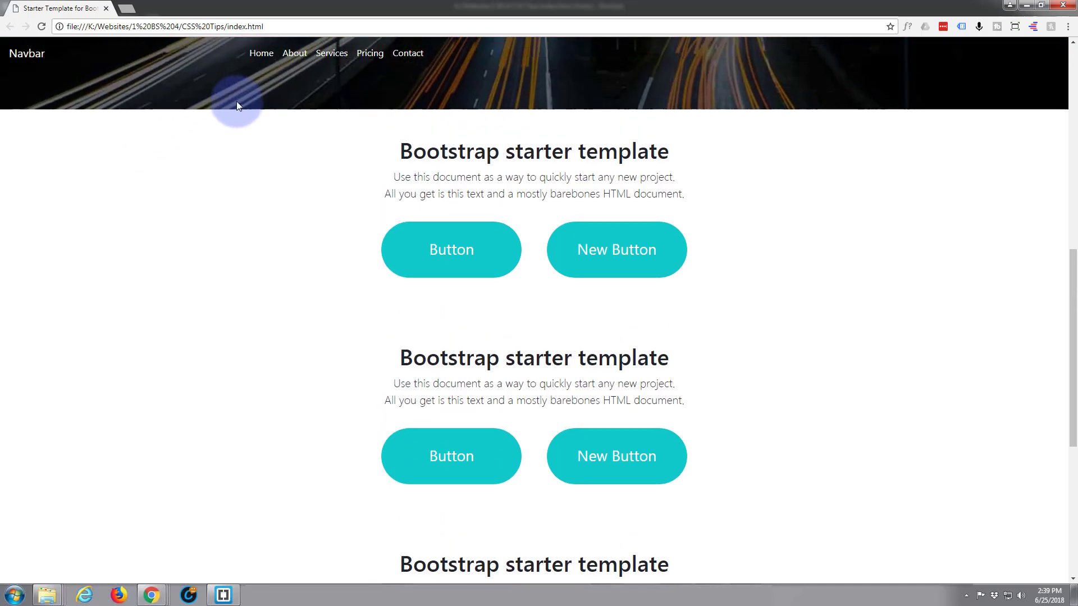
pyautogui.scroll(-3)
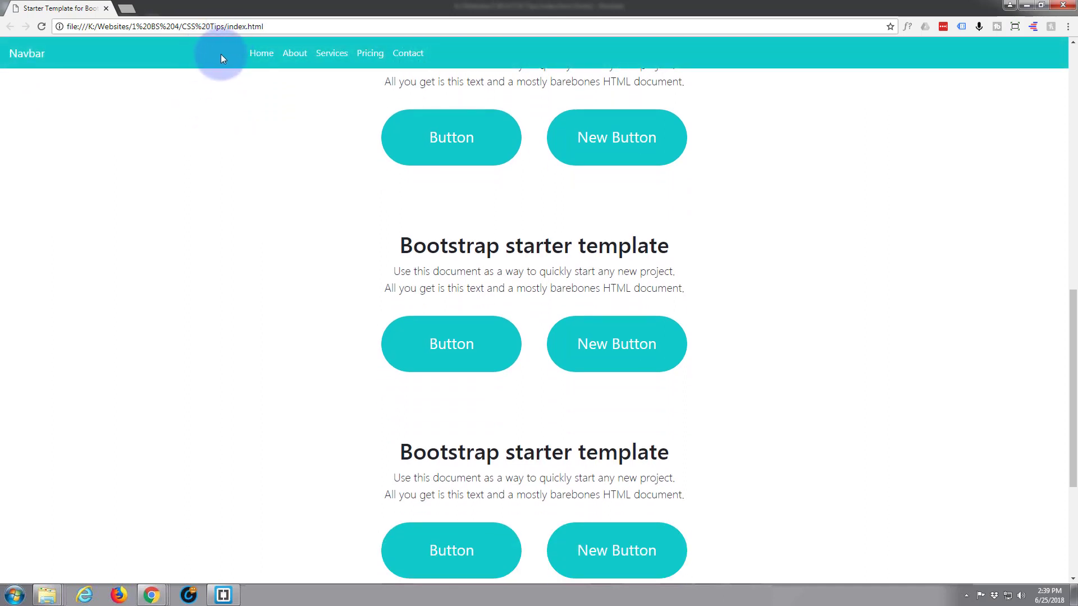
pyautogui.moveTo(197, 379)
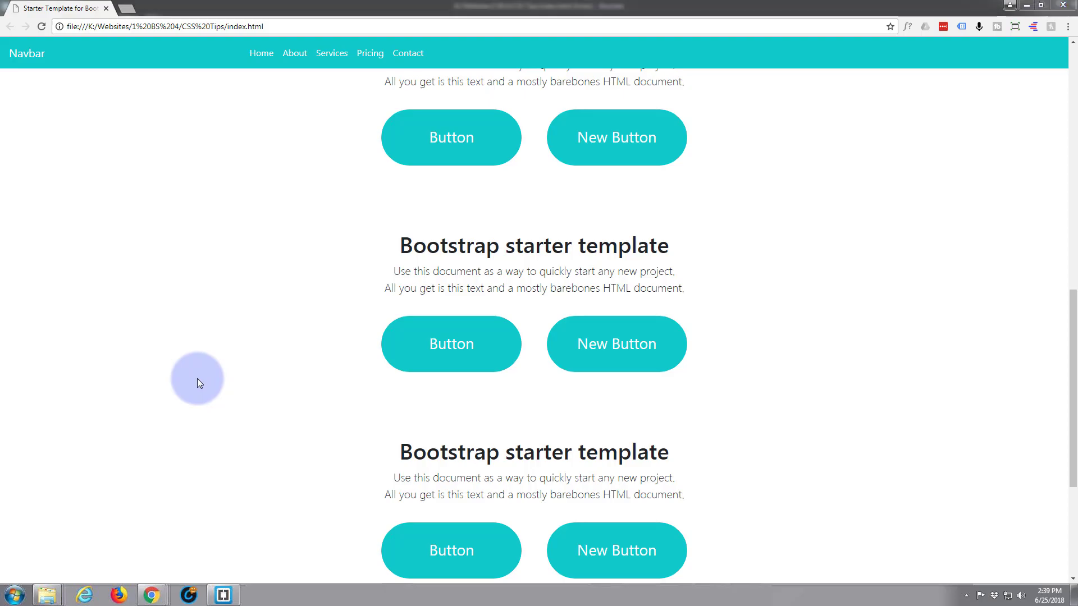
pyautogui.click(223, 594)
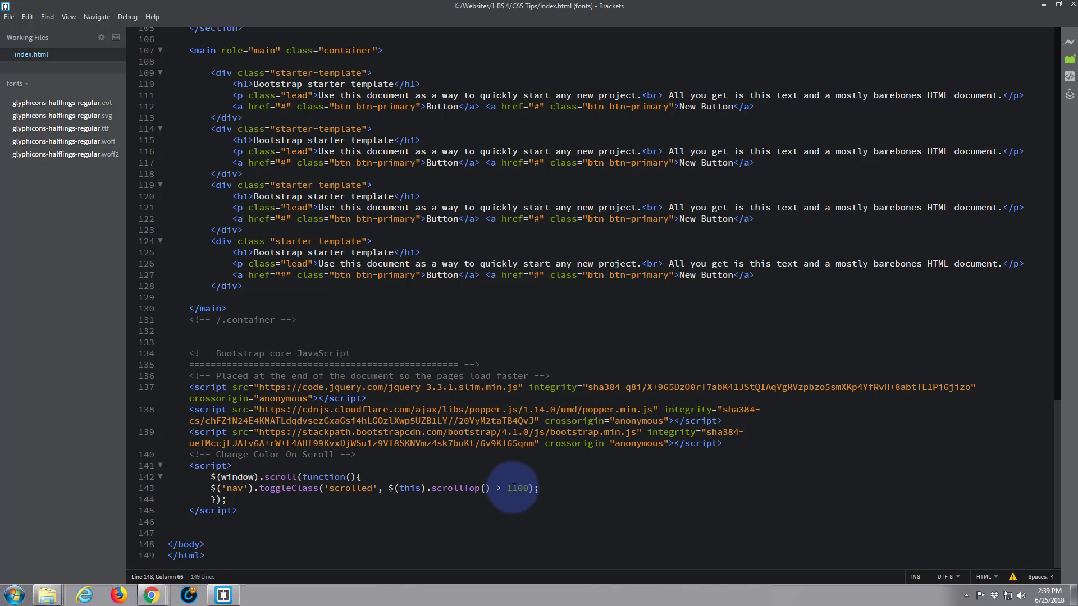
pyautogui.doubleClick(515, 487)
pyautogui.write('8')
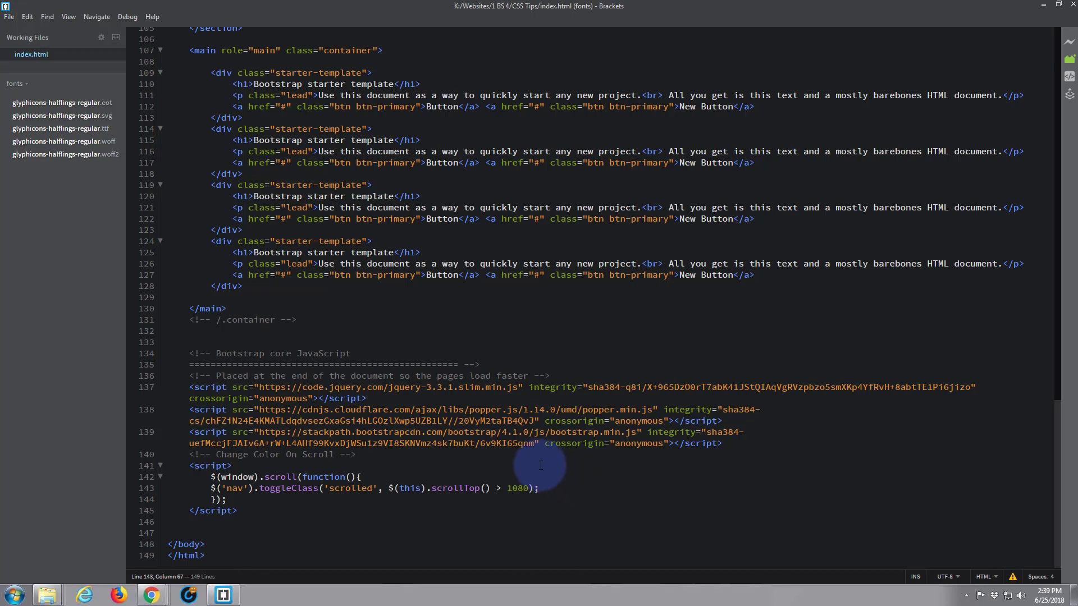
pyautogui.moveTo(550, 478)
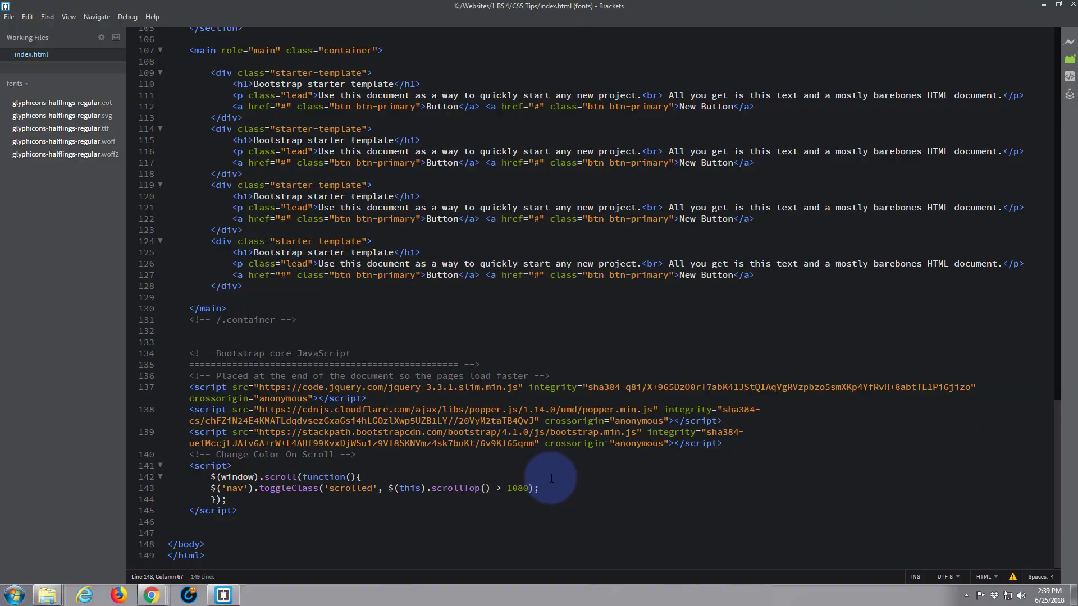
# - Scroll past the hero's end to watch the navbar fade with the 1080 threshold
pyautogui.click(150, 594)
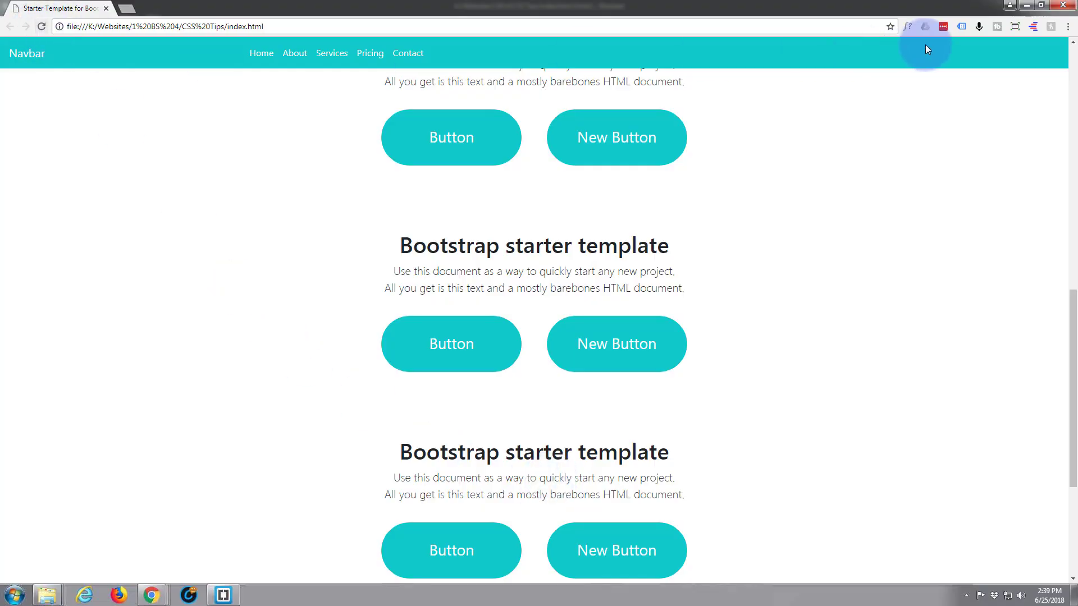
pyautogui.scroll(3)
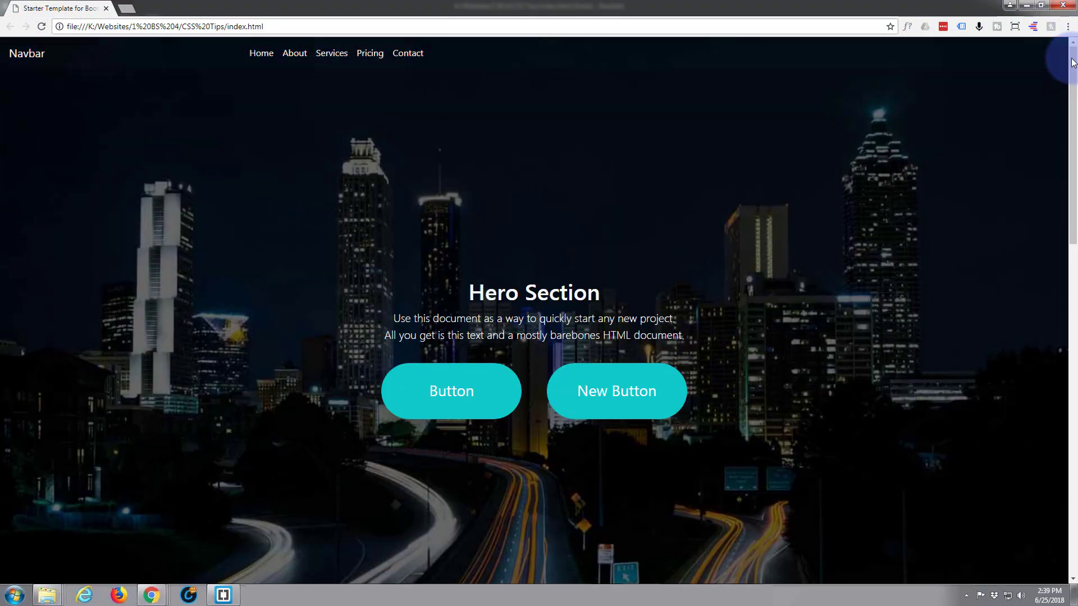
pyautogui.moveTo(167, 242)
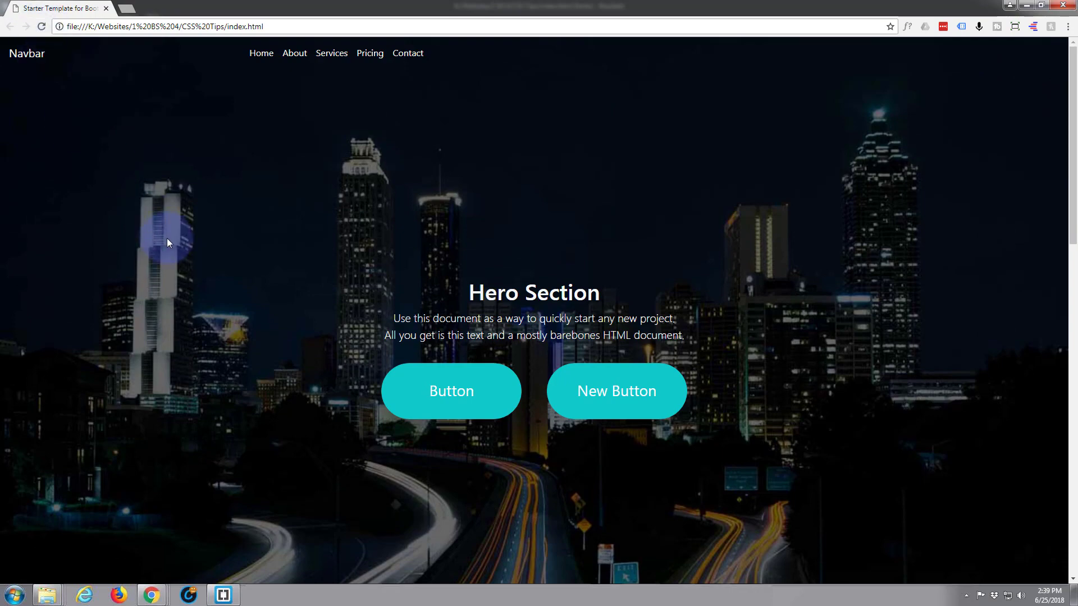
pyautogui.scroll(-3)
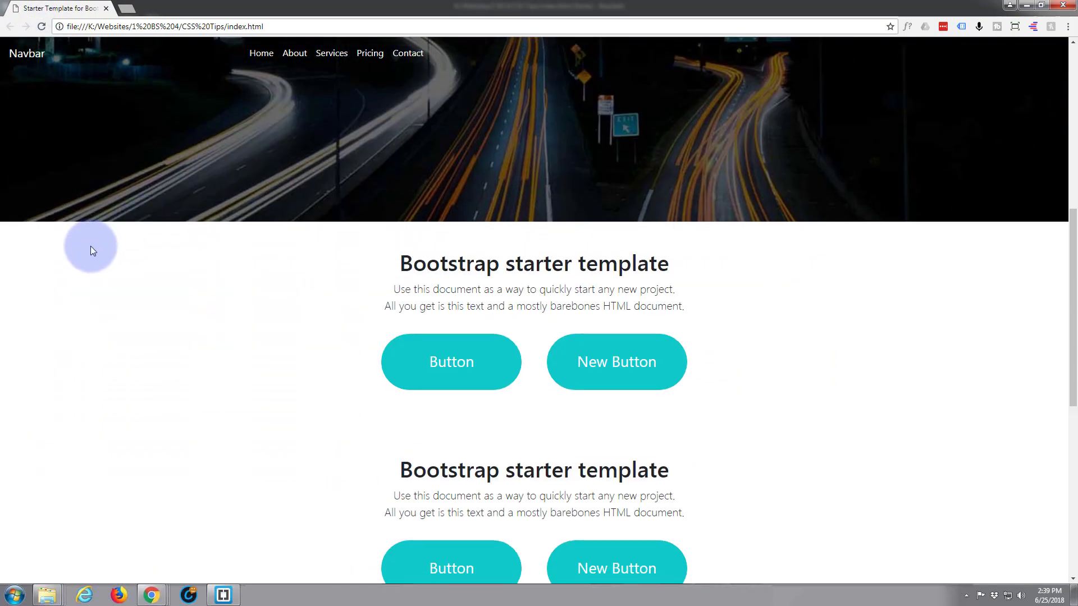
pyautogui.scroll(-3)
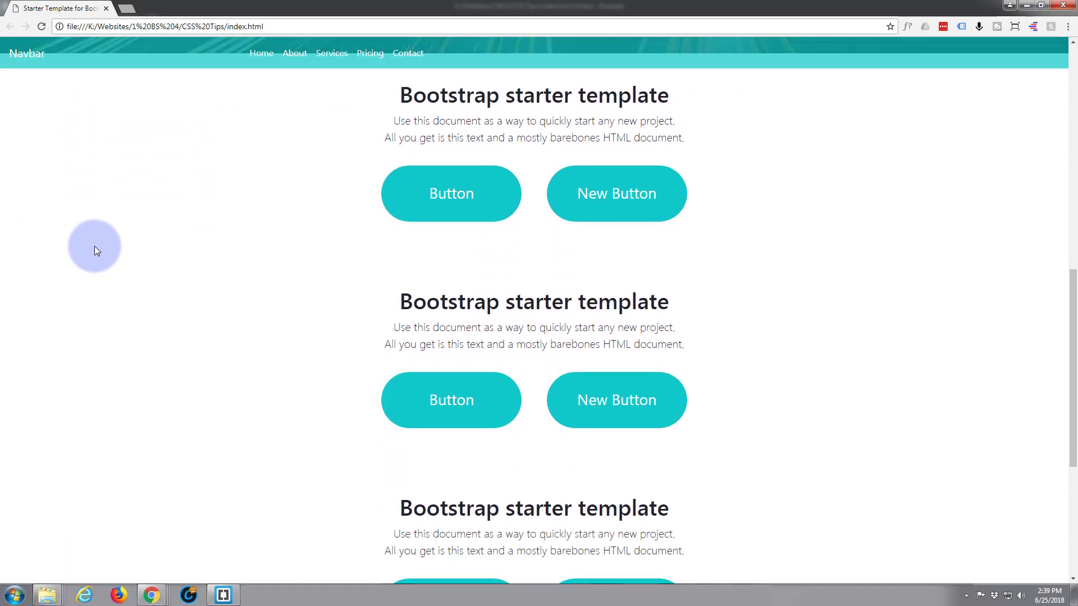
pyautogui.scroll(3)
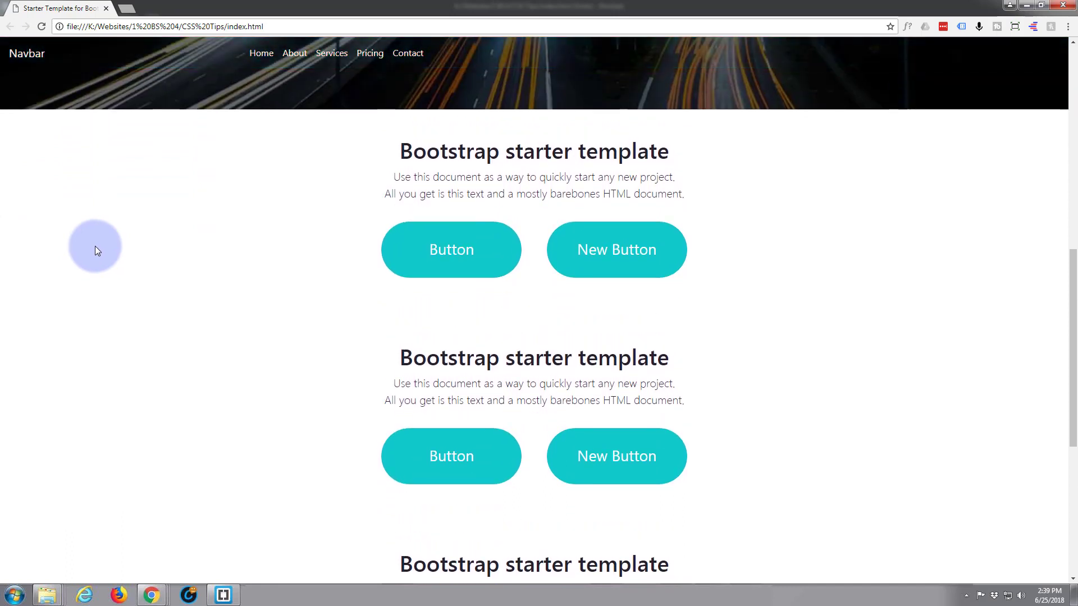
pyautogui.moveTo(1069, 330)
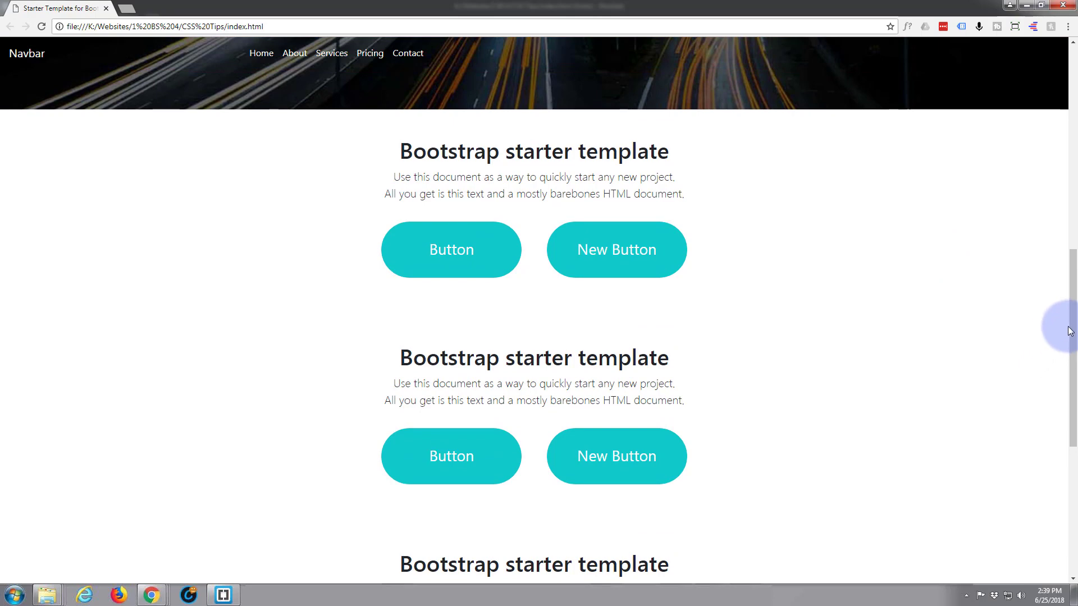
pyautogui.scroll(-3)
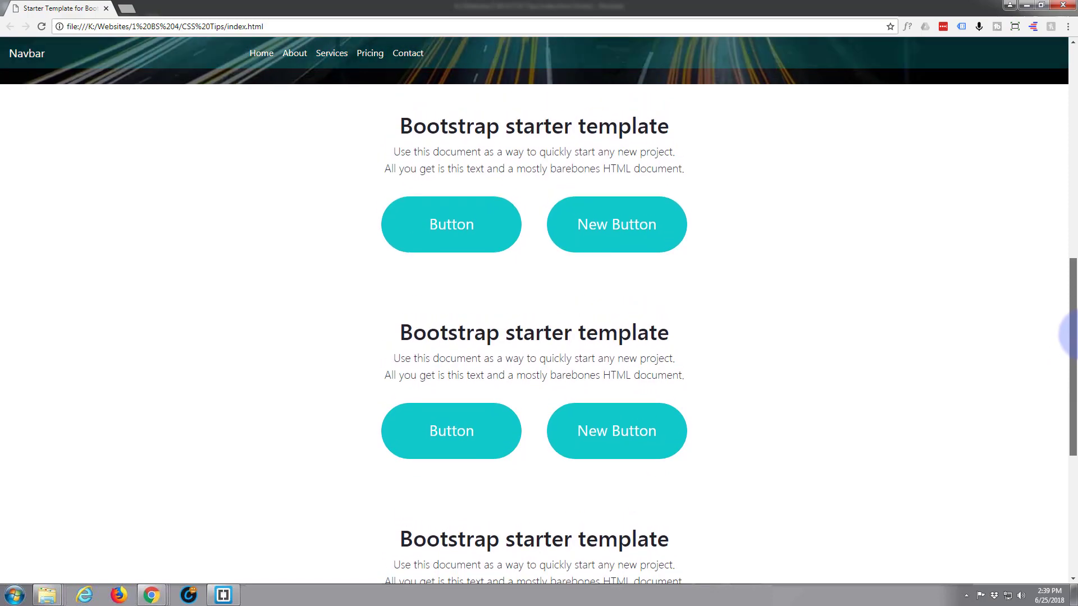
# - Change the .bg-dark transition from 750ms ease to 500ms ease
pyautogui.click(222, 595)
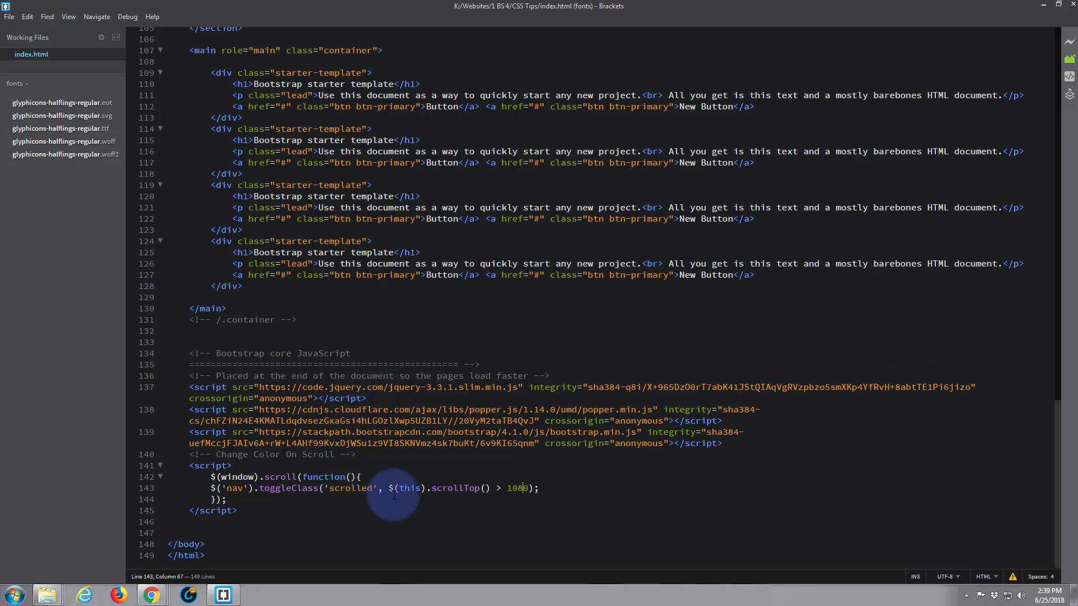
pyautogui.scroll(3)
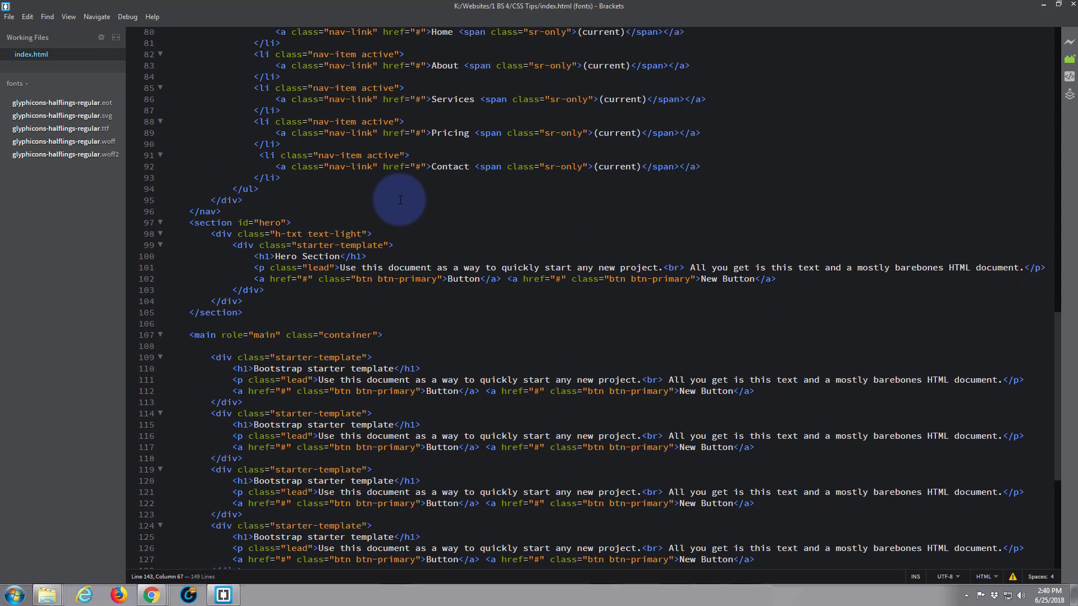
pyautogui.scroll(3)
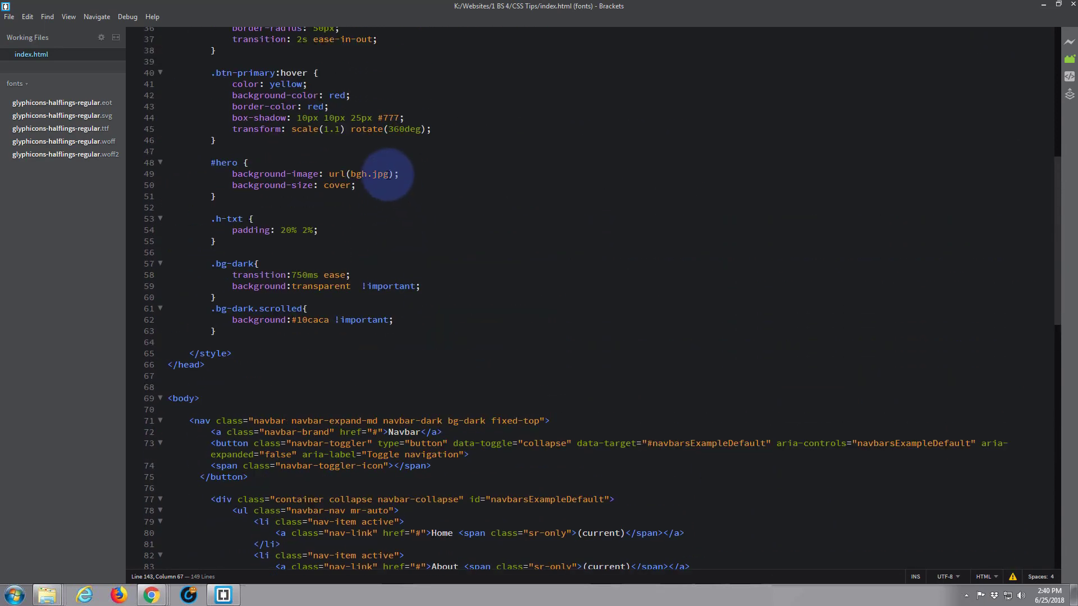
pyautogui.moveTo(297, 274)
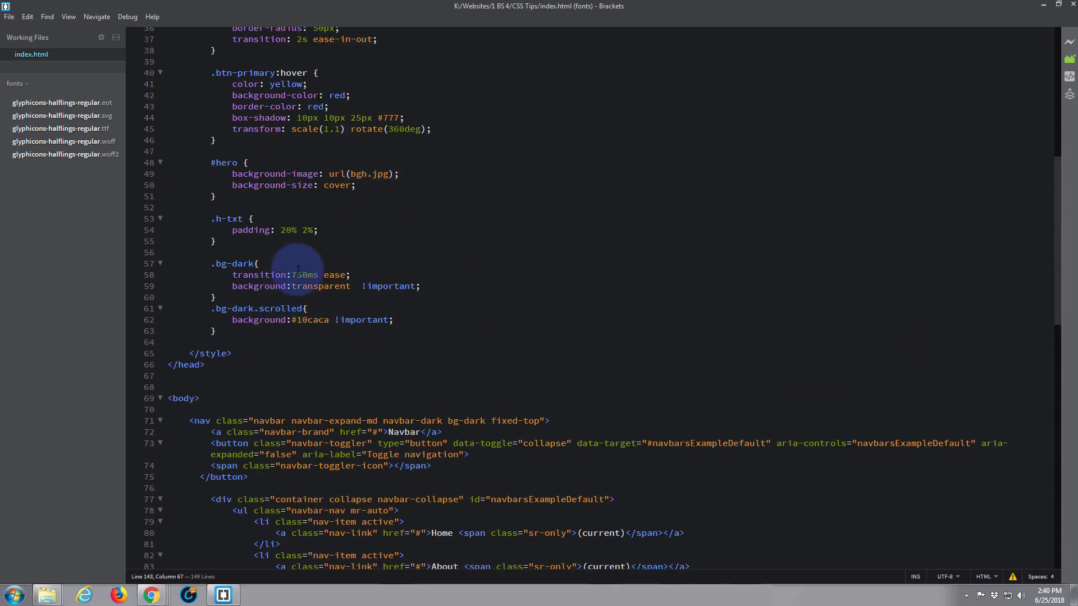
pyautogui.doubleClick(297, 275)
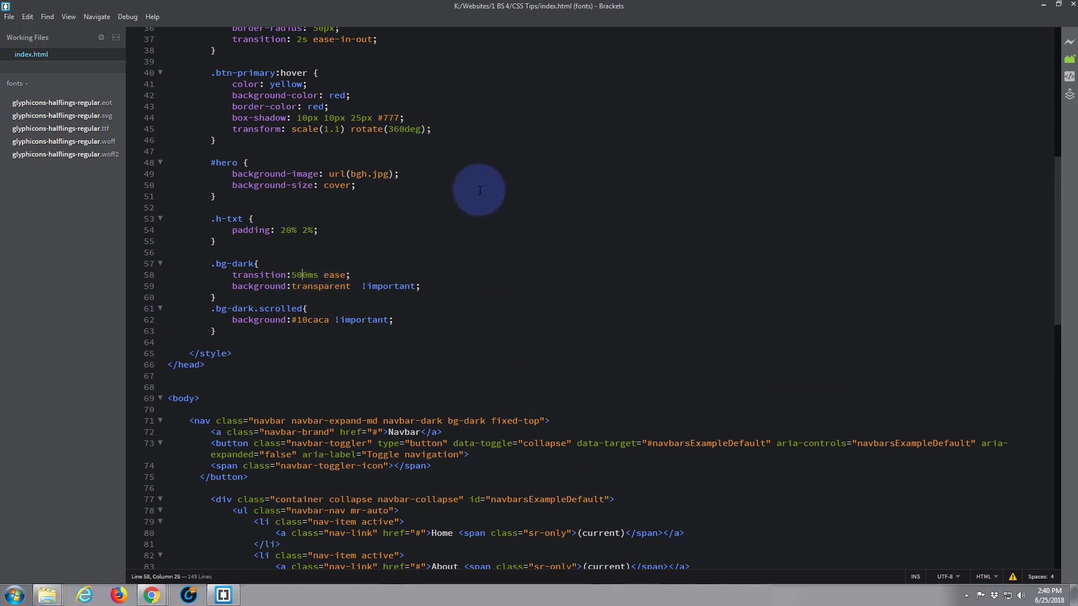
pyautogui.click(150, 594)
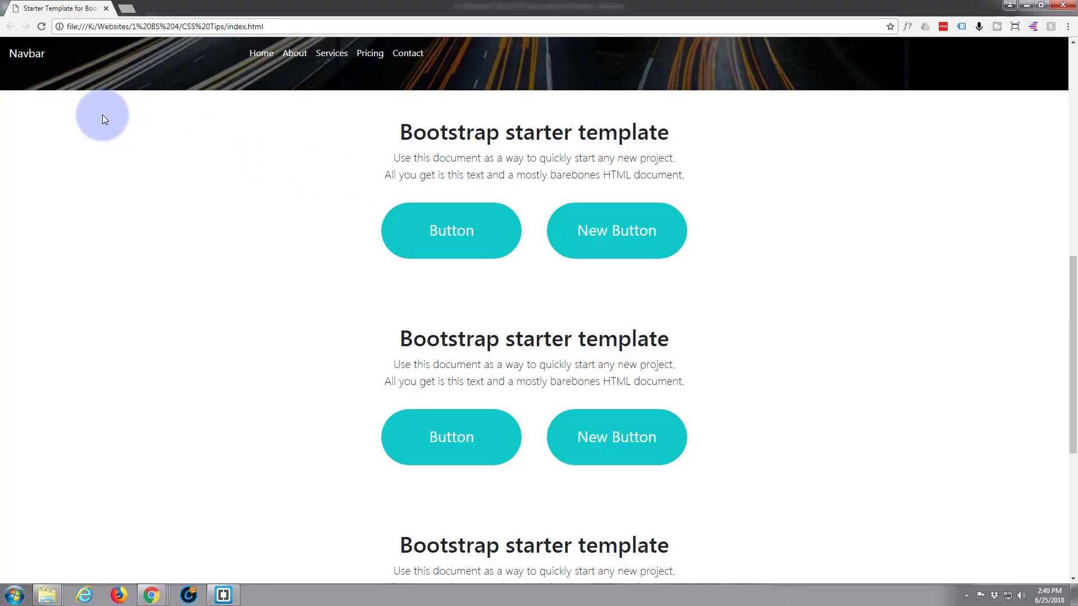
# - Reload and scroll past the hero to watch the navbar fade to teal in 500ms
pyautogui.scroll(3)
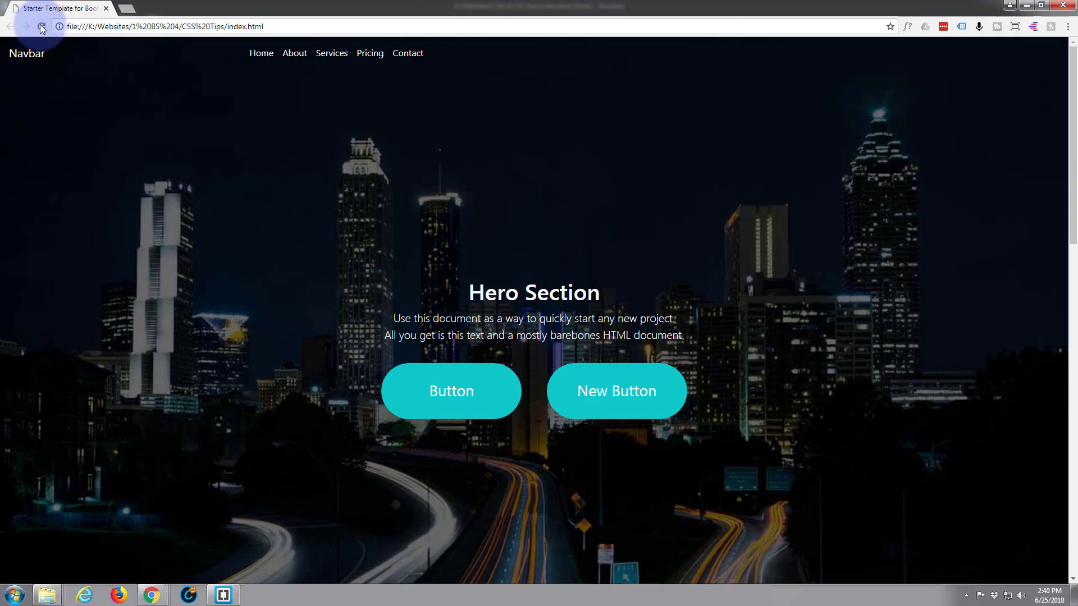
pyautogui.click(41, 27)
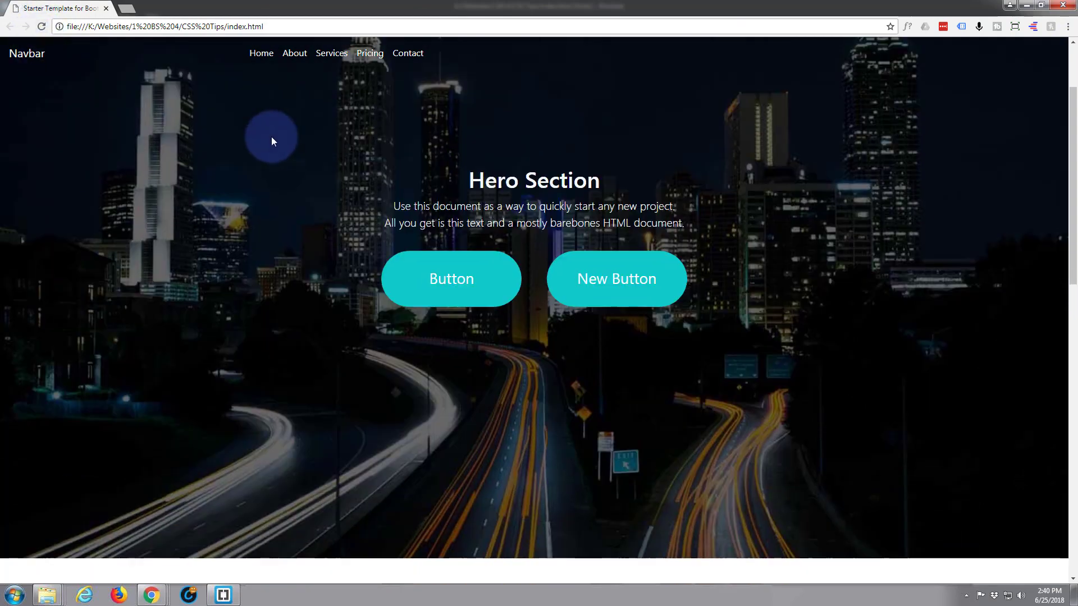
pyautogui.scroll(-3)
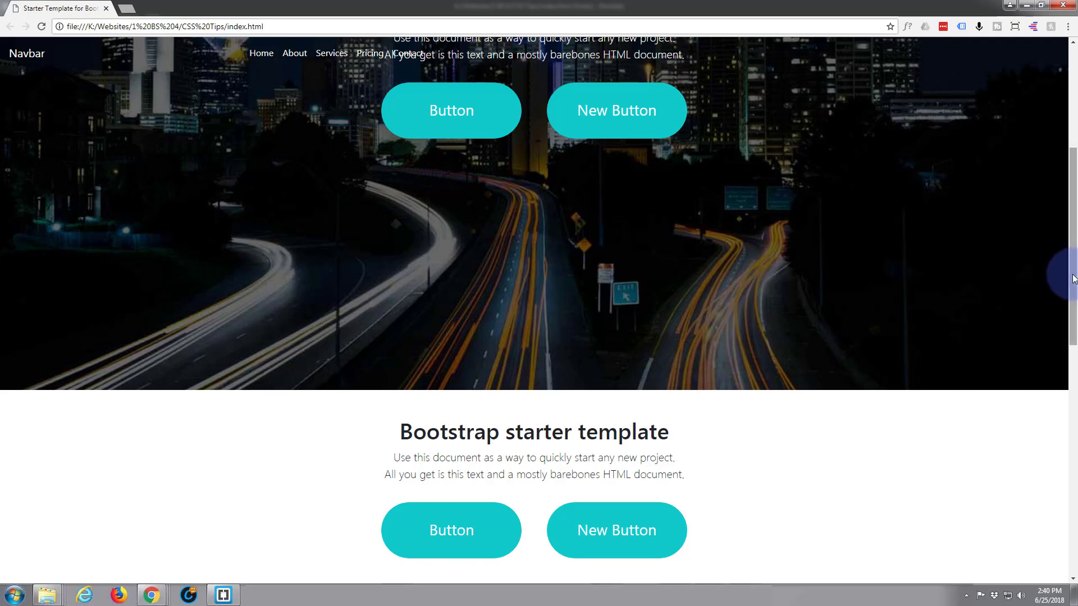
pyautogui.scroll(-3)
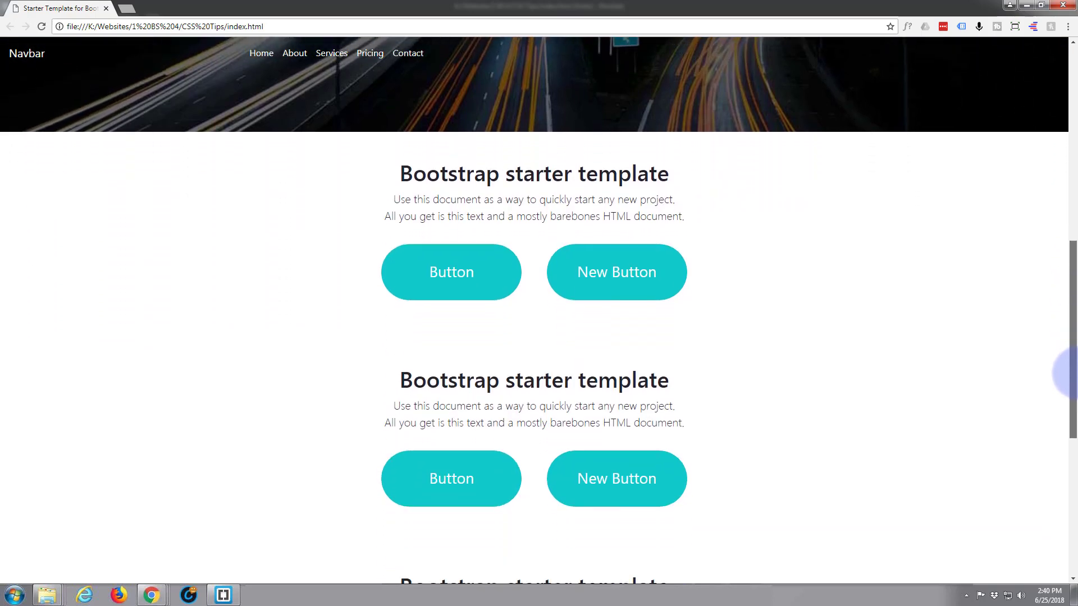
pyautogui.scroll(3)
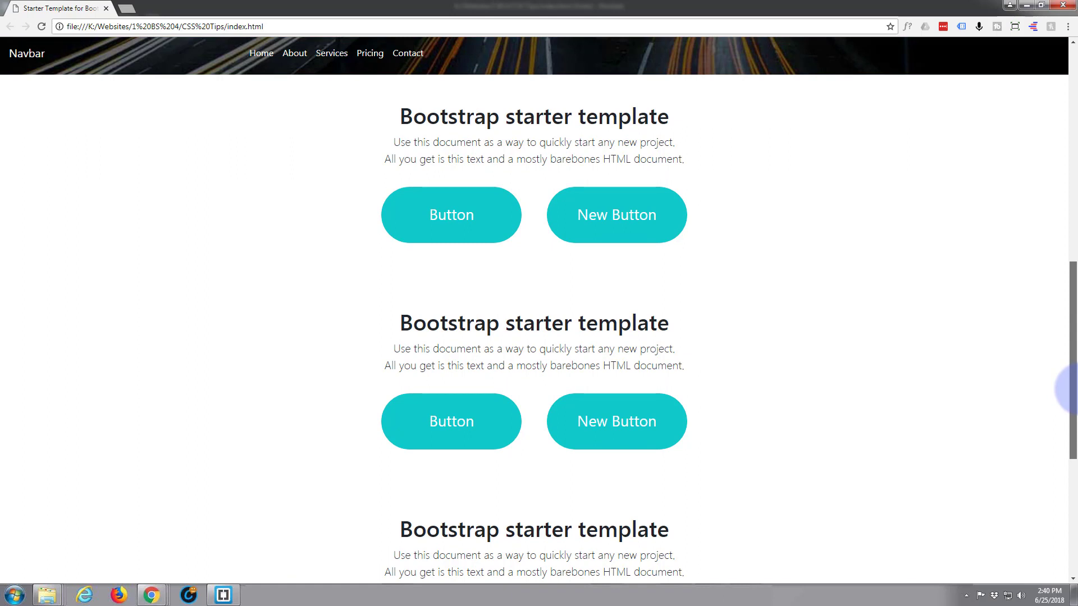
pyautogui.scroll(3)
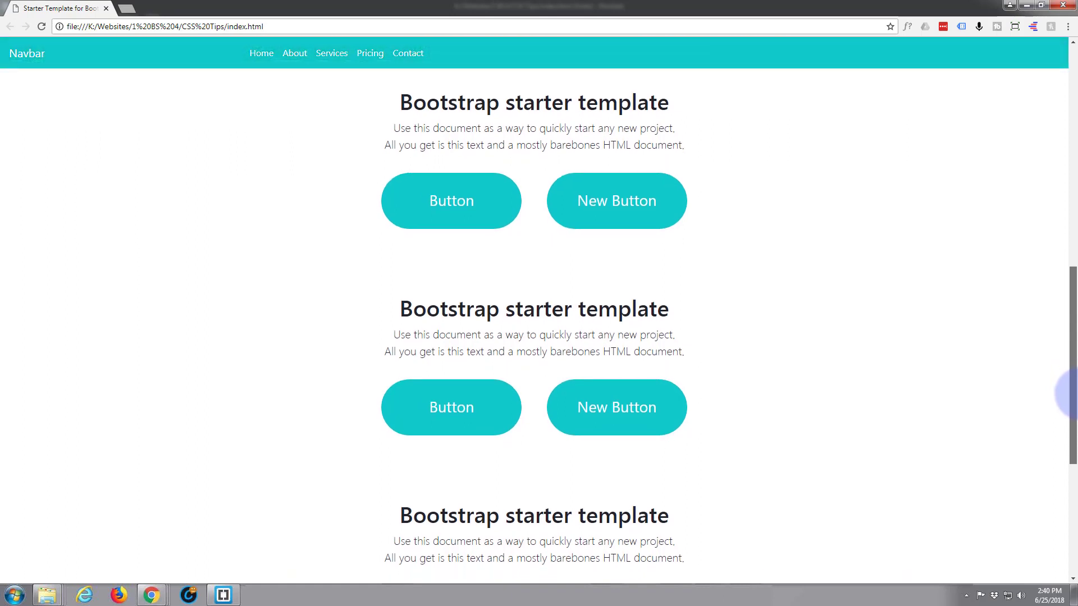
pyautogui.click(223, 595)
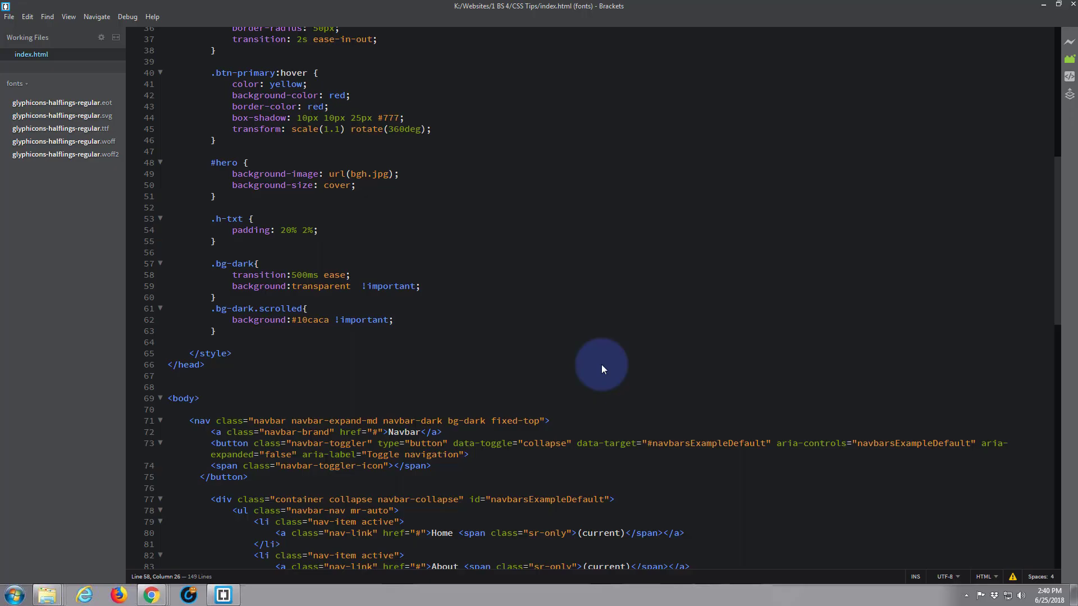
# - Scroll to the bottom of index.html to review the 1080-threshold jQuery scroll script
pyautogui.scroll(-3)
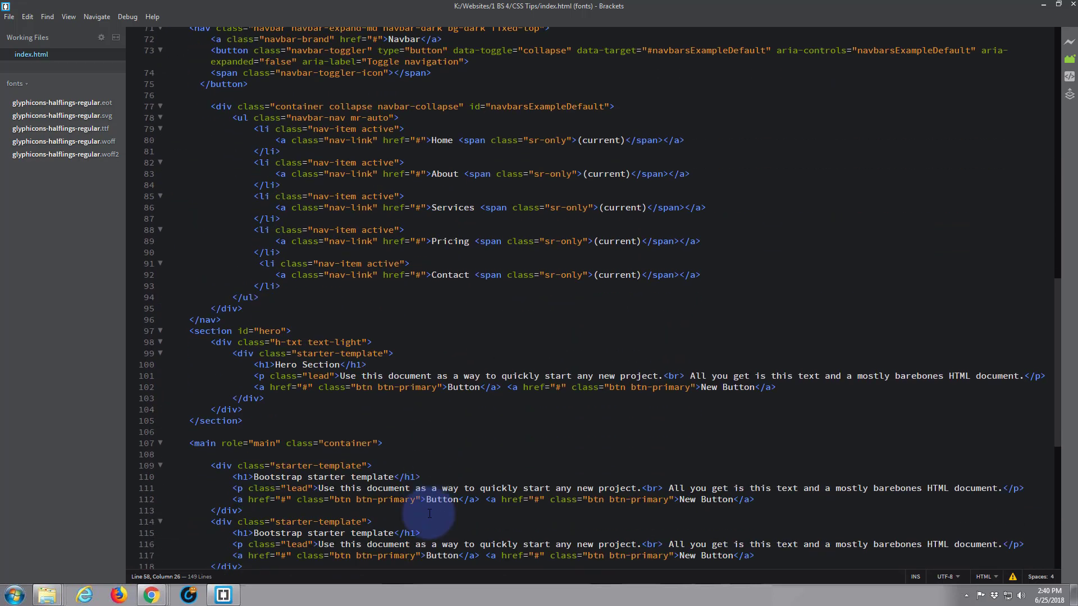
pyautogui.scroll(-3)
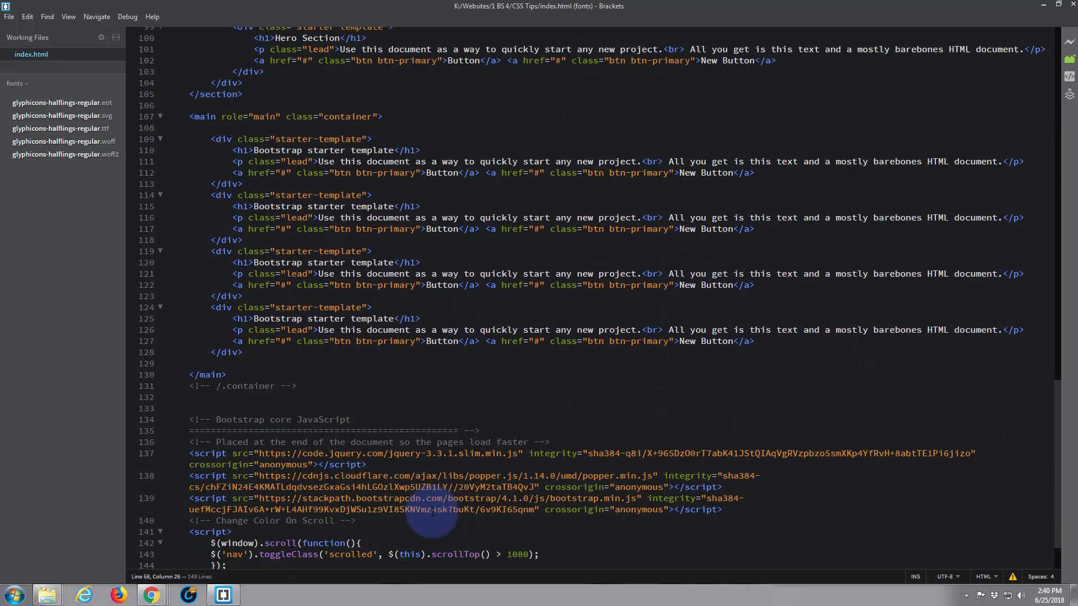
pyautogui.scroll(-3)
pyautogui.write('6')
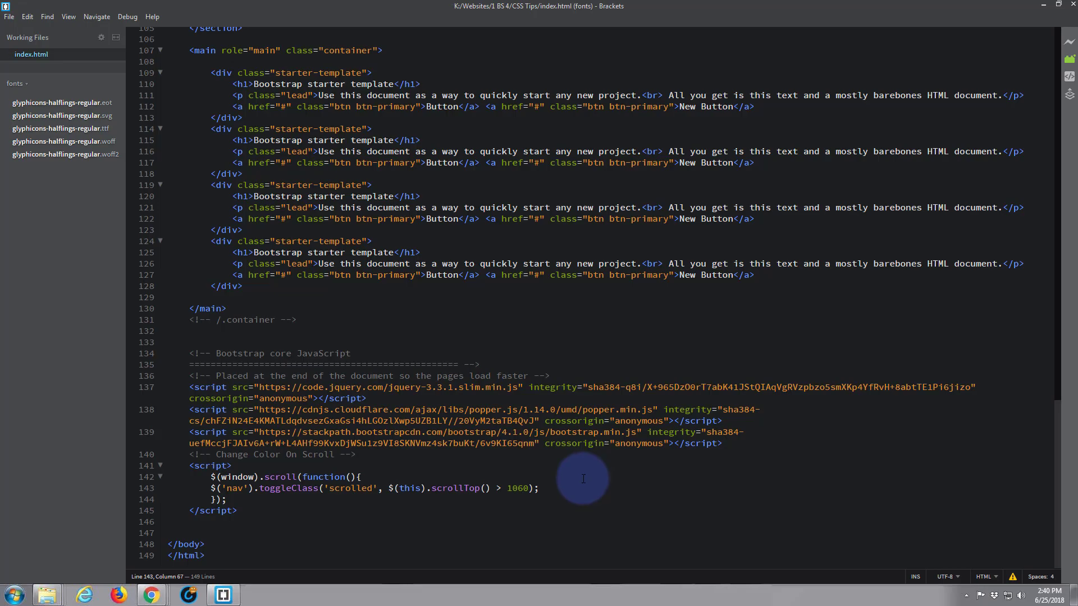
pyautogui.click(151, 594)
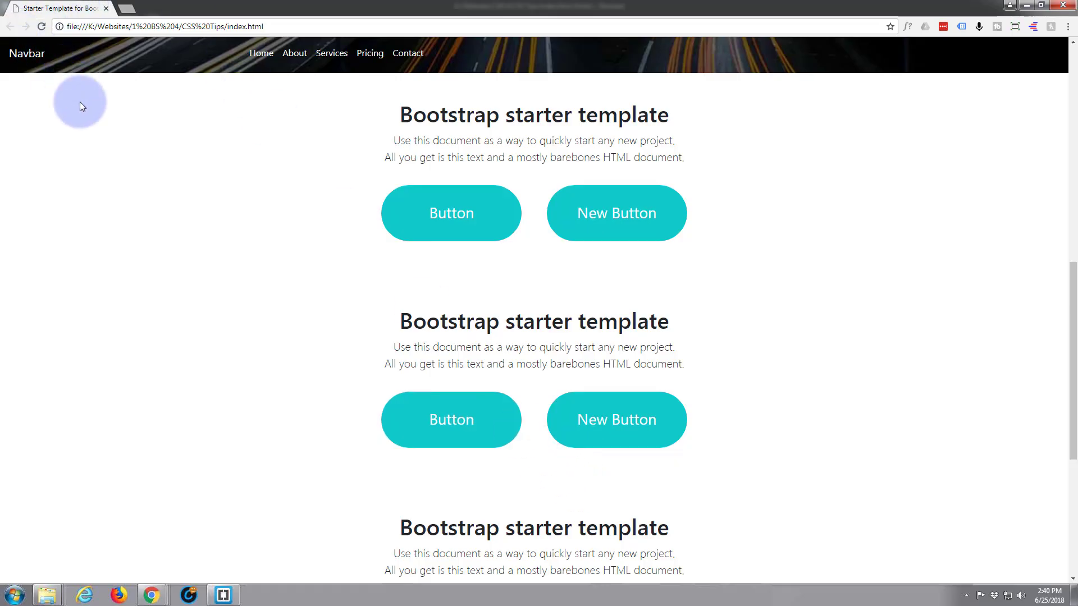
pyautogui.scroll(3)
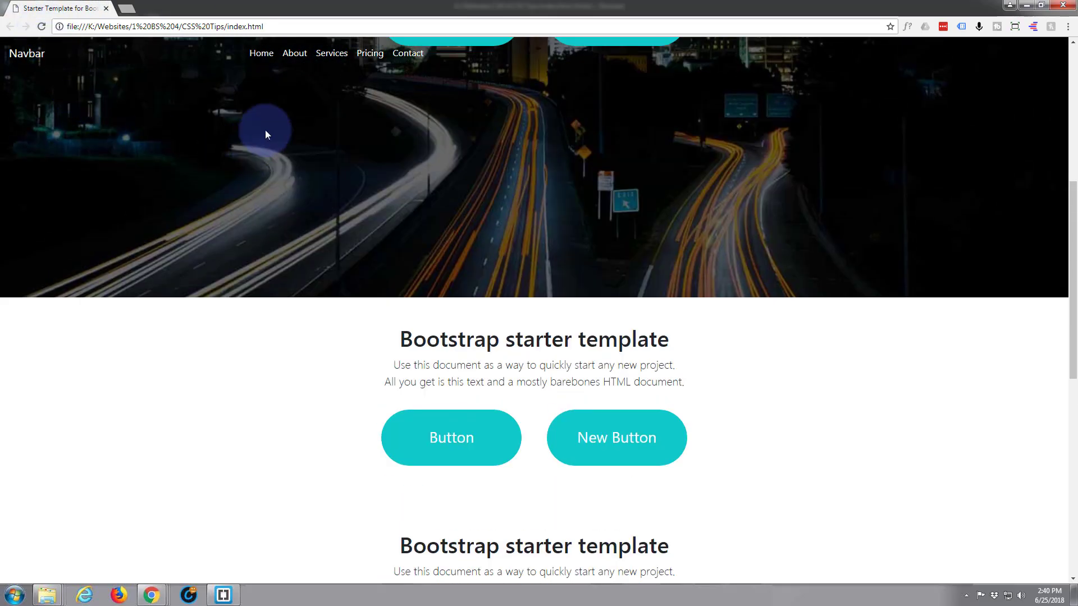
pyautogui.scroll(-3)
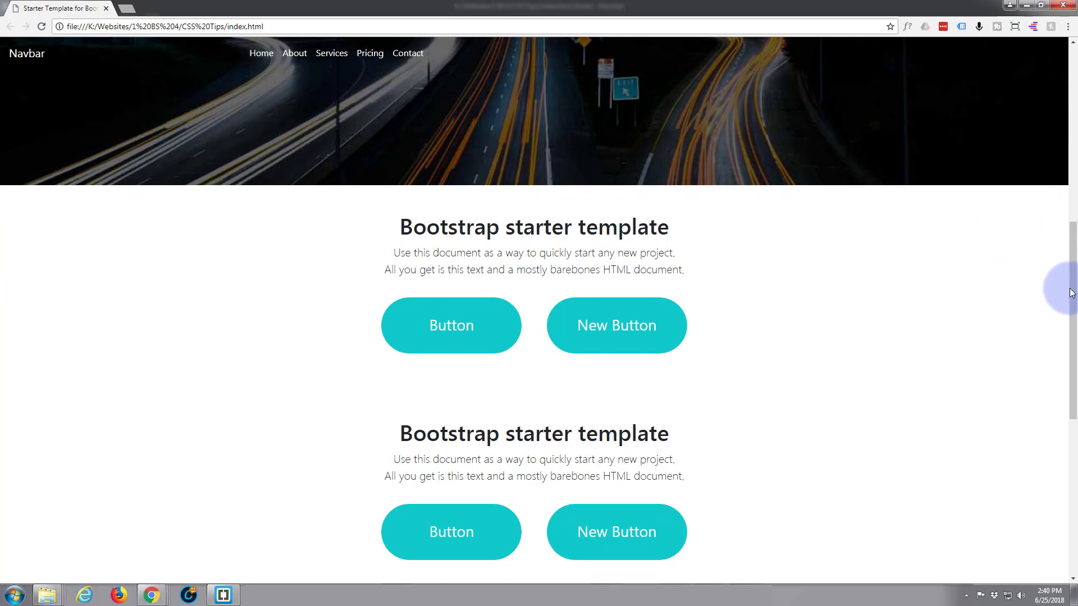
pyautogui.scroll(-3)
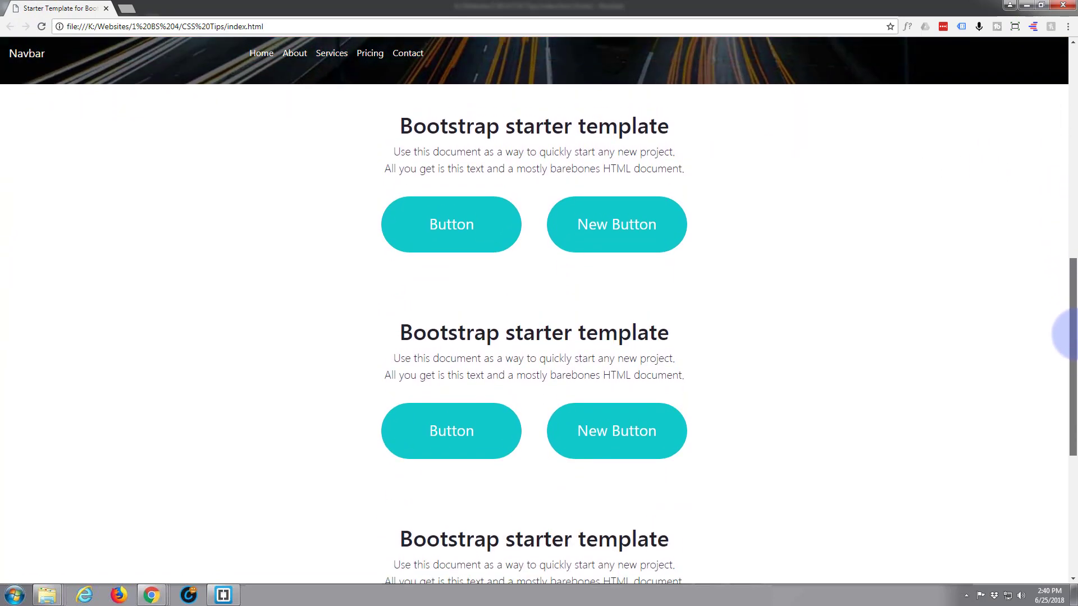
pyautogui.scroll(3)
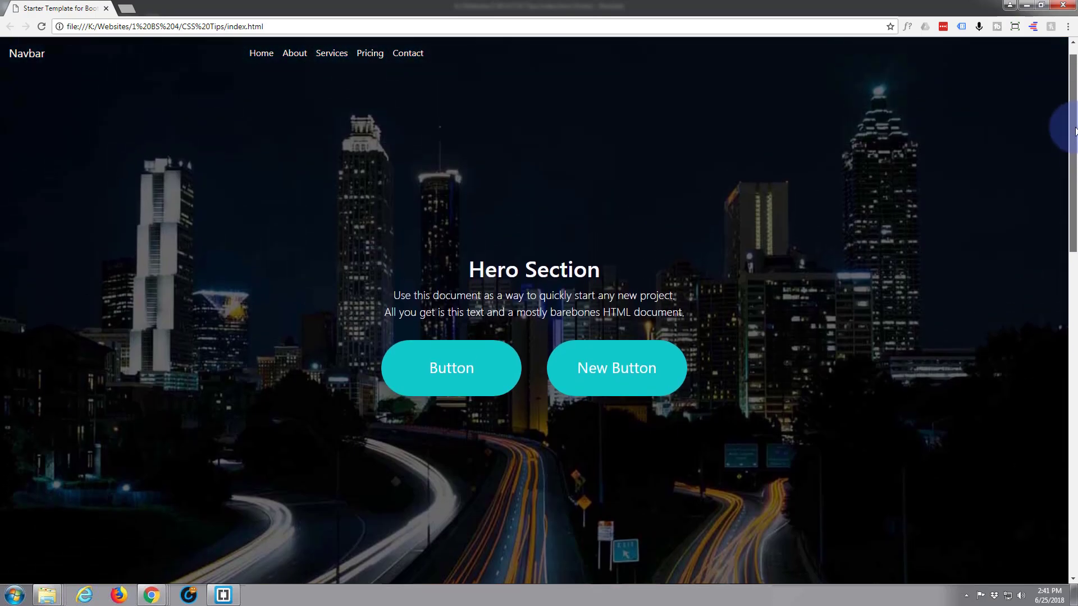
pyautogui.scroll(-3)
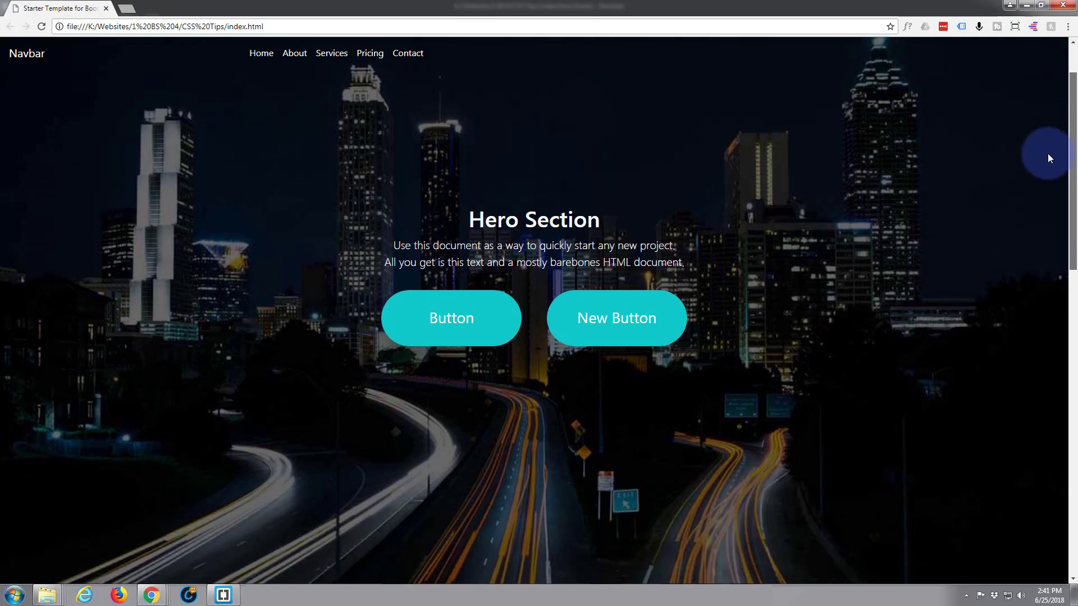
pyautogui.scroll(-3)
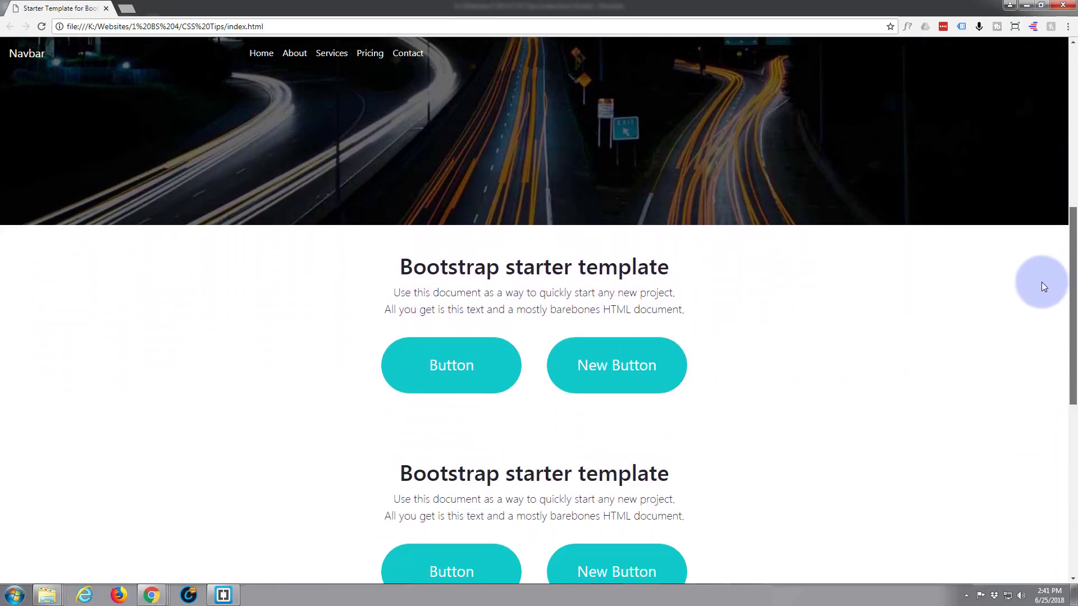
pyautogui.scroll(-3)
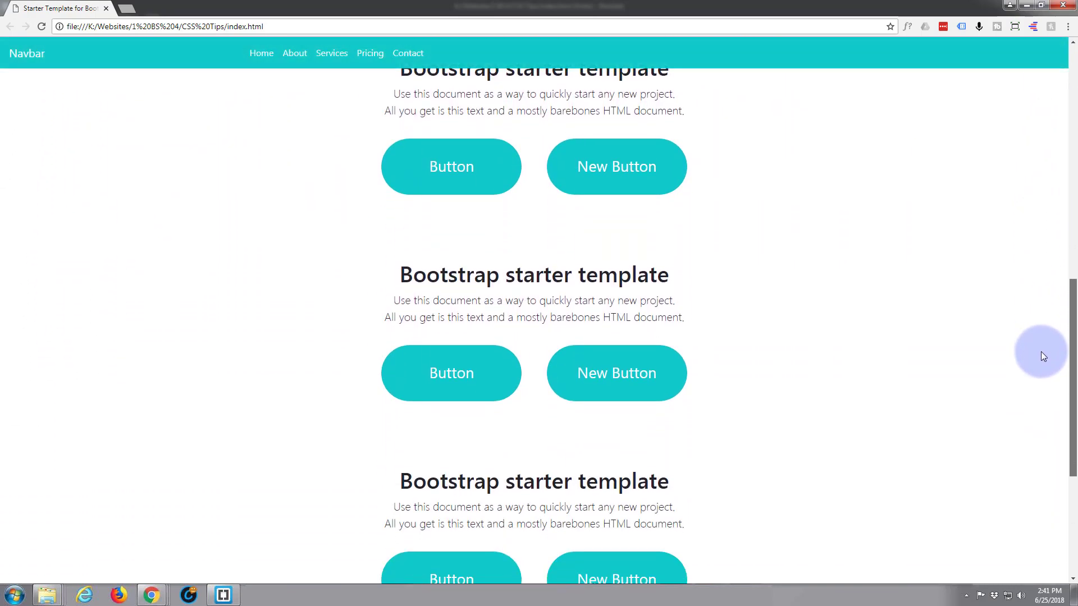
pyautogui.scroll(-3)
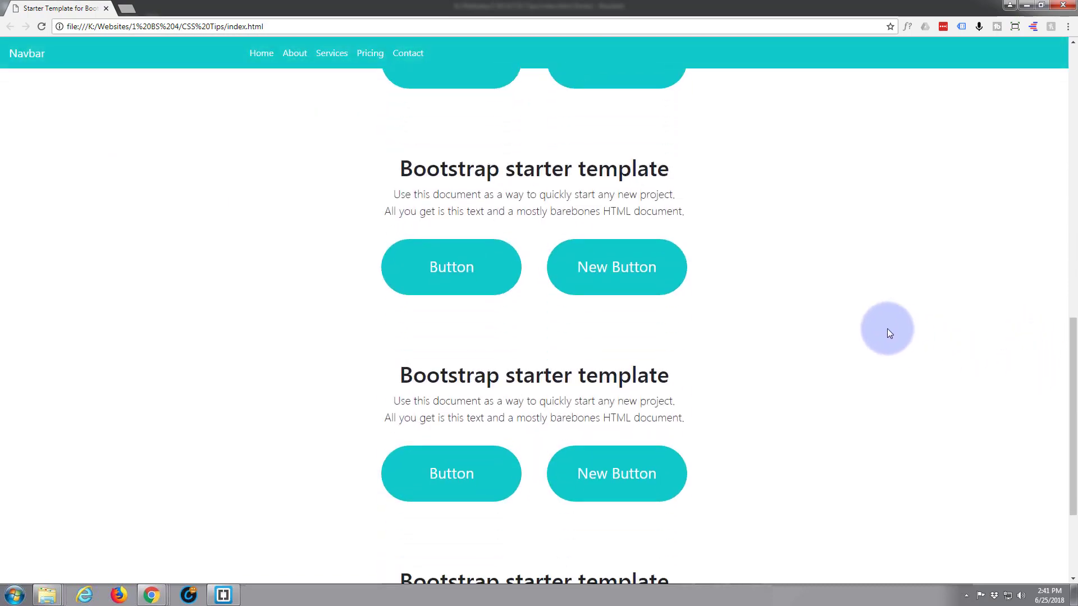
pyautogui.scroll(3)
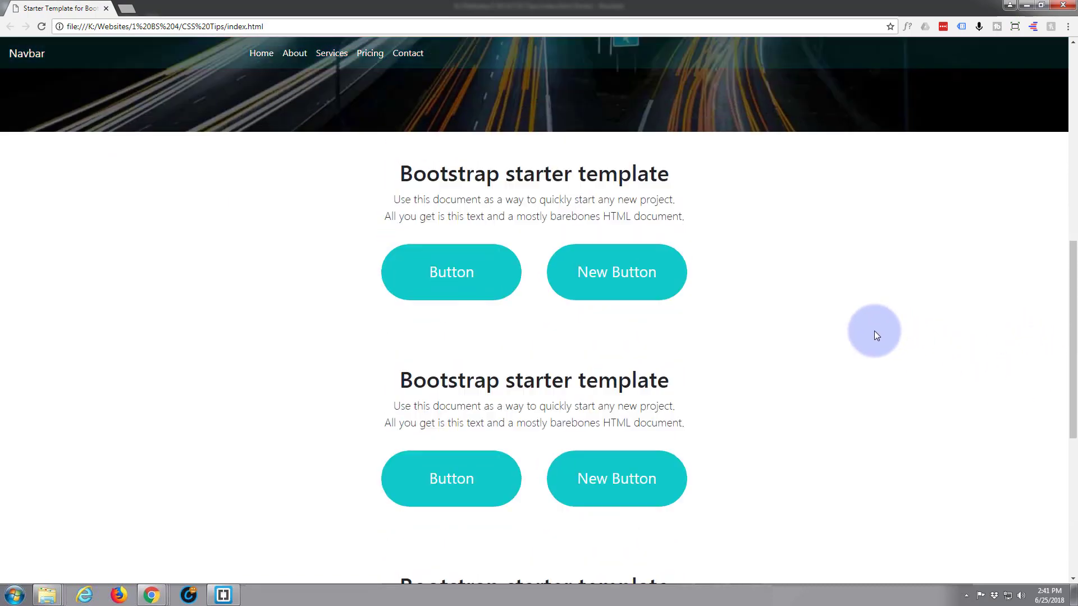
pyautogui.scroll(3)
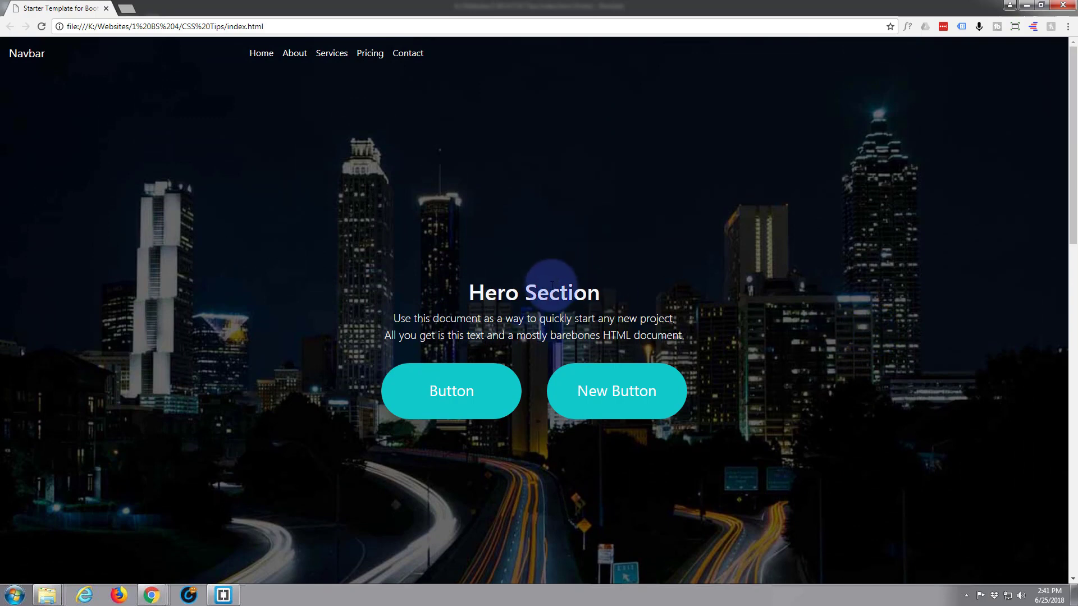
pyautogui.moveTo(570, 270)
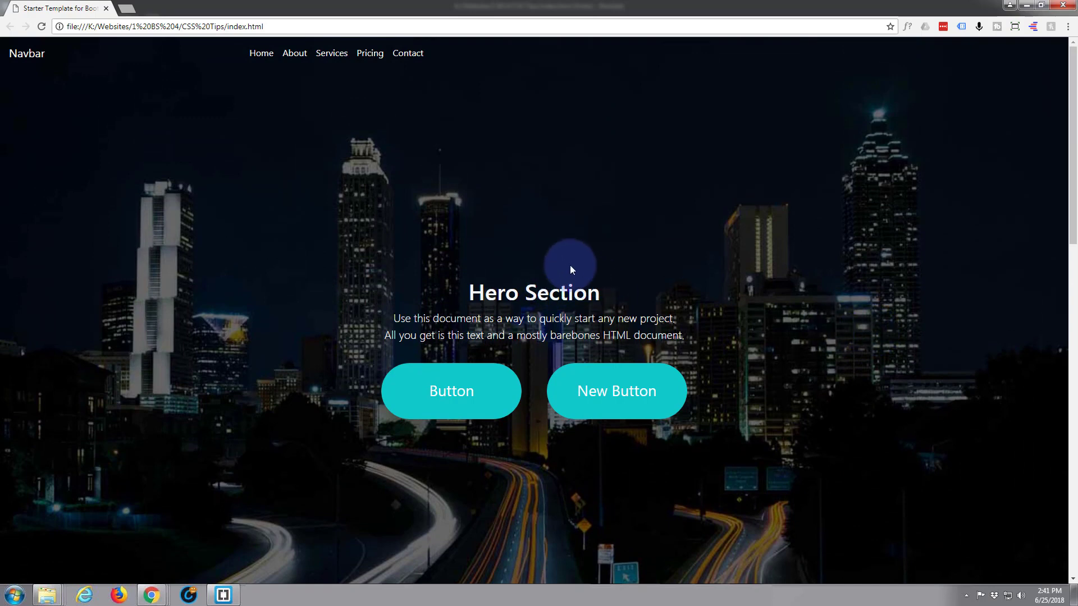
pyautogui.moveTo(545, 261)
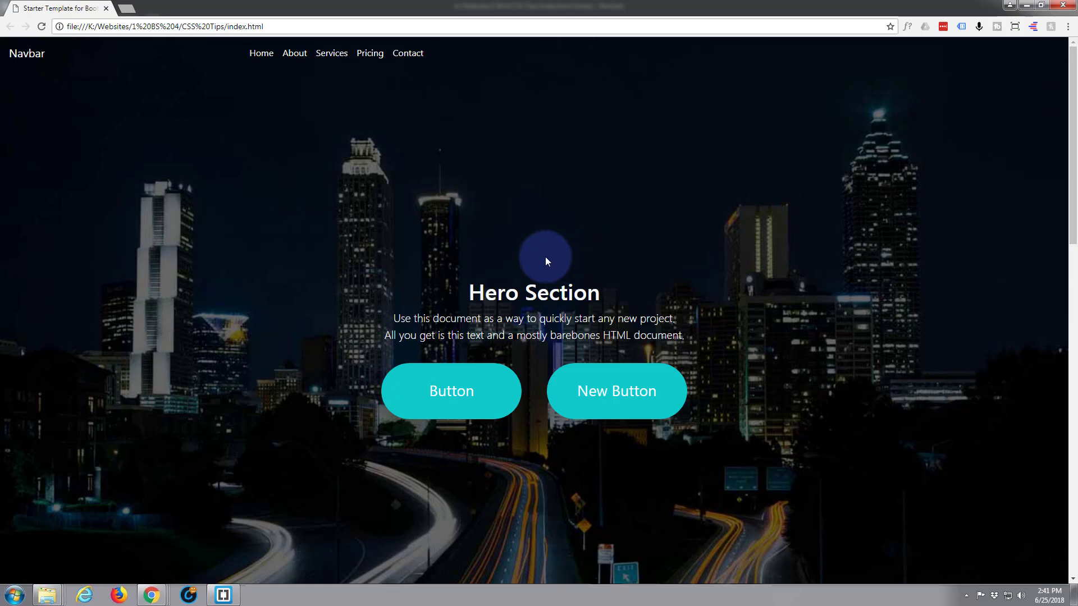
pyautogui.moveTo(517, 263)
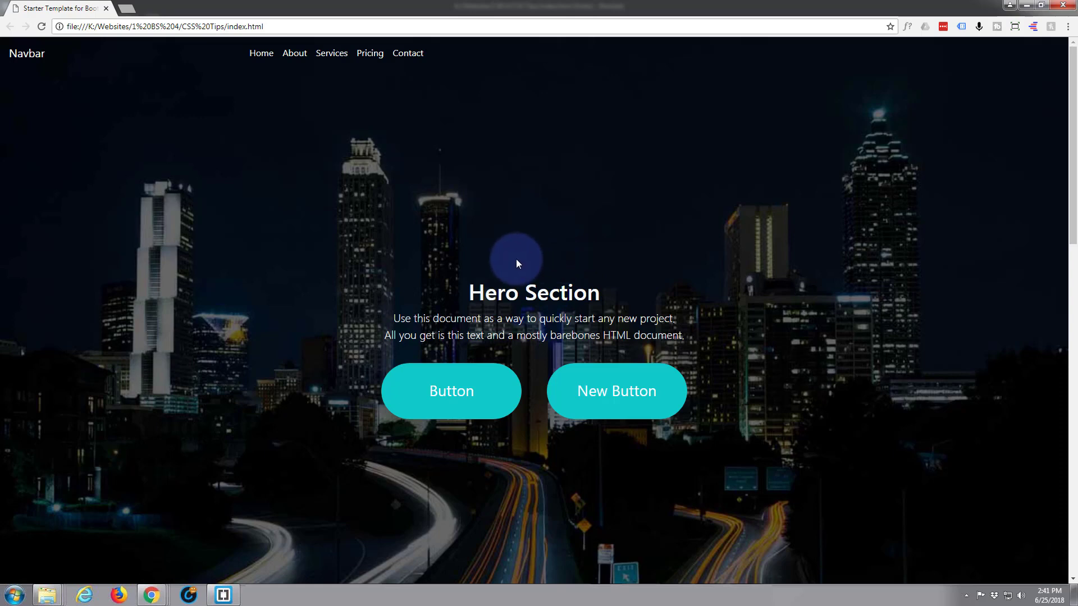